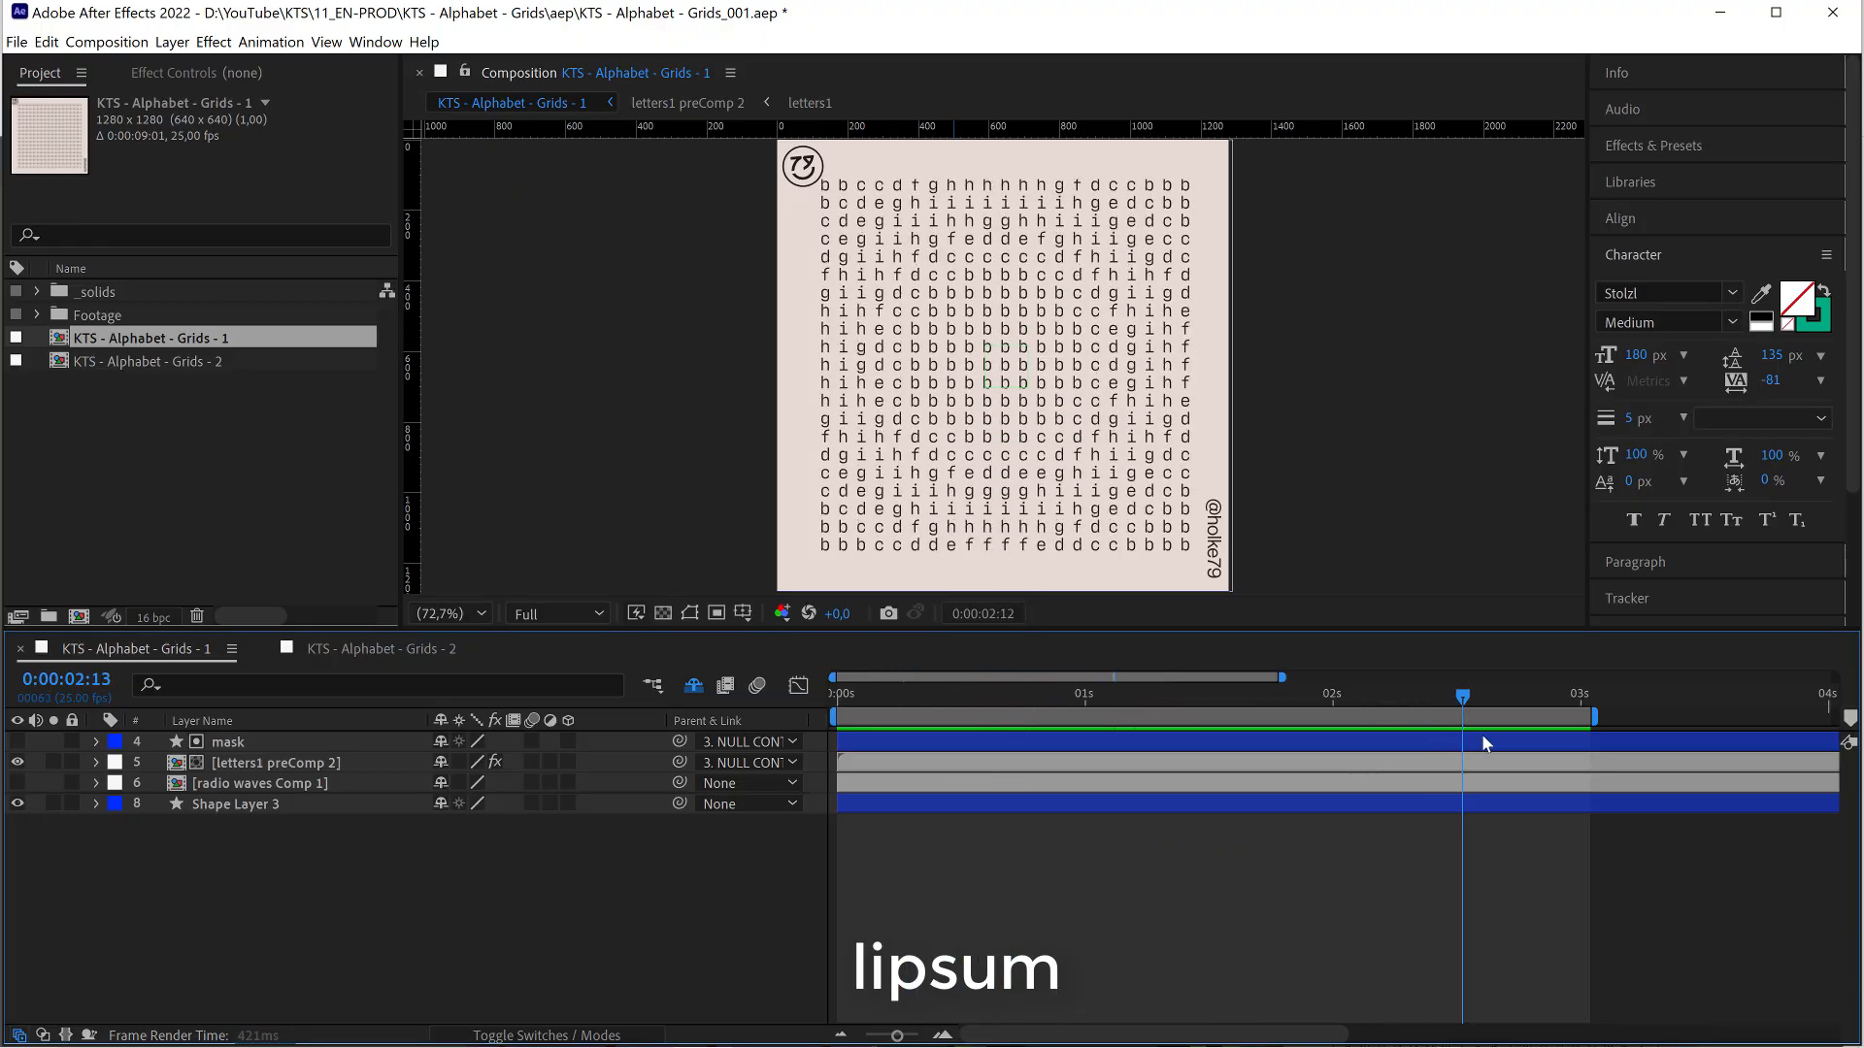
# Reveal Time Displacement on the letters1 preComp 2 layer and enter its radio waves Comp 1 source
pyautogui.click(1124, 695)
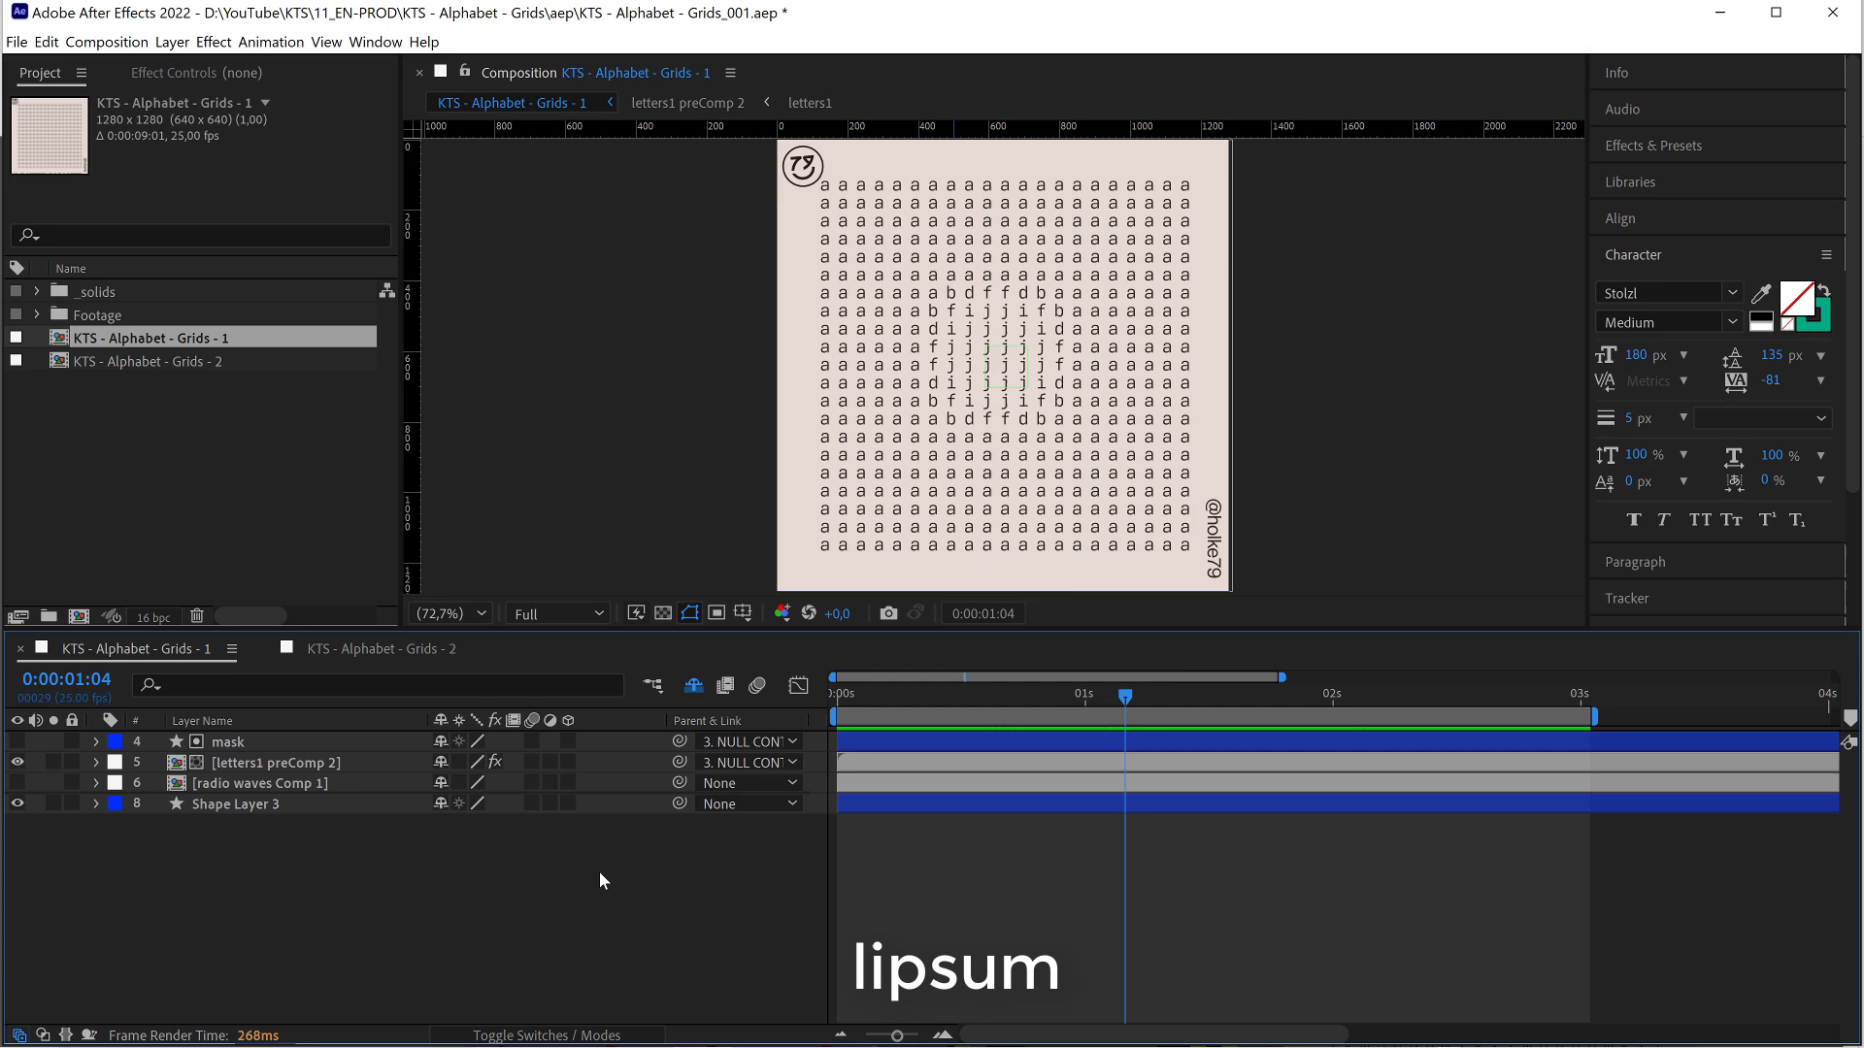
pyautogui.click(275, 761)
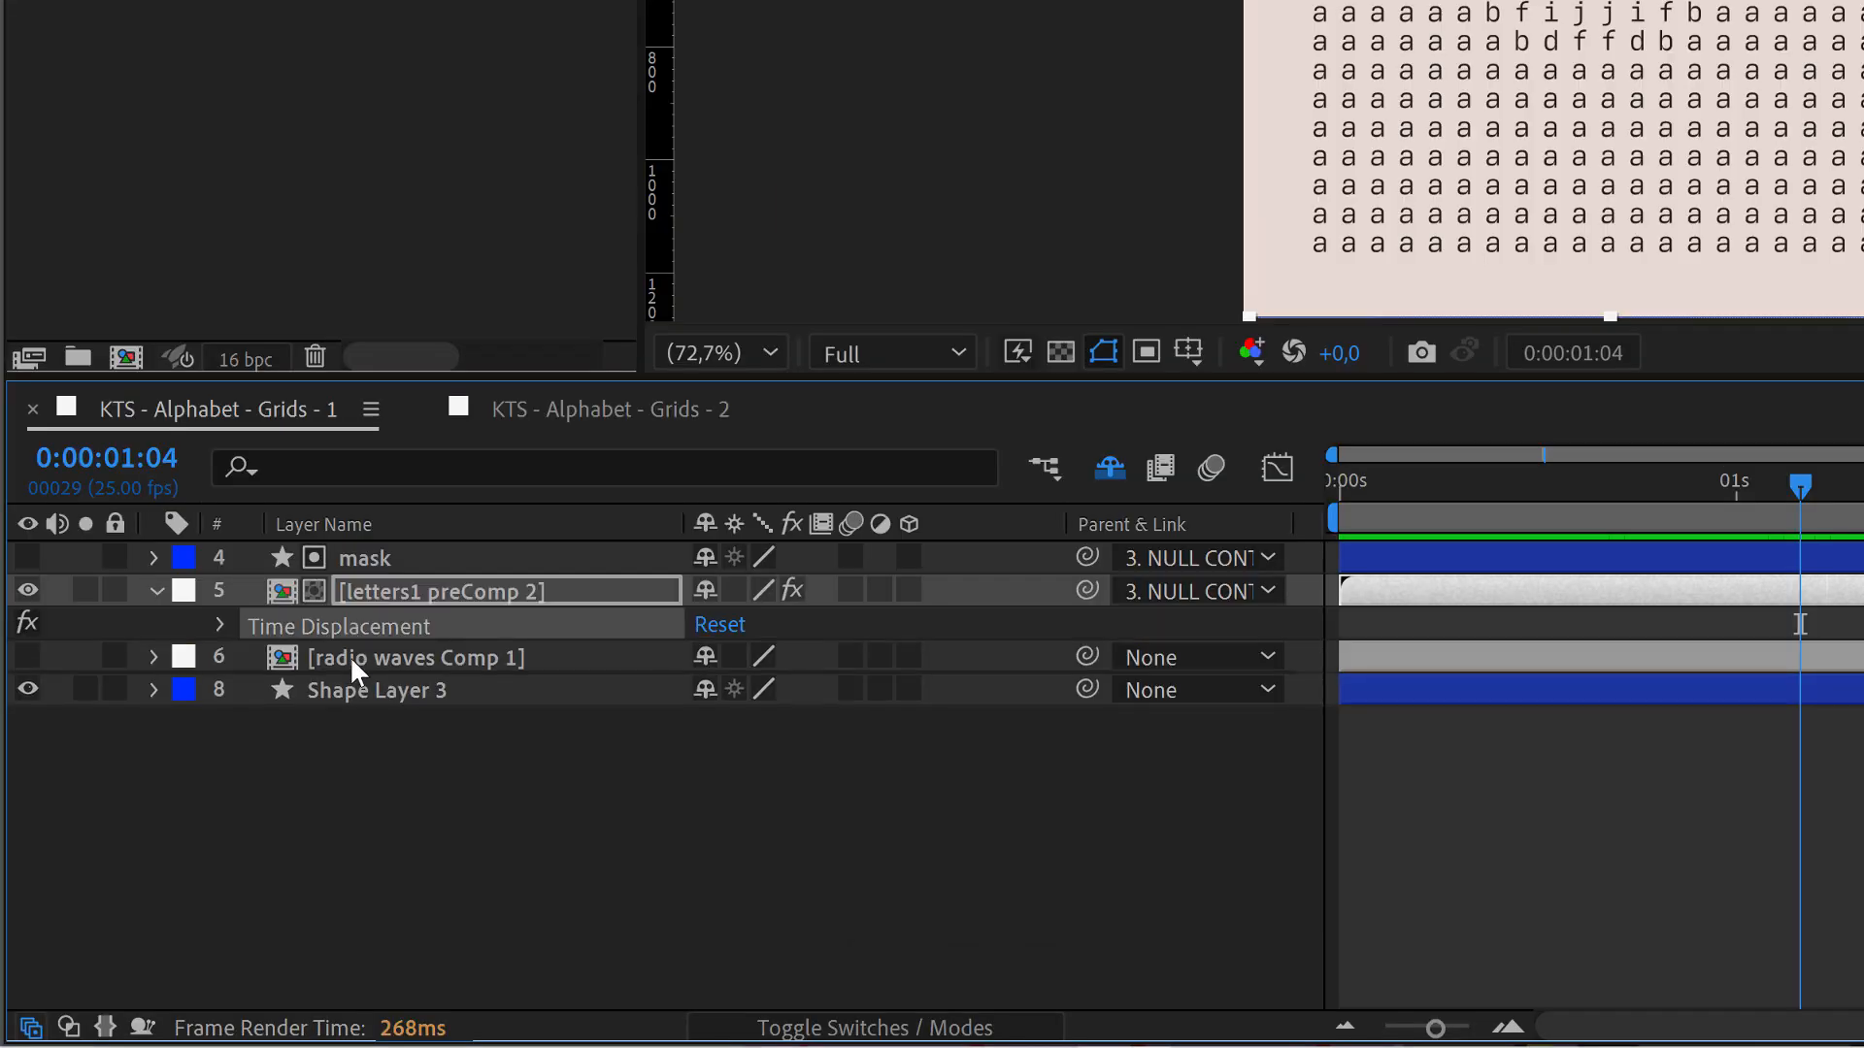
pyautogui.click(220, 625)
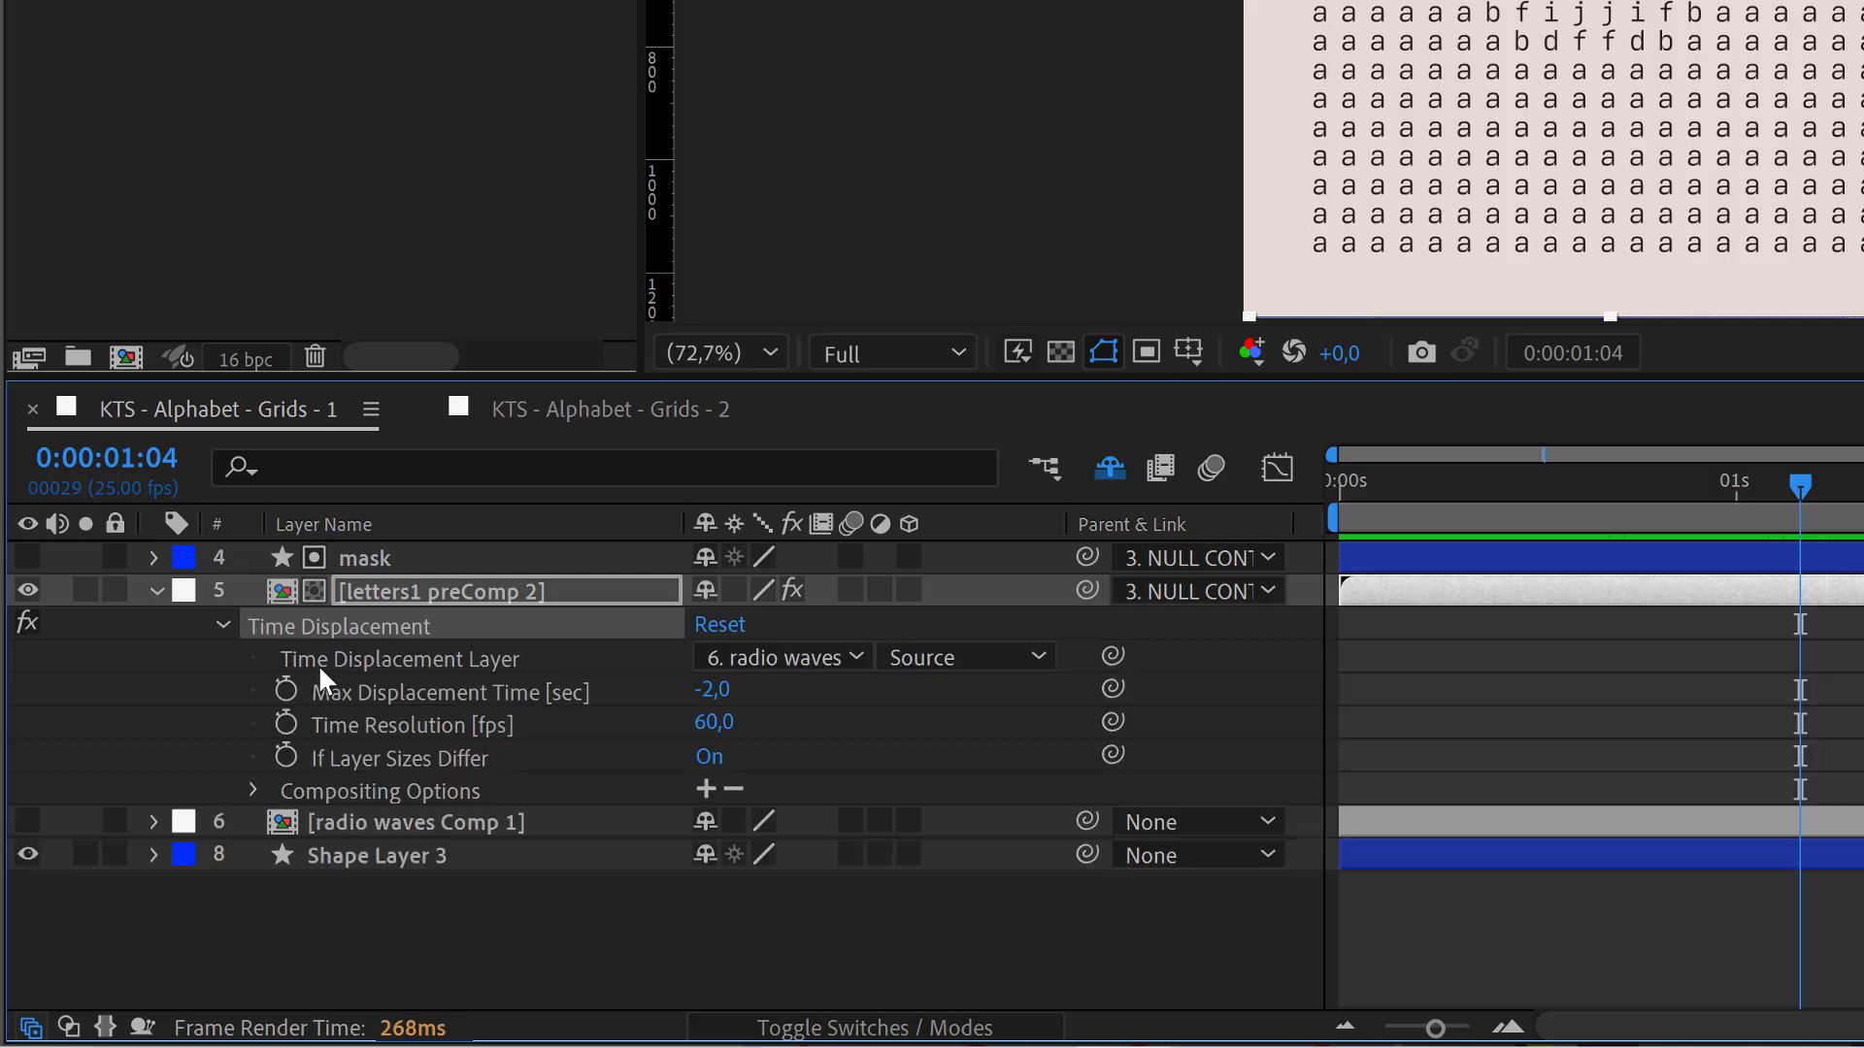
pyautogui.moveTo(468, 819)
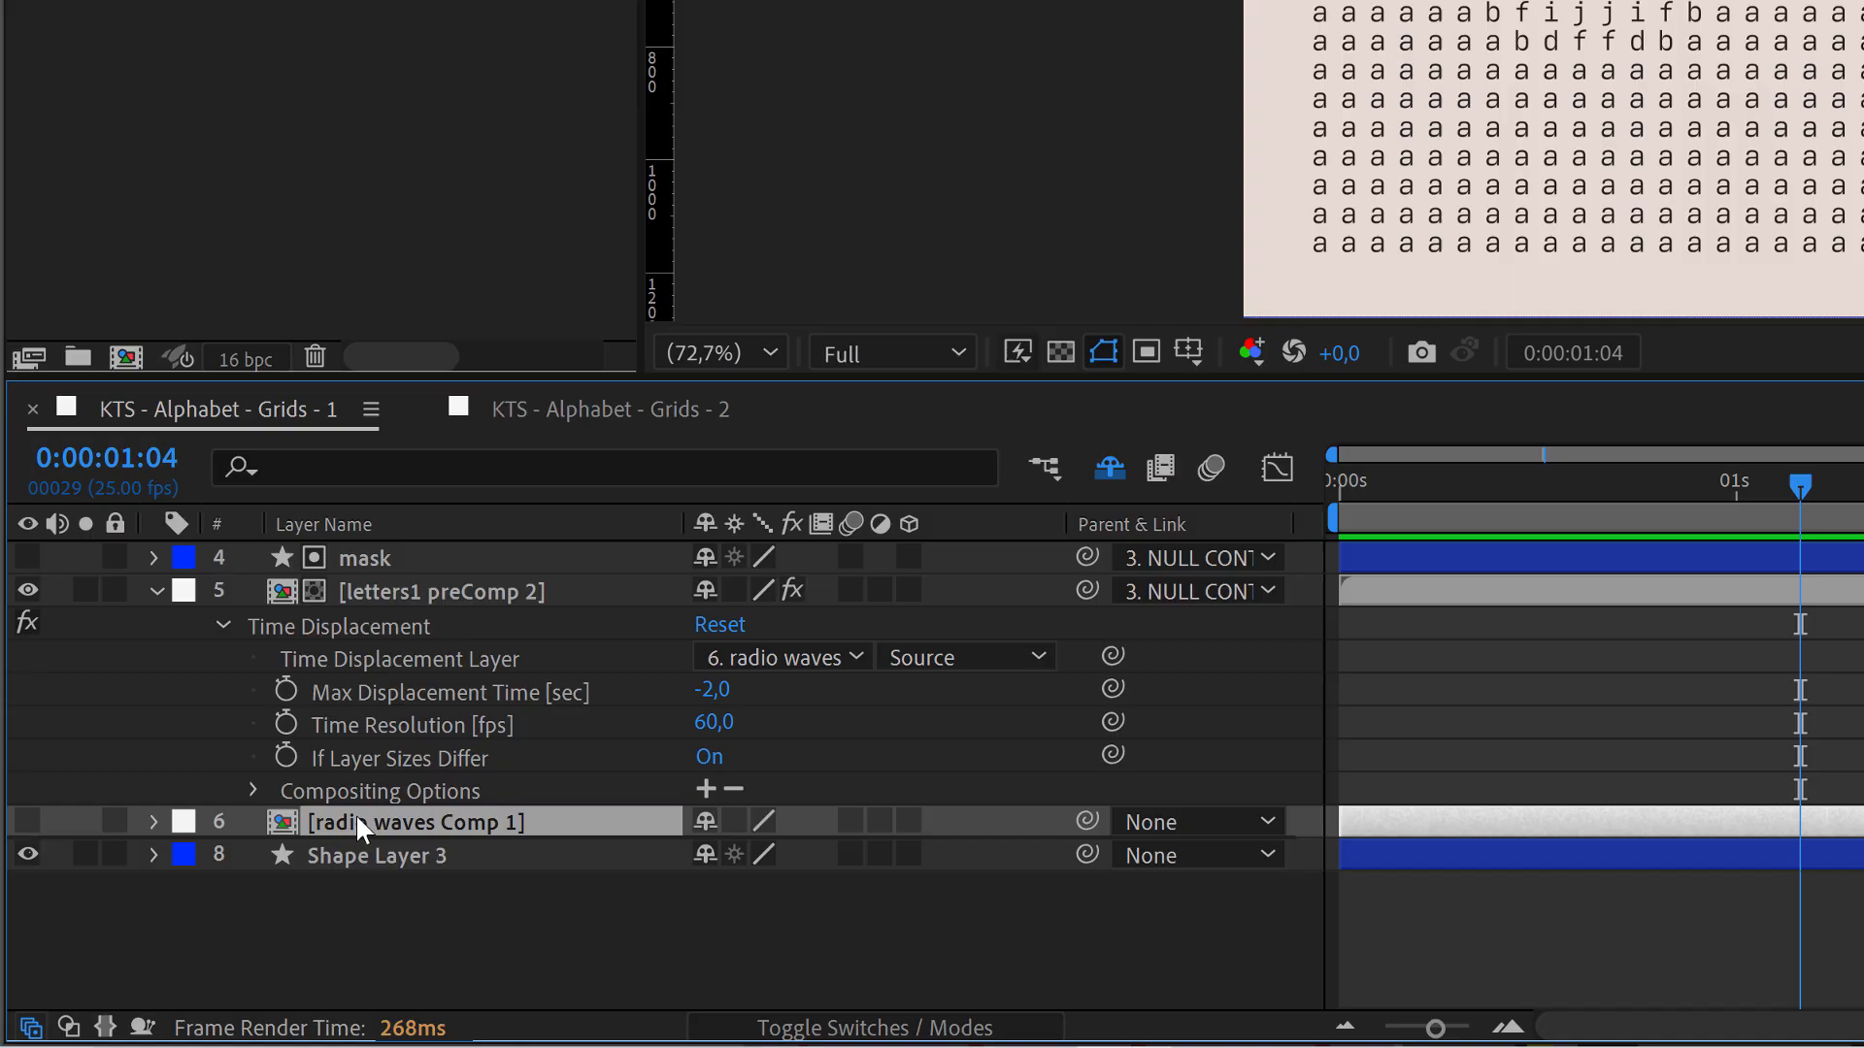
pyautogui.doubleClick(417, 823)
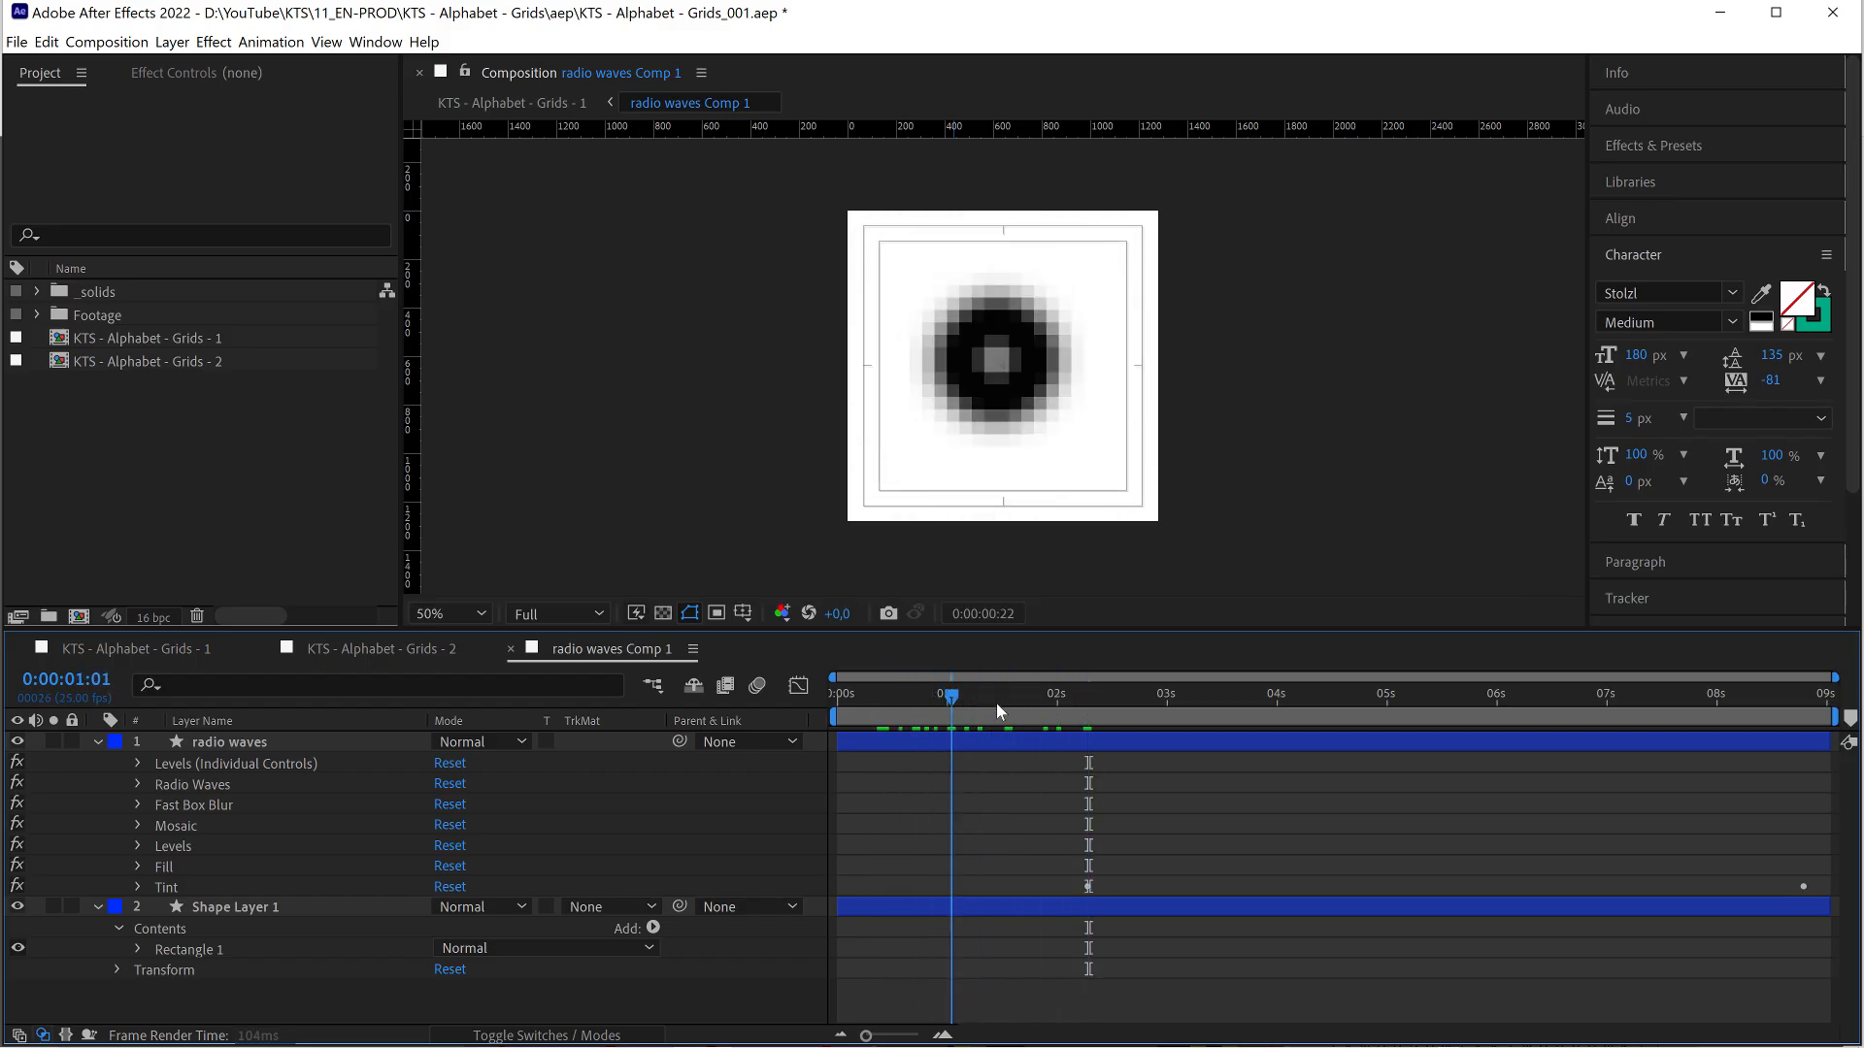
# Scrub radio waves Comp 1 to preview the rings, then start a New Composition from the Composition menu
pyautogui.click(1307, 693)
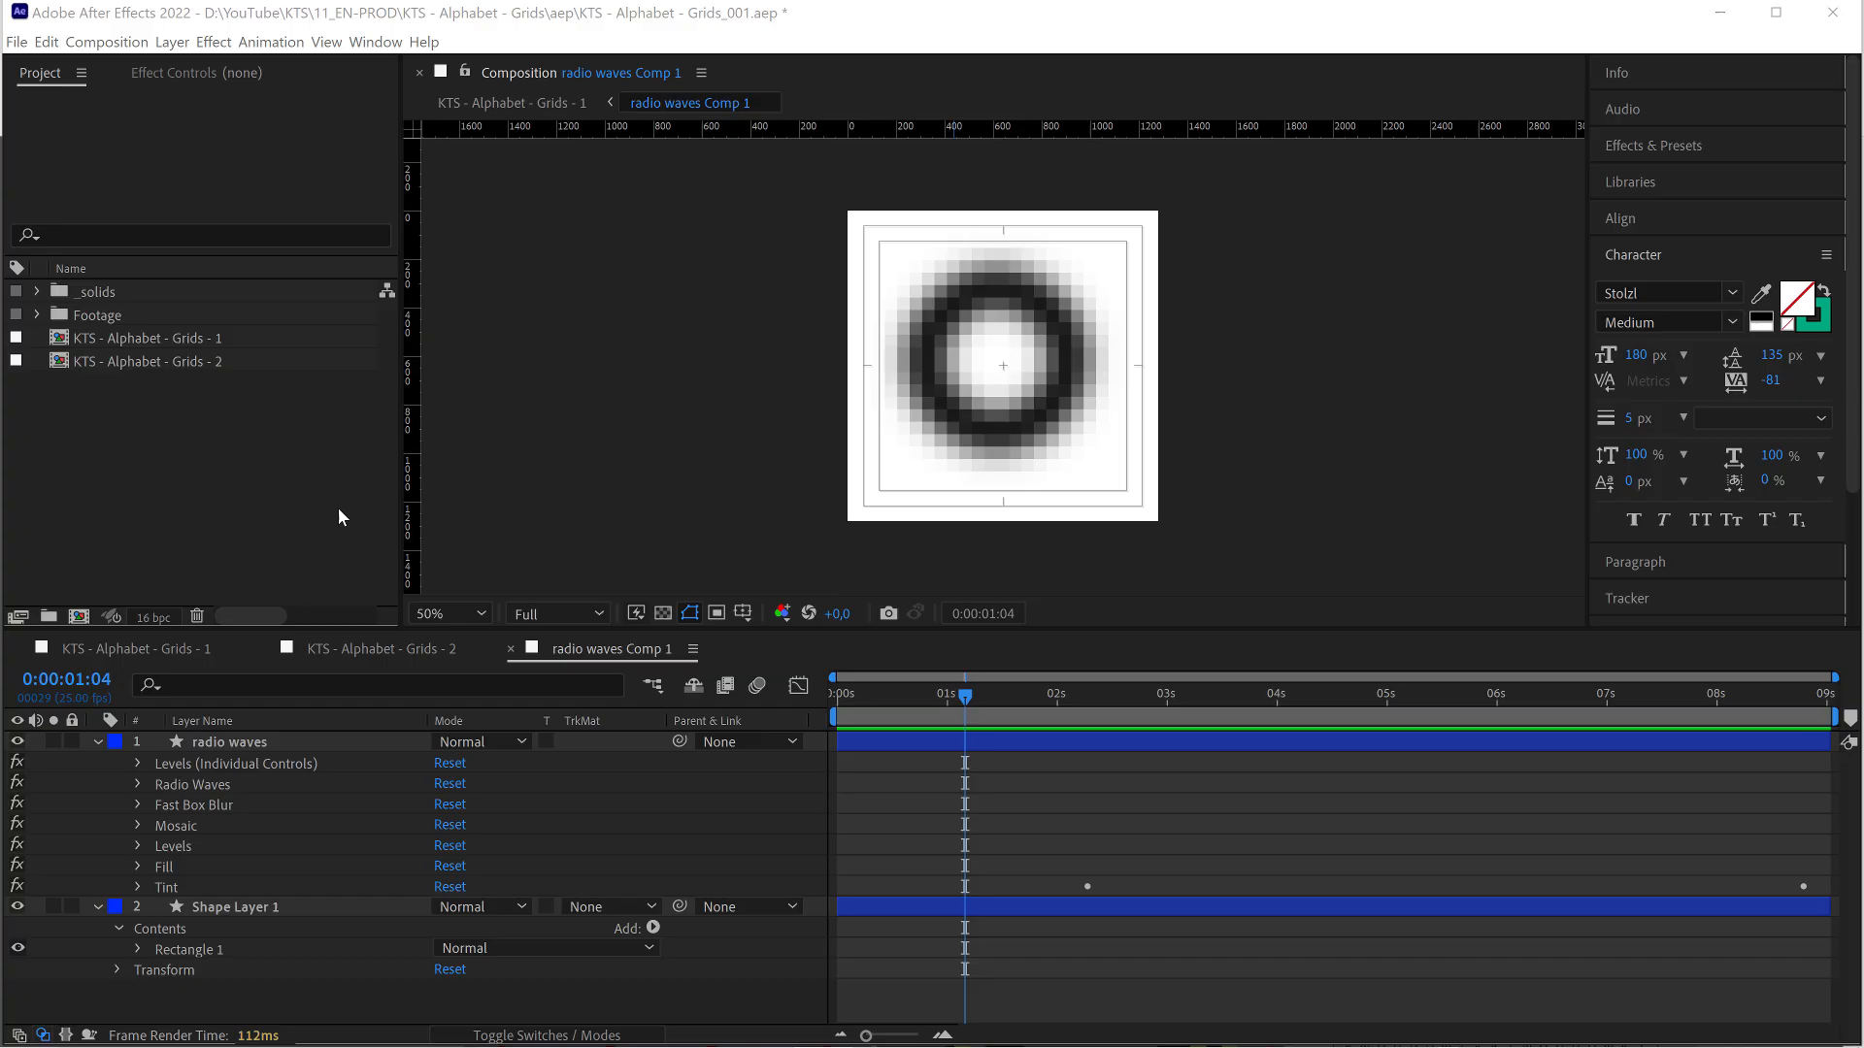
pyautogui.moveTo(396, 565)
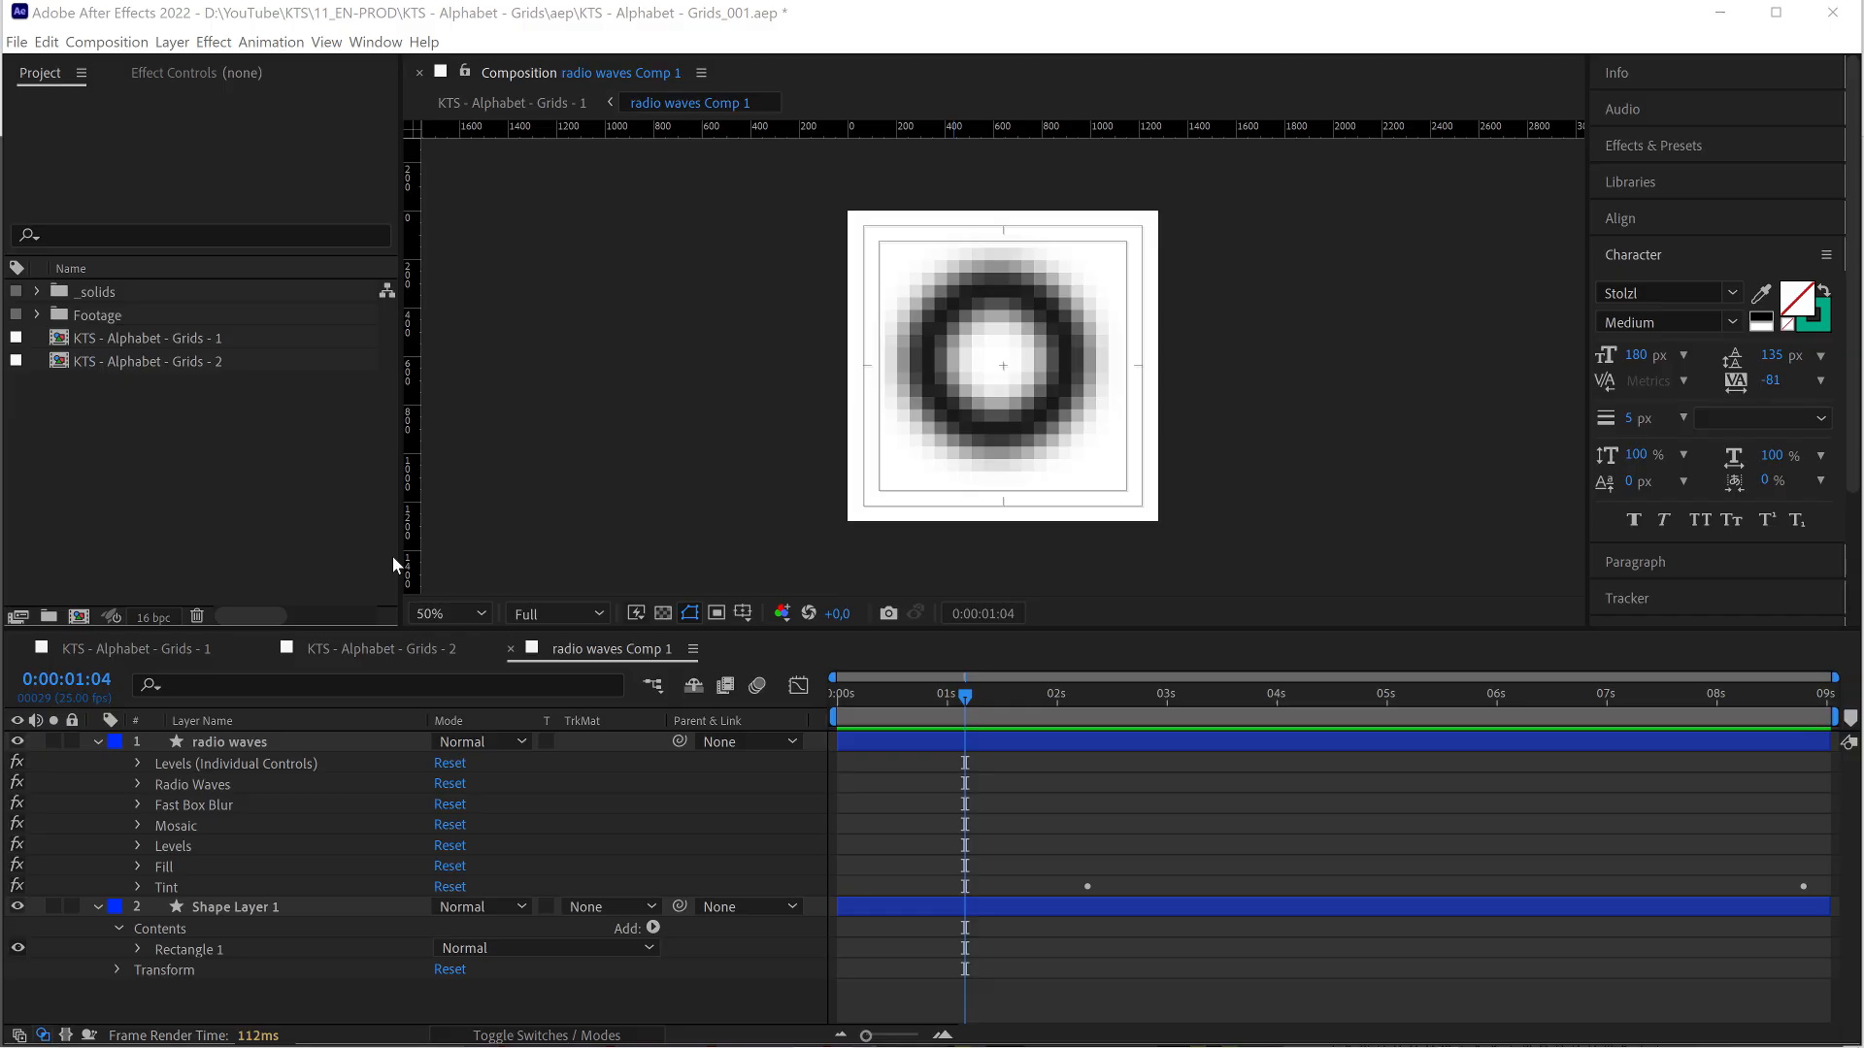
pyautogui.click(107, 41)
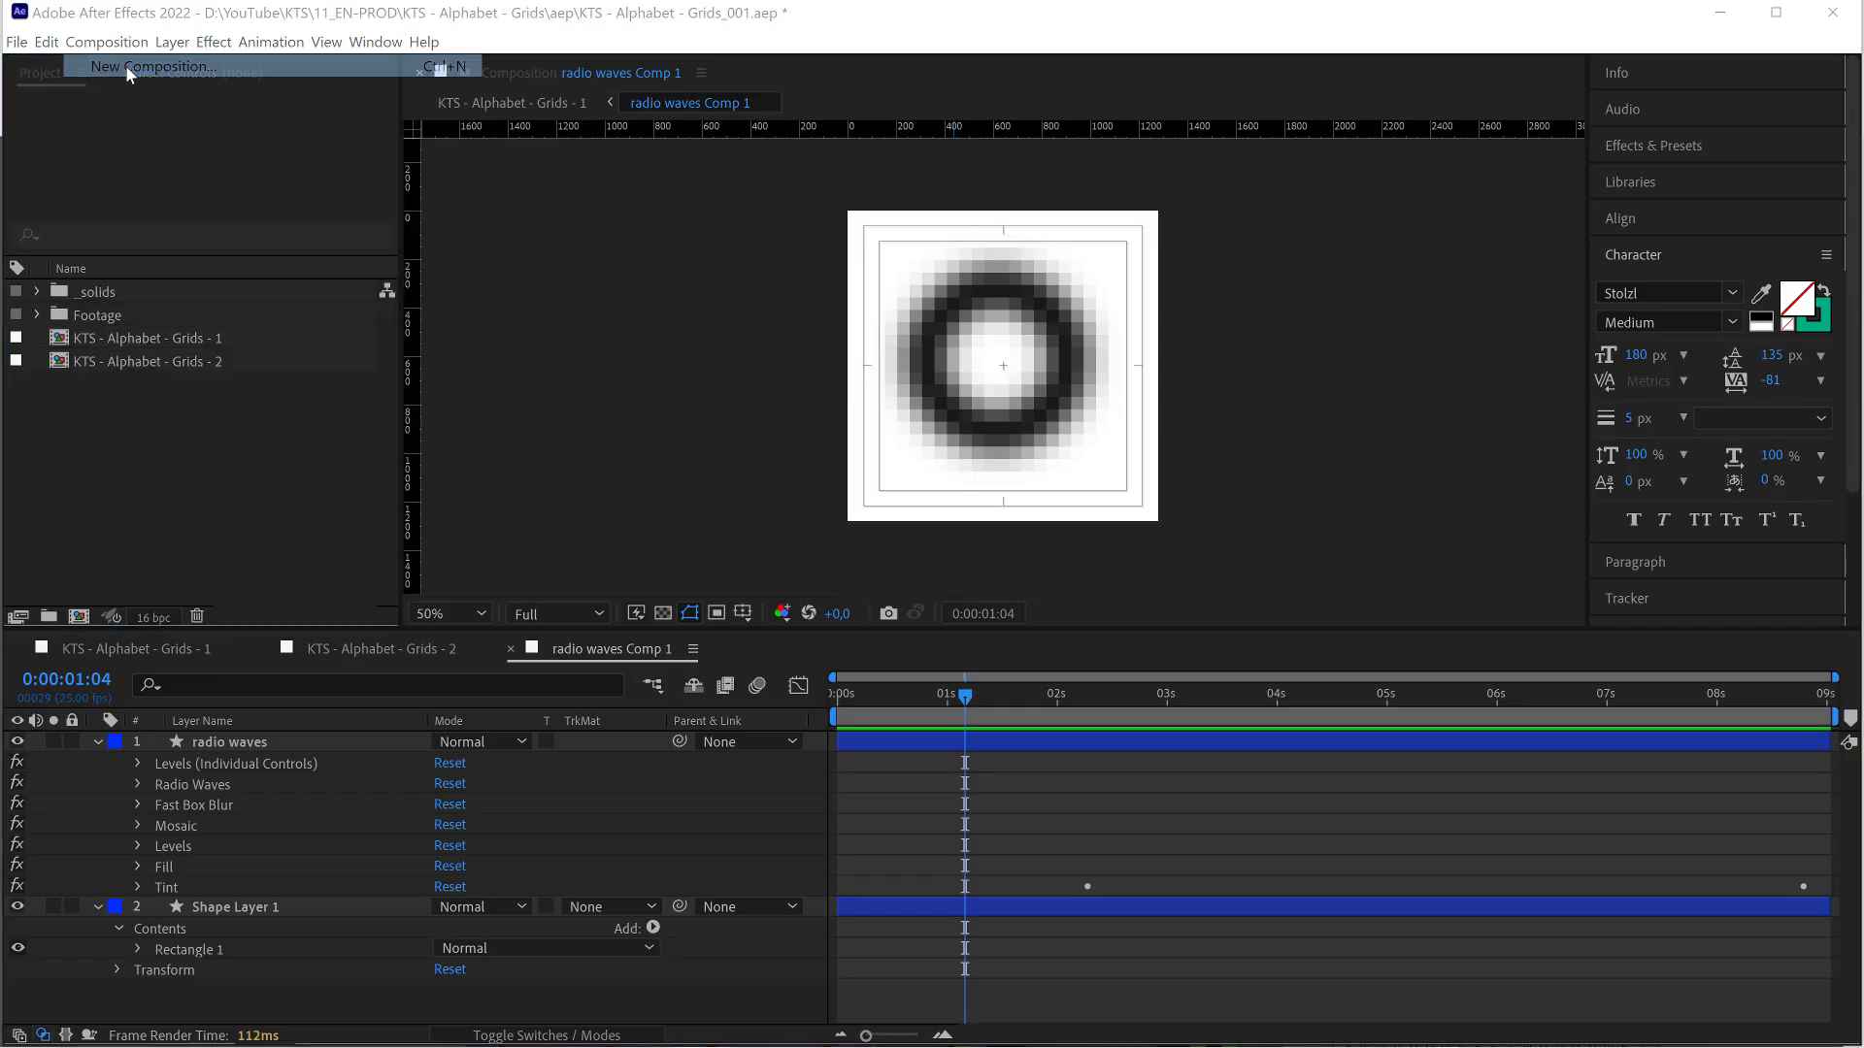
pyautogui.click(152, 66)
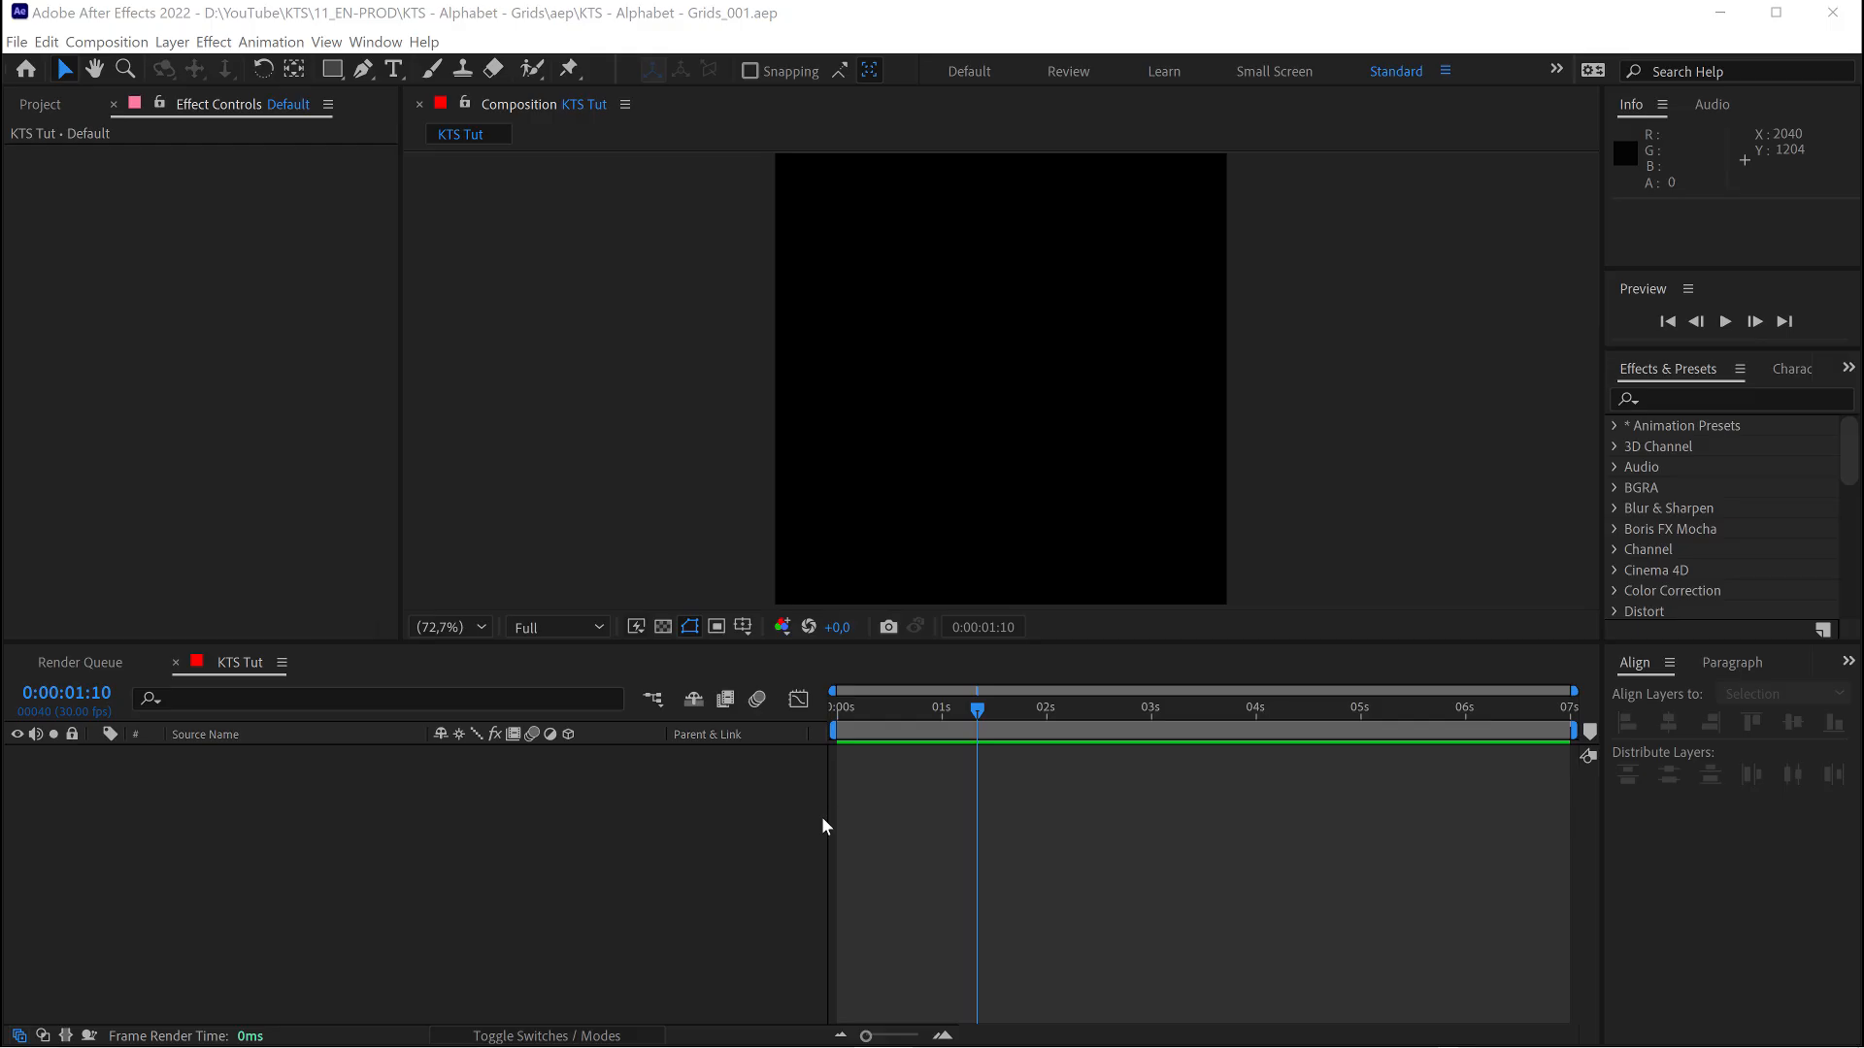
pyautogui.moveTo(895, 274)
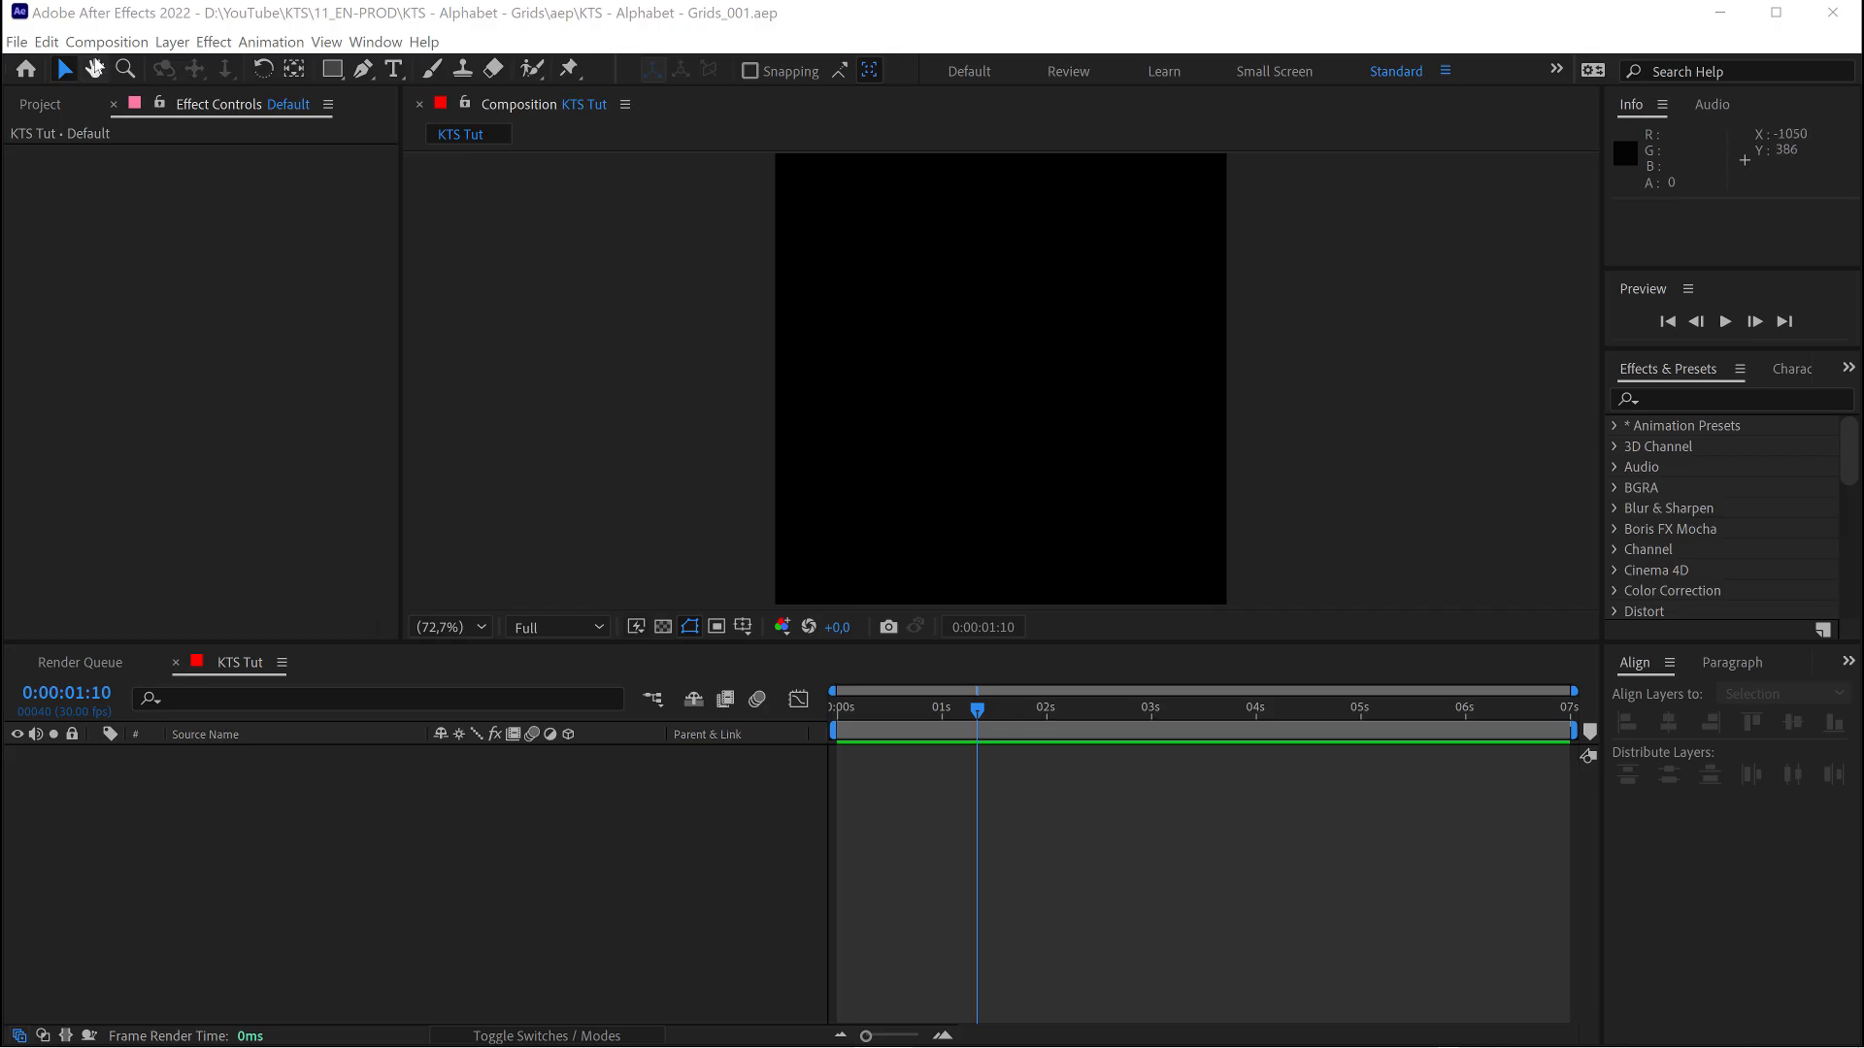
pyautogui.click(106, 41)
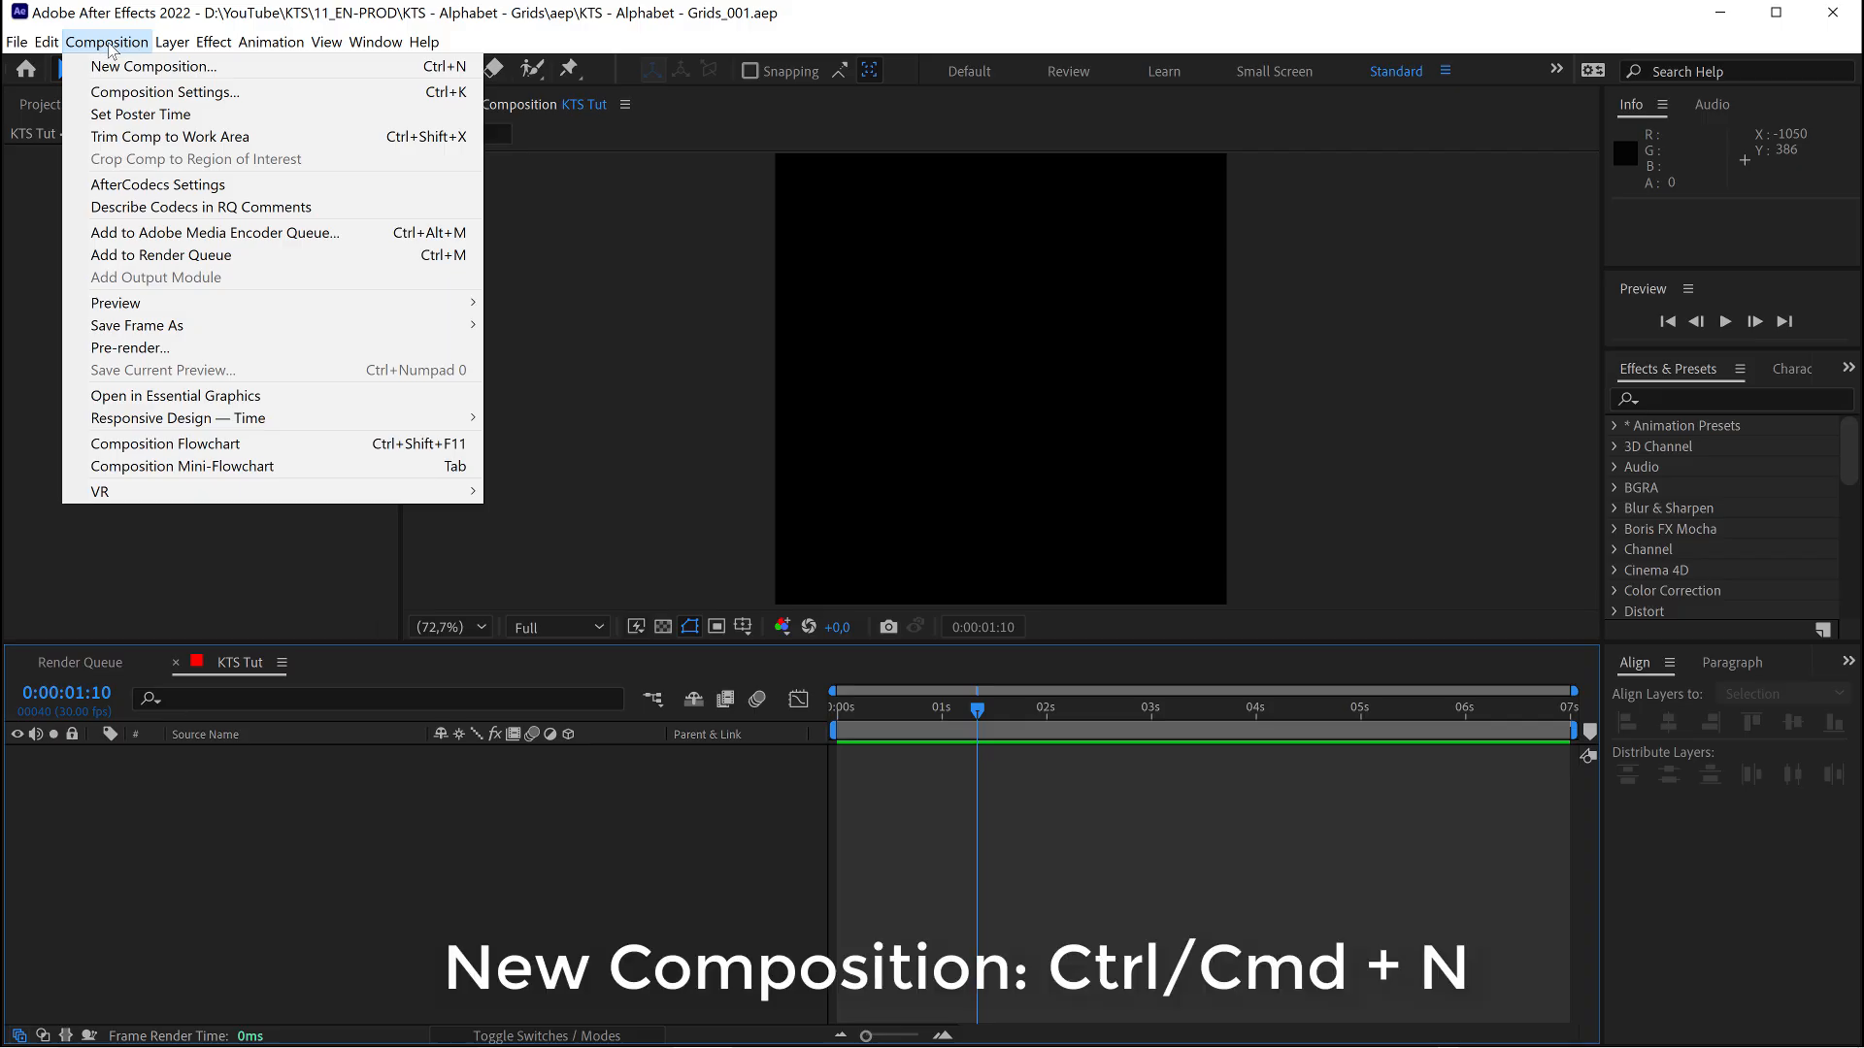
# Create a composition sized 1280/20 in both Width and Height, giving 64 × 64 px
pyautogui.click(152, 66)
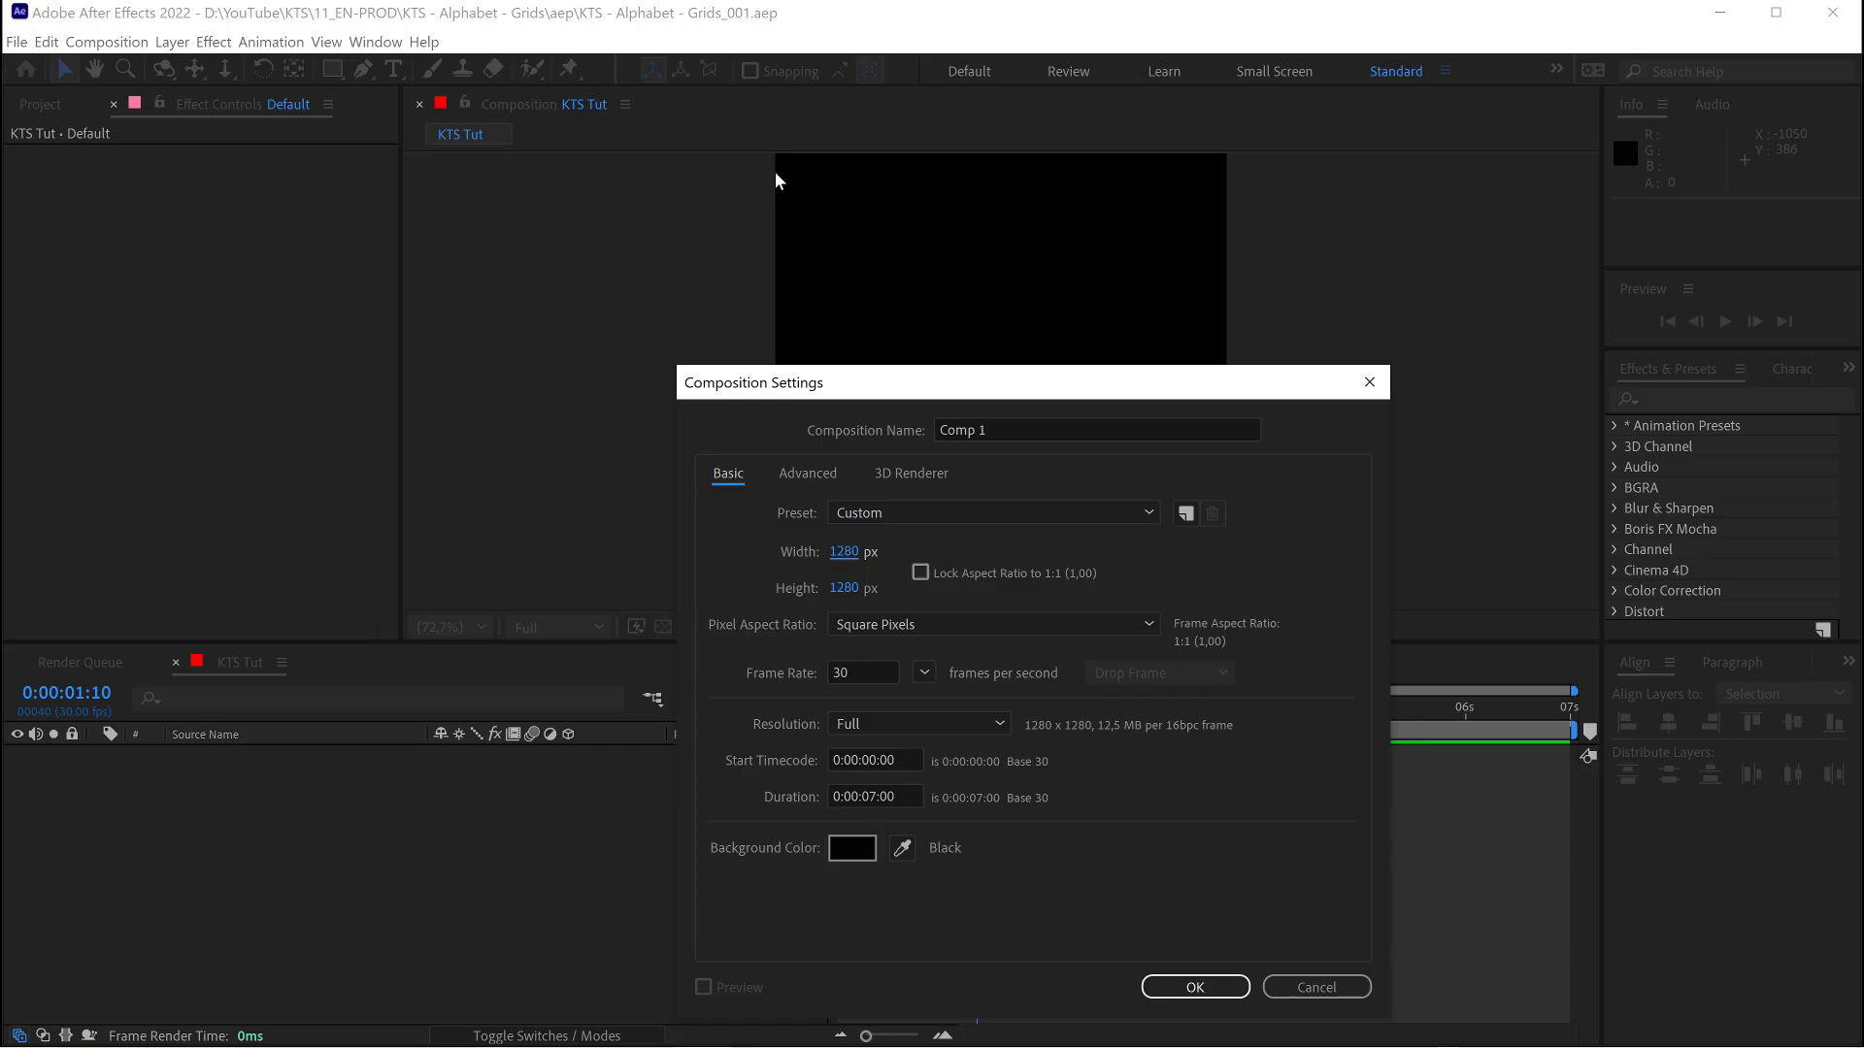
pyautogui.moveTo(887, 388)
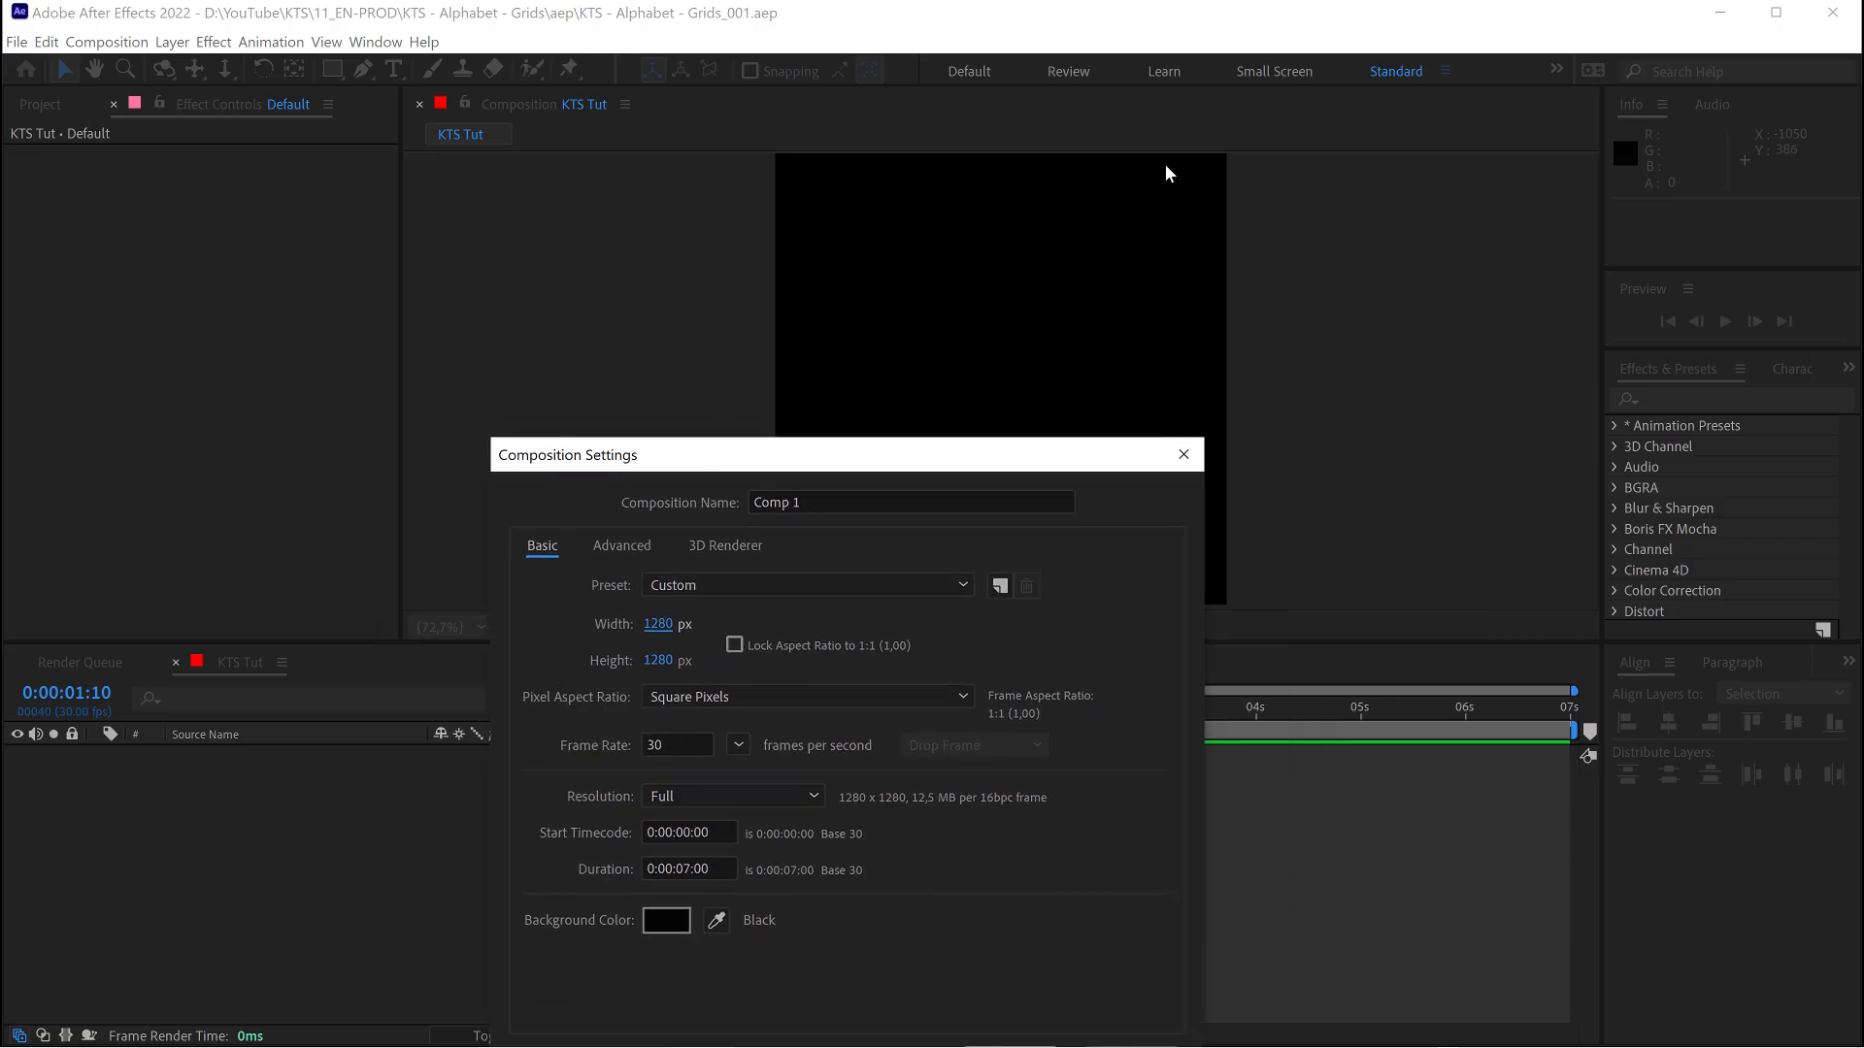
pyautogui.moveTo(780, 453)
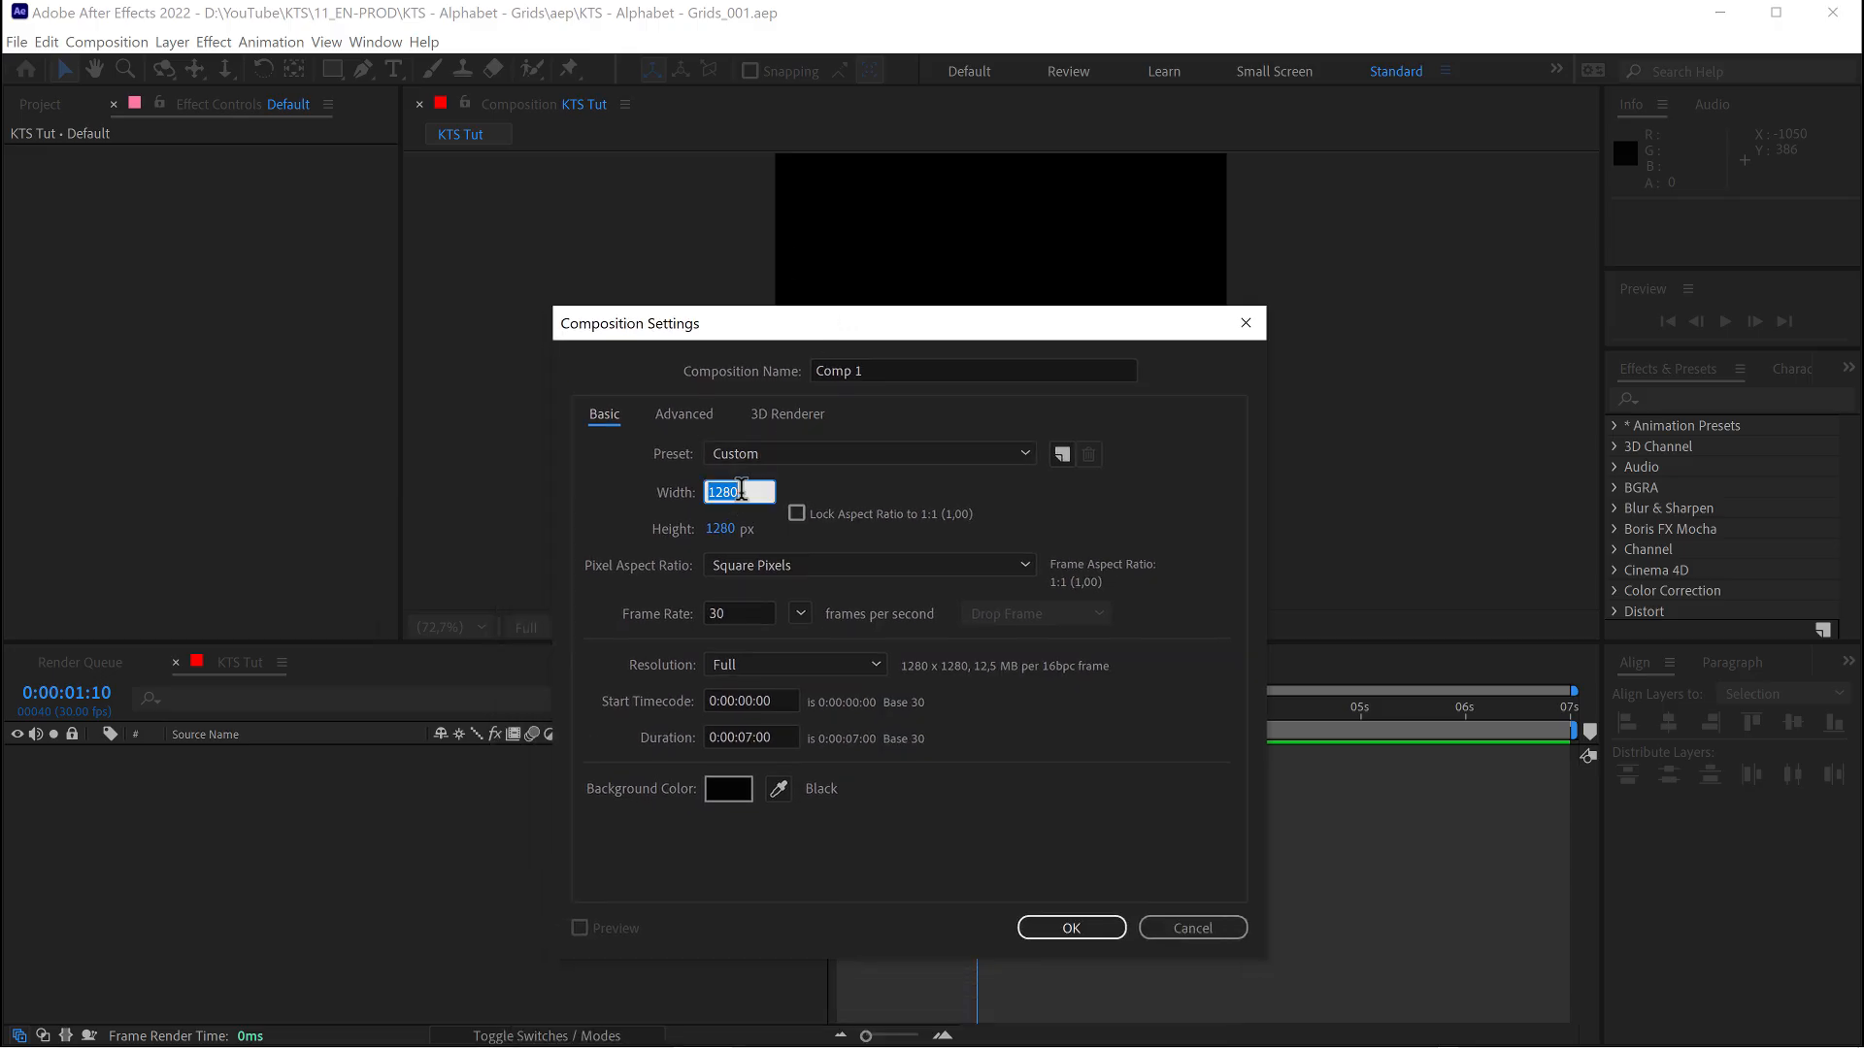
pyautogui.write('/')
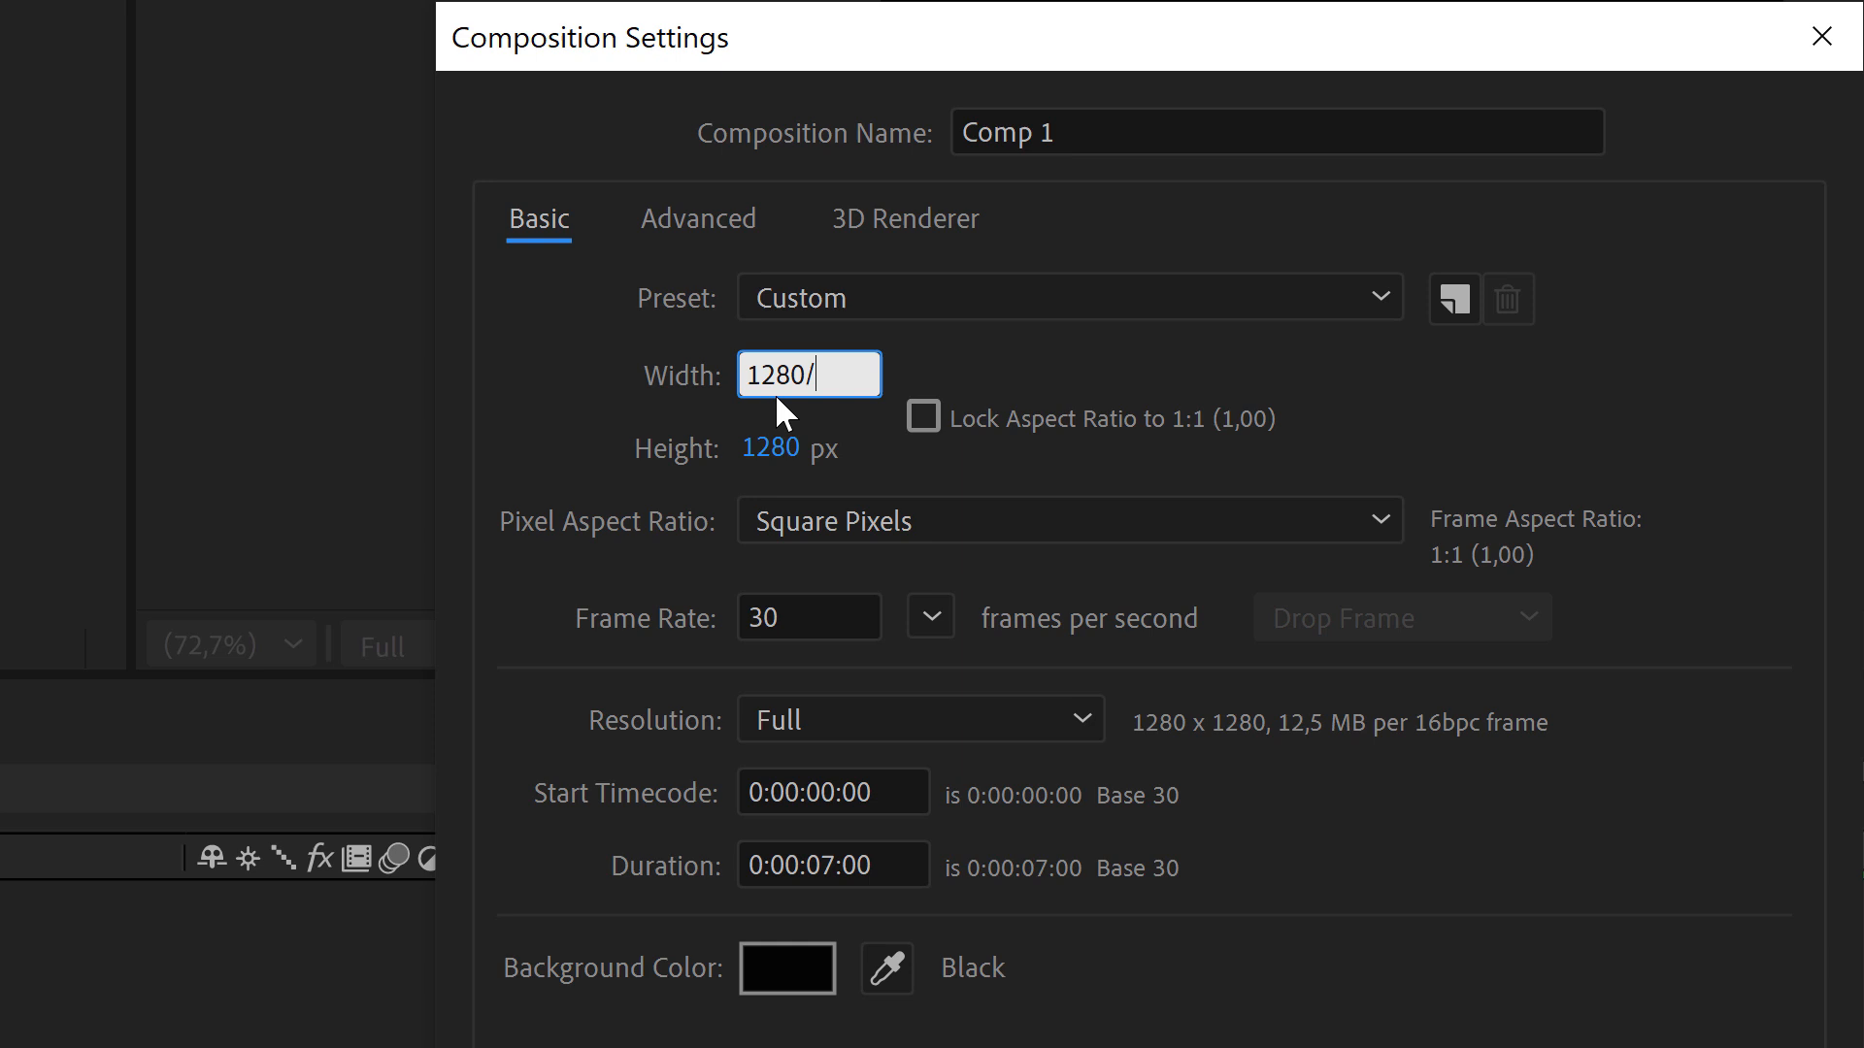
pyautogui.write('20')
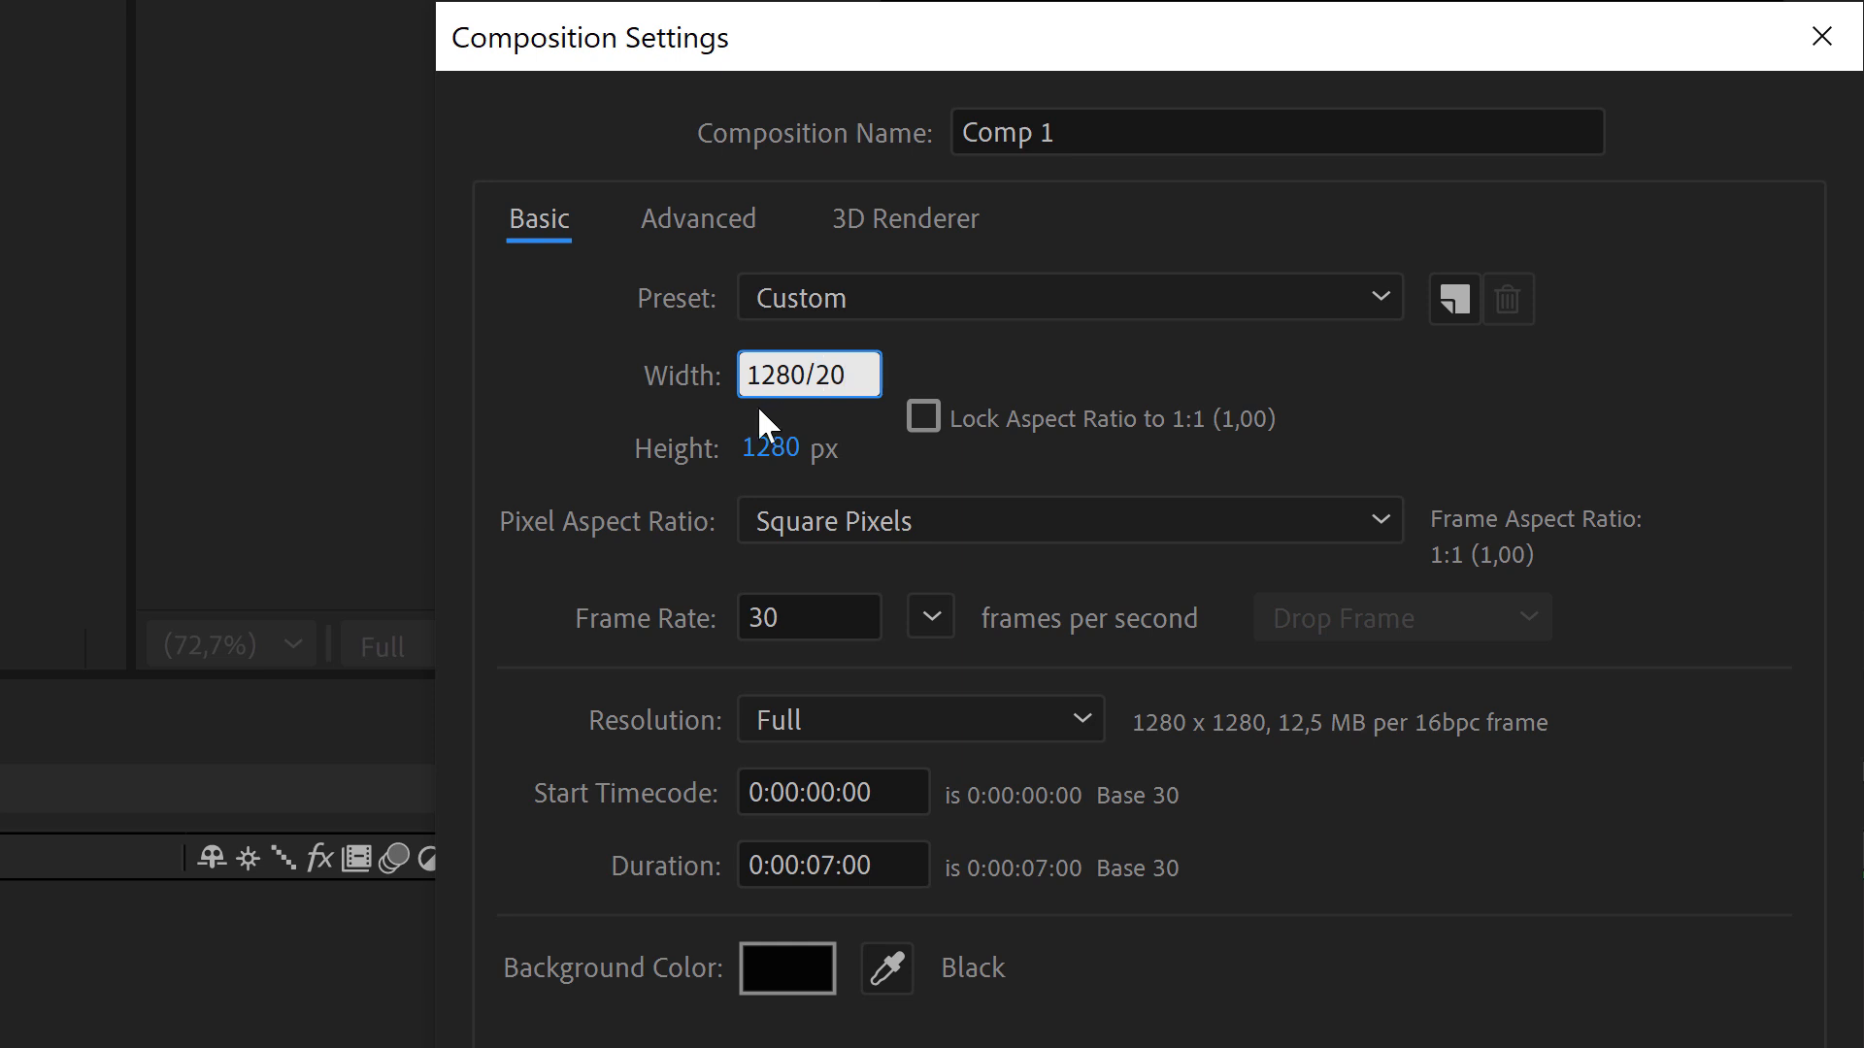
pyautogui.click(808, 446)
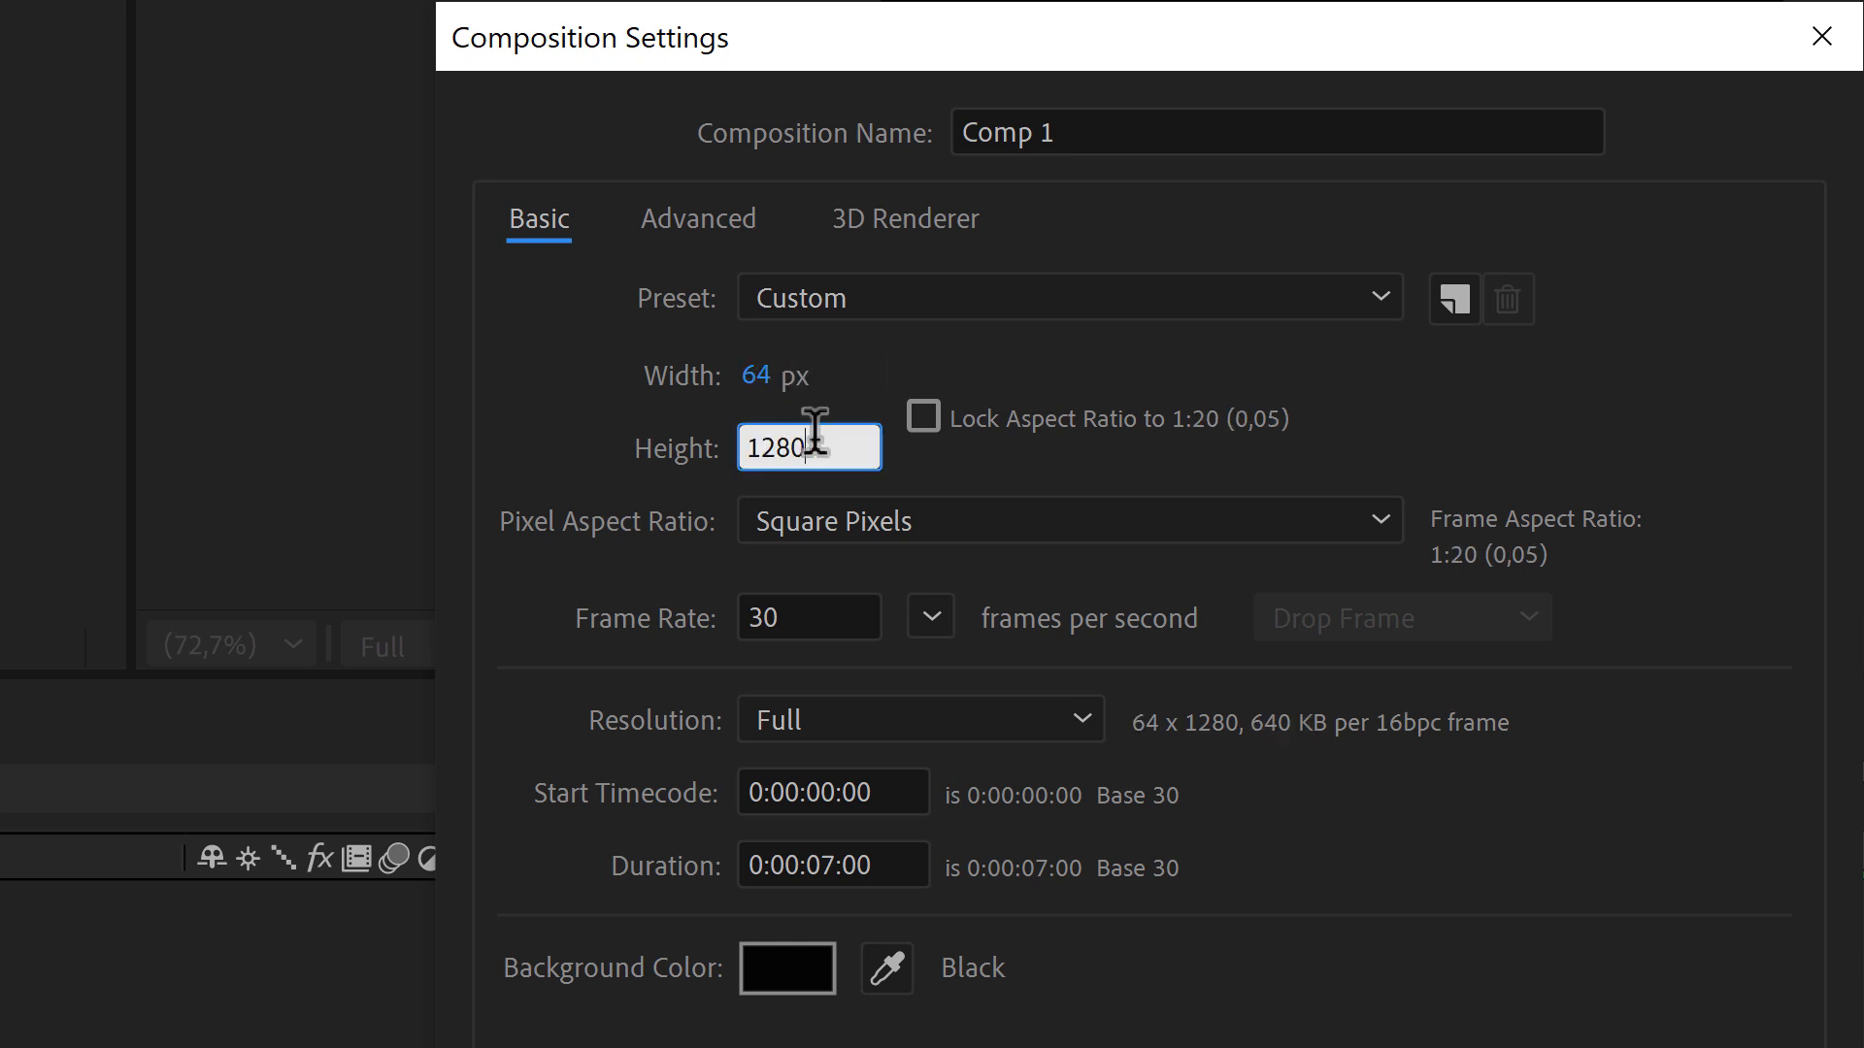
pyautogui.write('20')
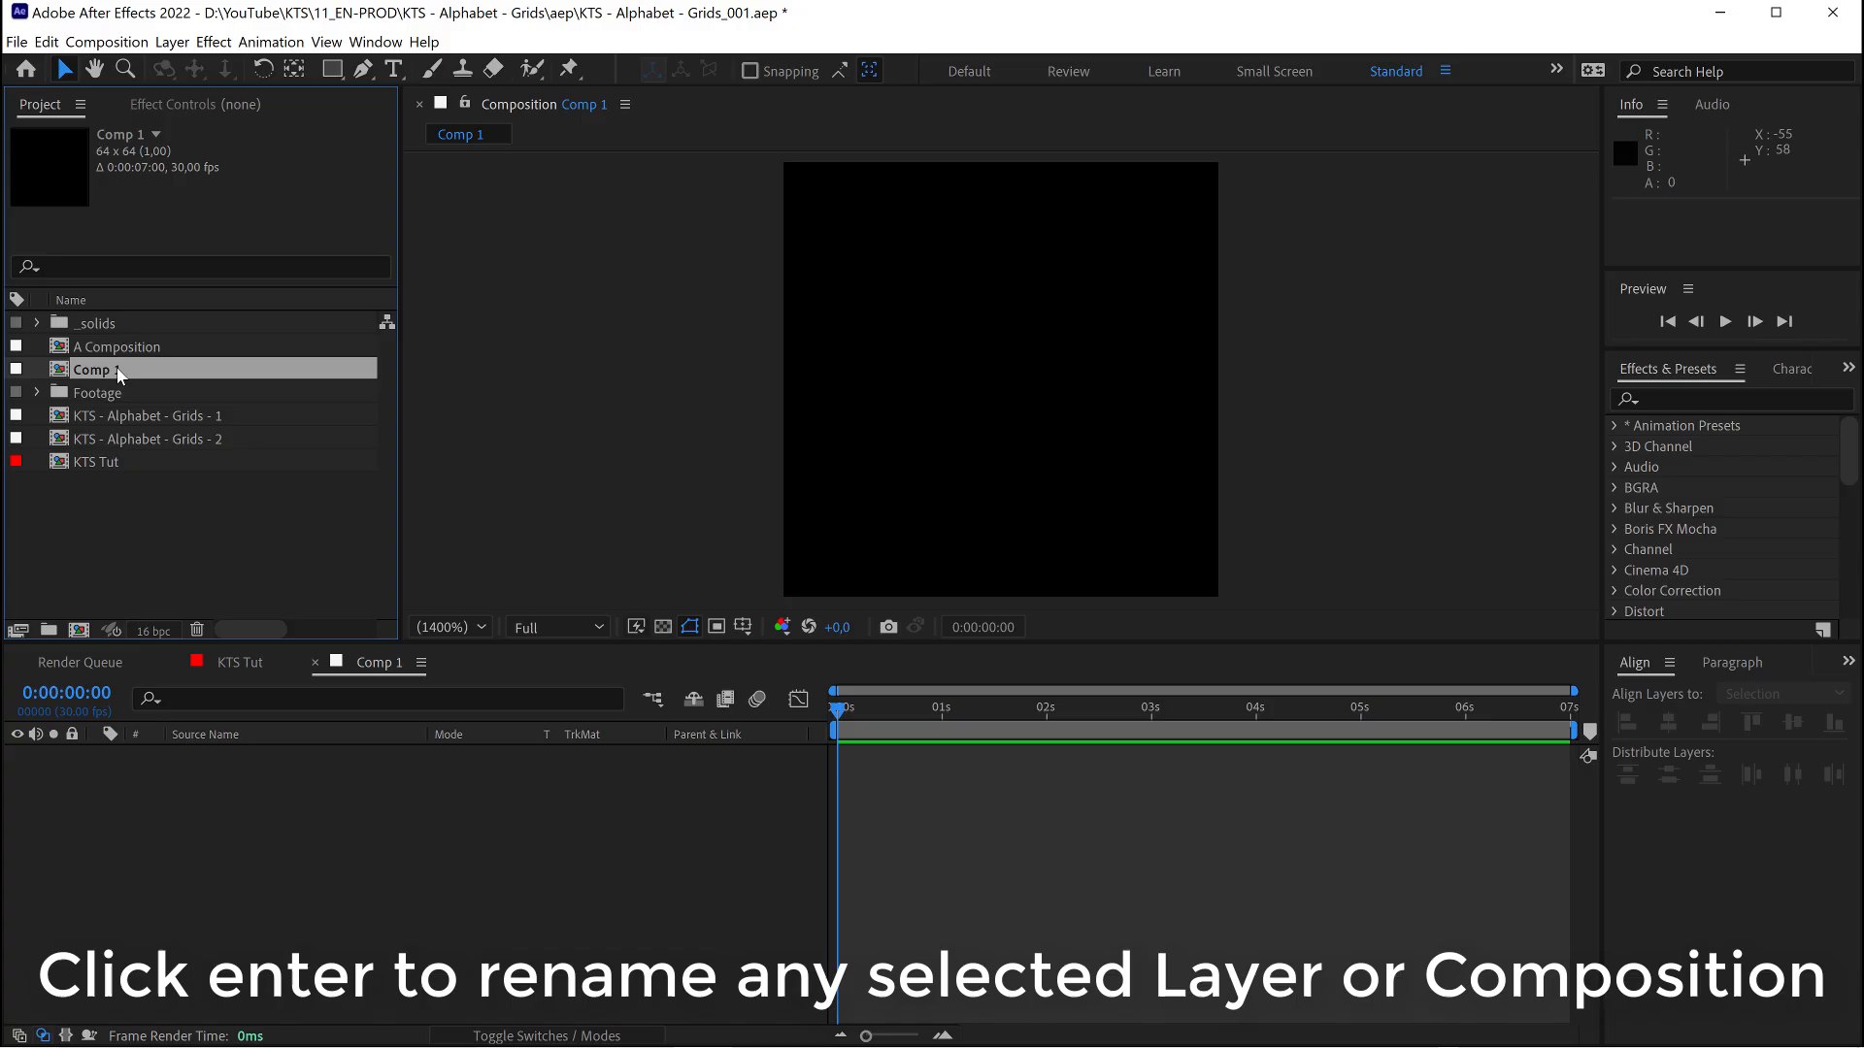
# Rename Comp 1 to Letters Animation and view it at 100% magnification
pyautogui.write('Letters Animation')
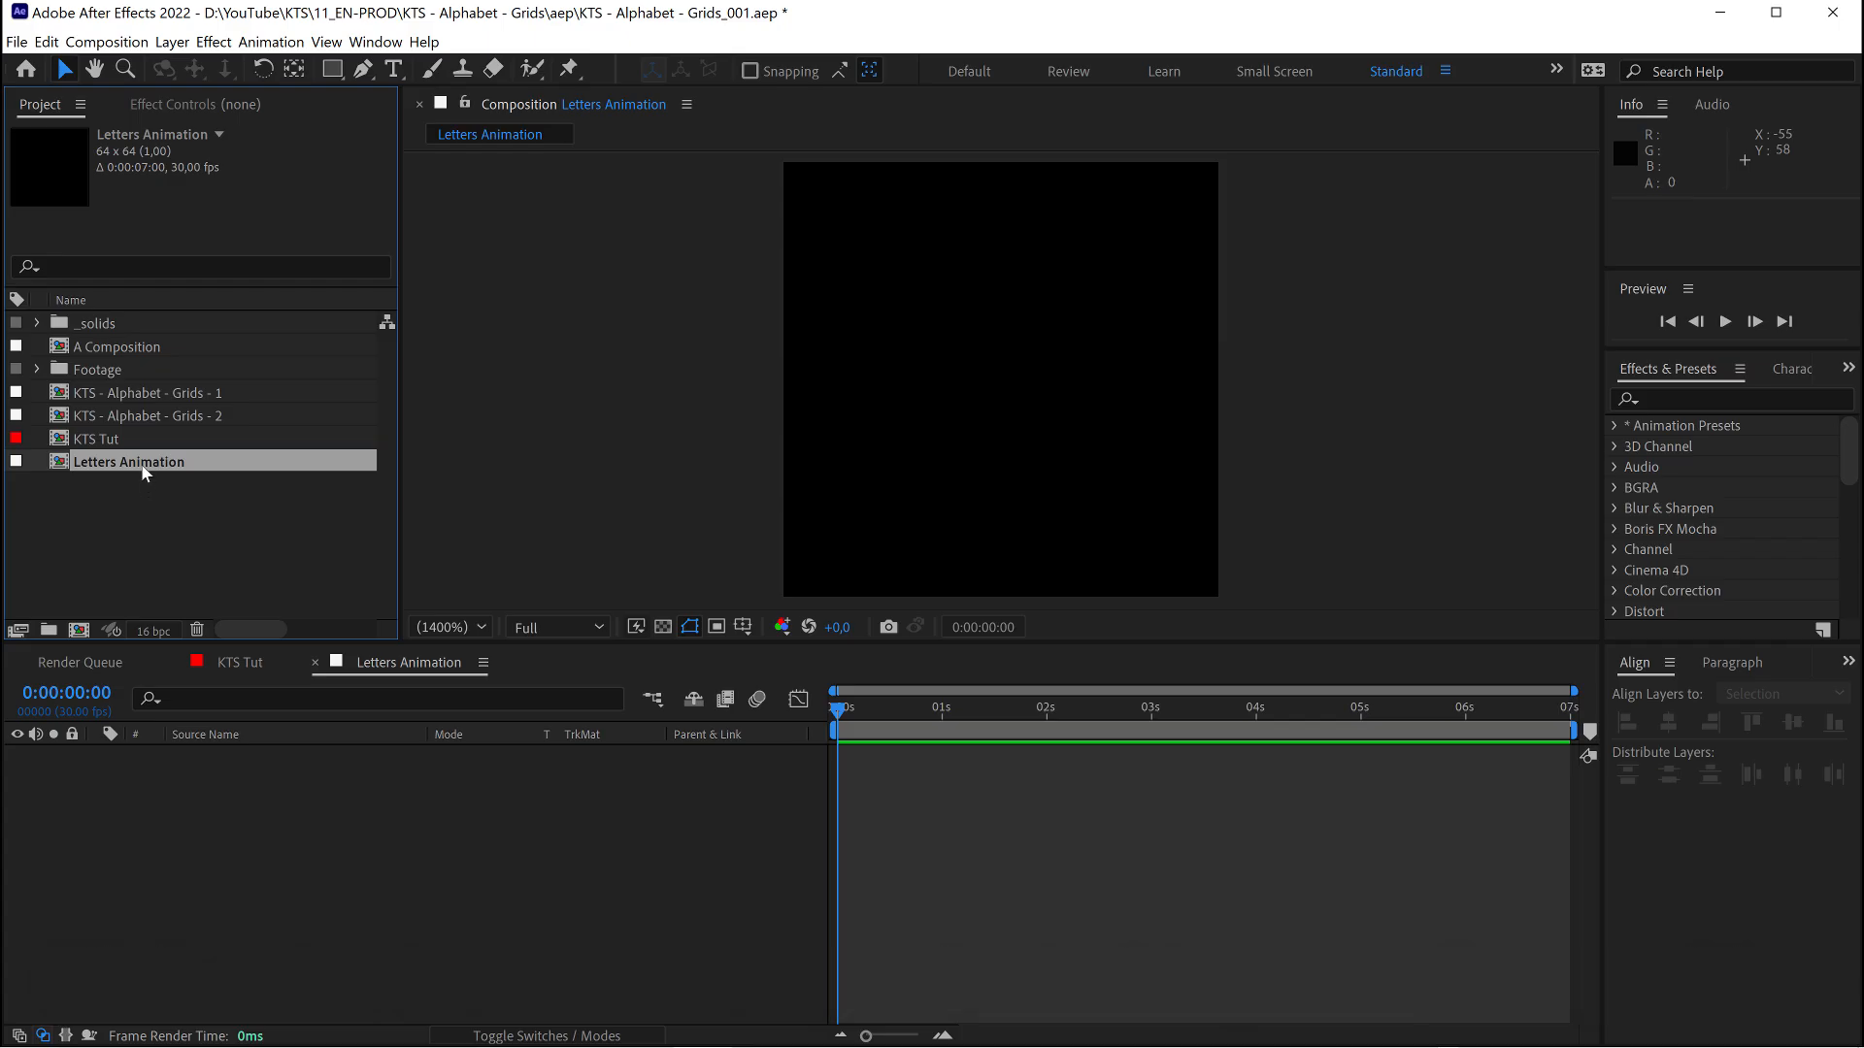
pyautogui.moveTo(448, 627)
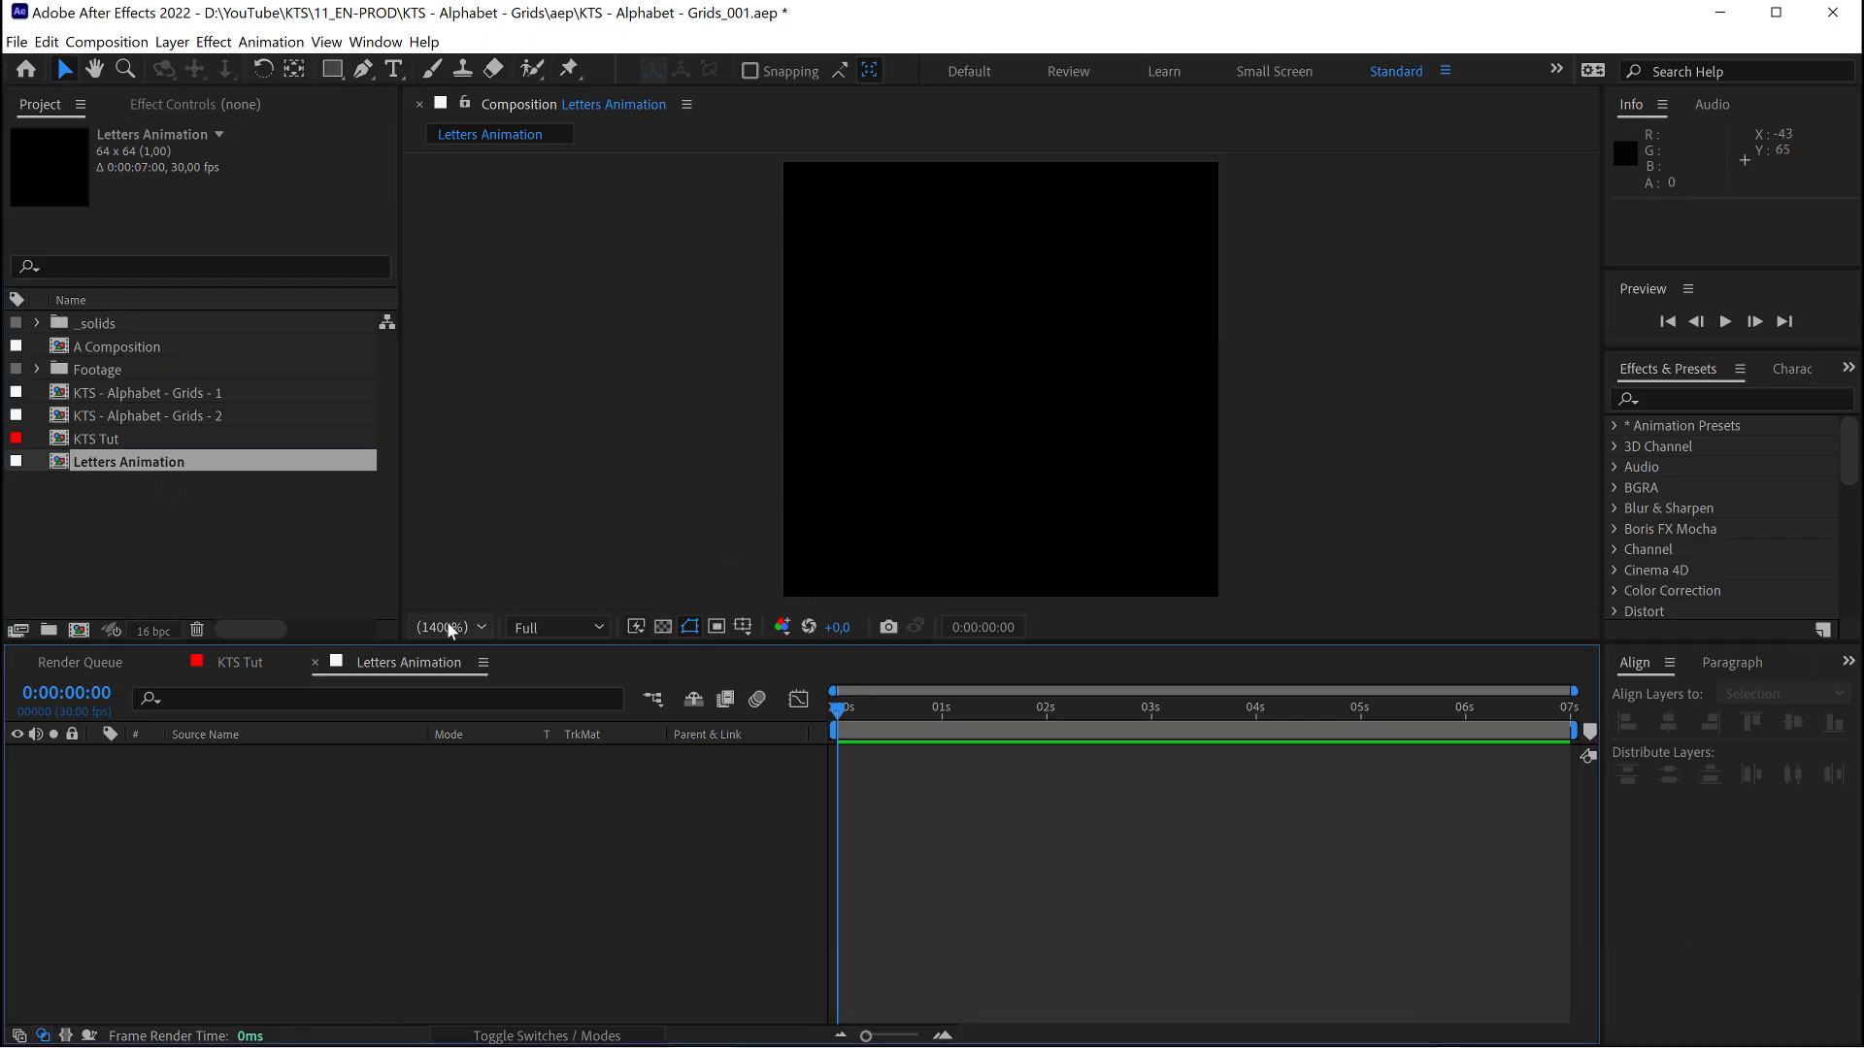
pyautogui.click(447, 627)
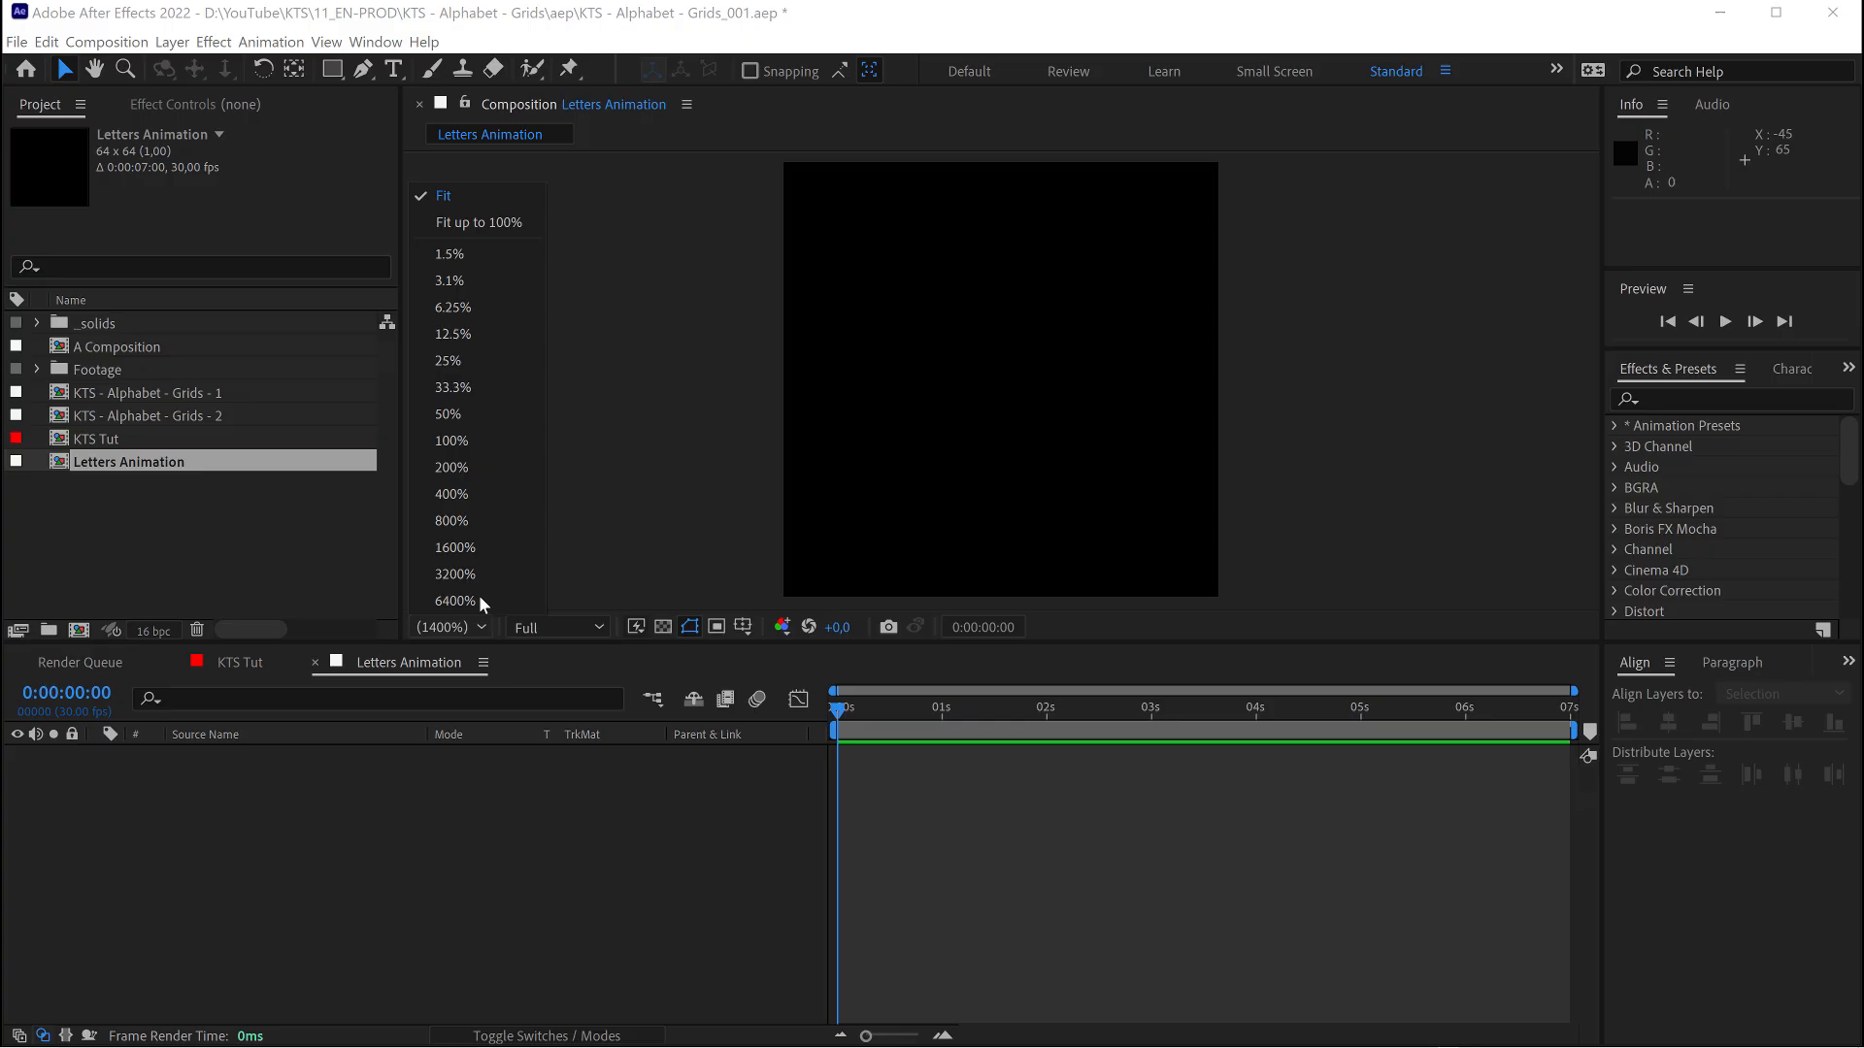
pyautogui.moveTo(464, 441)
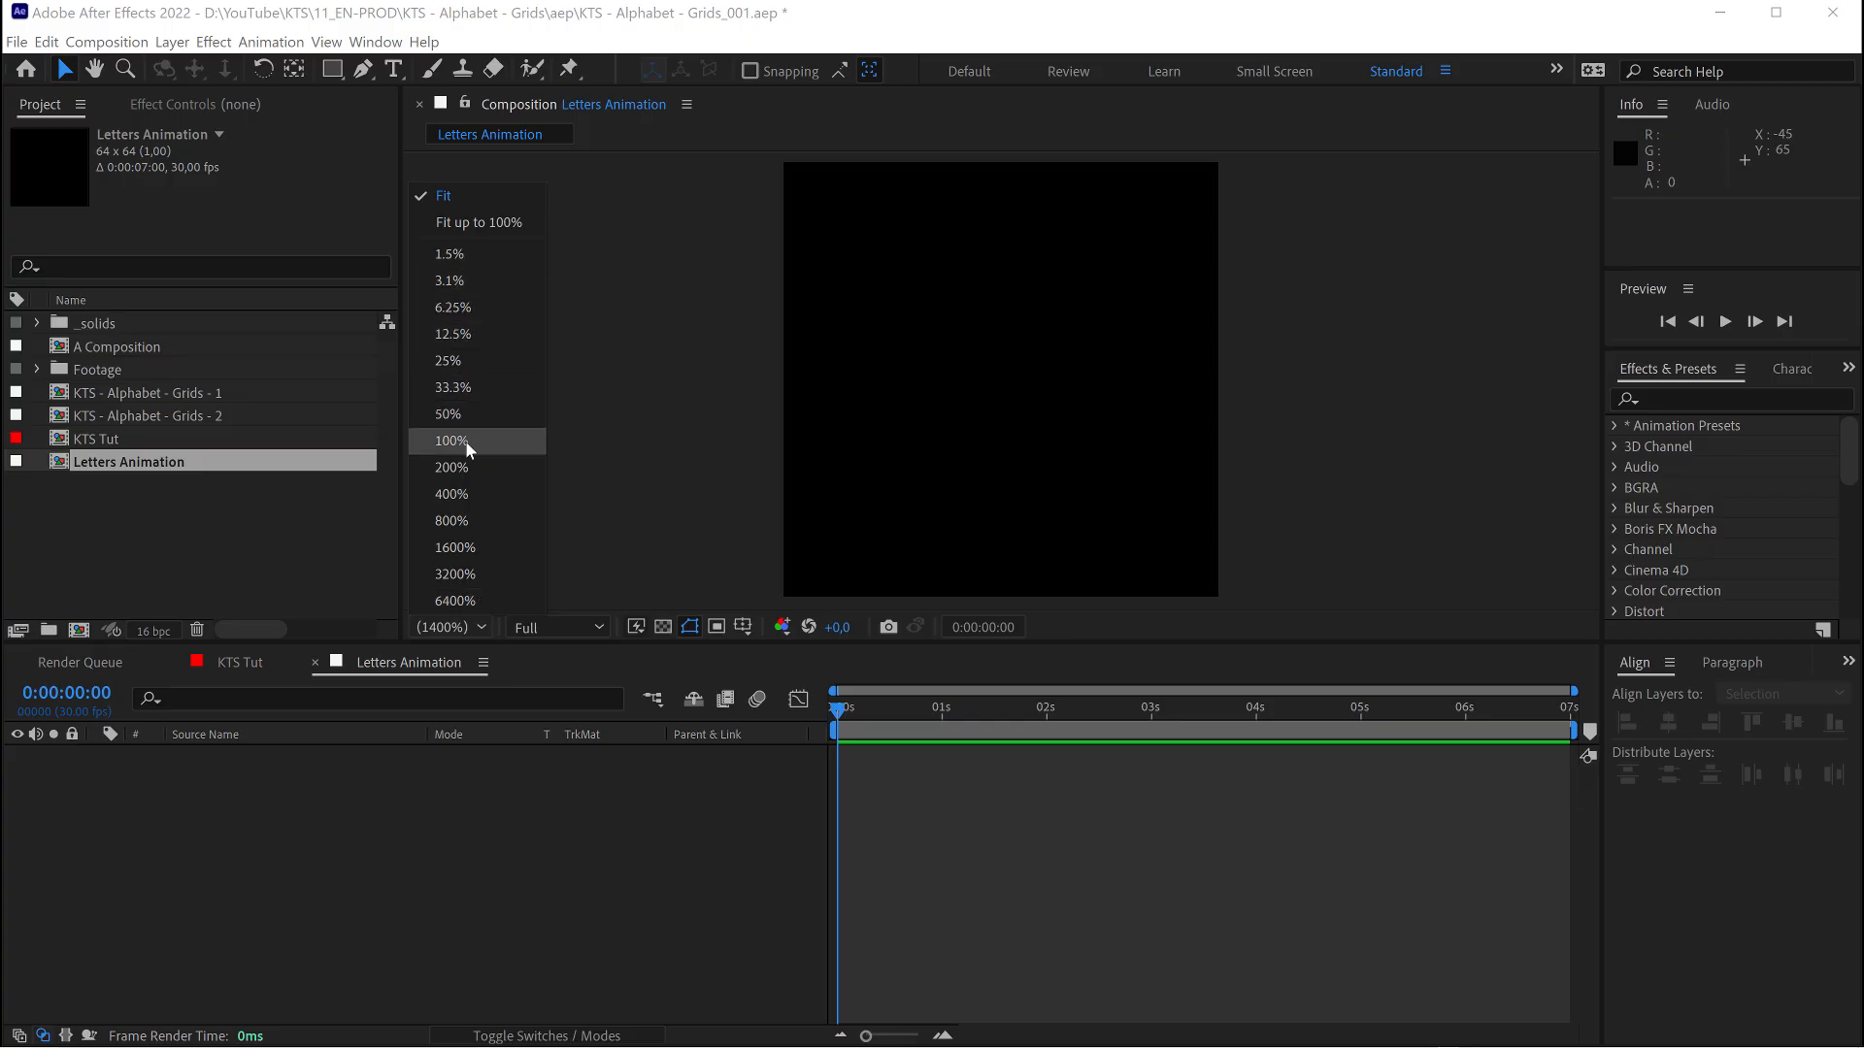
pyautogui.click(448, 441)
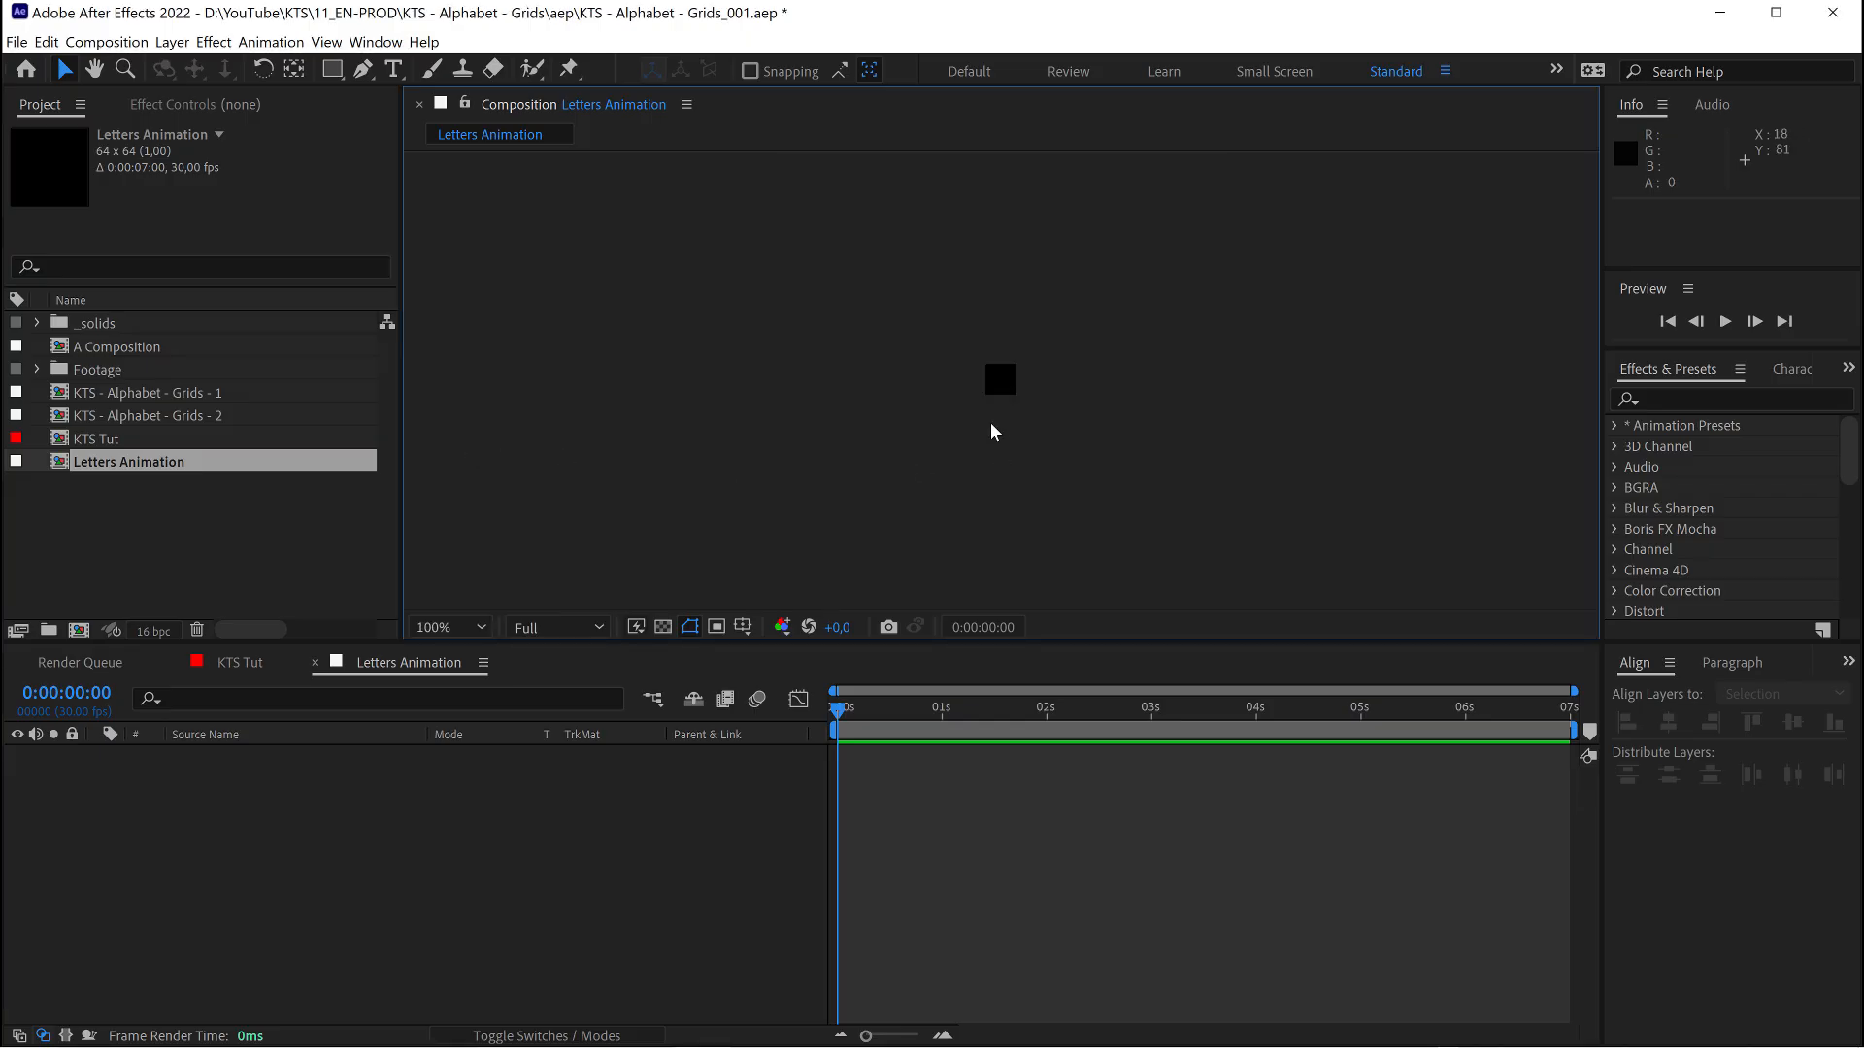
pyautogui.moveTo(382, 75)
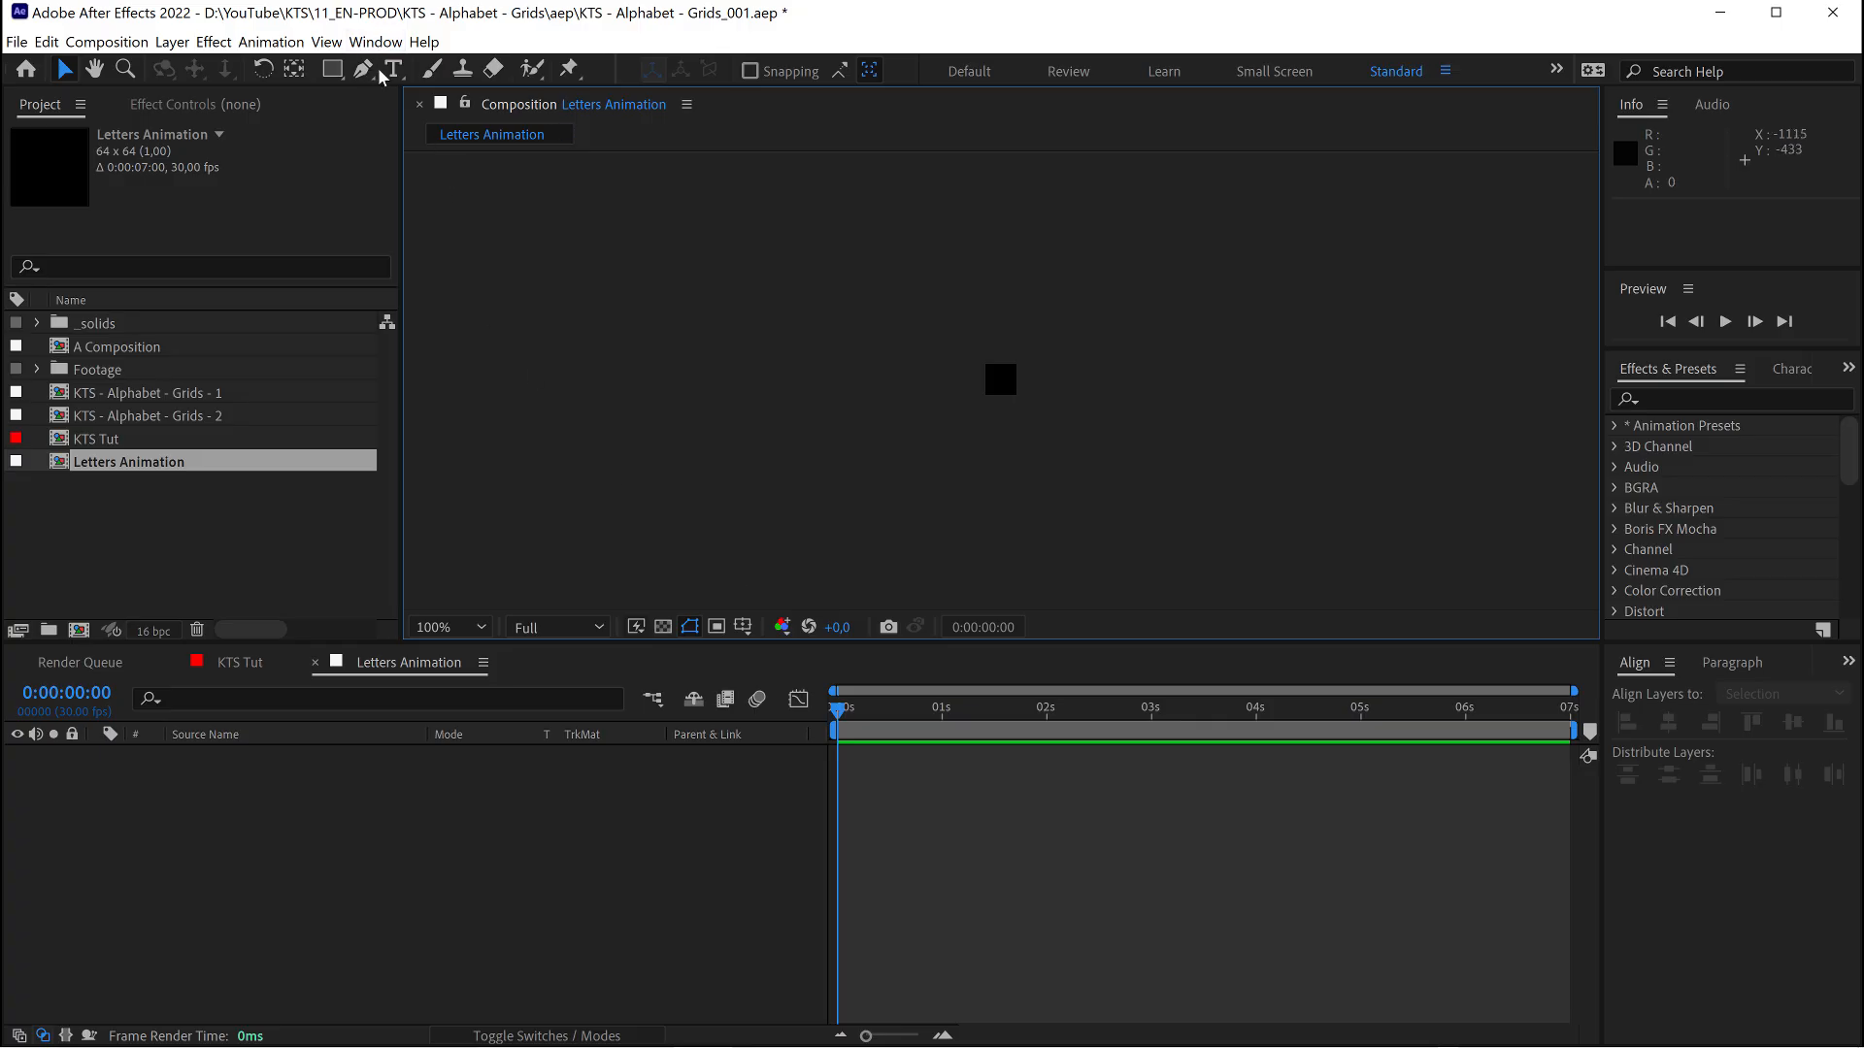
pyautogui.moveTo(392, 70)
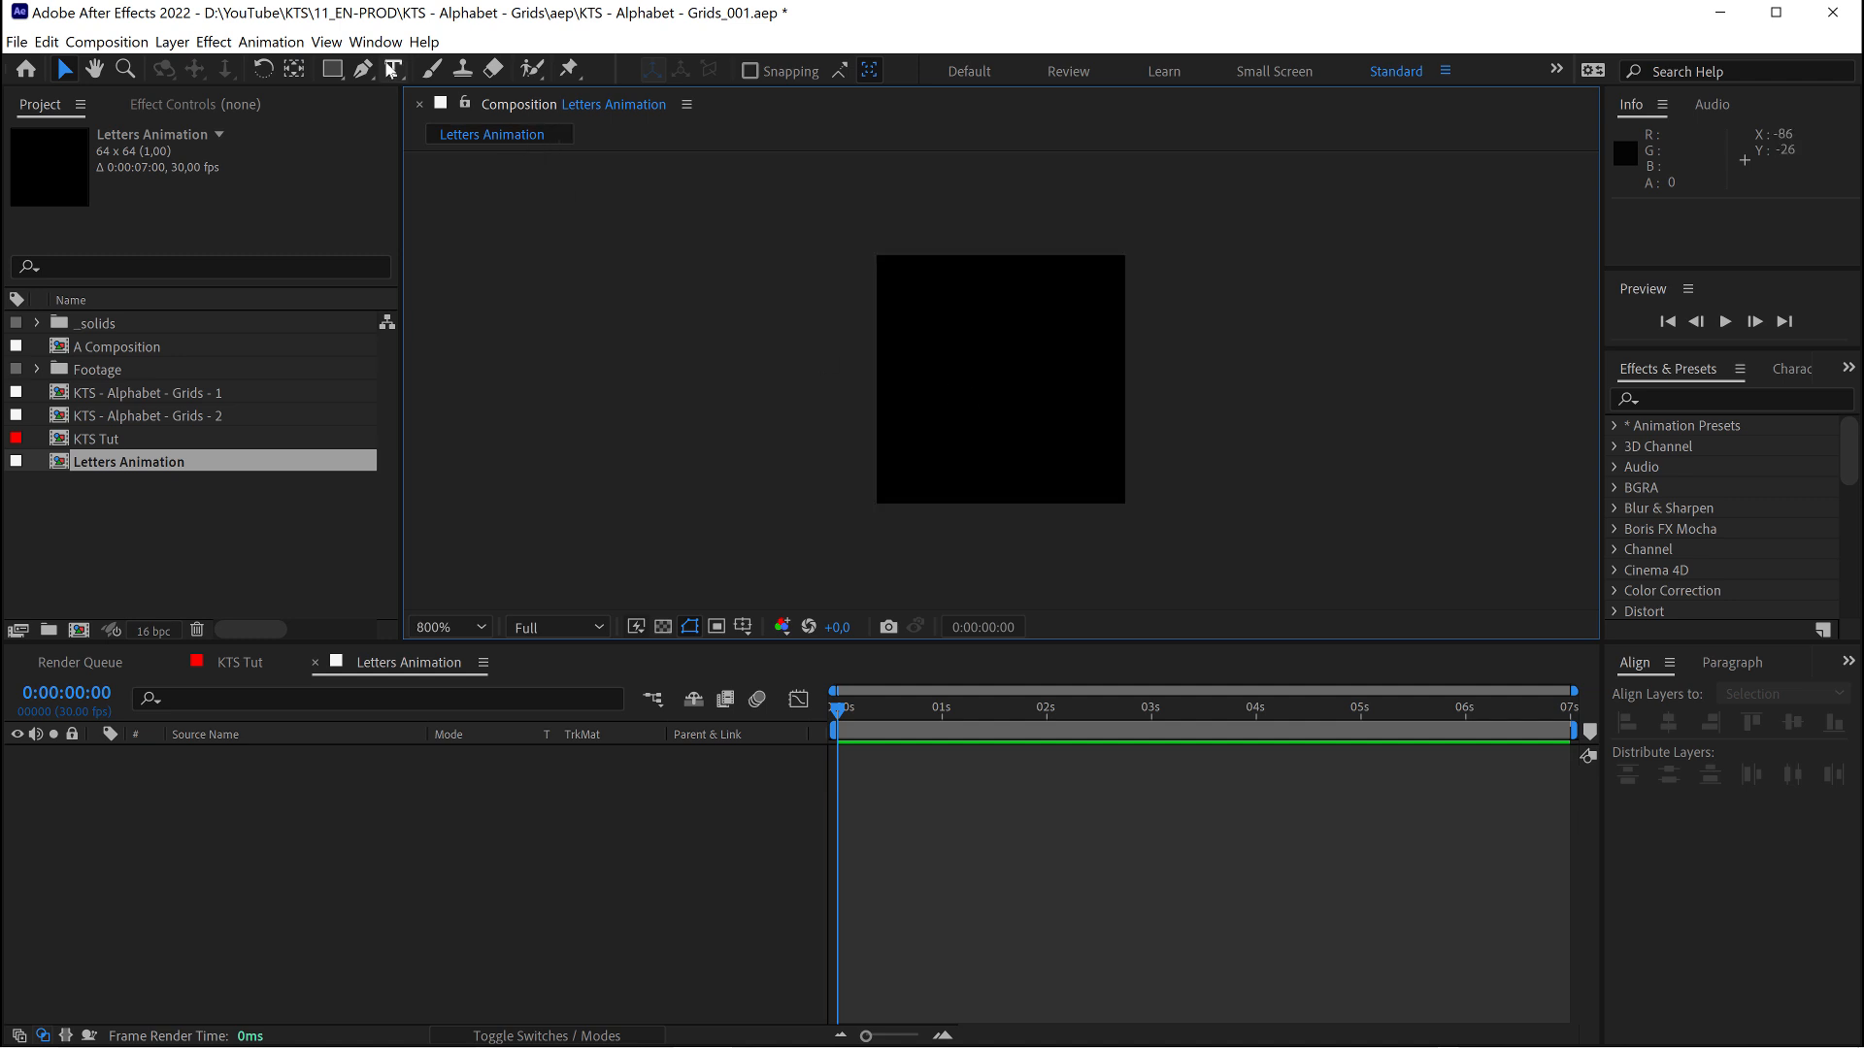
# Add a white 'A' text layer in Stolzl Medium, center-aligned to fill the frame
pyautogui.click(394, 70)
pyautogui.write('A')
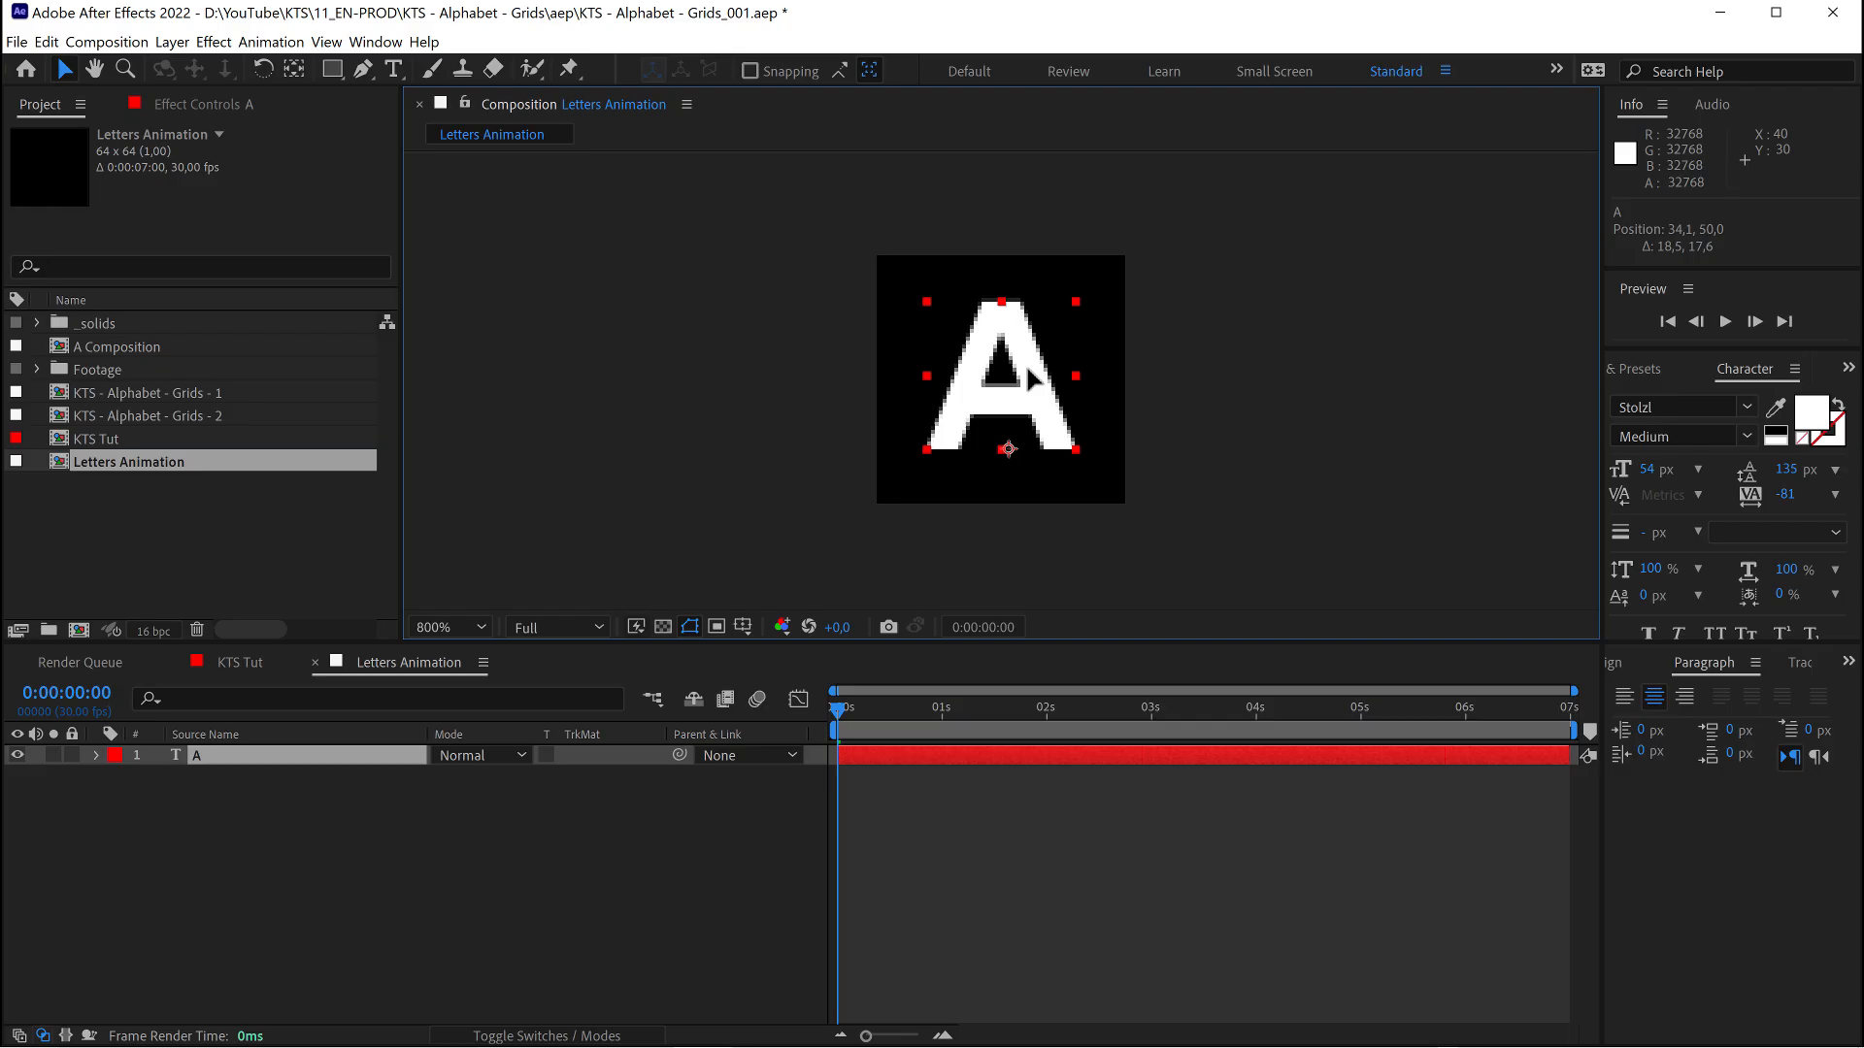
pyautogui.click(1734, 406)
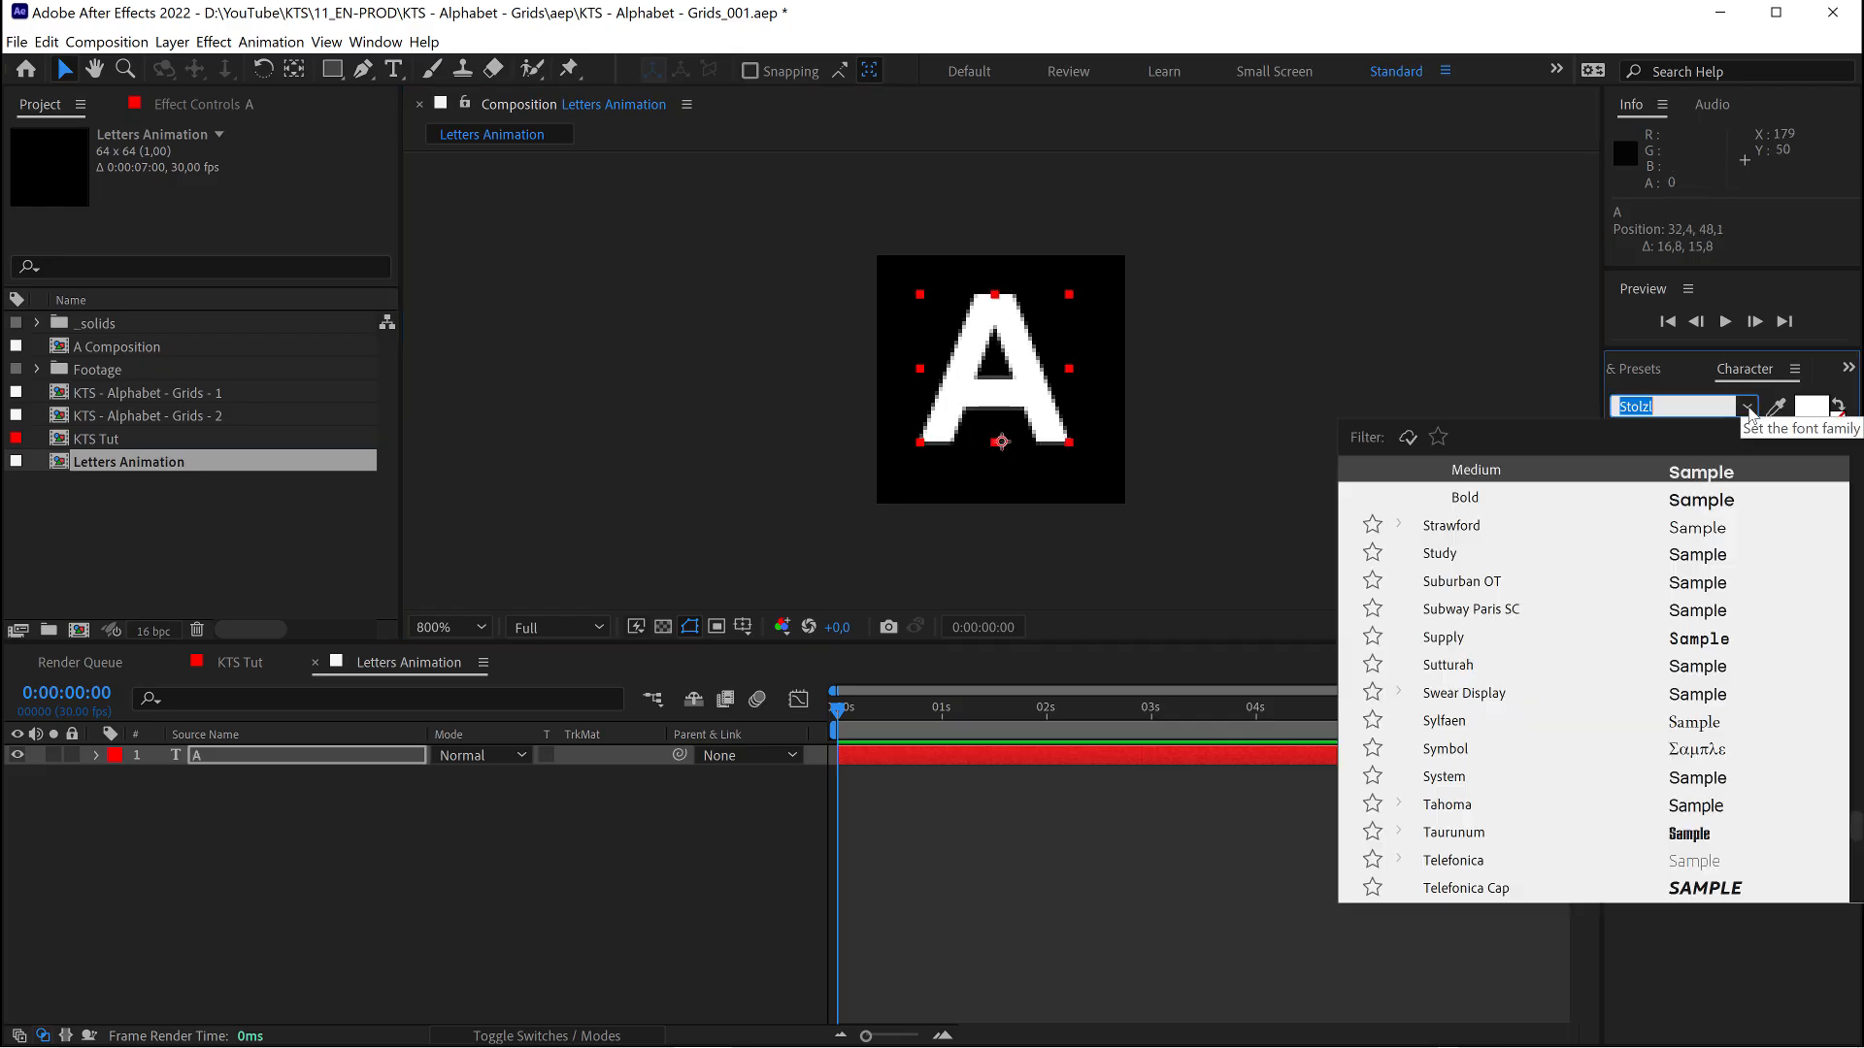
pyautogui.scroll(3)
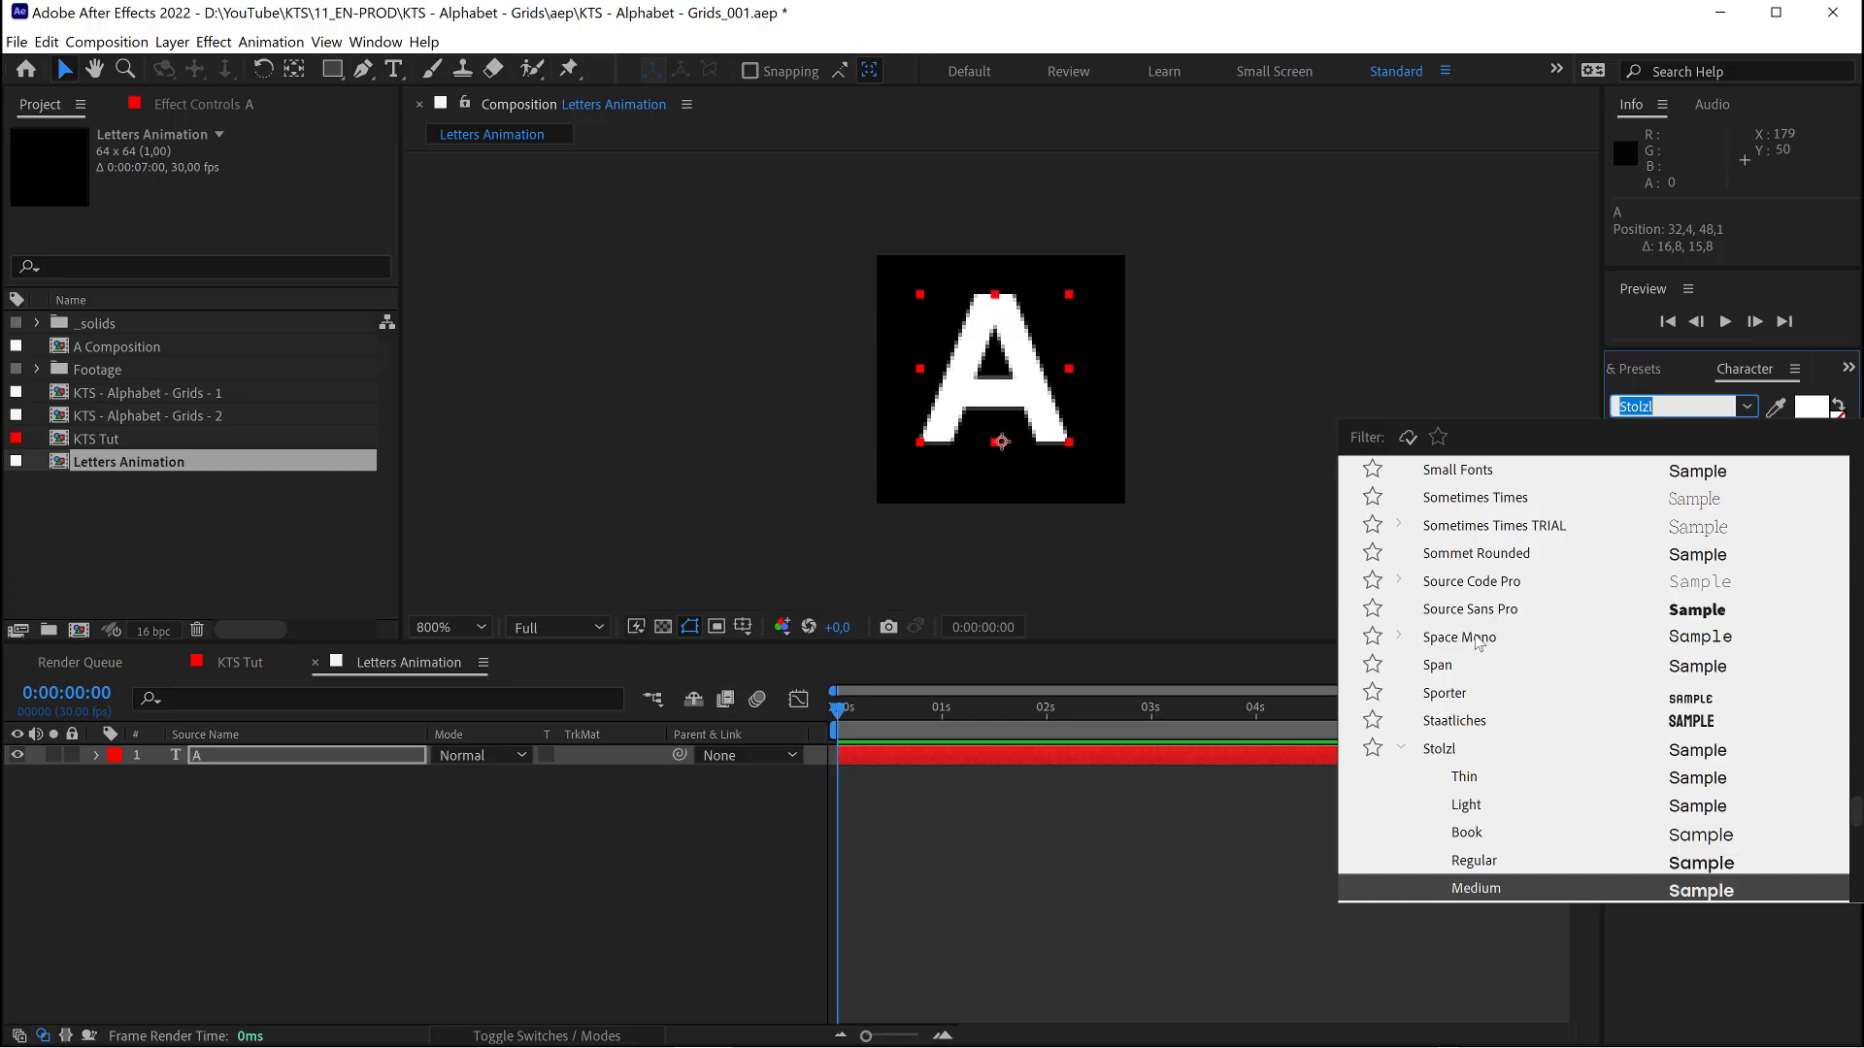
pyautogui.click(1457, 637)
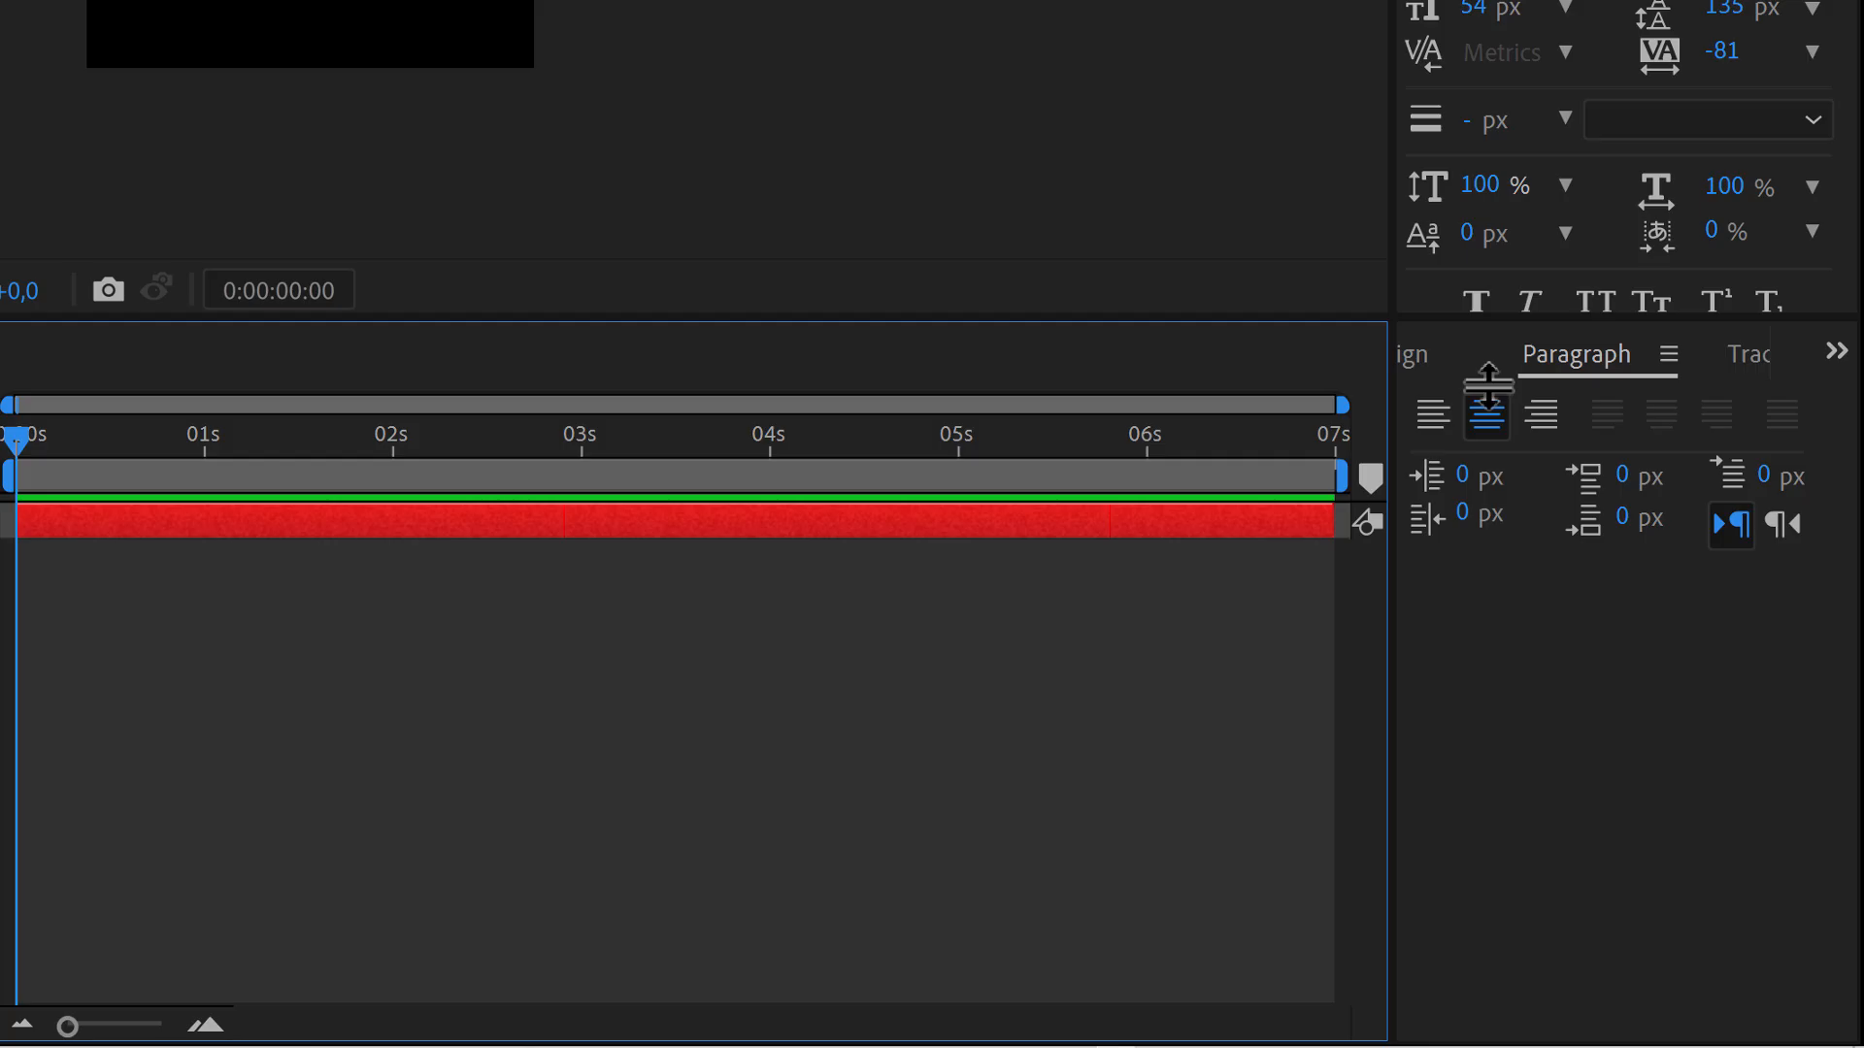
pyautogui.click(1485, 411)
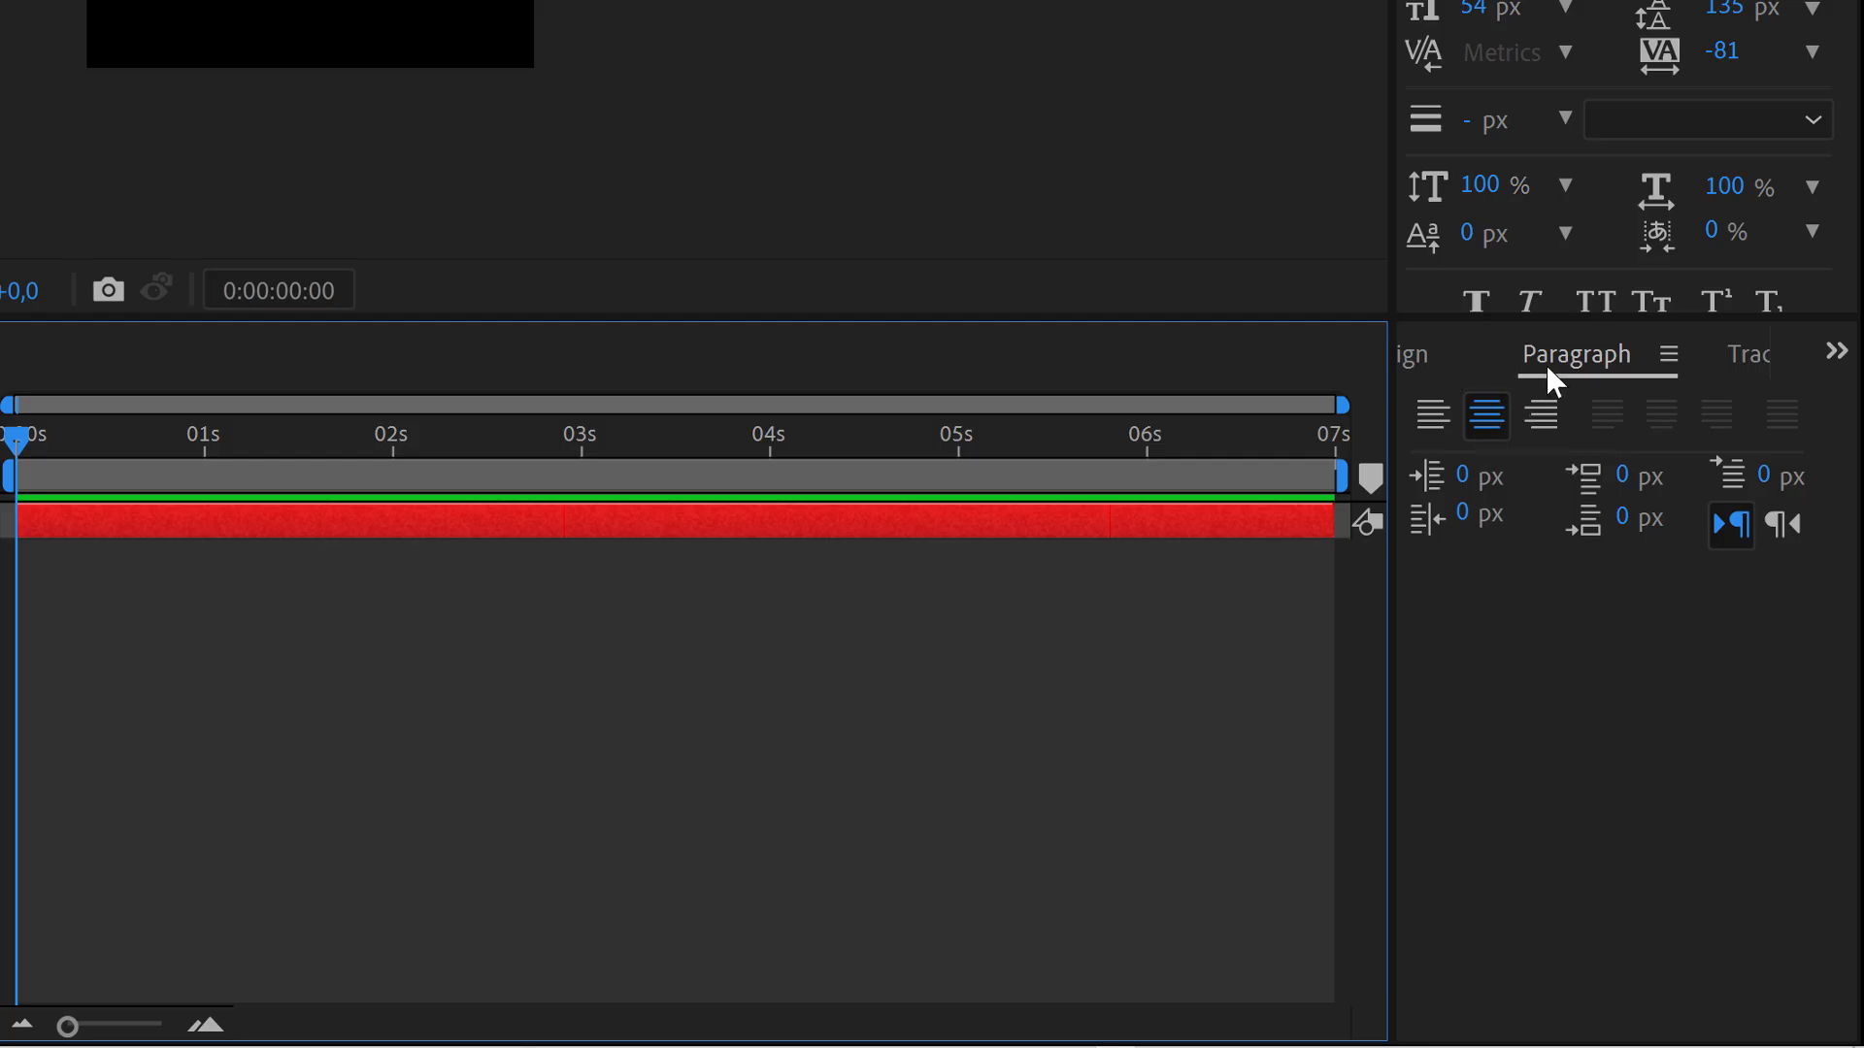
pyautogui.moveTo(1491, 23)
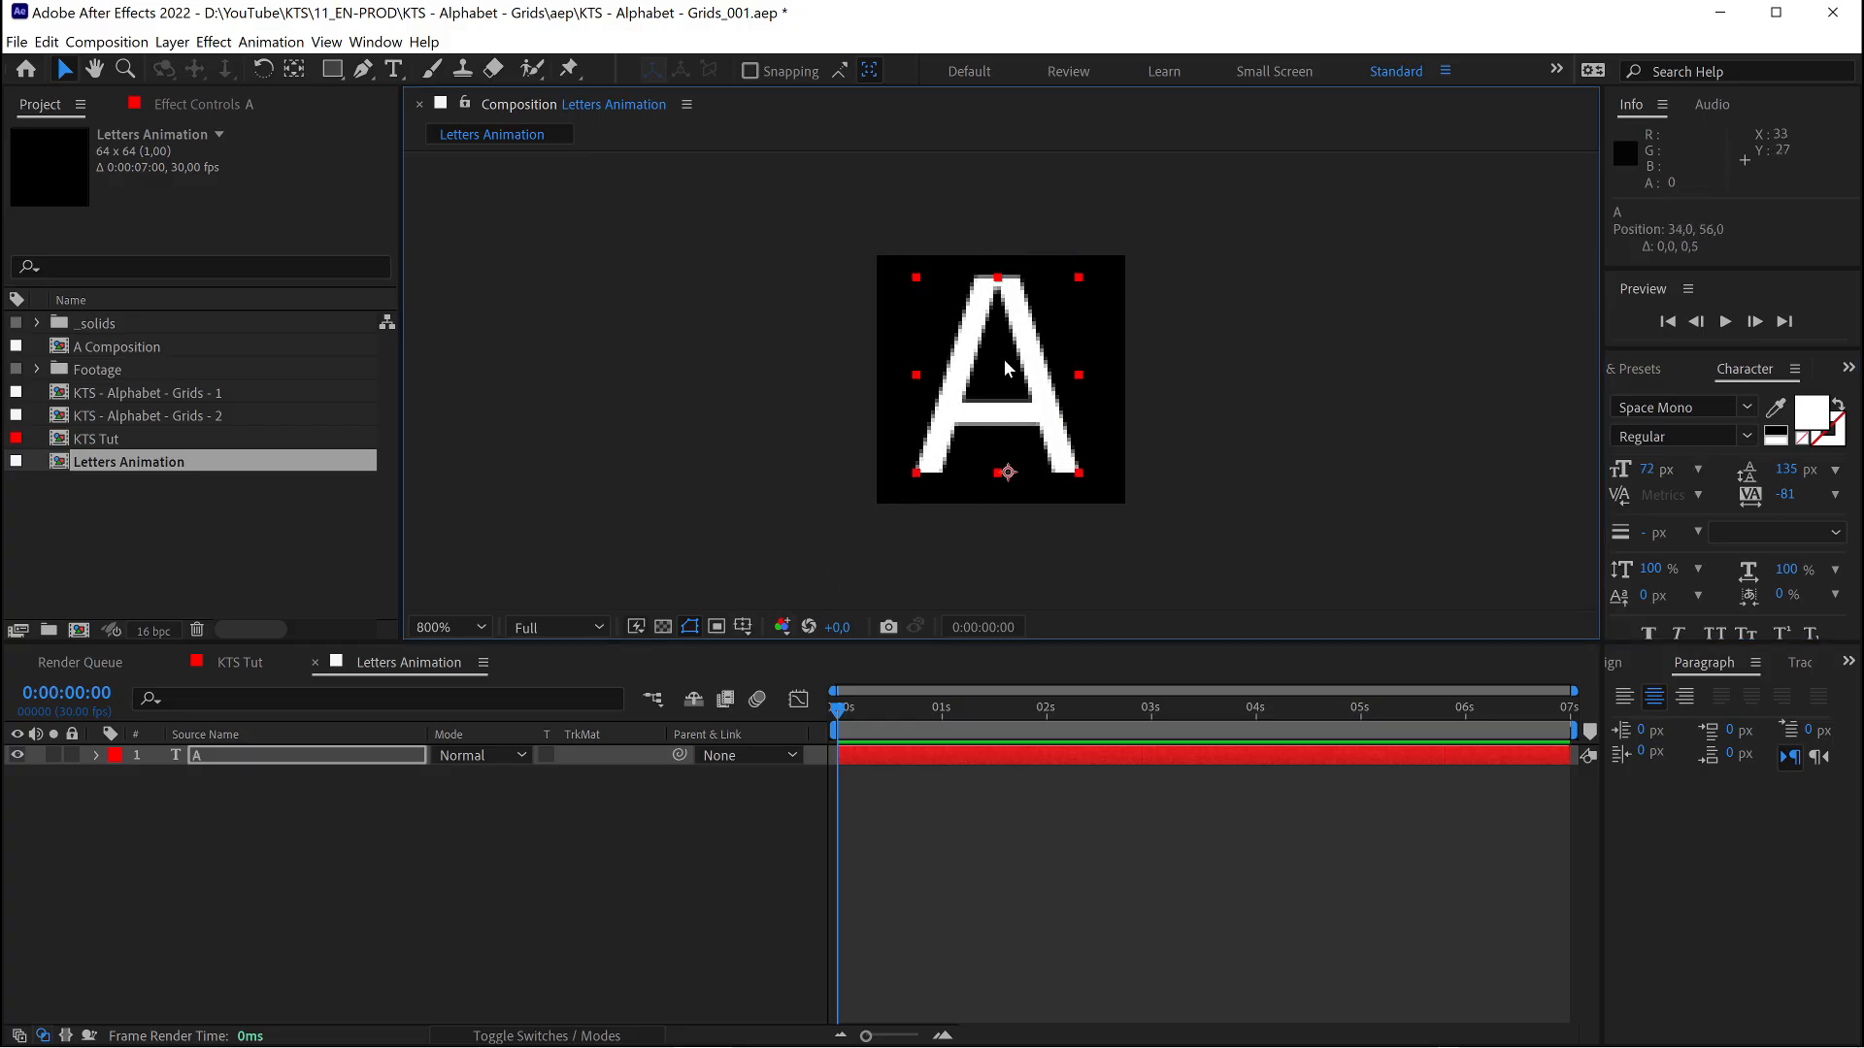
pyautogui.moveTo(971, 305)
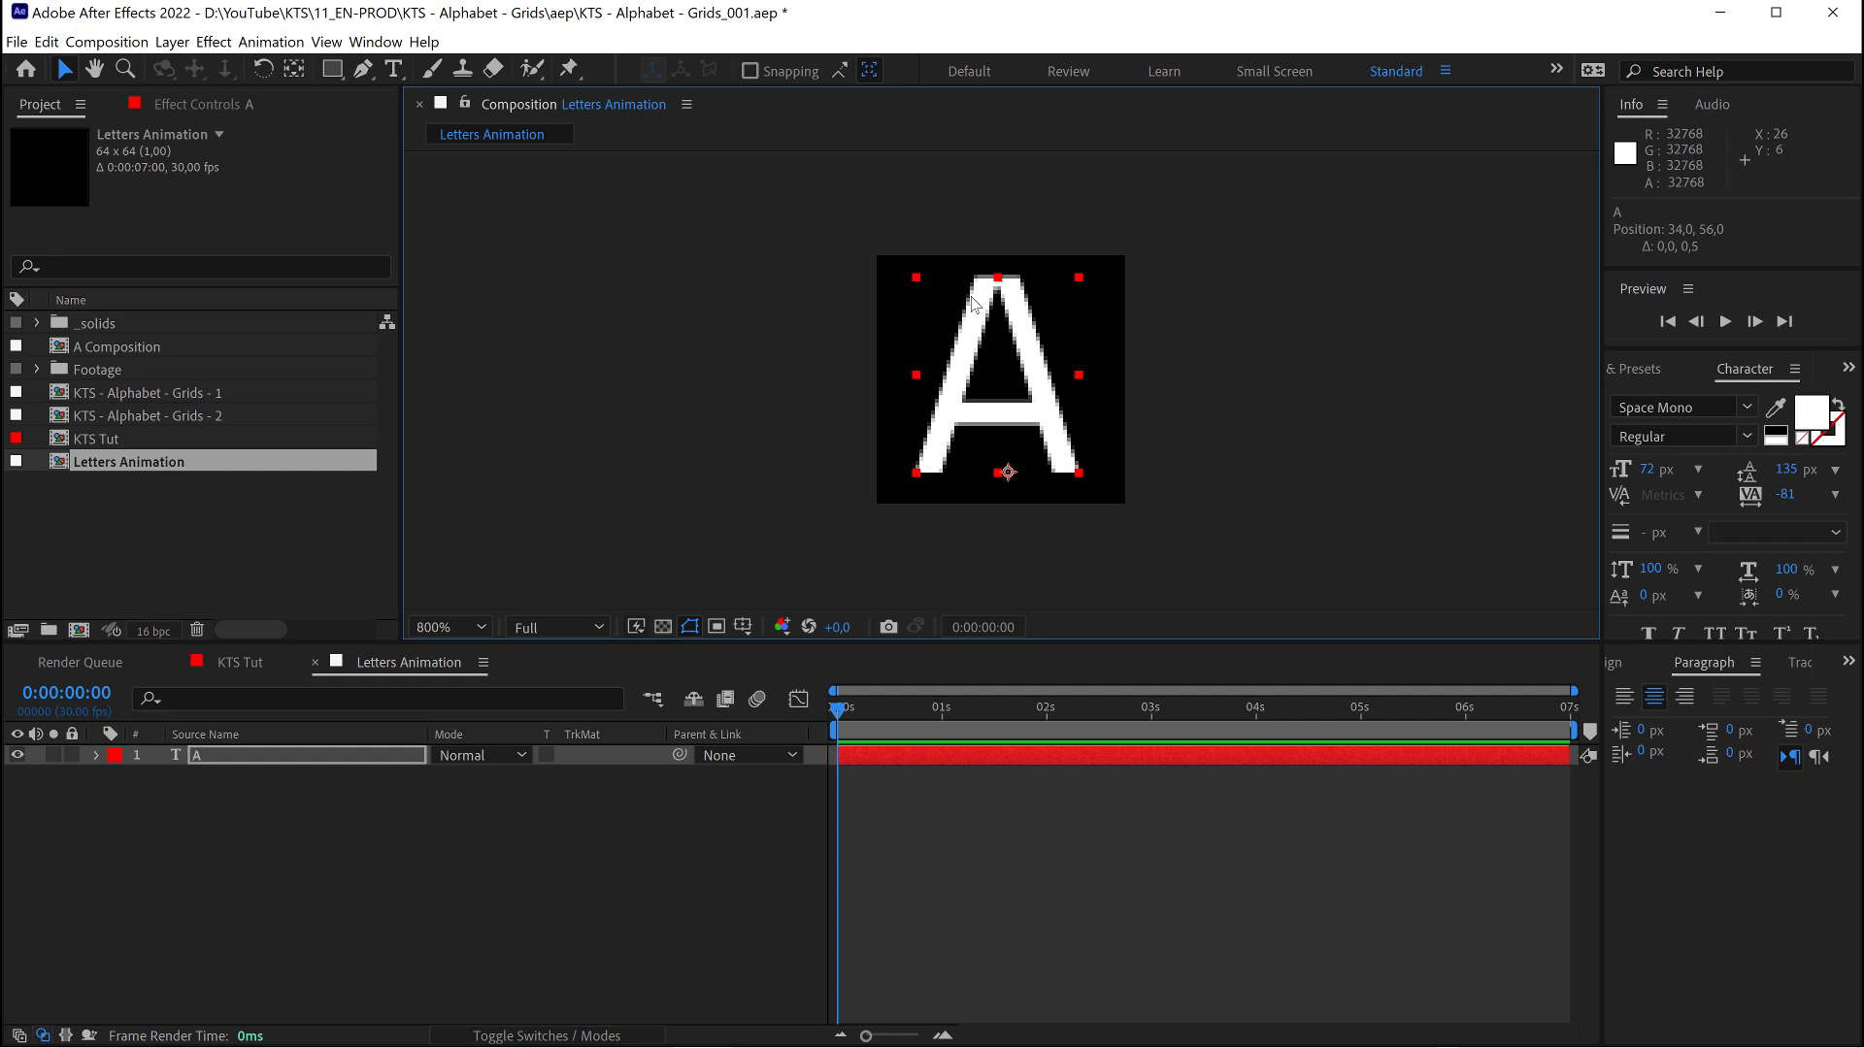
pyautogui.moveTo(1010, 326)
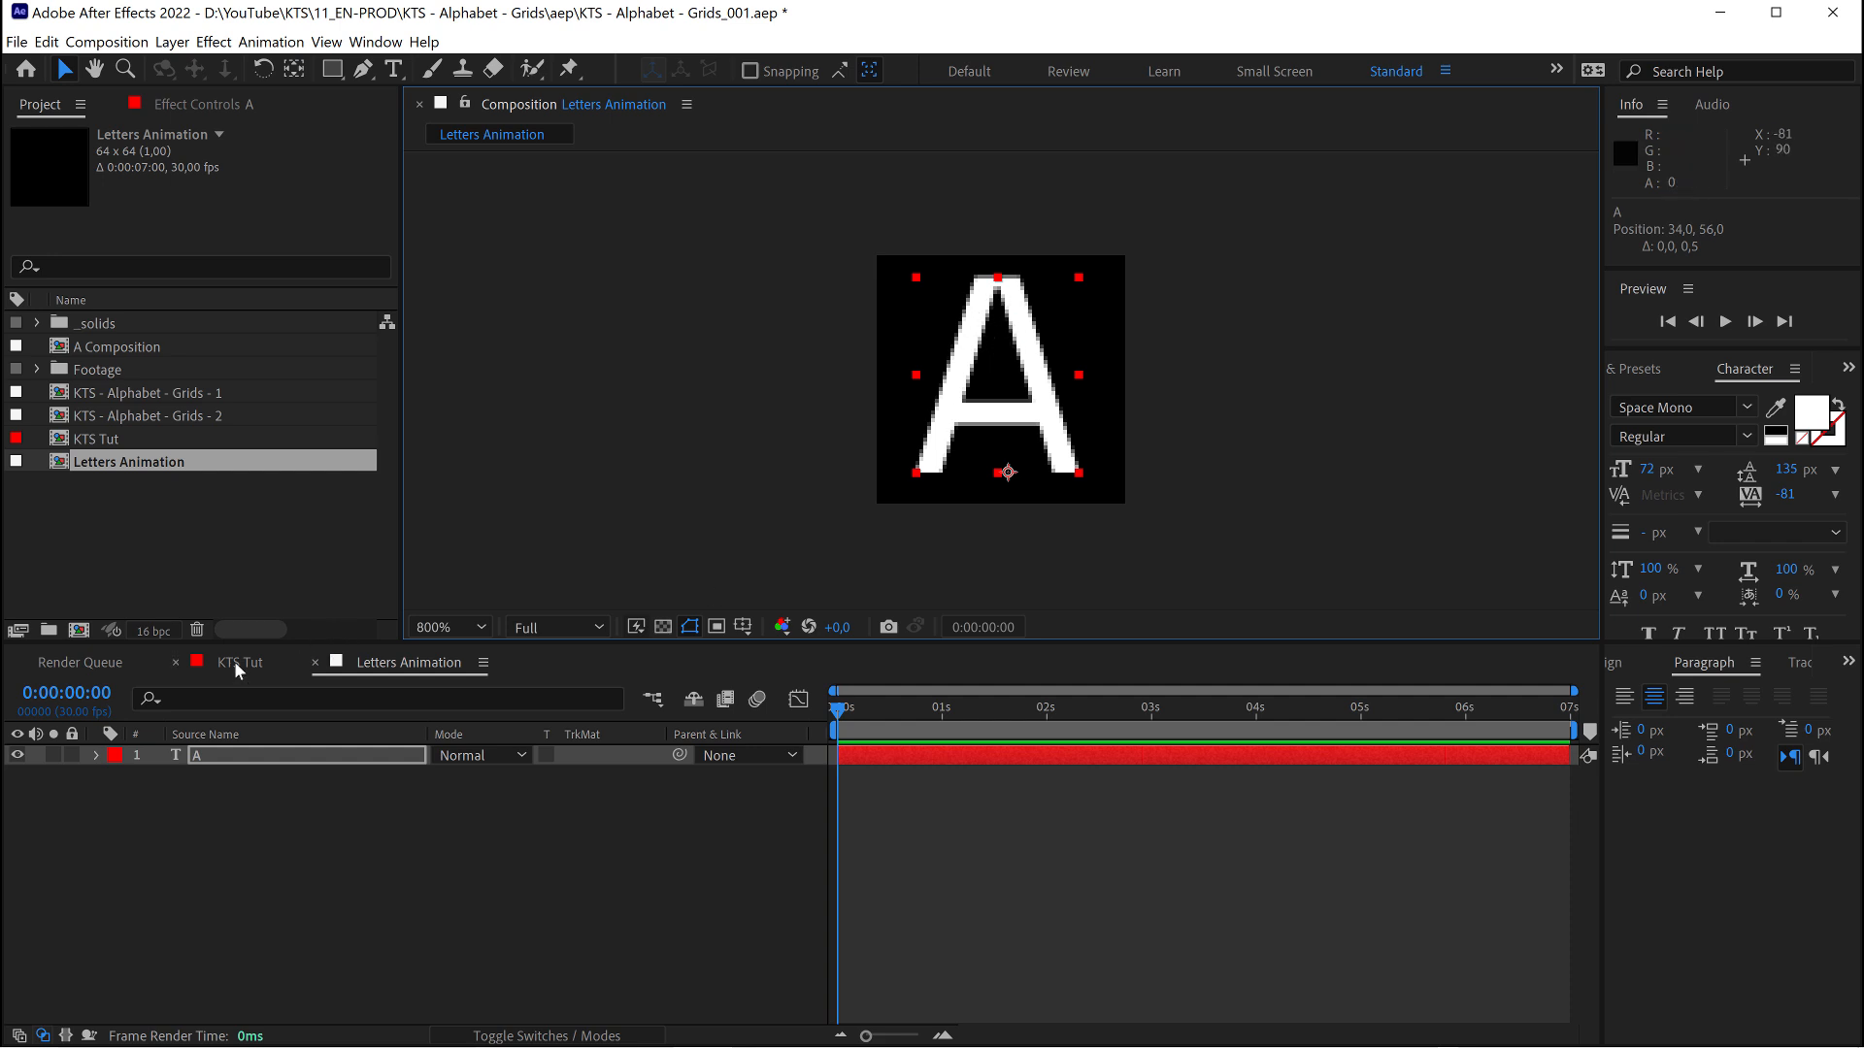
# Place Letters Animation in KTS Tut aligned to the top-left corner, then reopen it for editing
pyautogui.click(239, 662)
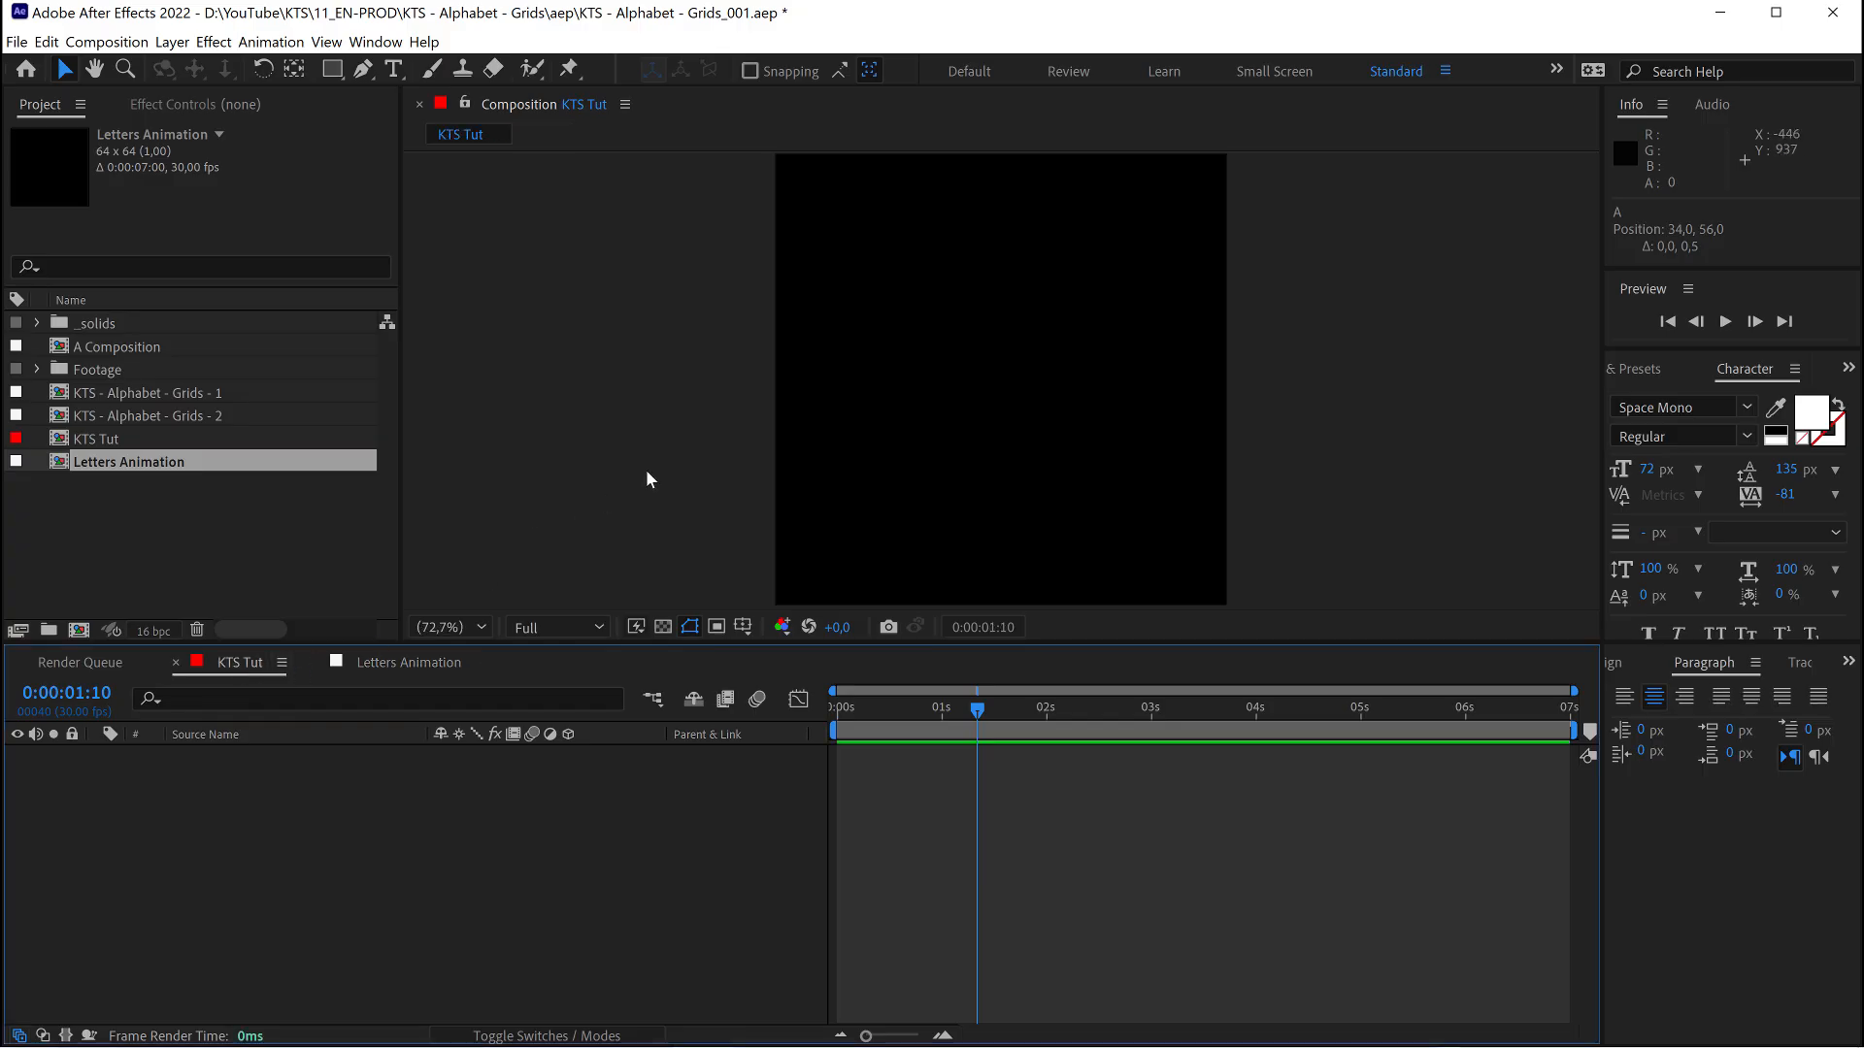
pyautogui.moveTo(134, 353)
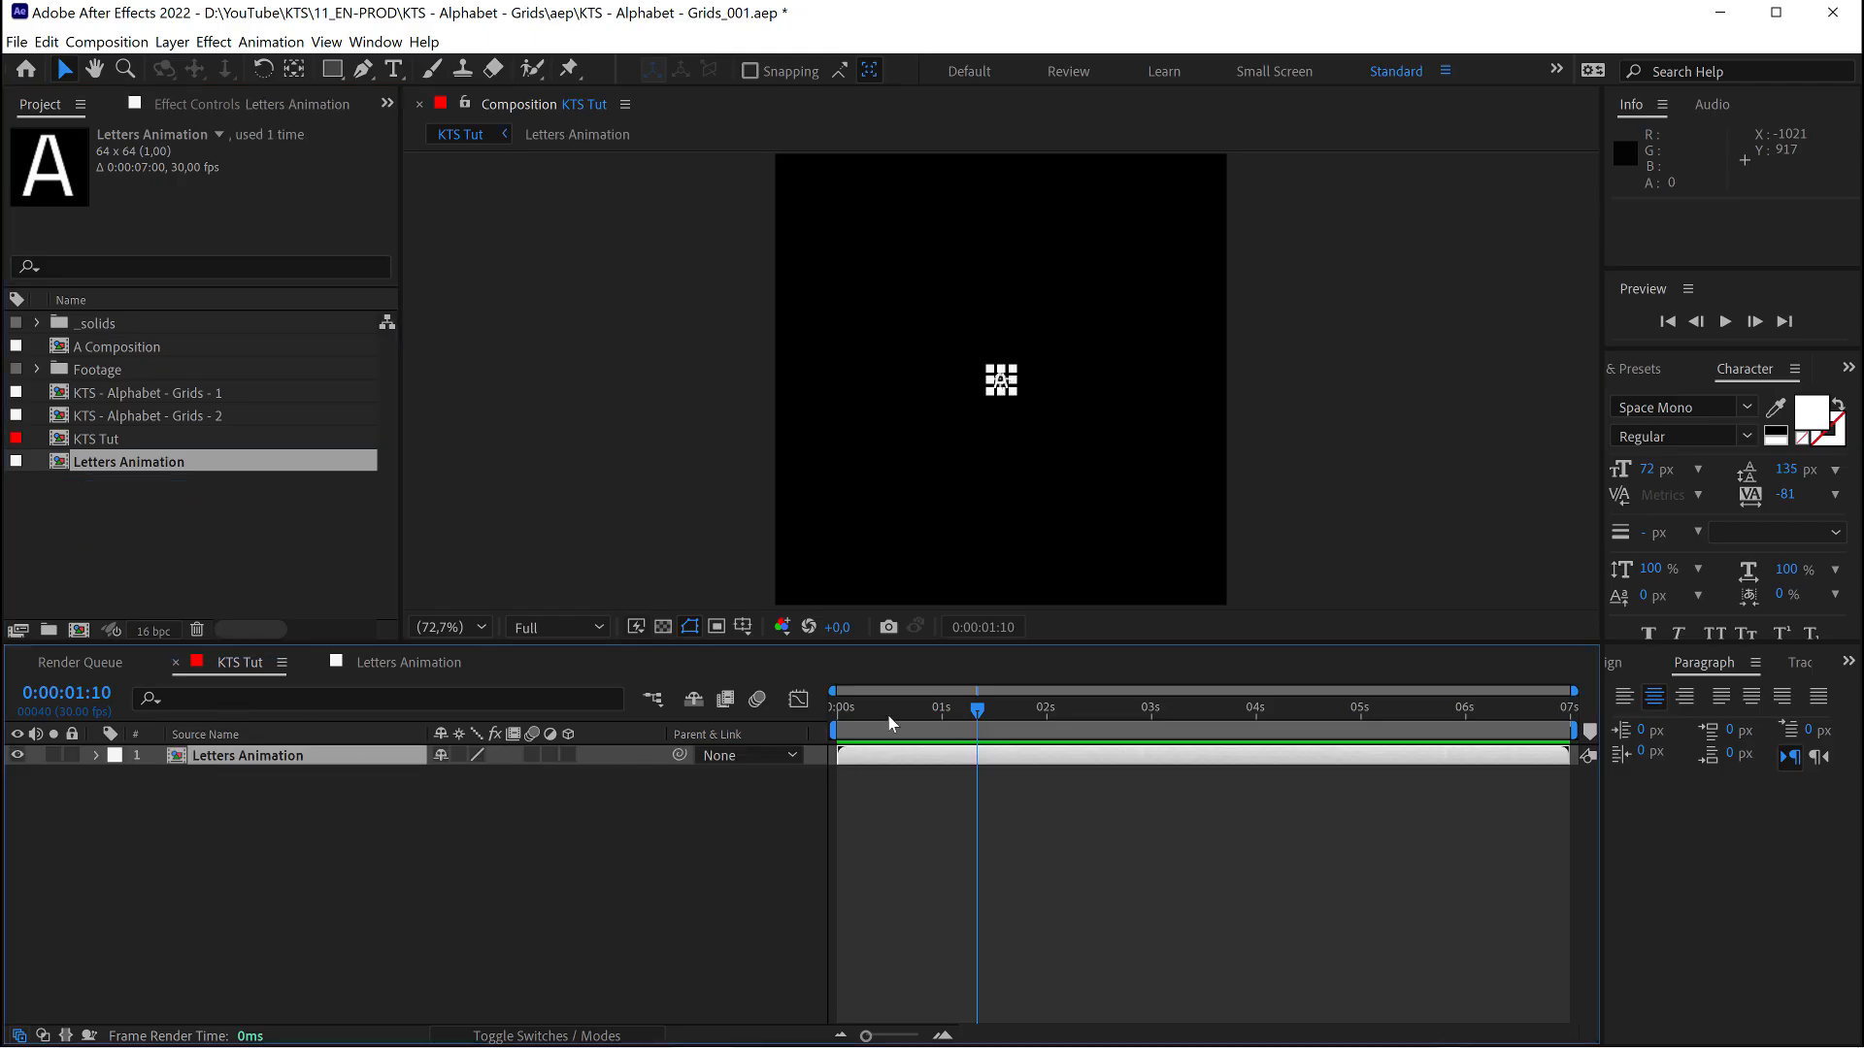
pyautogui.click(1739, 662)
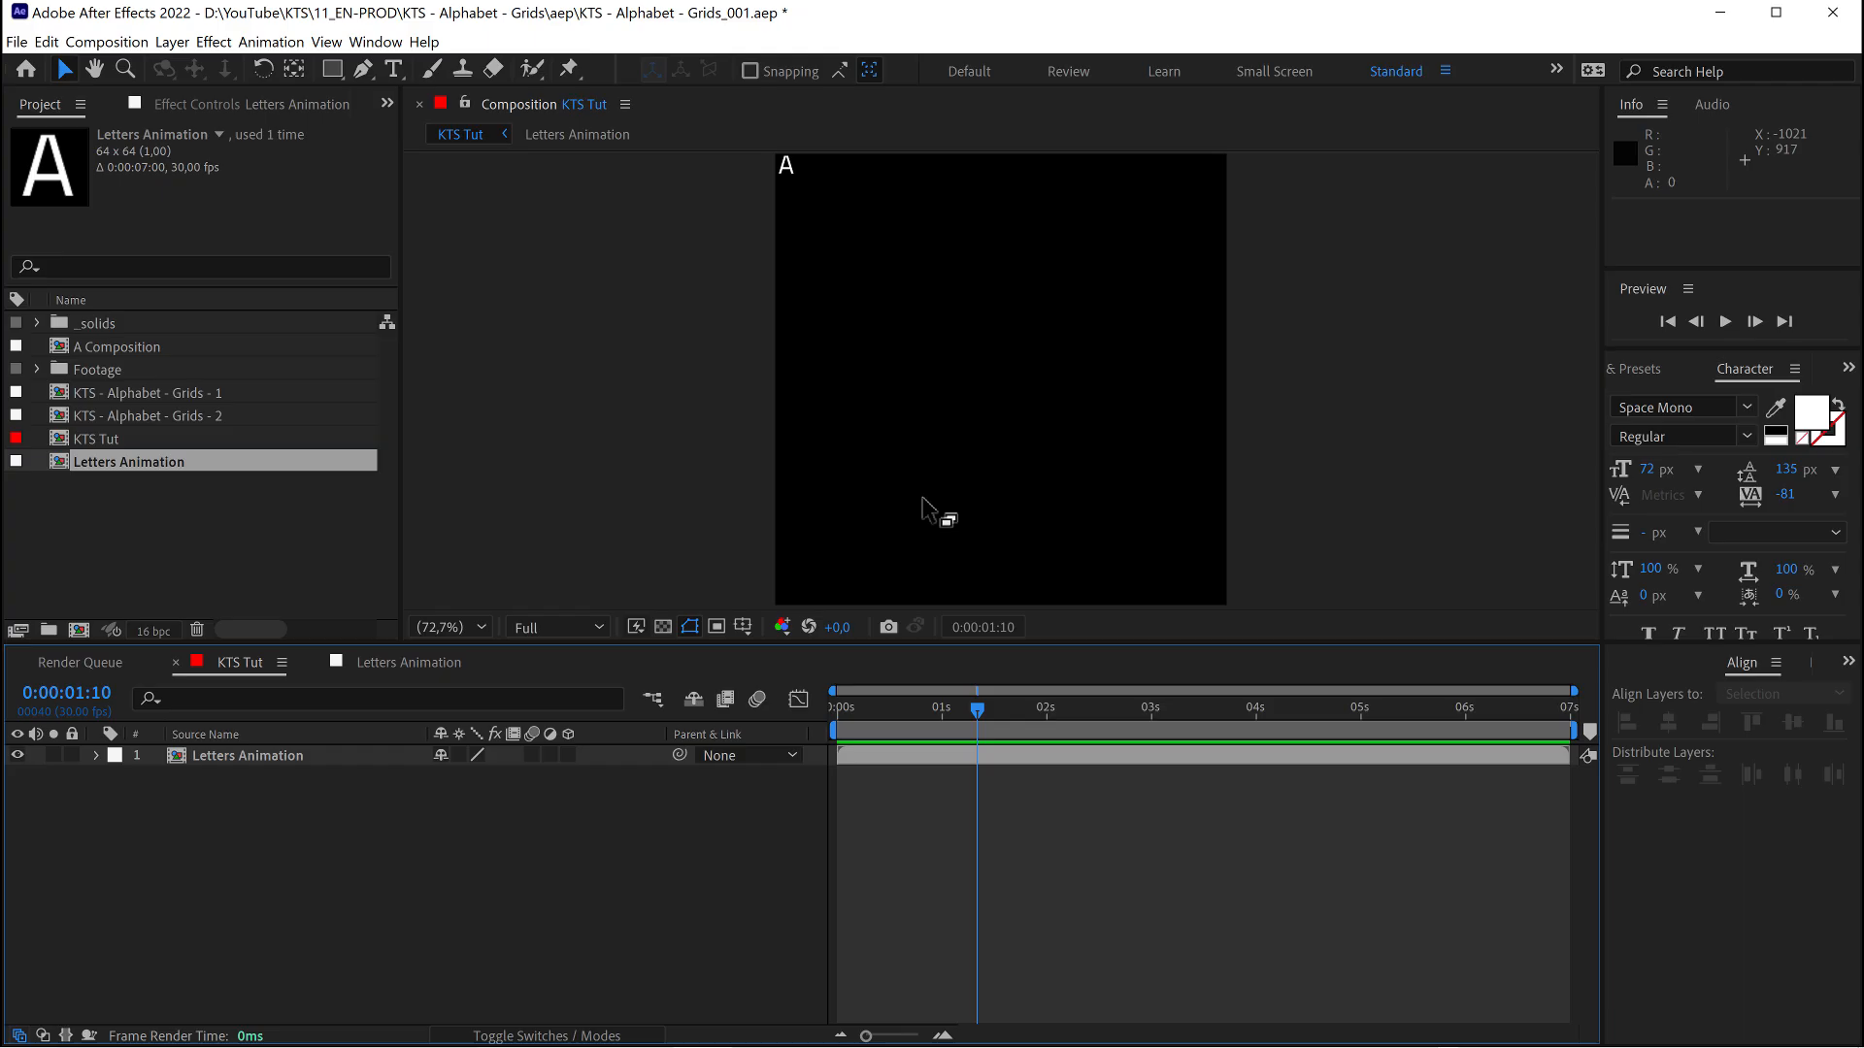
pyautogui.click(248, 755)
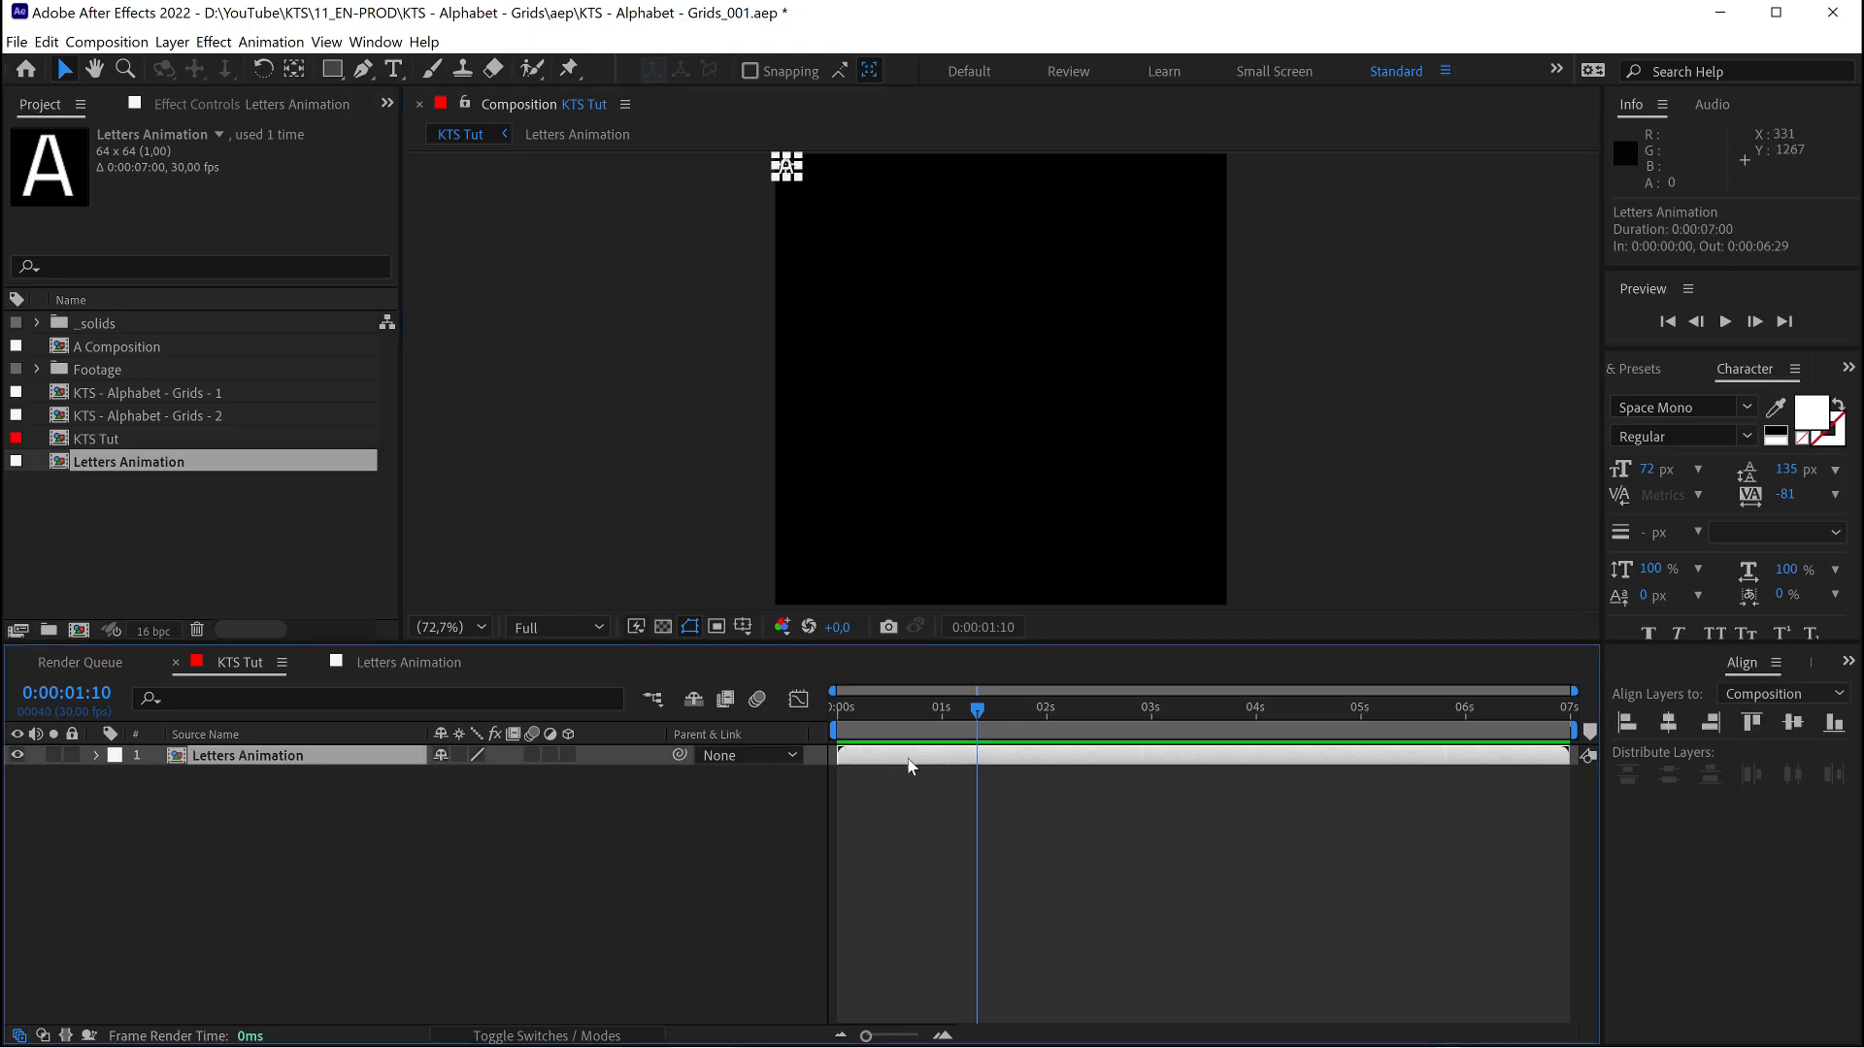
pyautogui.doubleClick(248, 755)
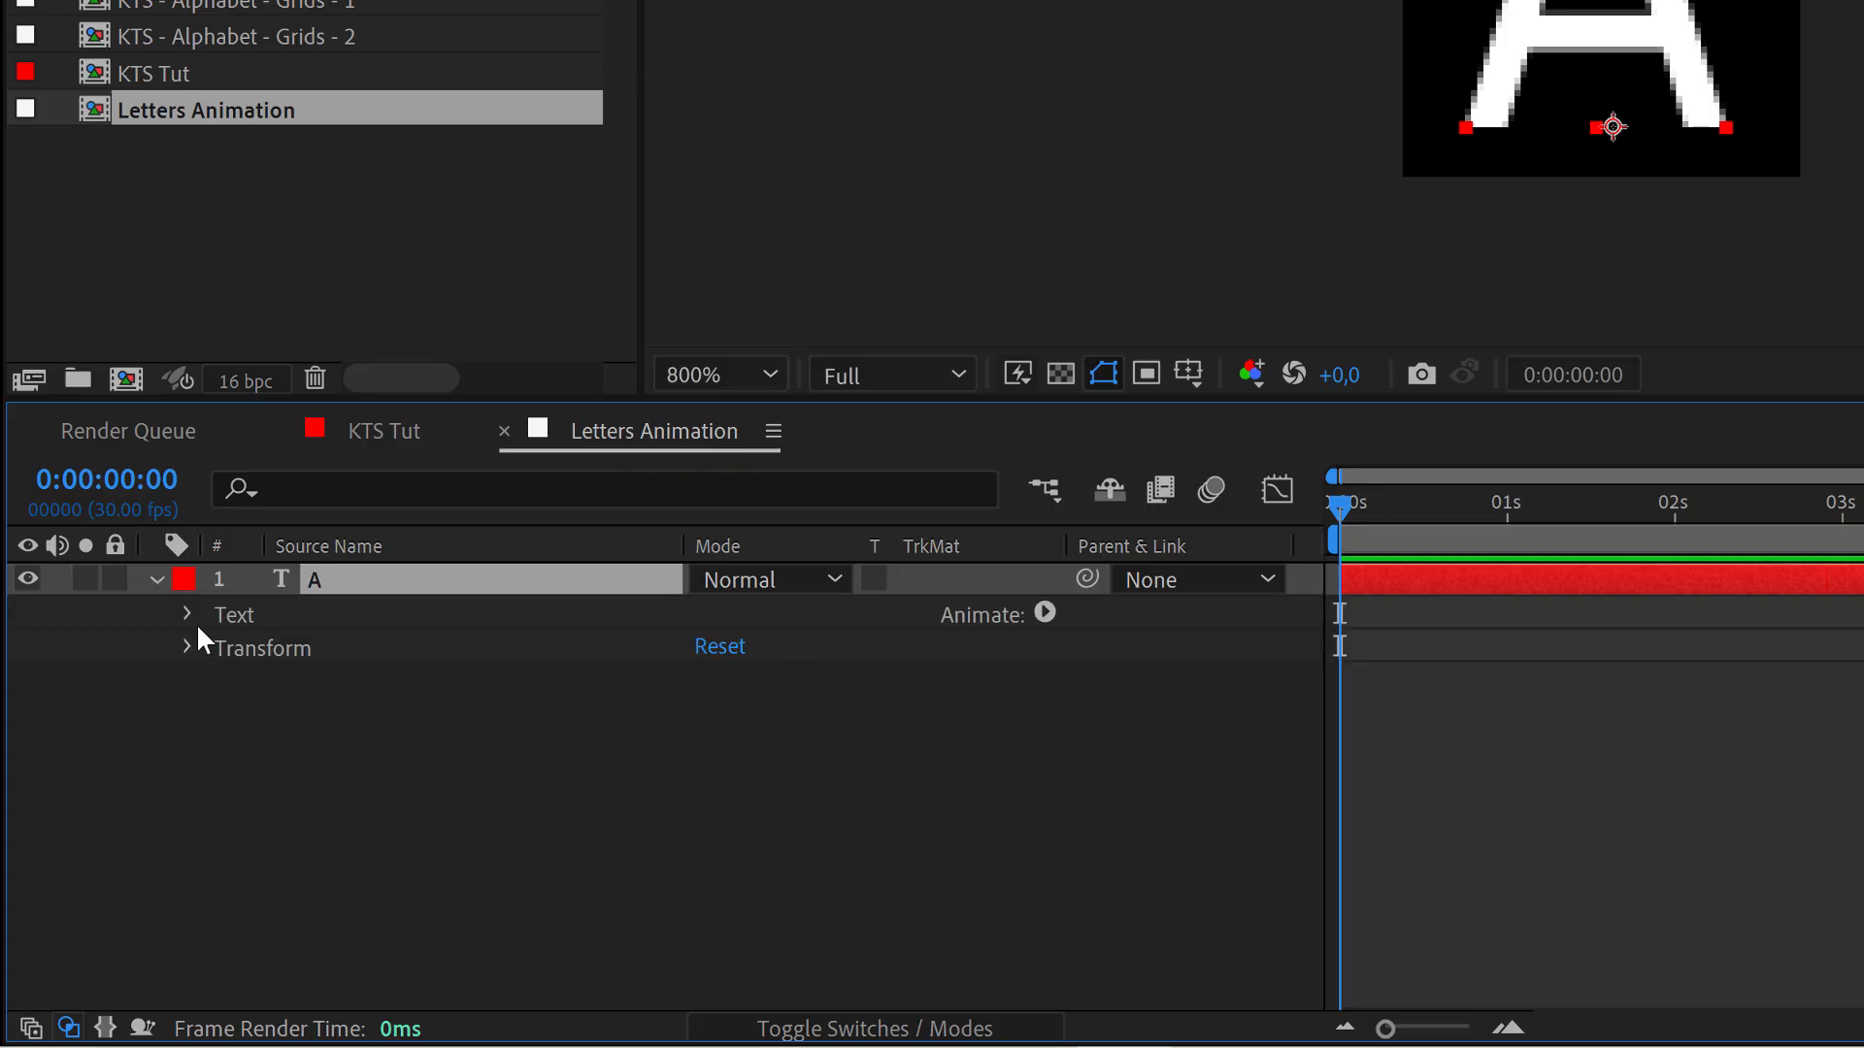
pyautogui.moveTo(1031, 629)
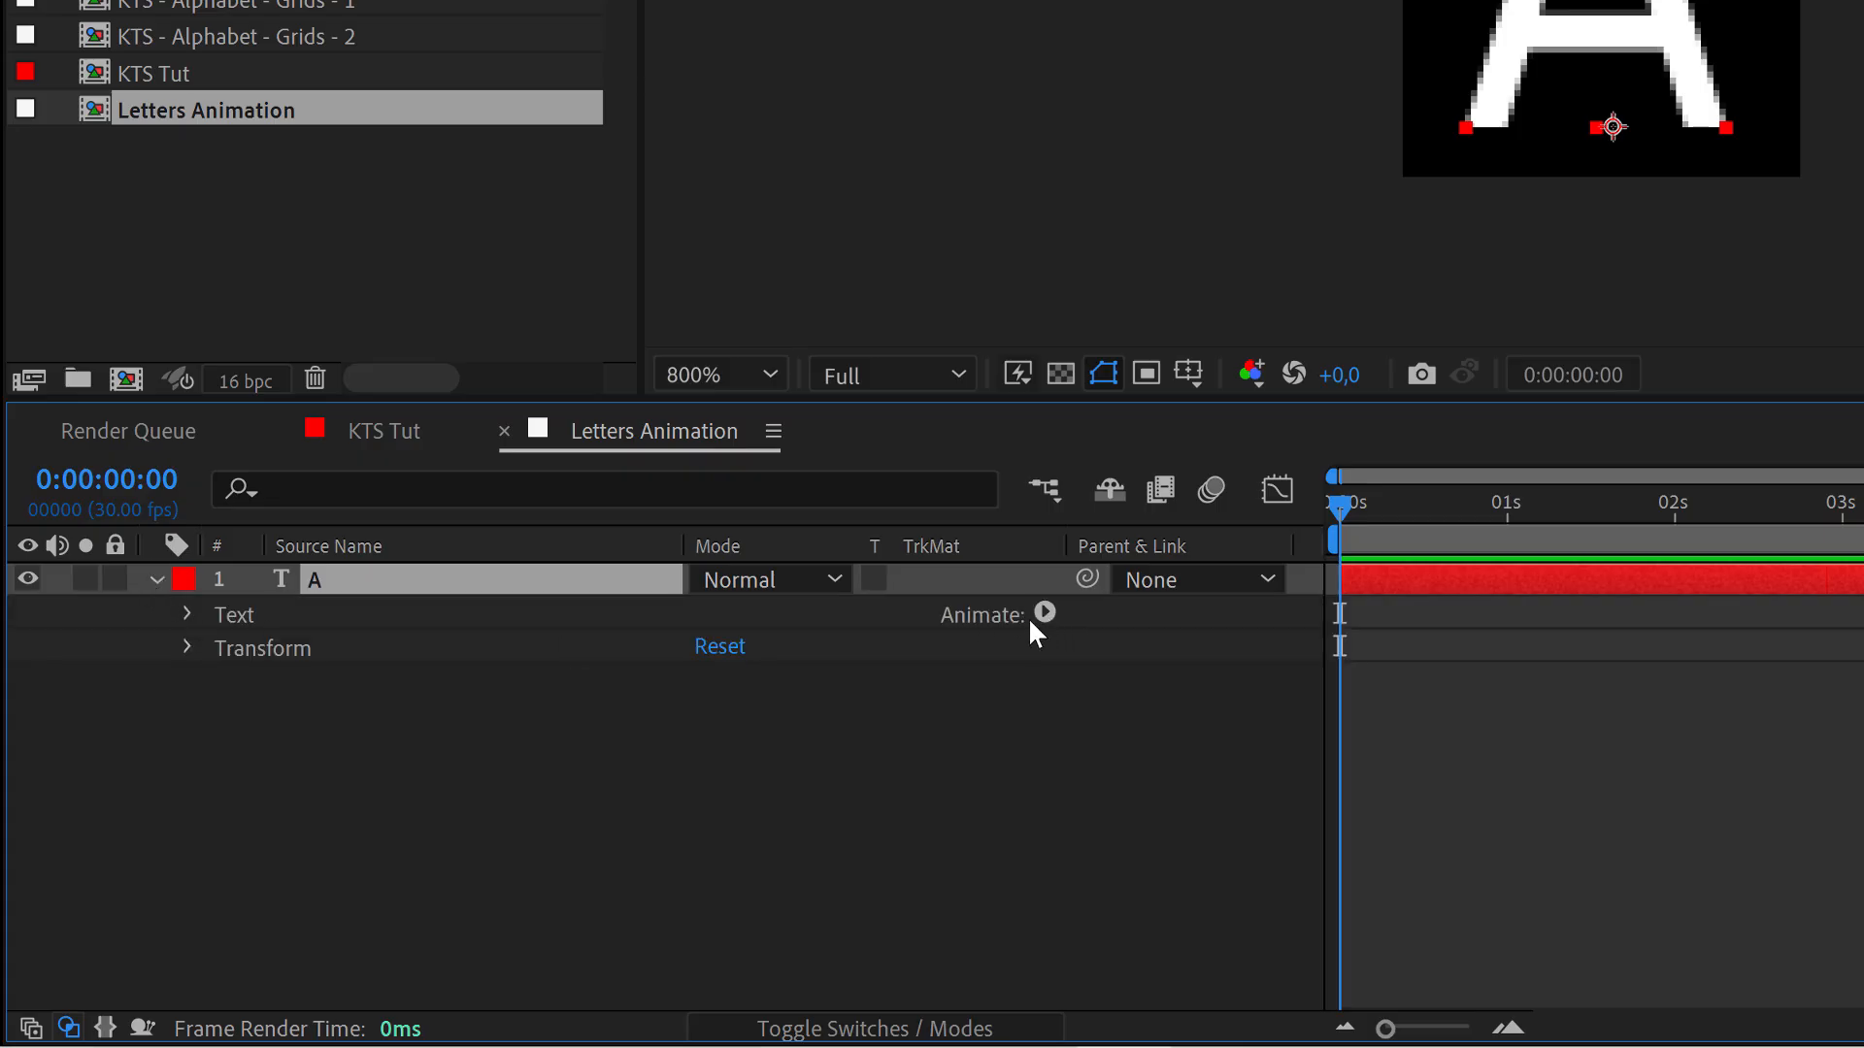
pyautogui.moveTo(980, 633)
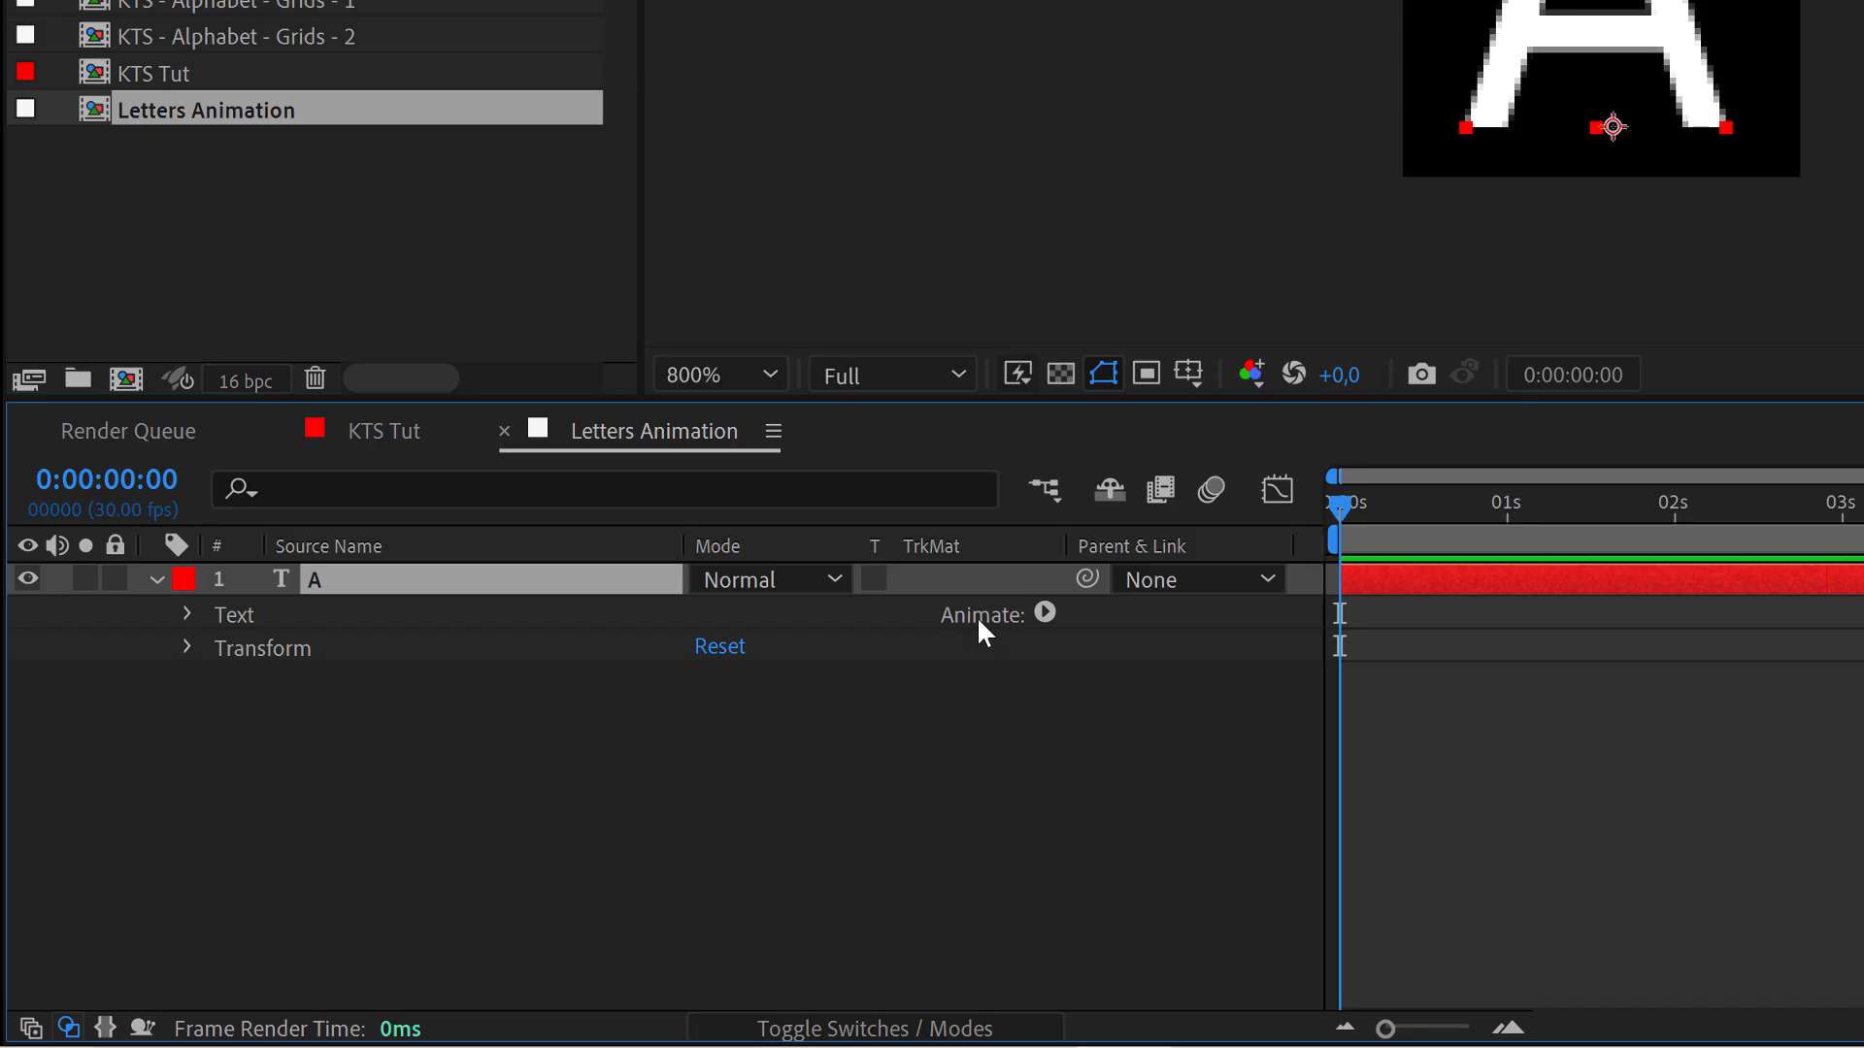
pyautogui.moveTo(1049, 621)
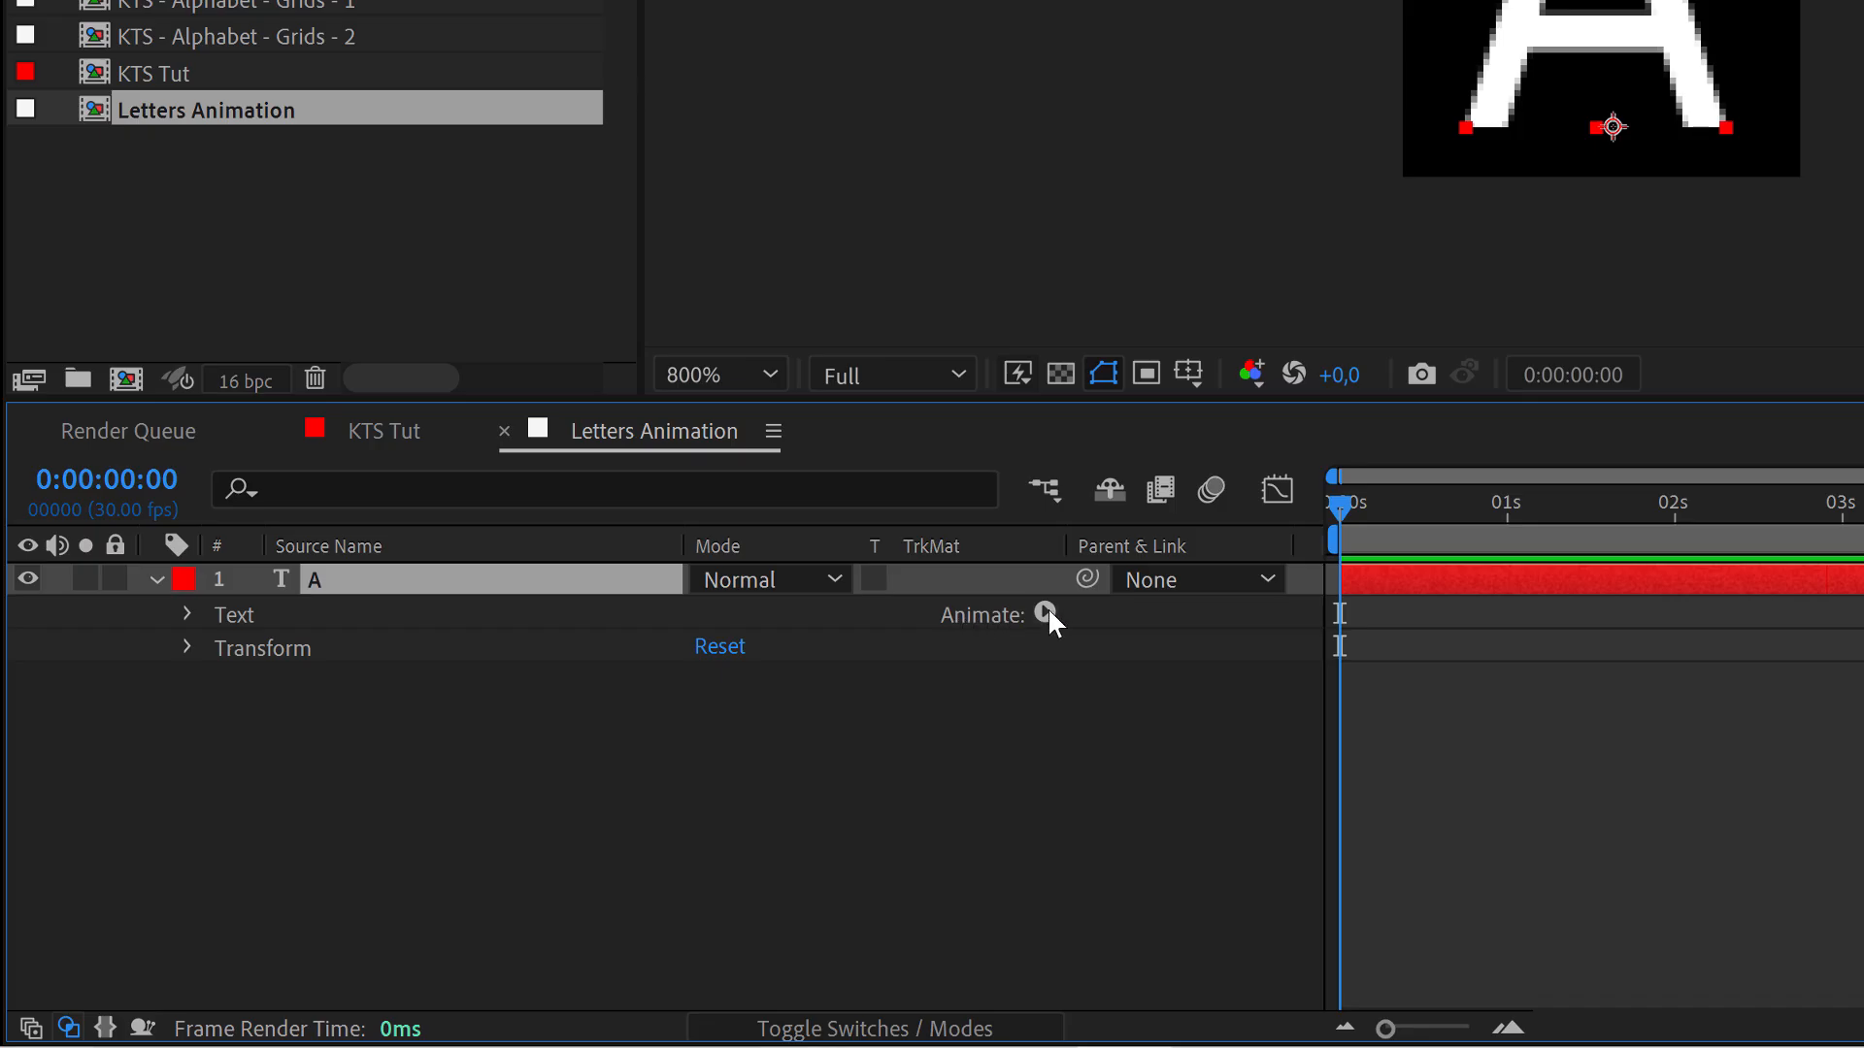
# Add a Character Offset animator to the 'A' text layer via the Animate menu
pyautogui.click(1044, 616)
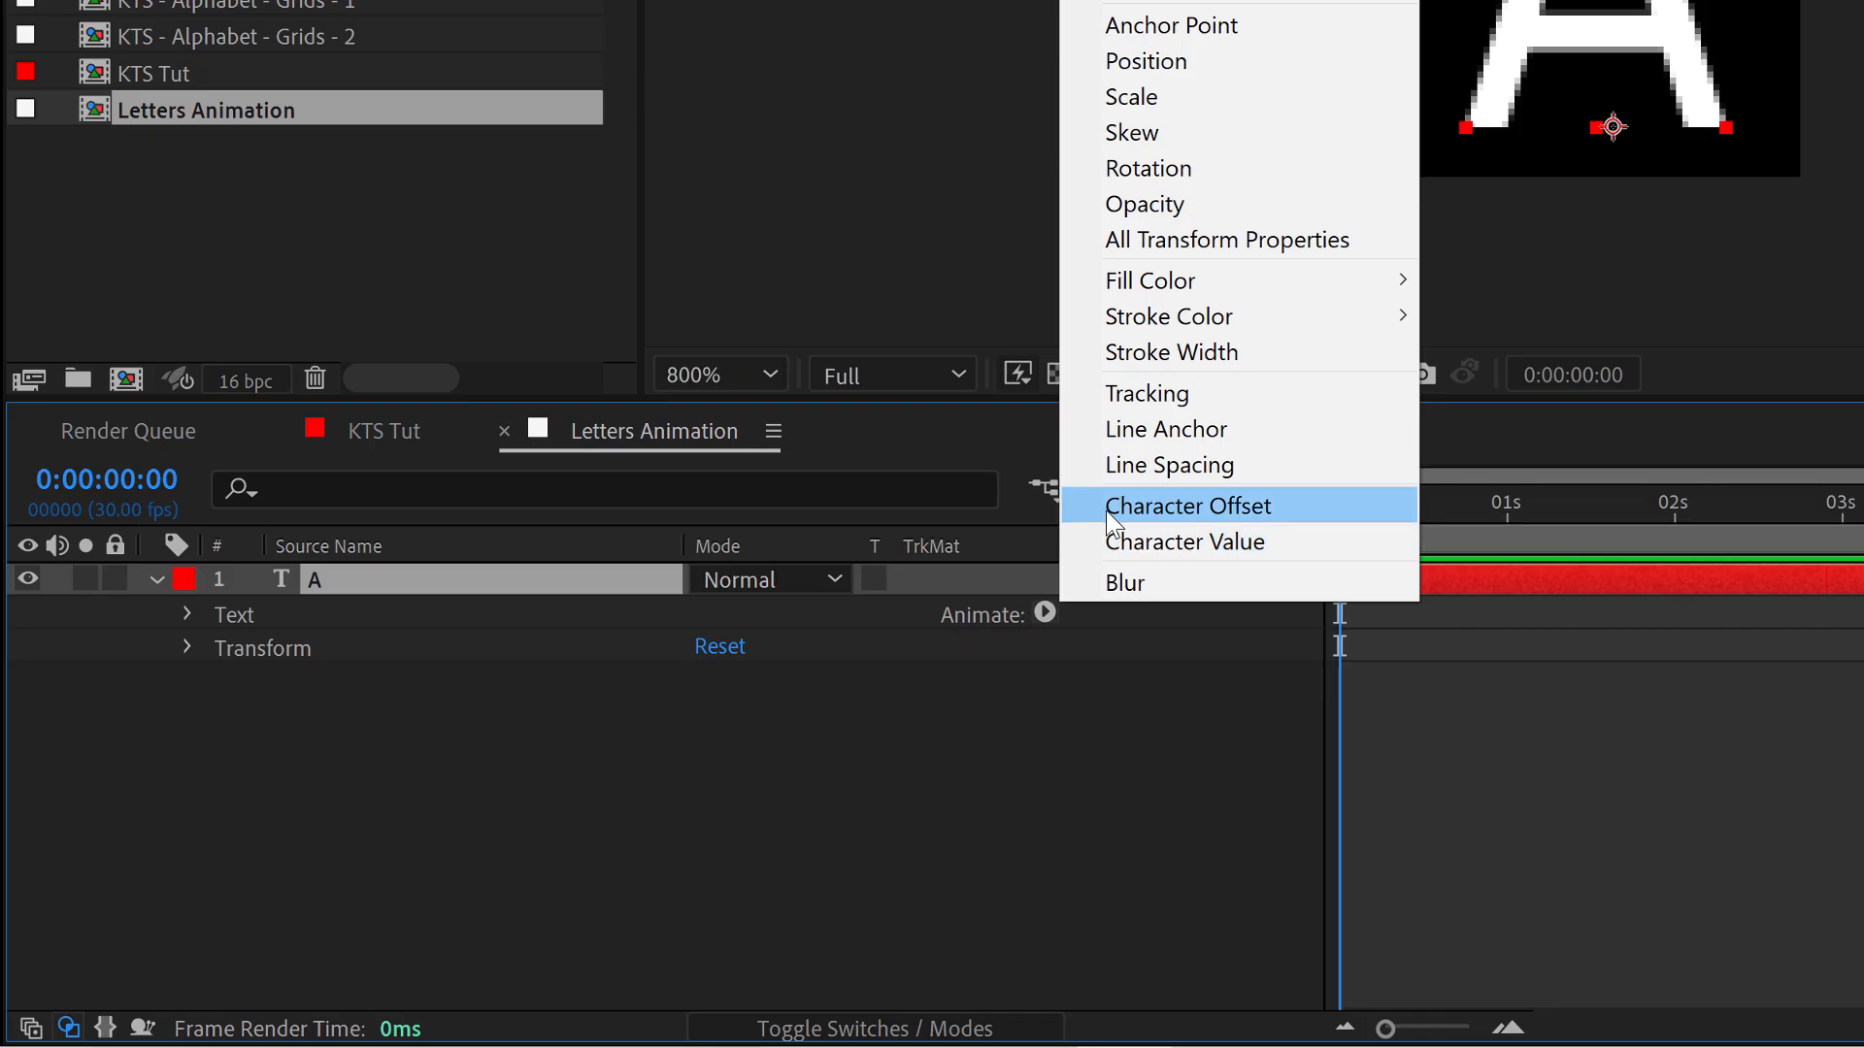
pyautogui.click(1188, 505)
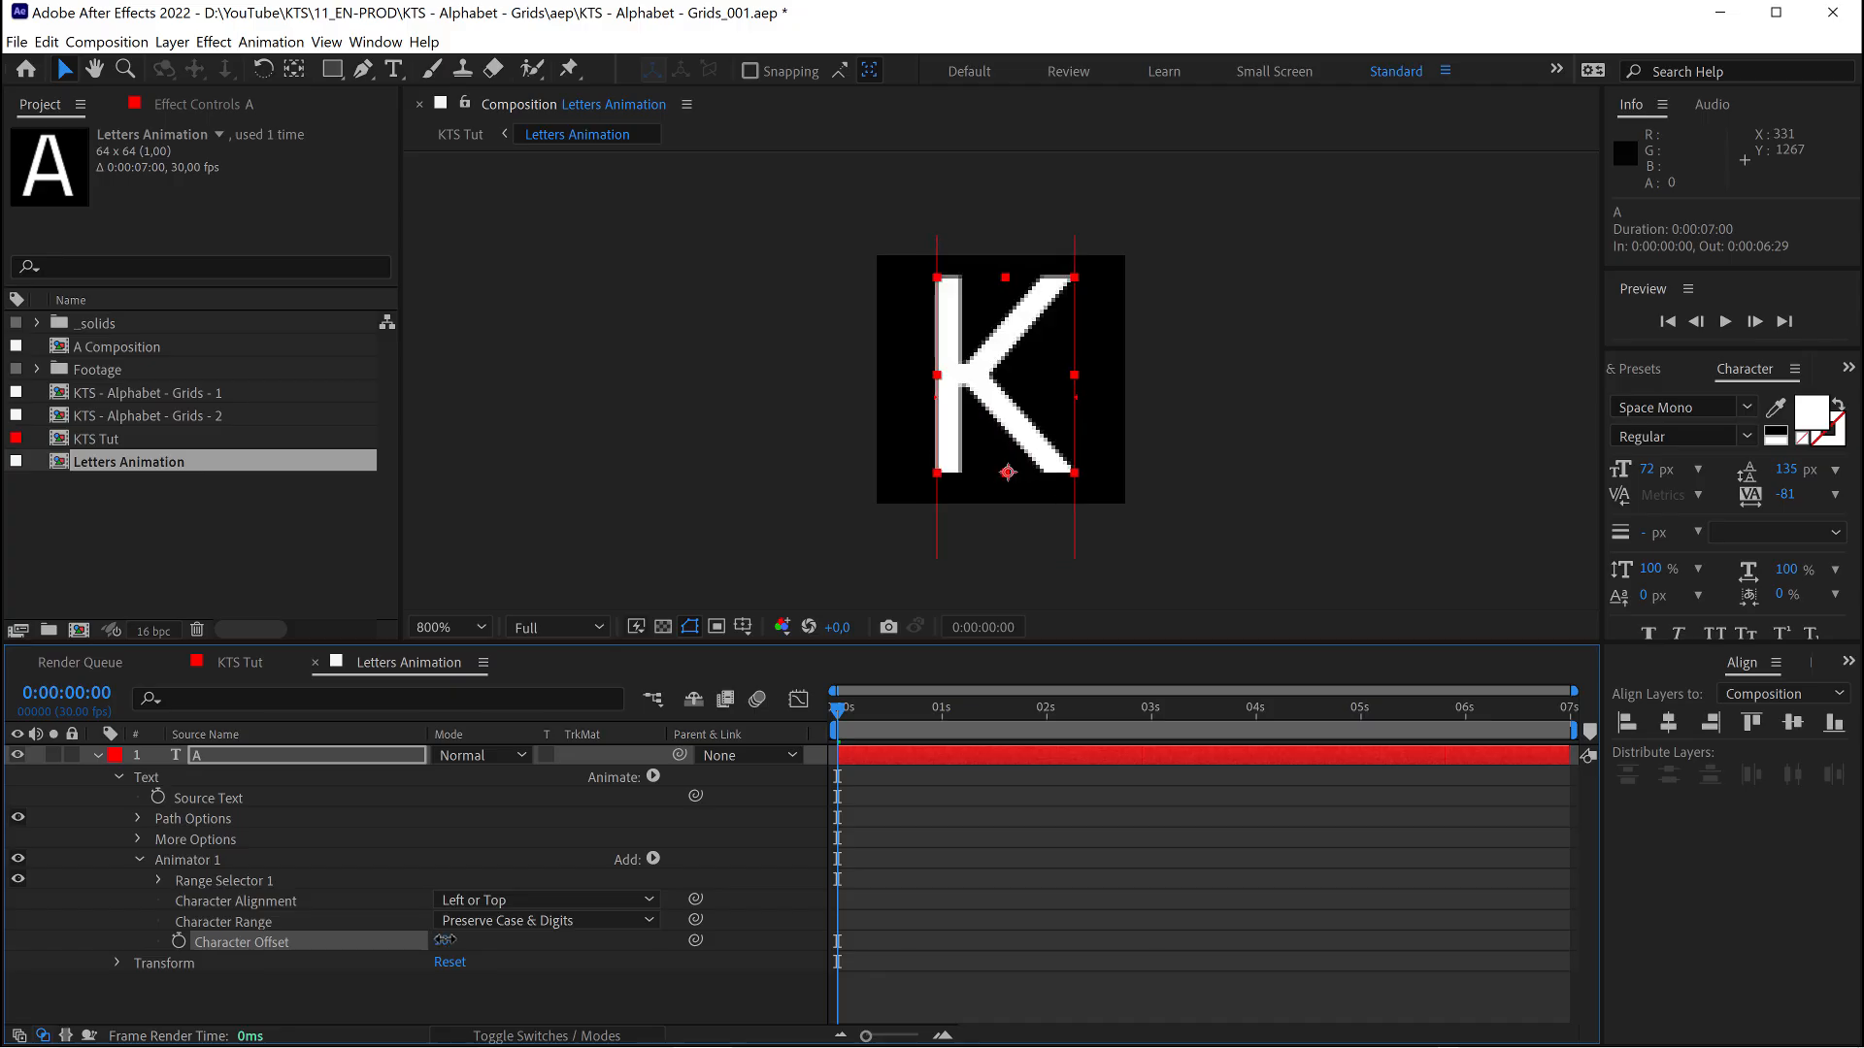
# Keyframe Character Offset from 0 at the start to 25 at the end and scrub to check the cycling
pyautogui.write('11')
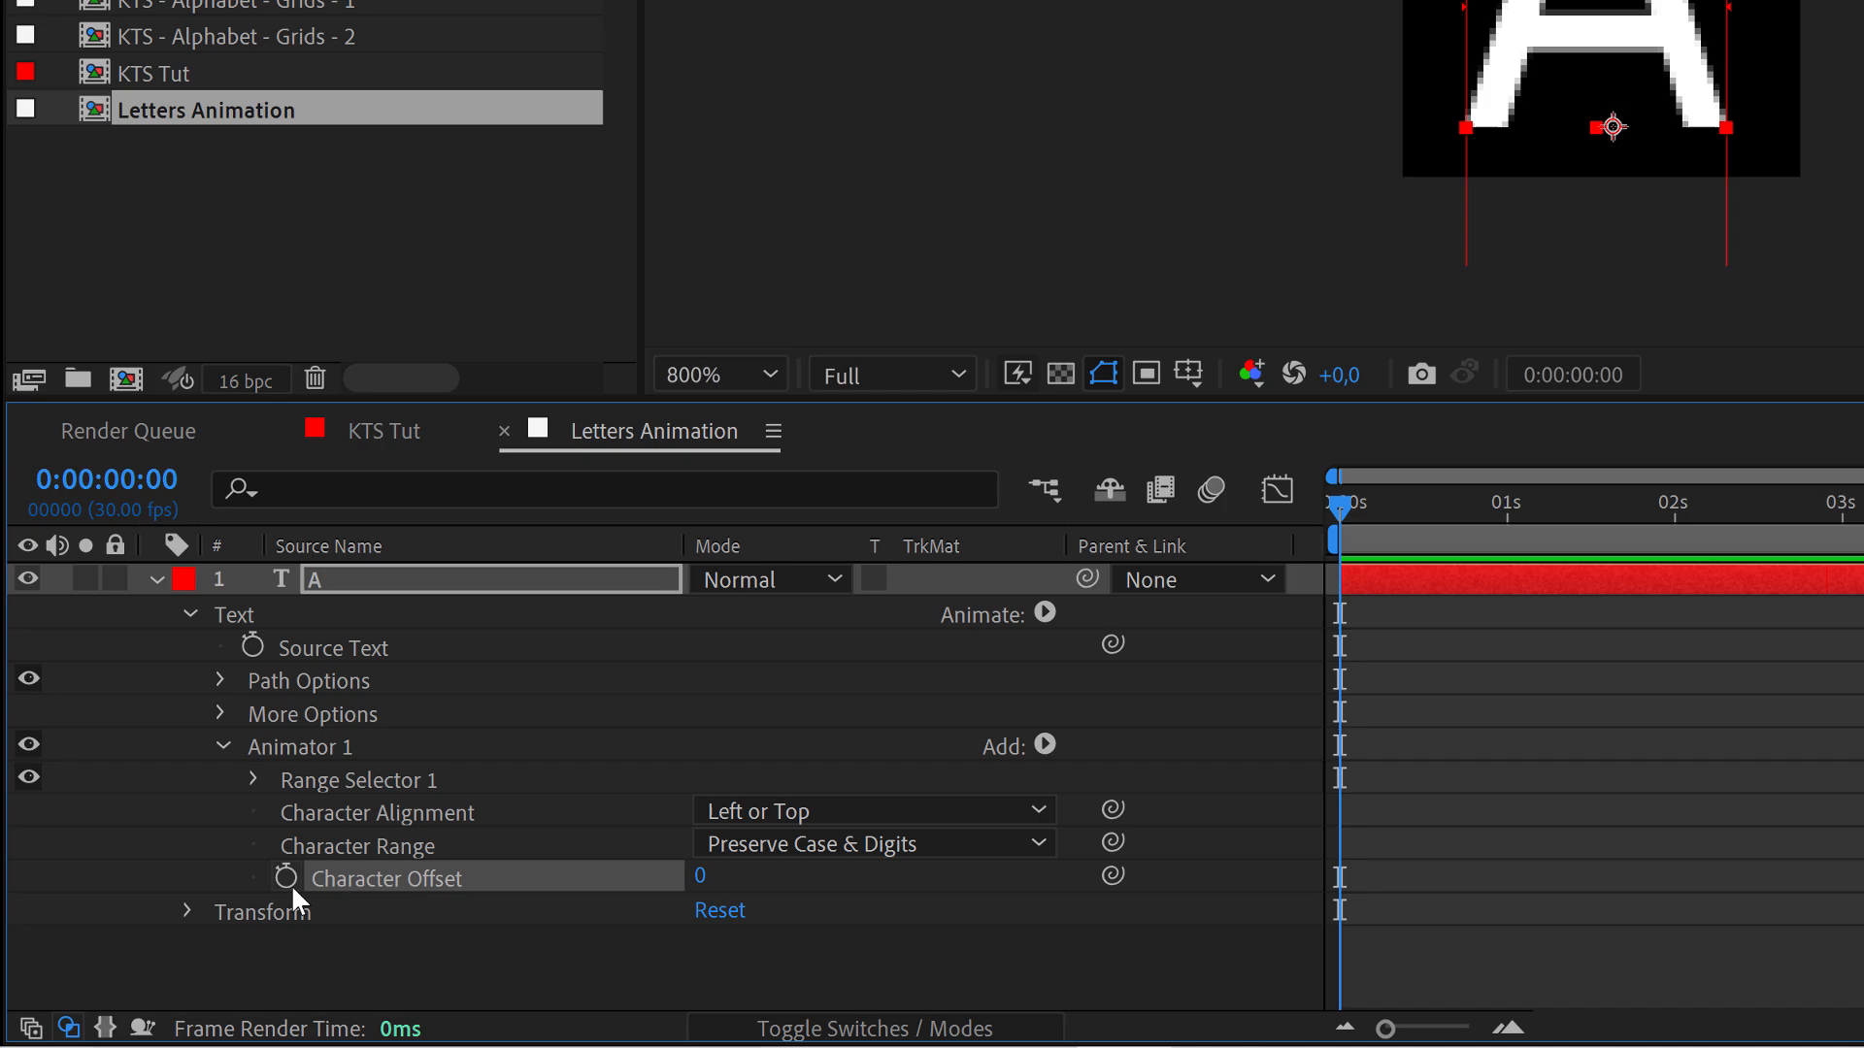
pyautogui.click(285, 878)
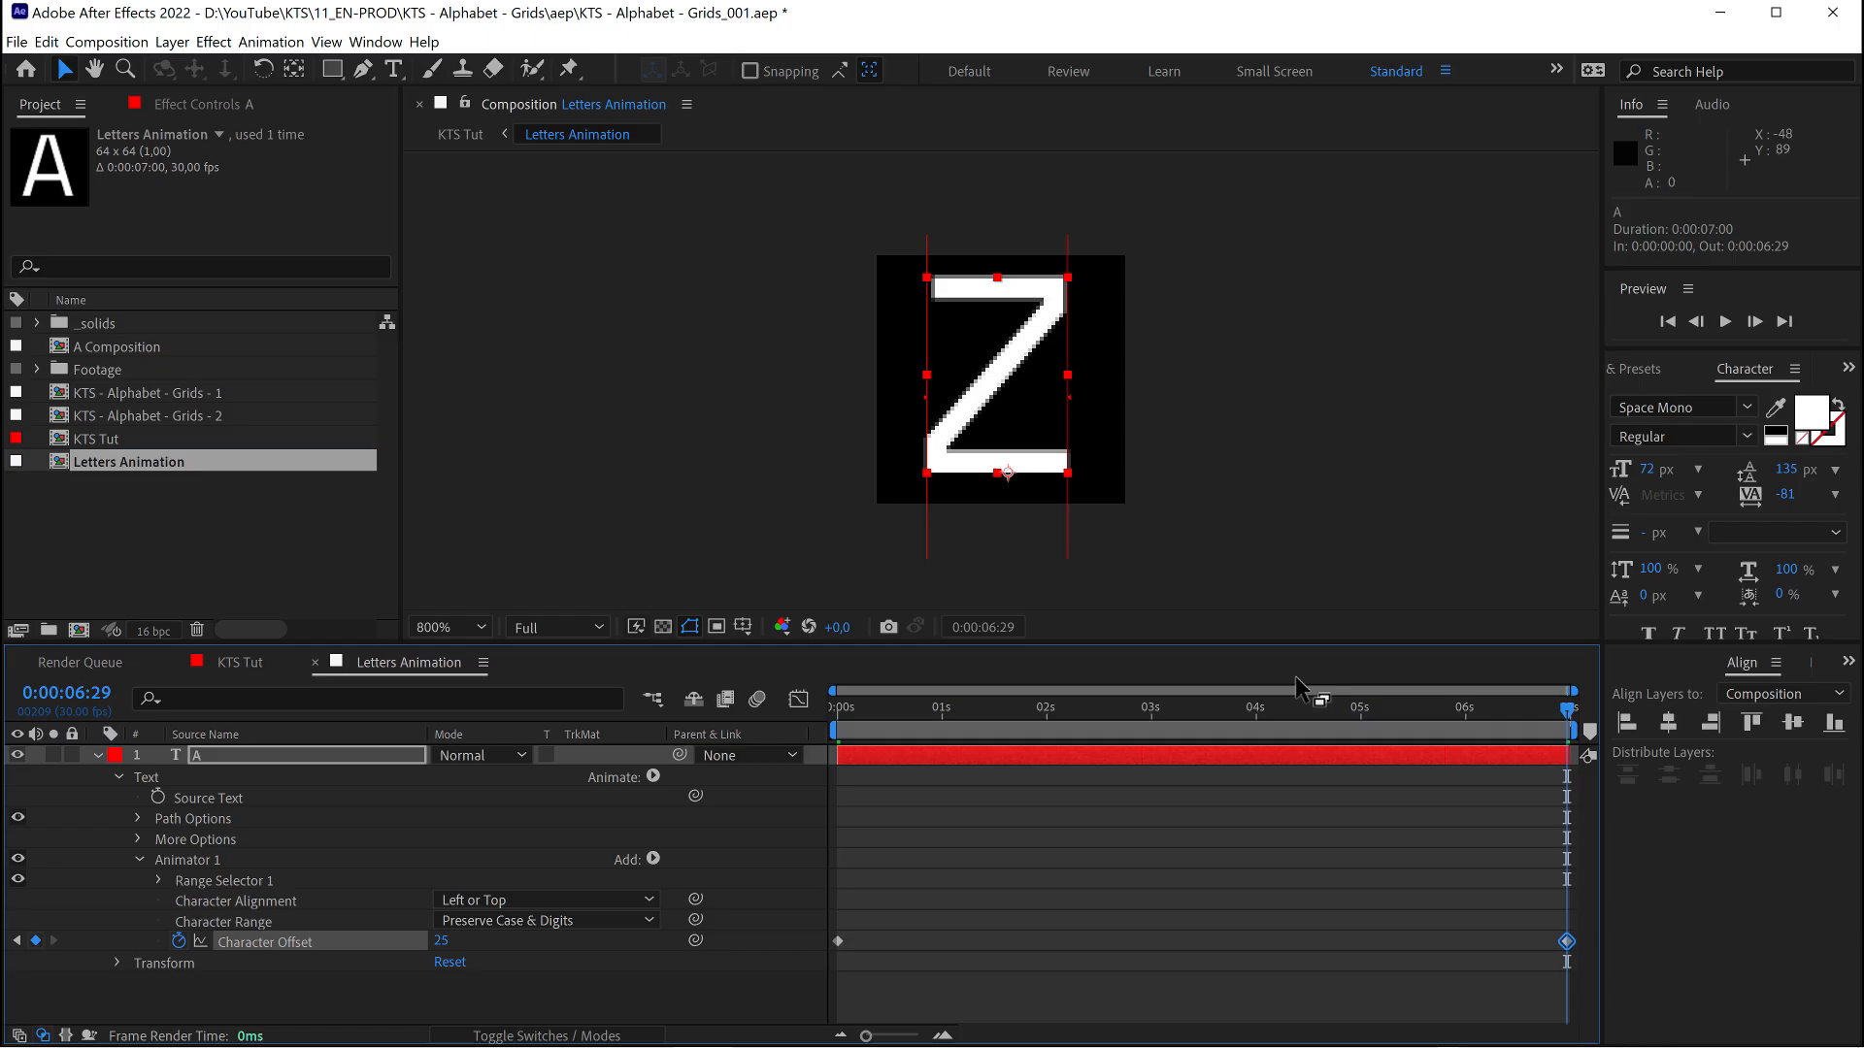
pyautogui.moveTo(1247, 737)
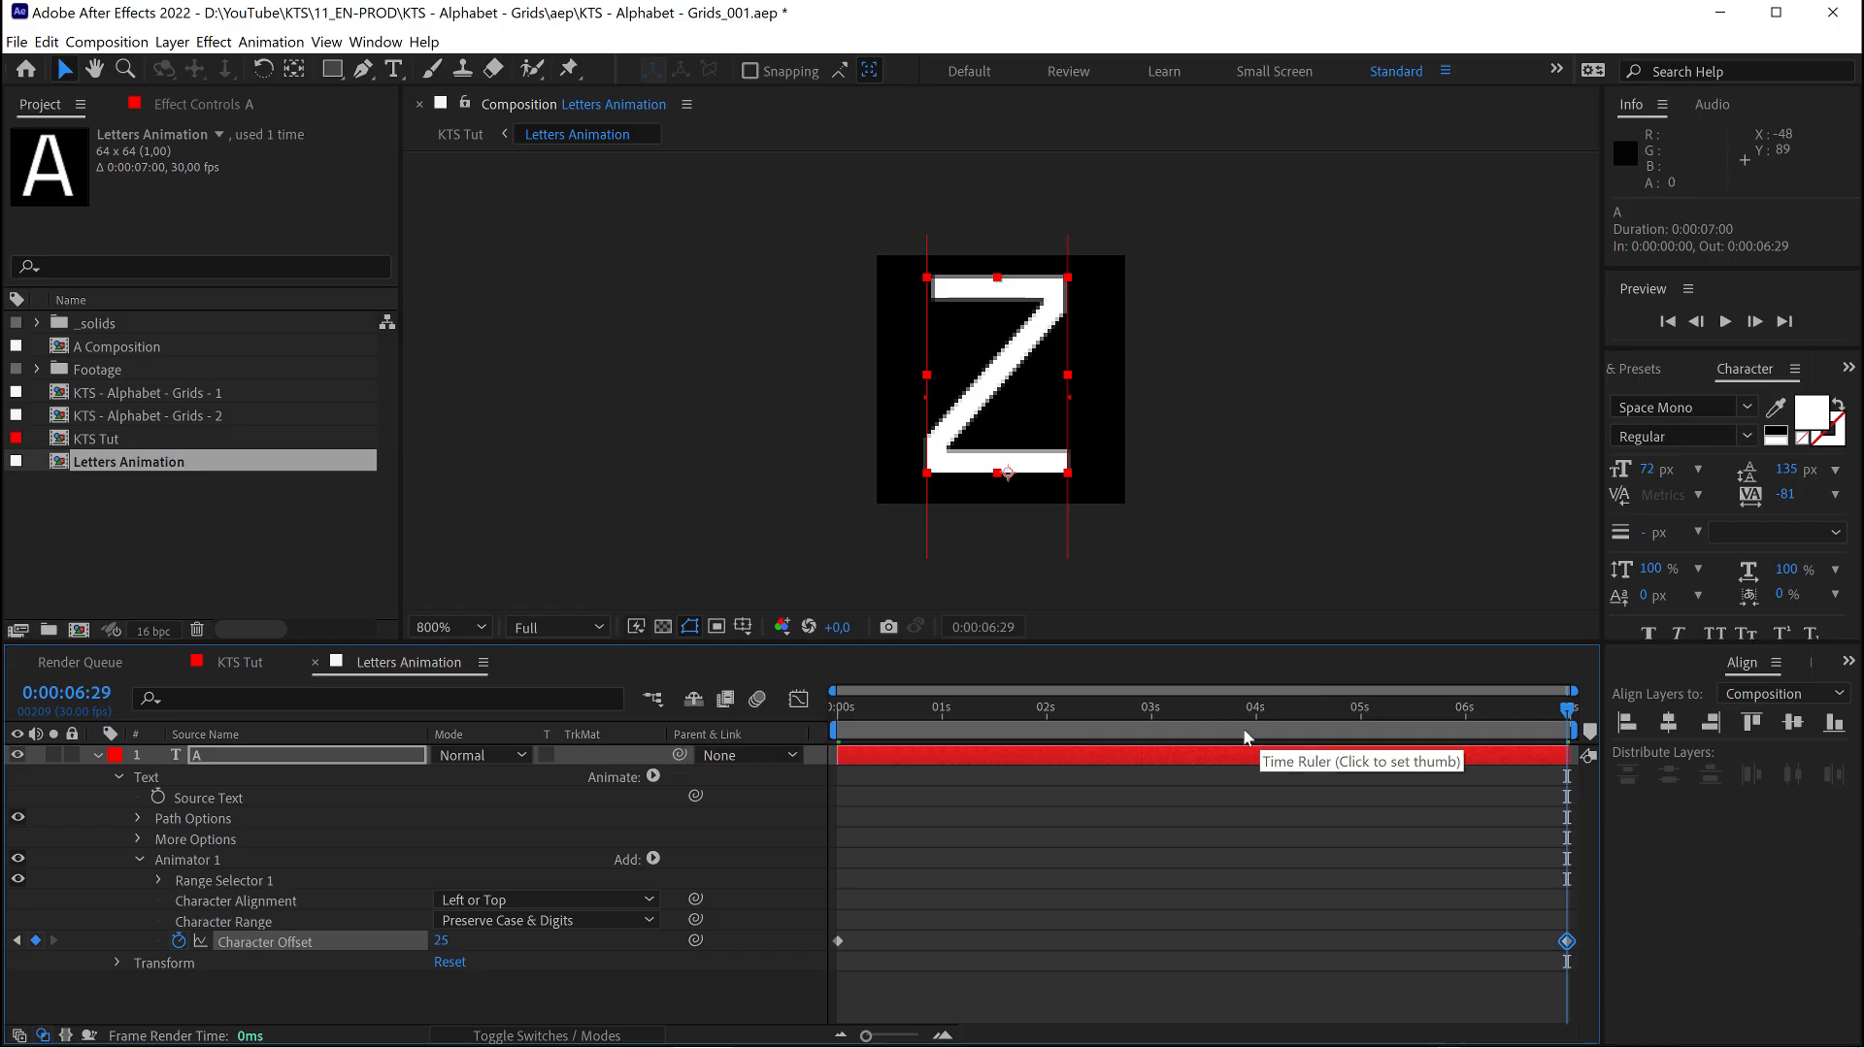
pyautogui.click(1050, 706)
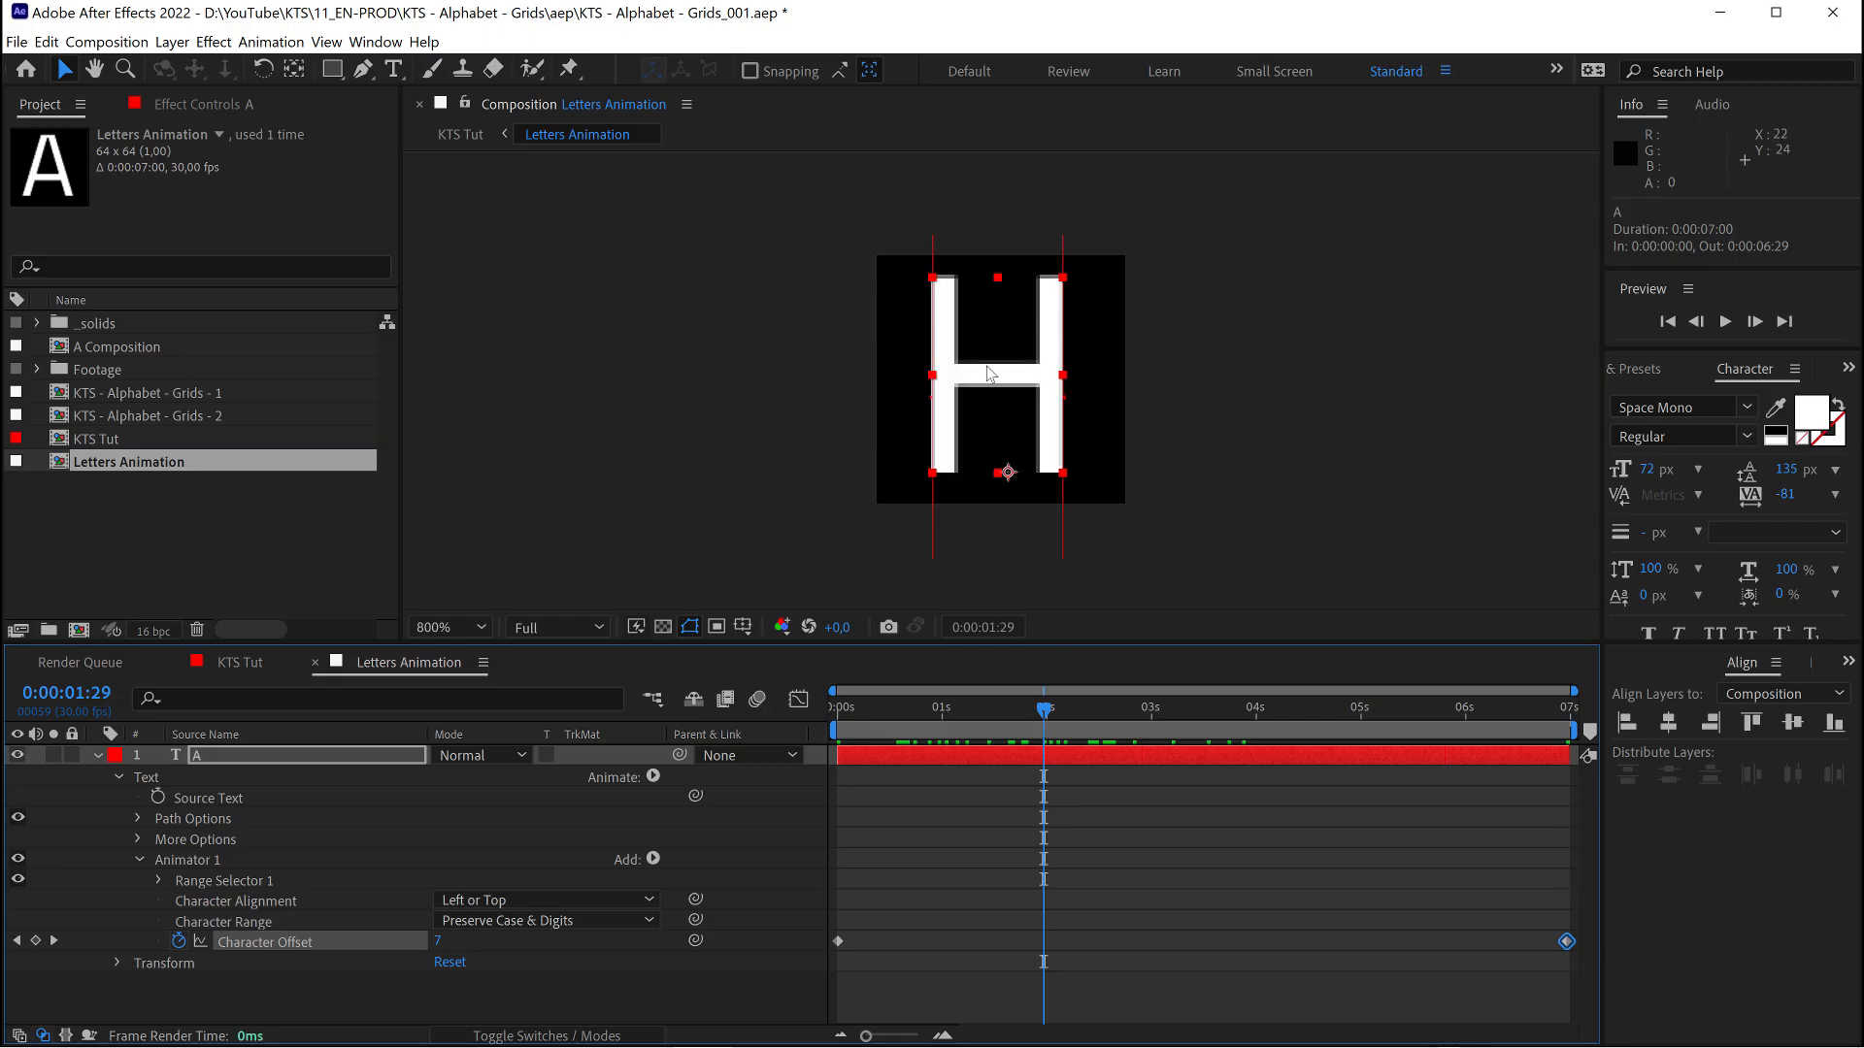
pyautogui.moveTo(1015, 318)
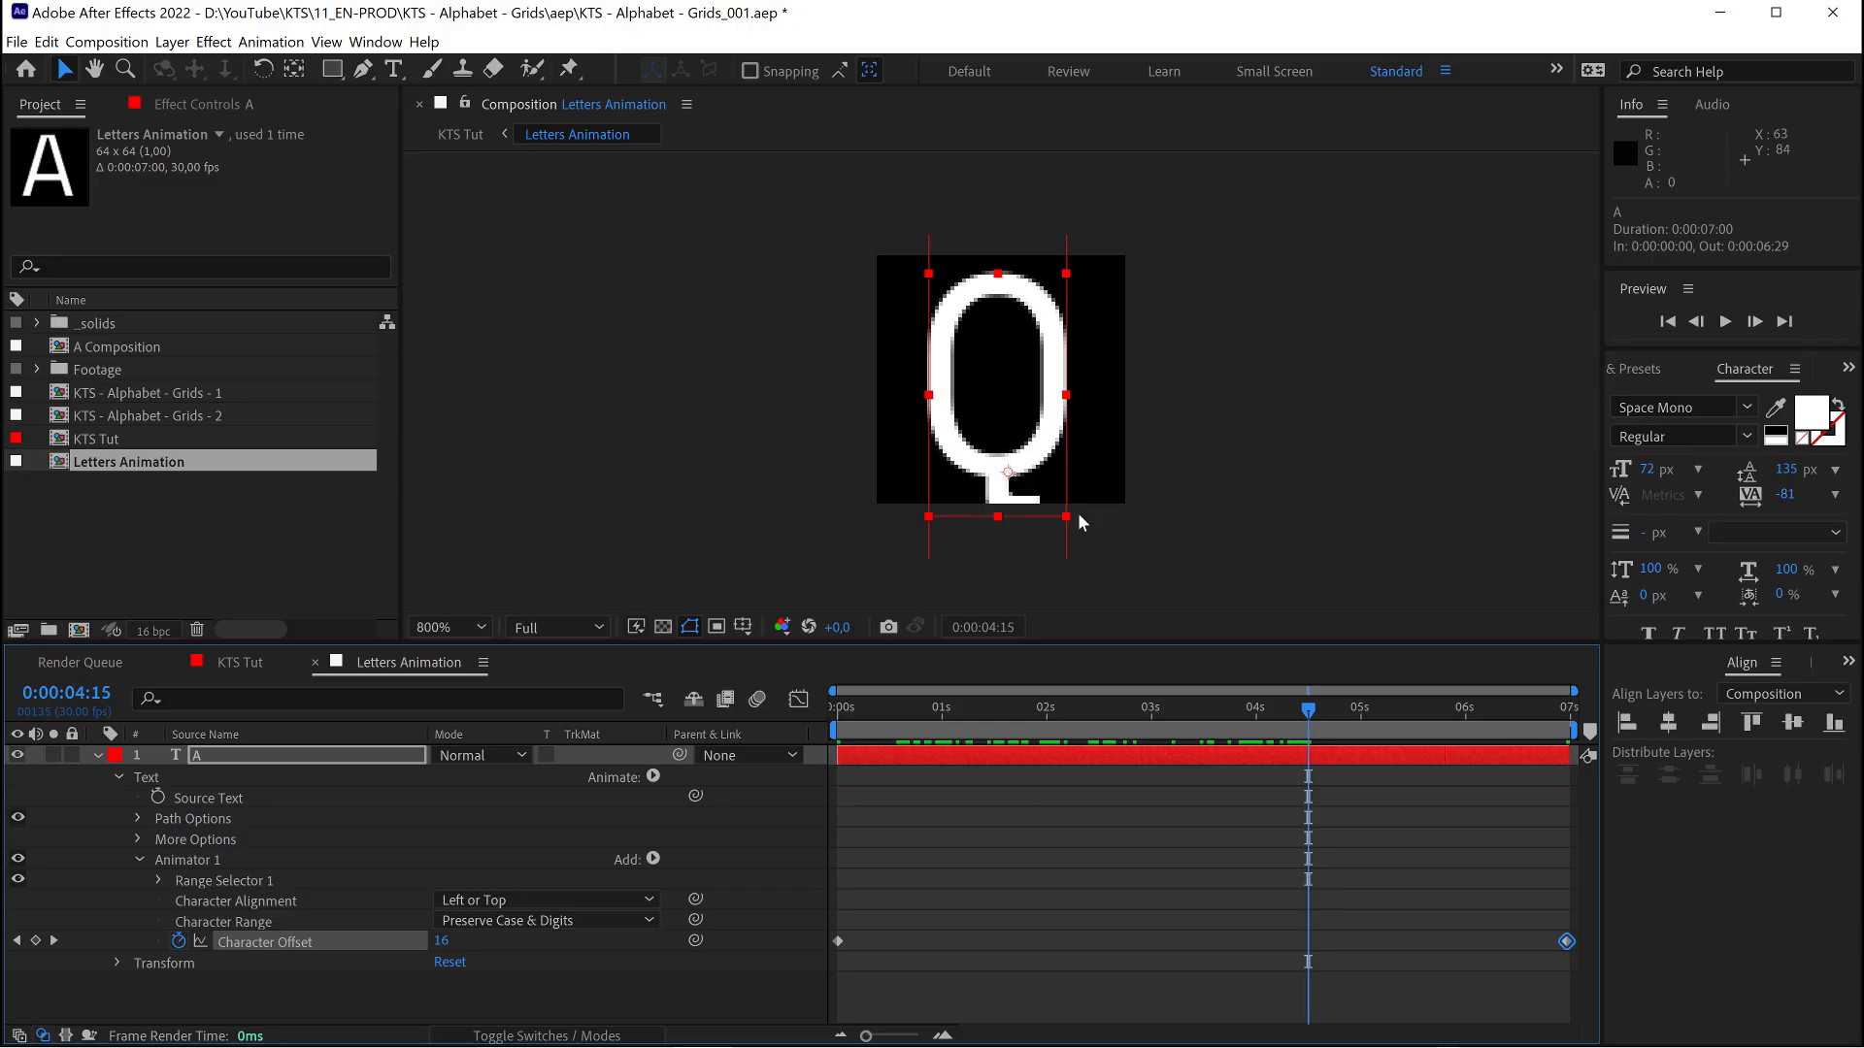
pyautogui.moveTo(1003, 483)
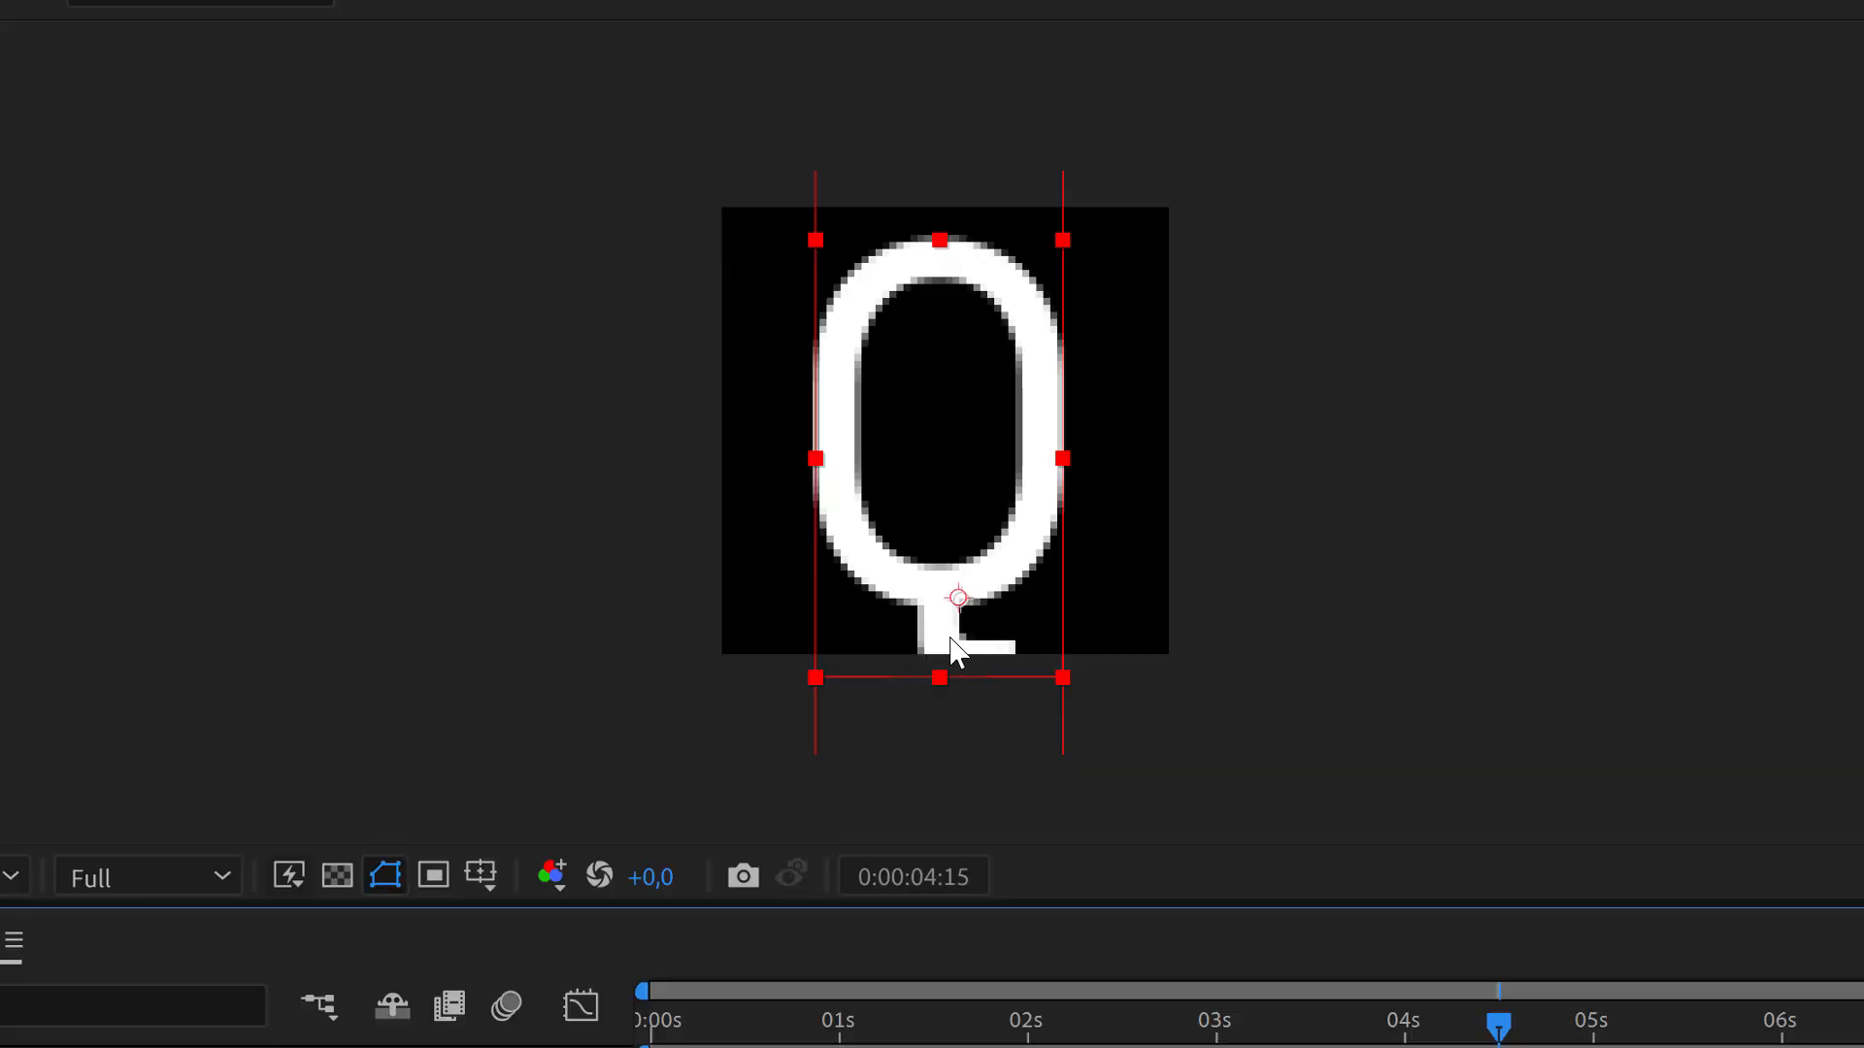
pyautogui.moveTo(957, 642)
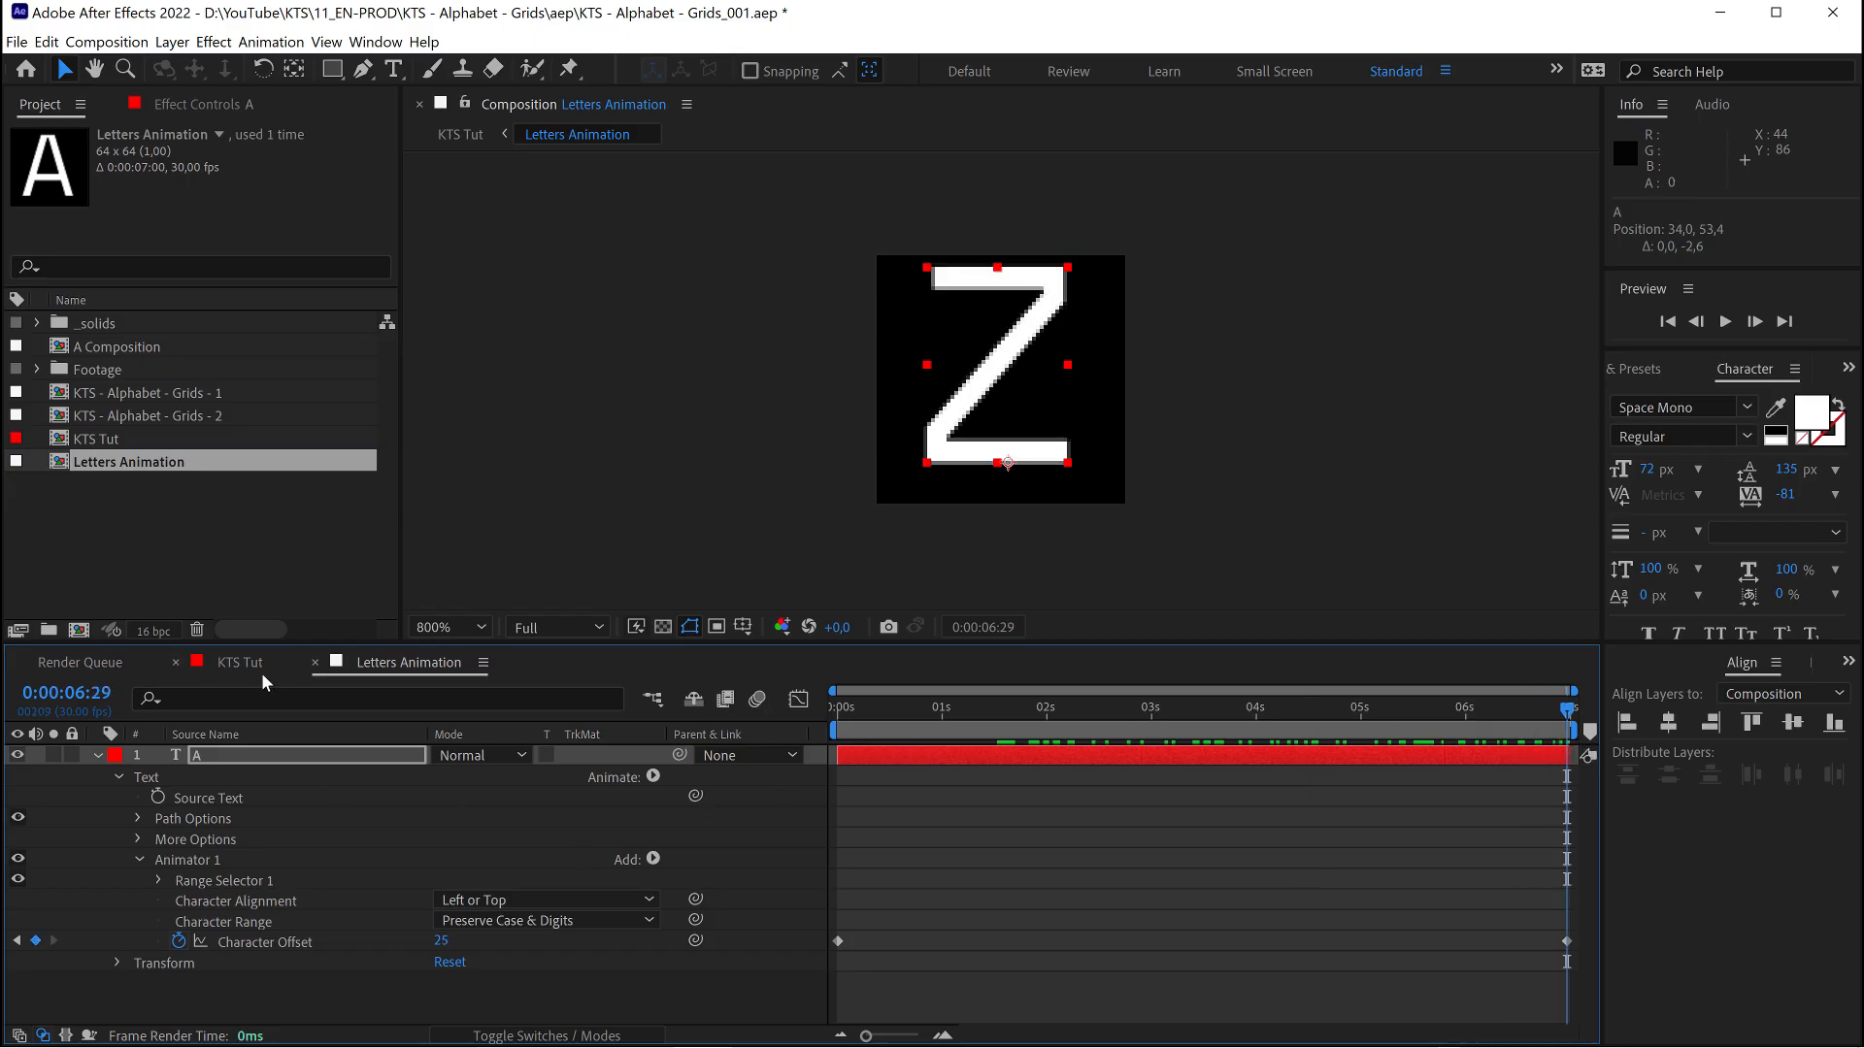
# Return to the KTS Tut composition after nudging the letter upward
pyautogui.click(237, 662)
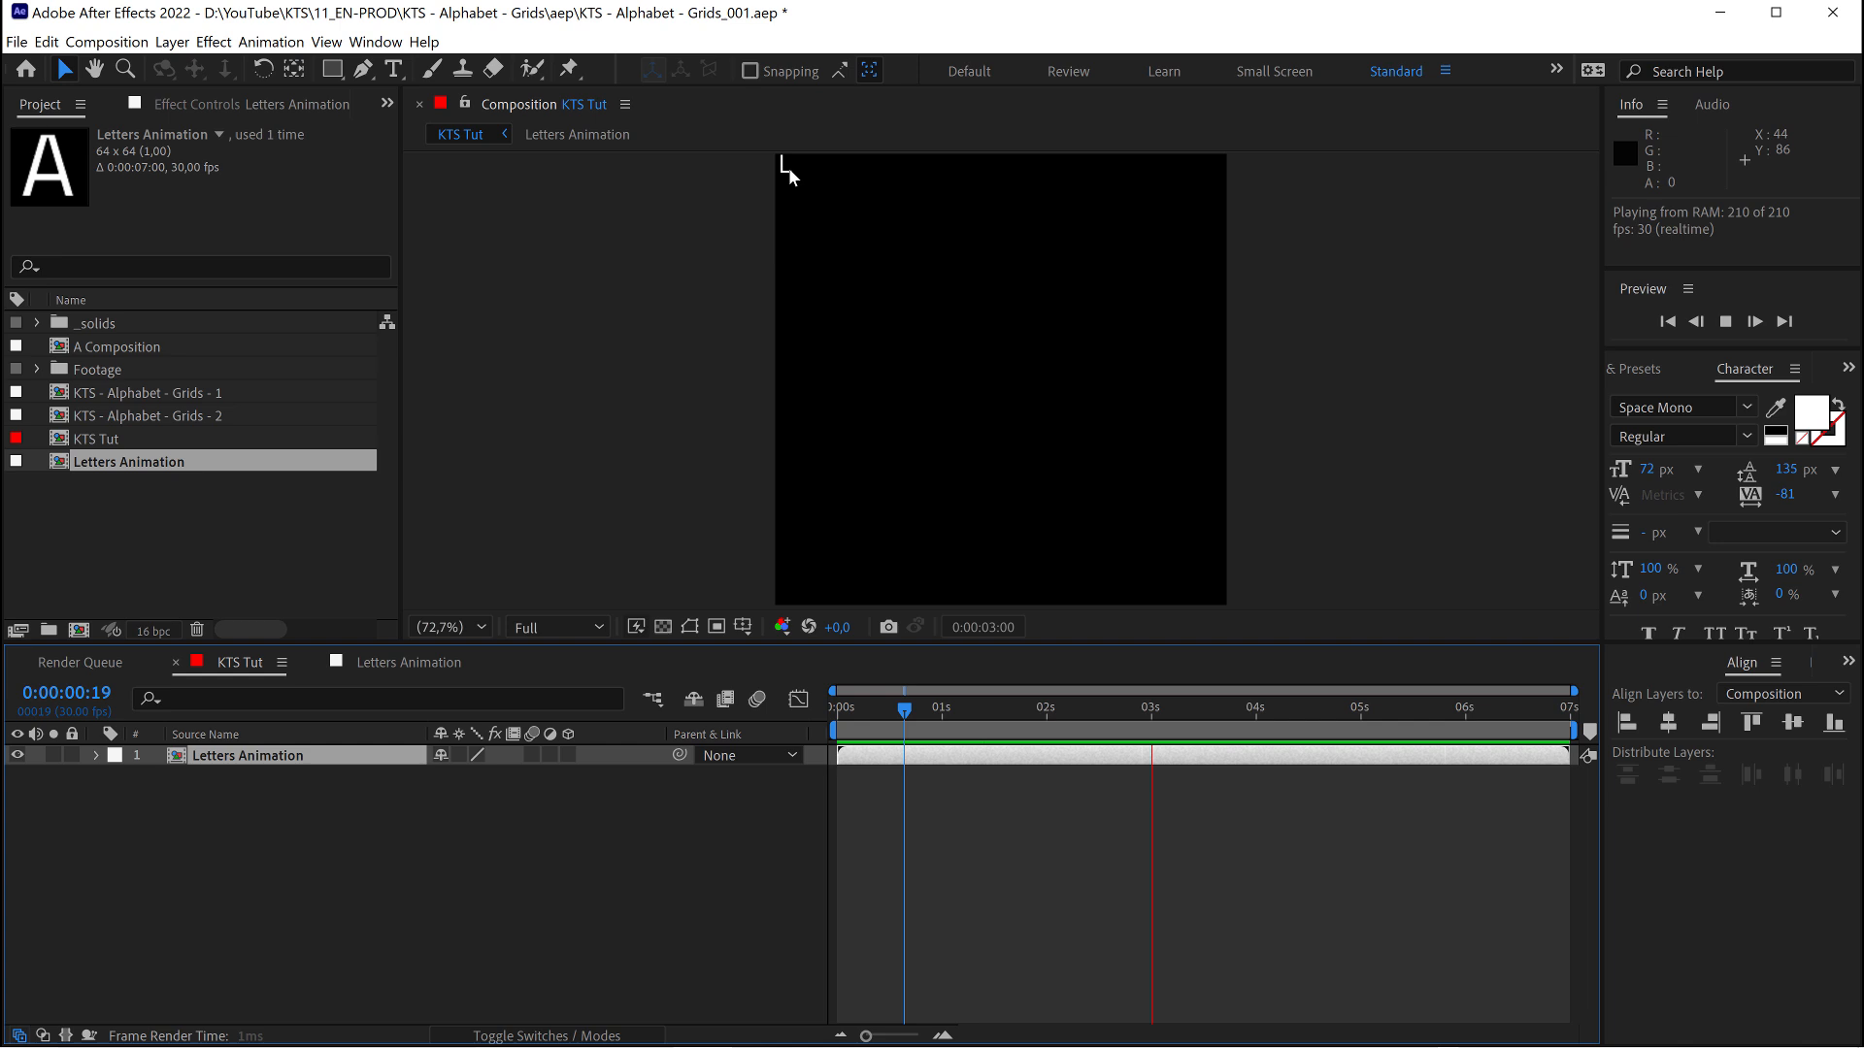
# Stop the preview and apply CC RepeTile to Letters Animation via the 'cc repe' effects search
pyautogui.click(870, 706)
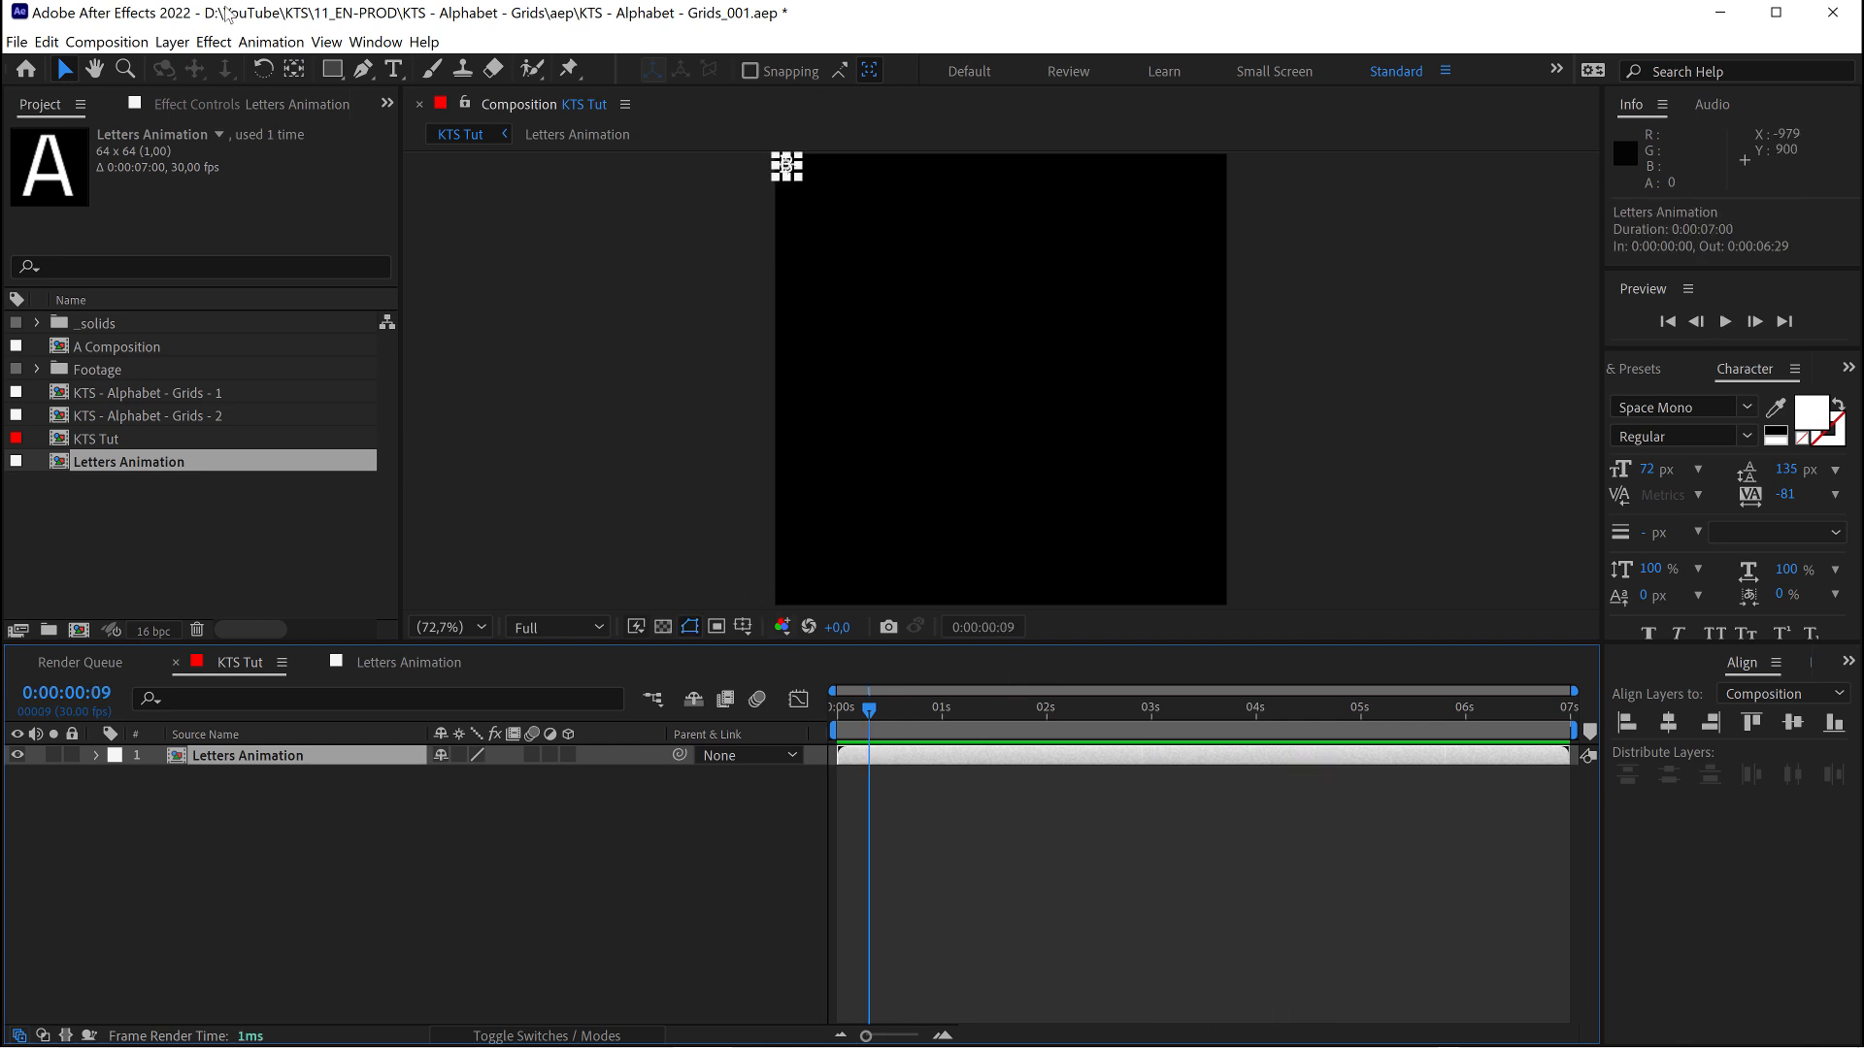
pyautogui.click(1677, 369)
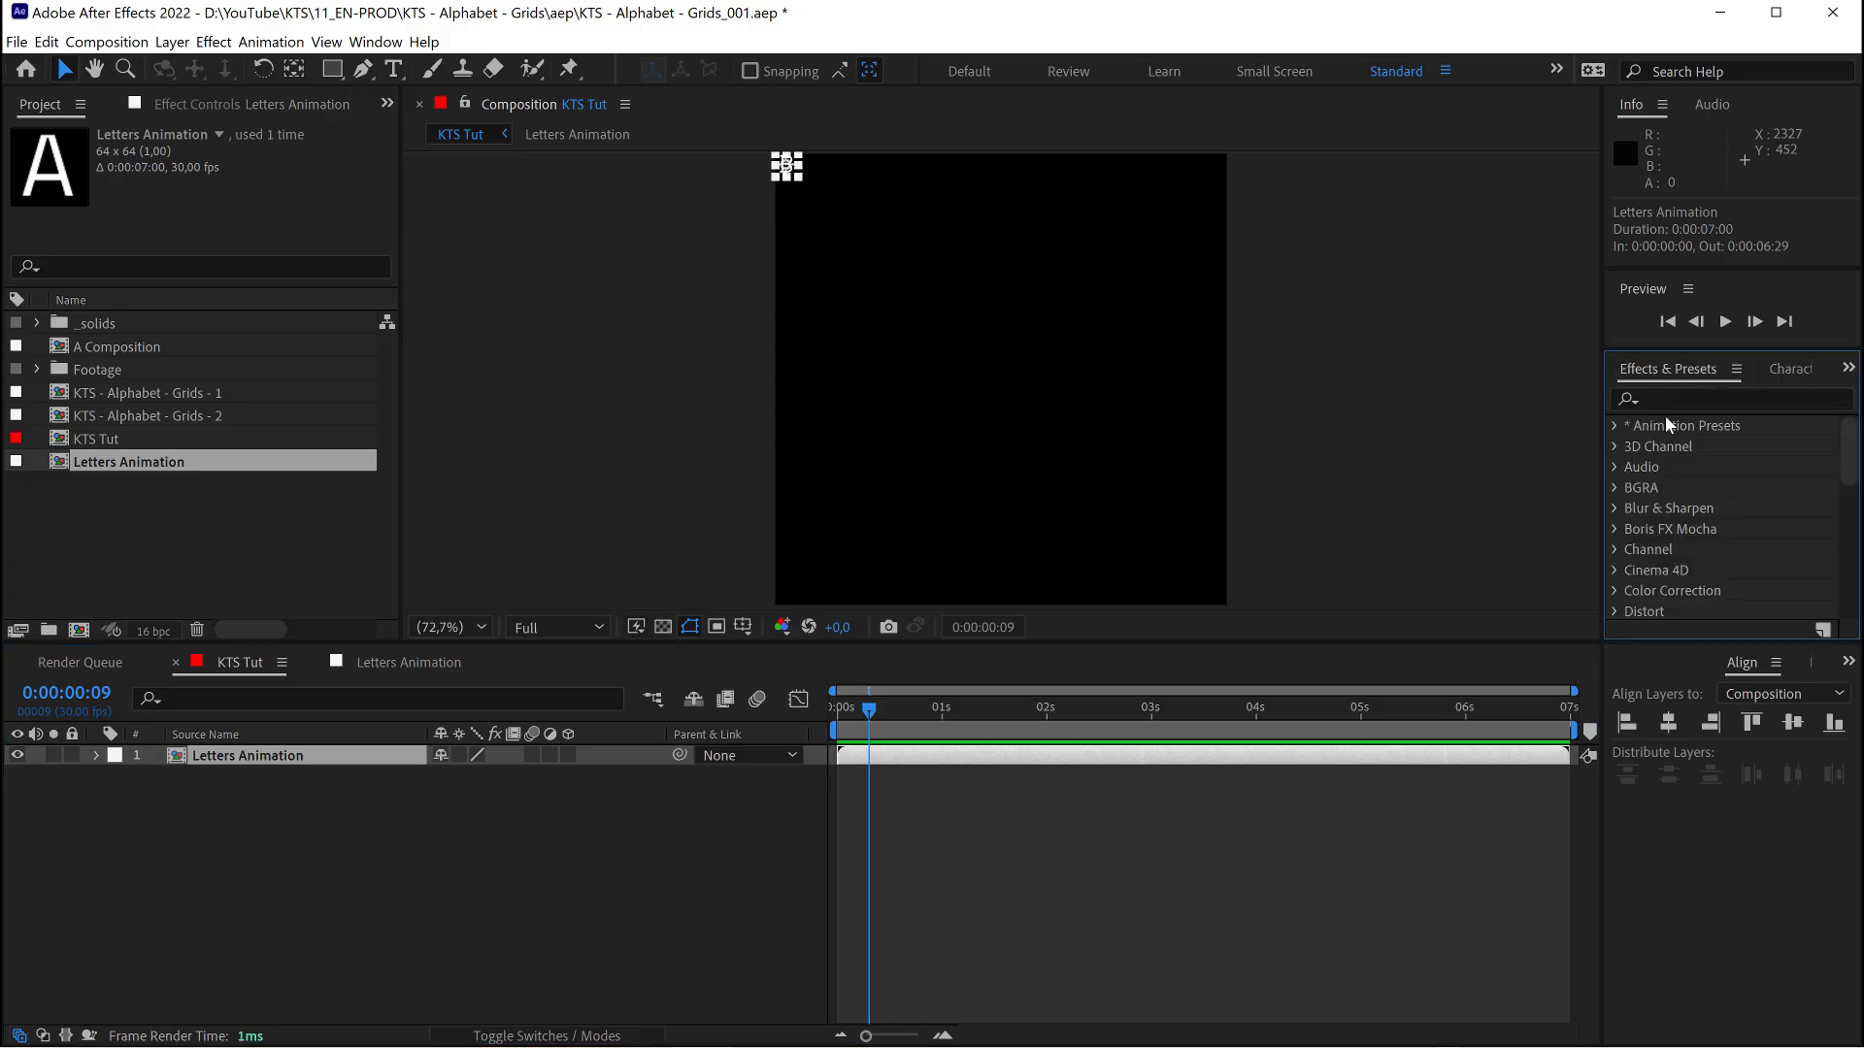
pyautogui.click(1724, 398)
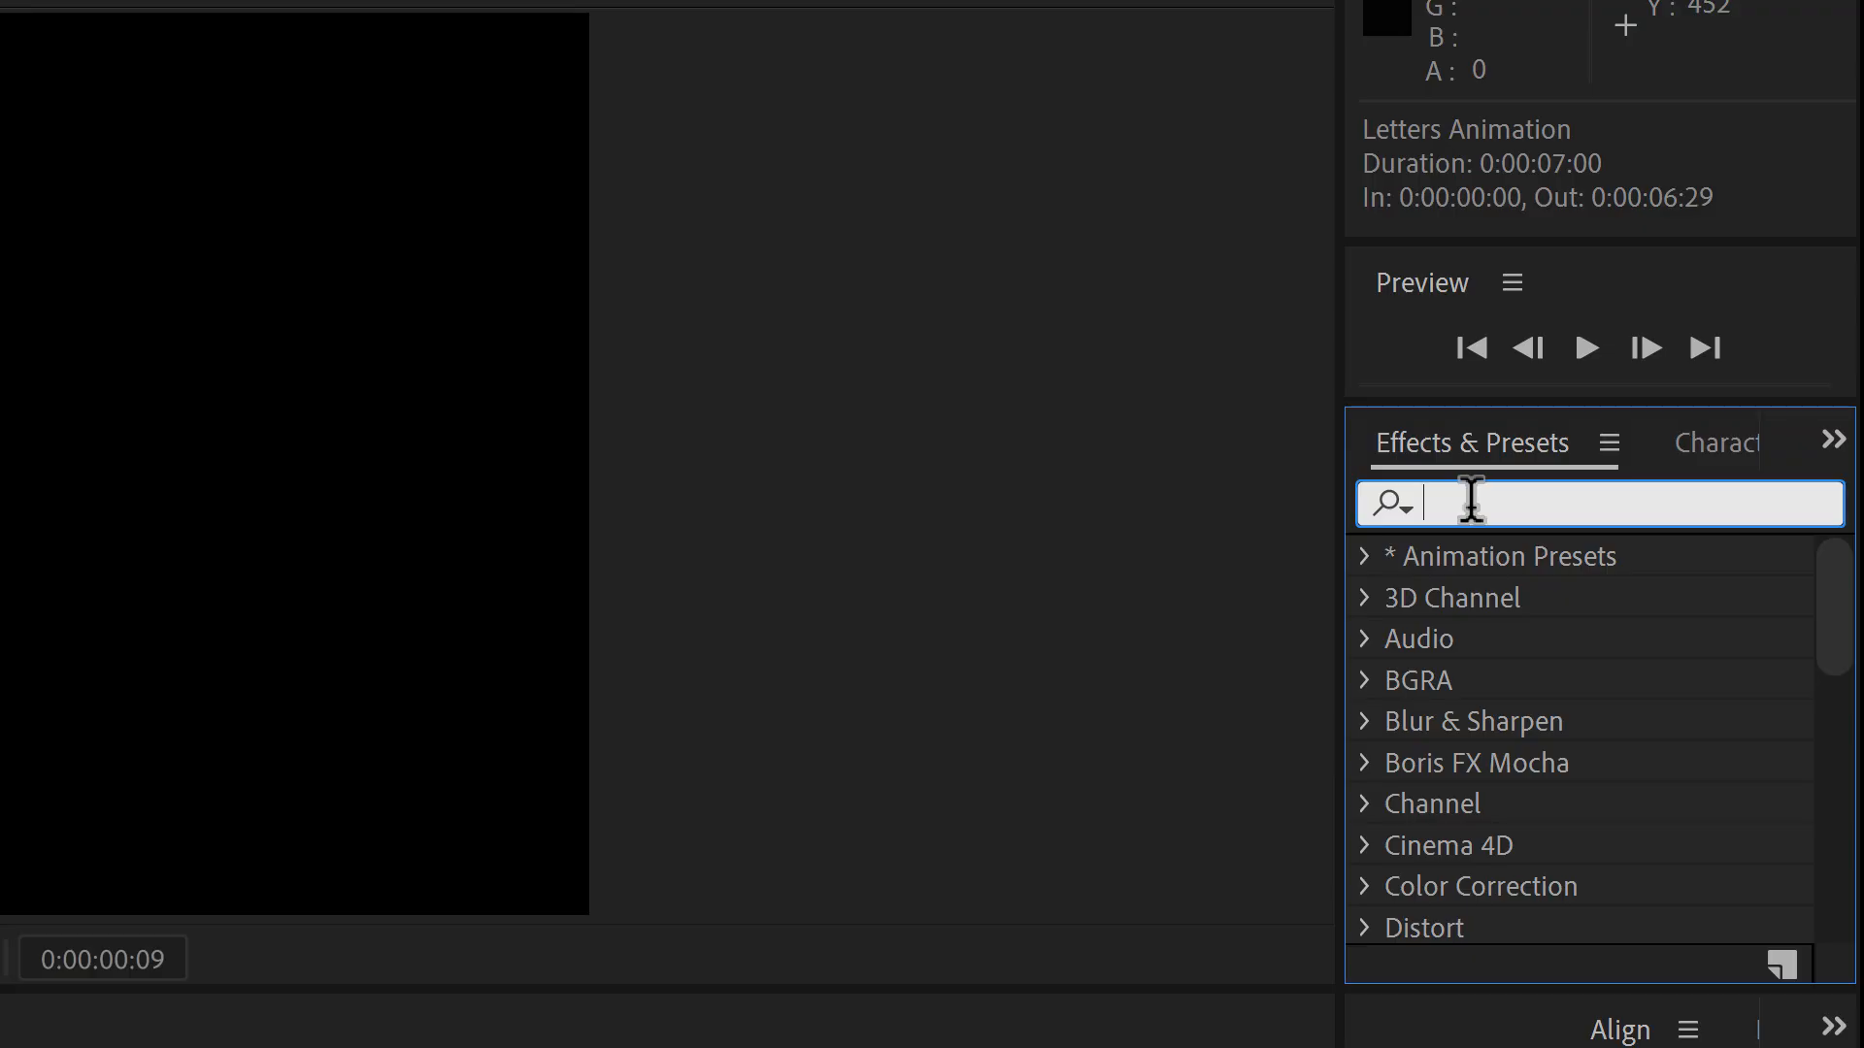
pyautogui.write('cc repe')
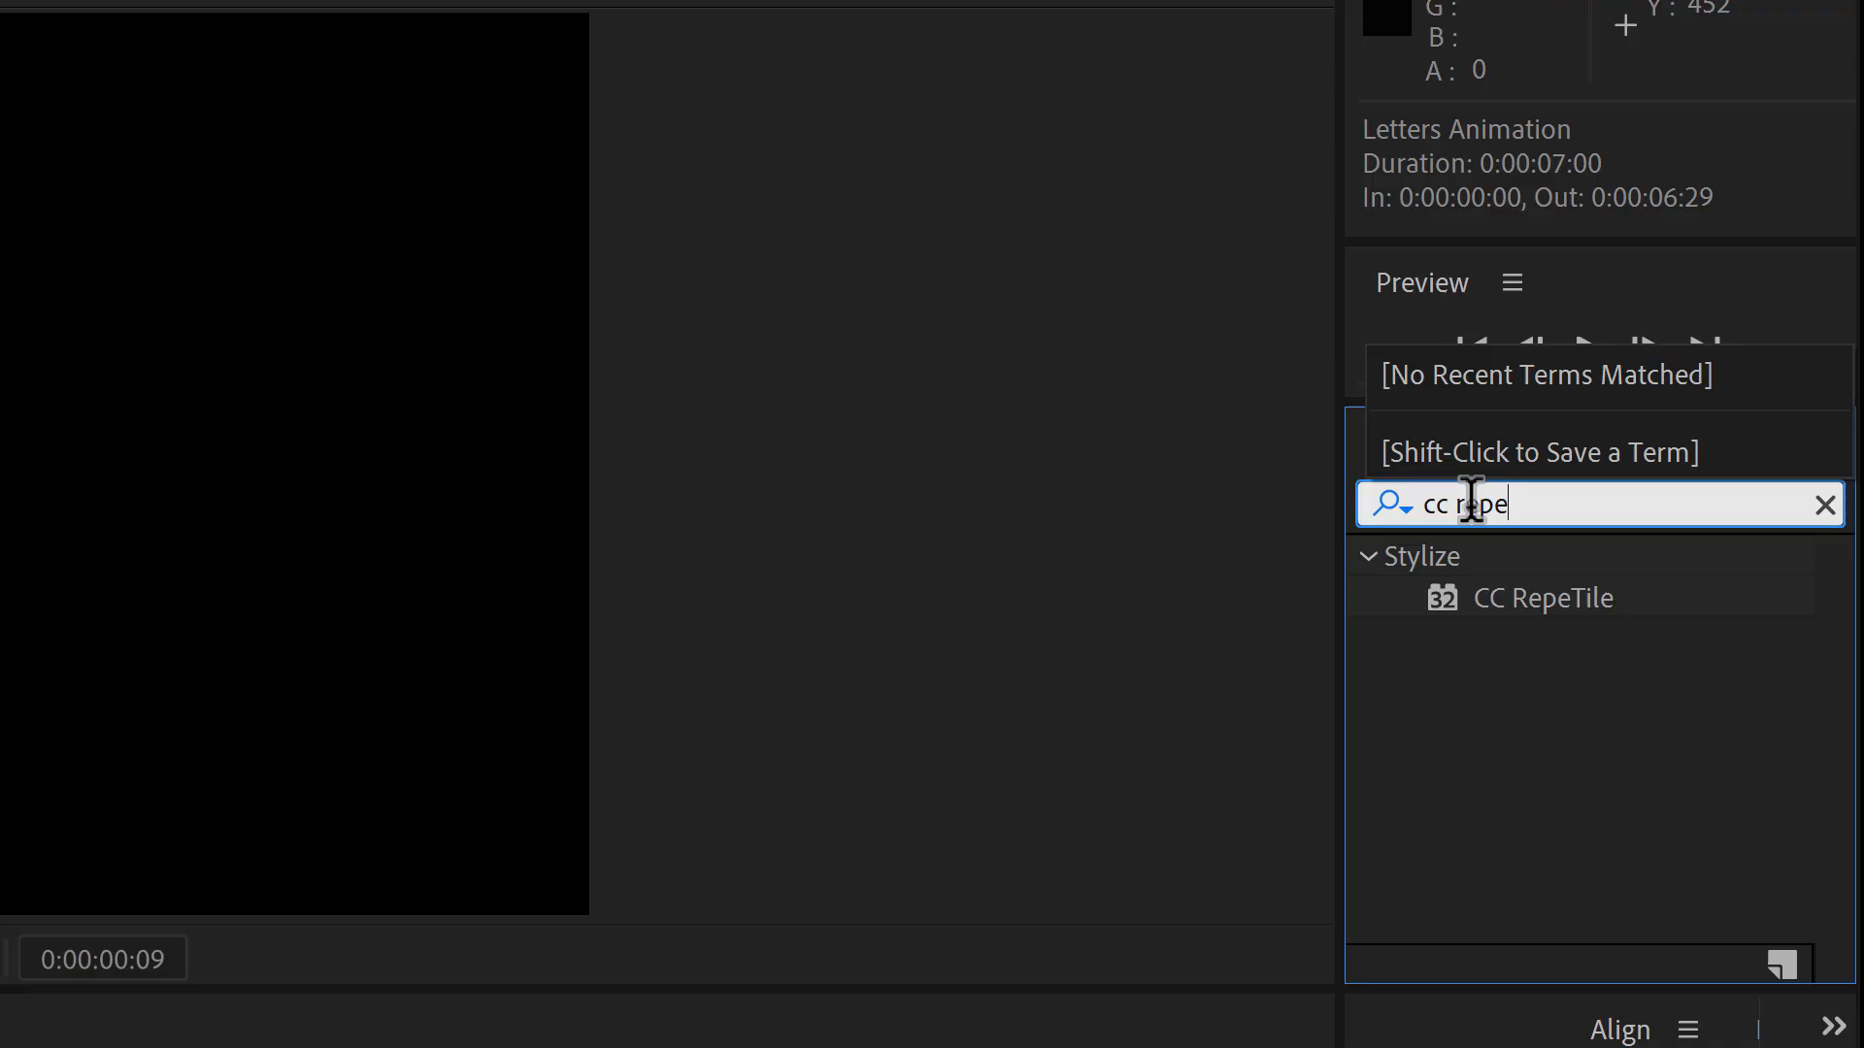
pyautogui.click(1549, 596)
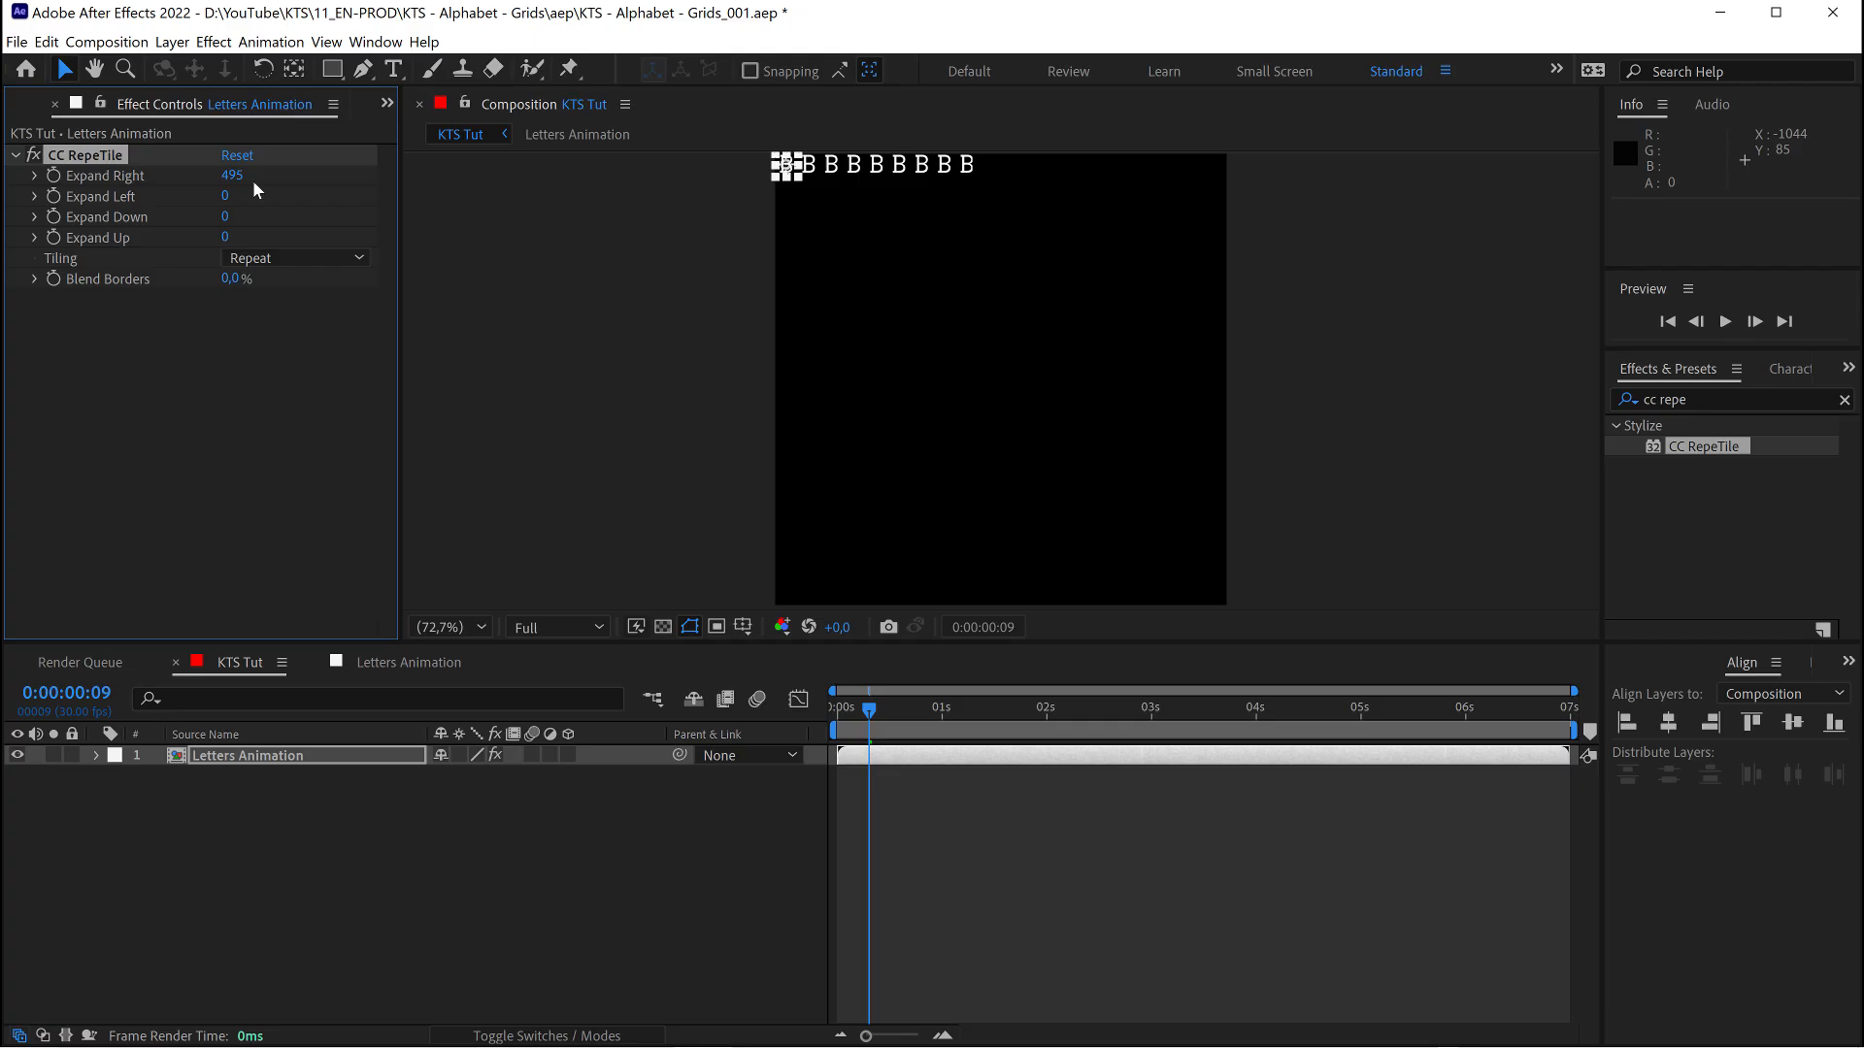
# Raise CC RepeTile Expand Right to 1215 and Expand Down to 1210 so letters fill the frame
pyautogui.moveTo(231, 174); pyautogui.dragTo(251, 174)
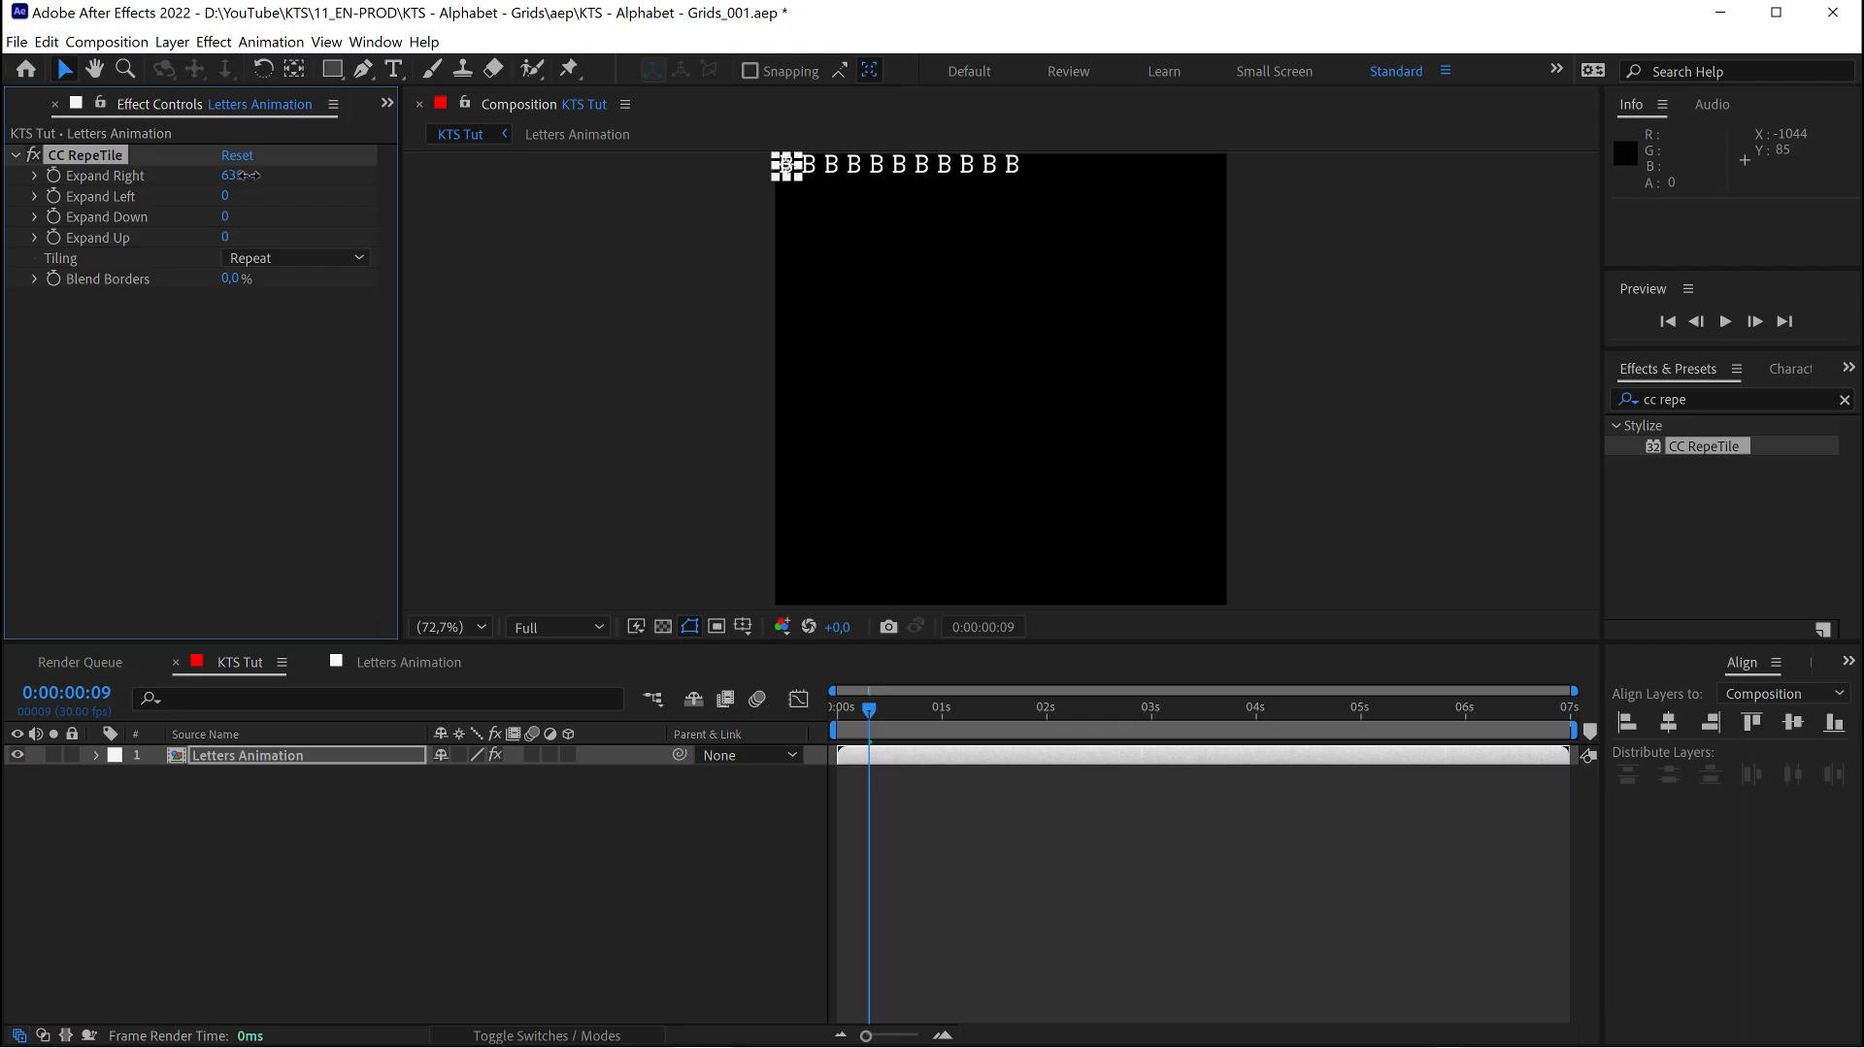
pyautogui.moveTo(233, 175); pyautogui.dragTo(274, 175)
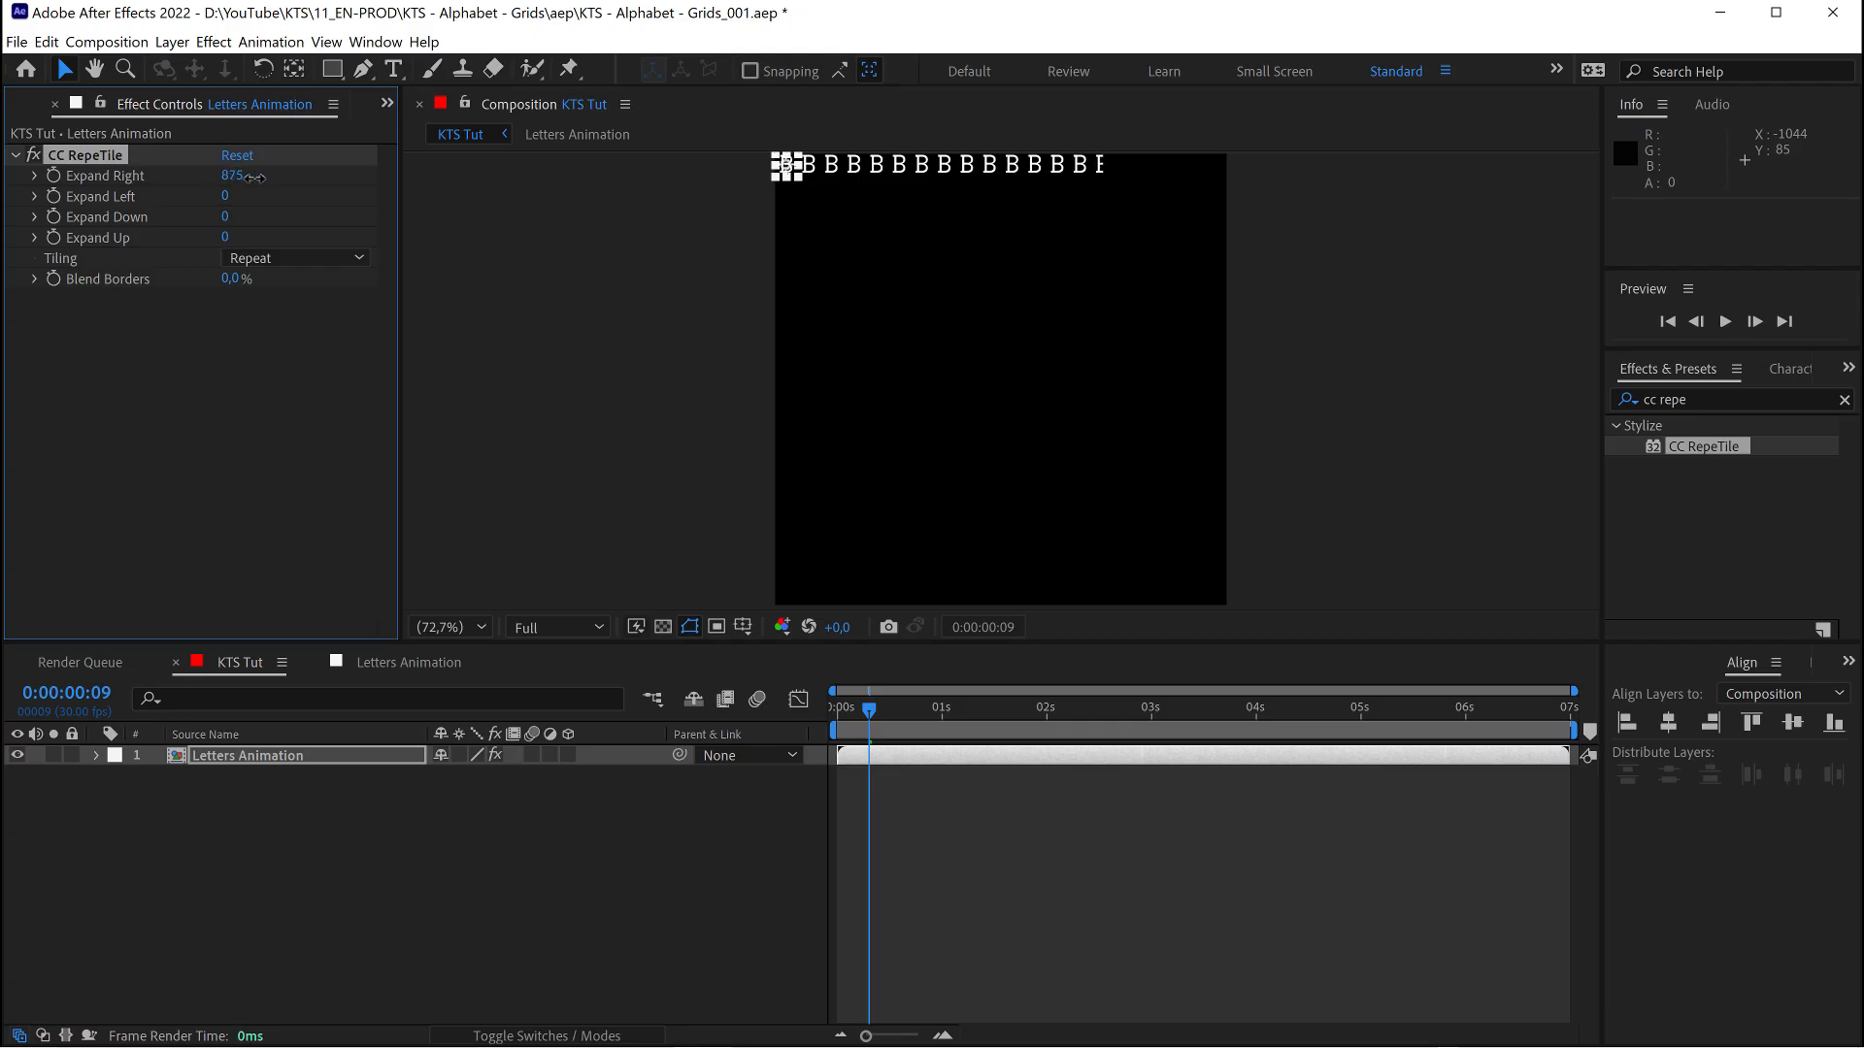
pyautogui.moveTo(235, 175); pyautogui.dragTo(286, 175)
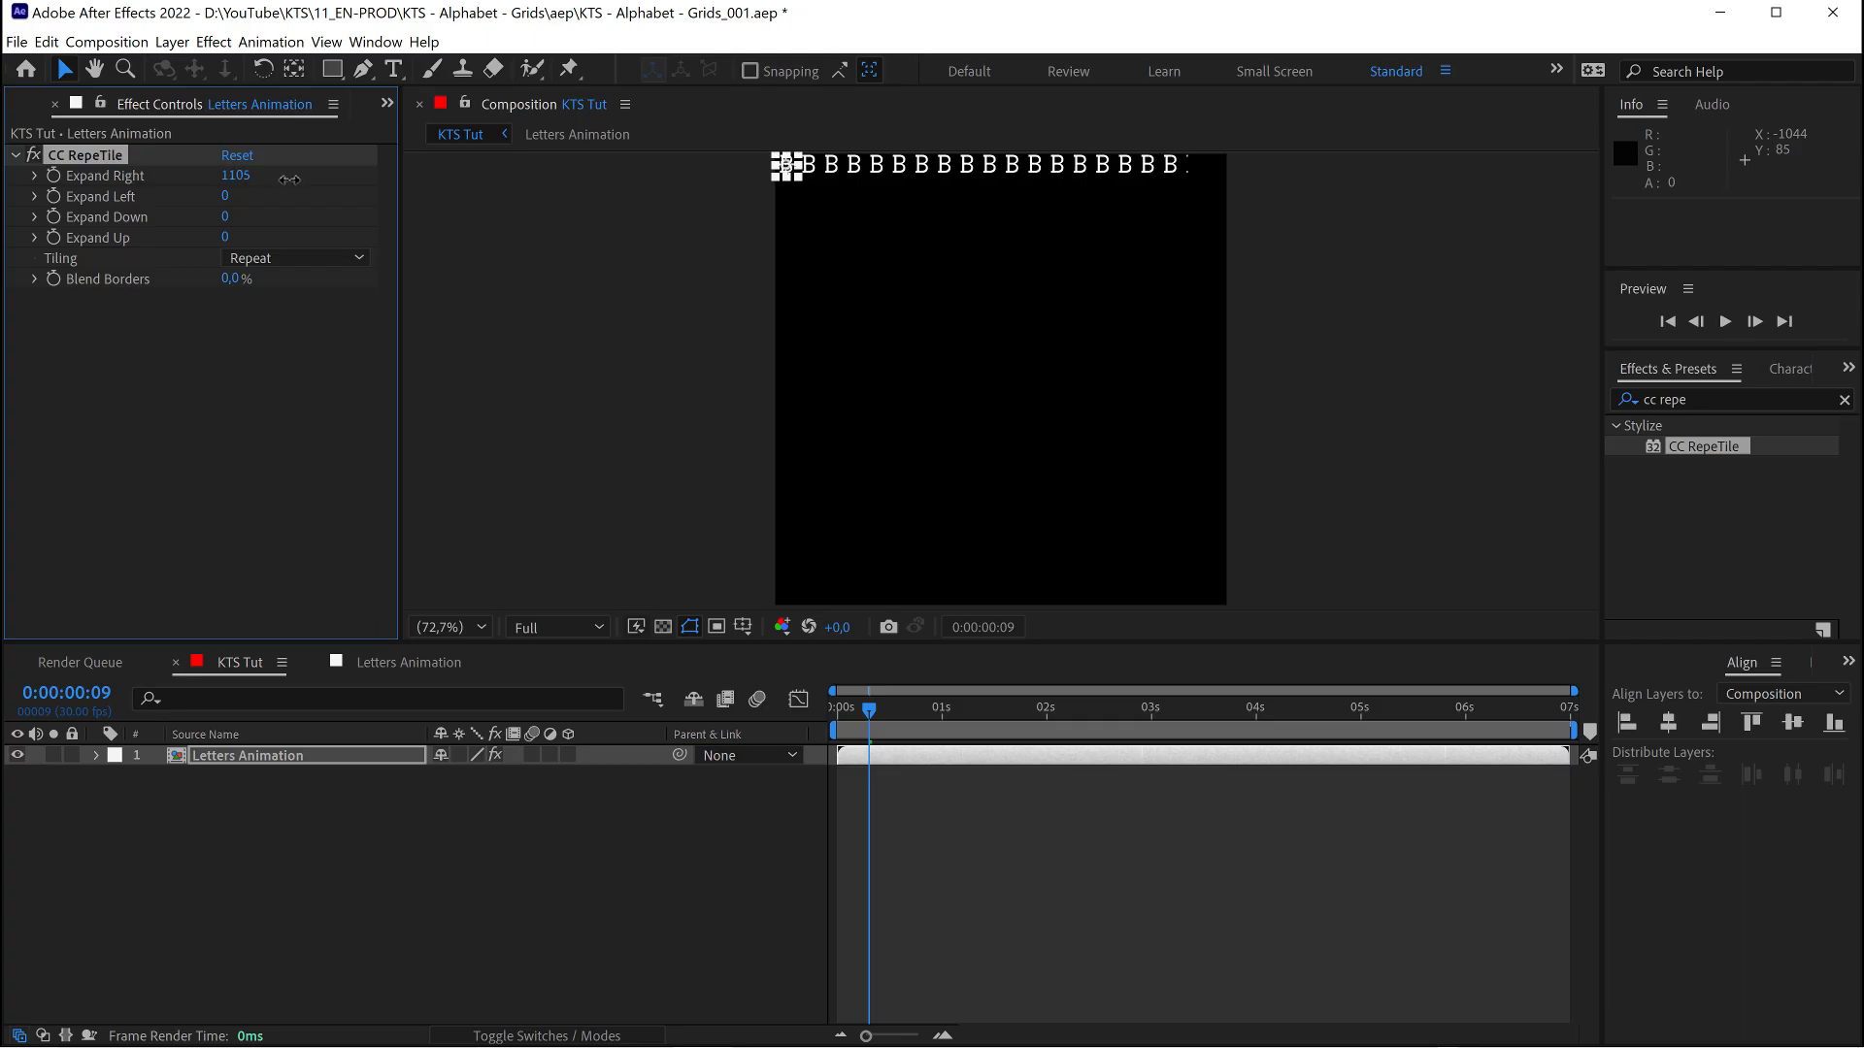
pyautogui.moveTo(235, 175); pyautogui.dragTo(285, 174)
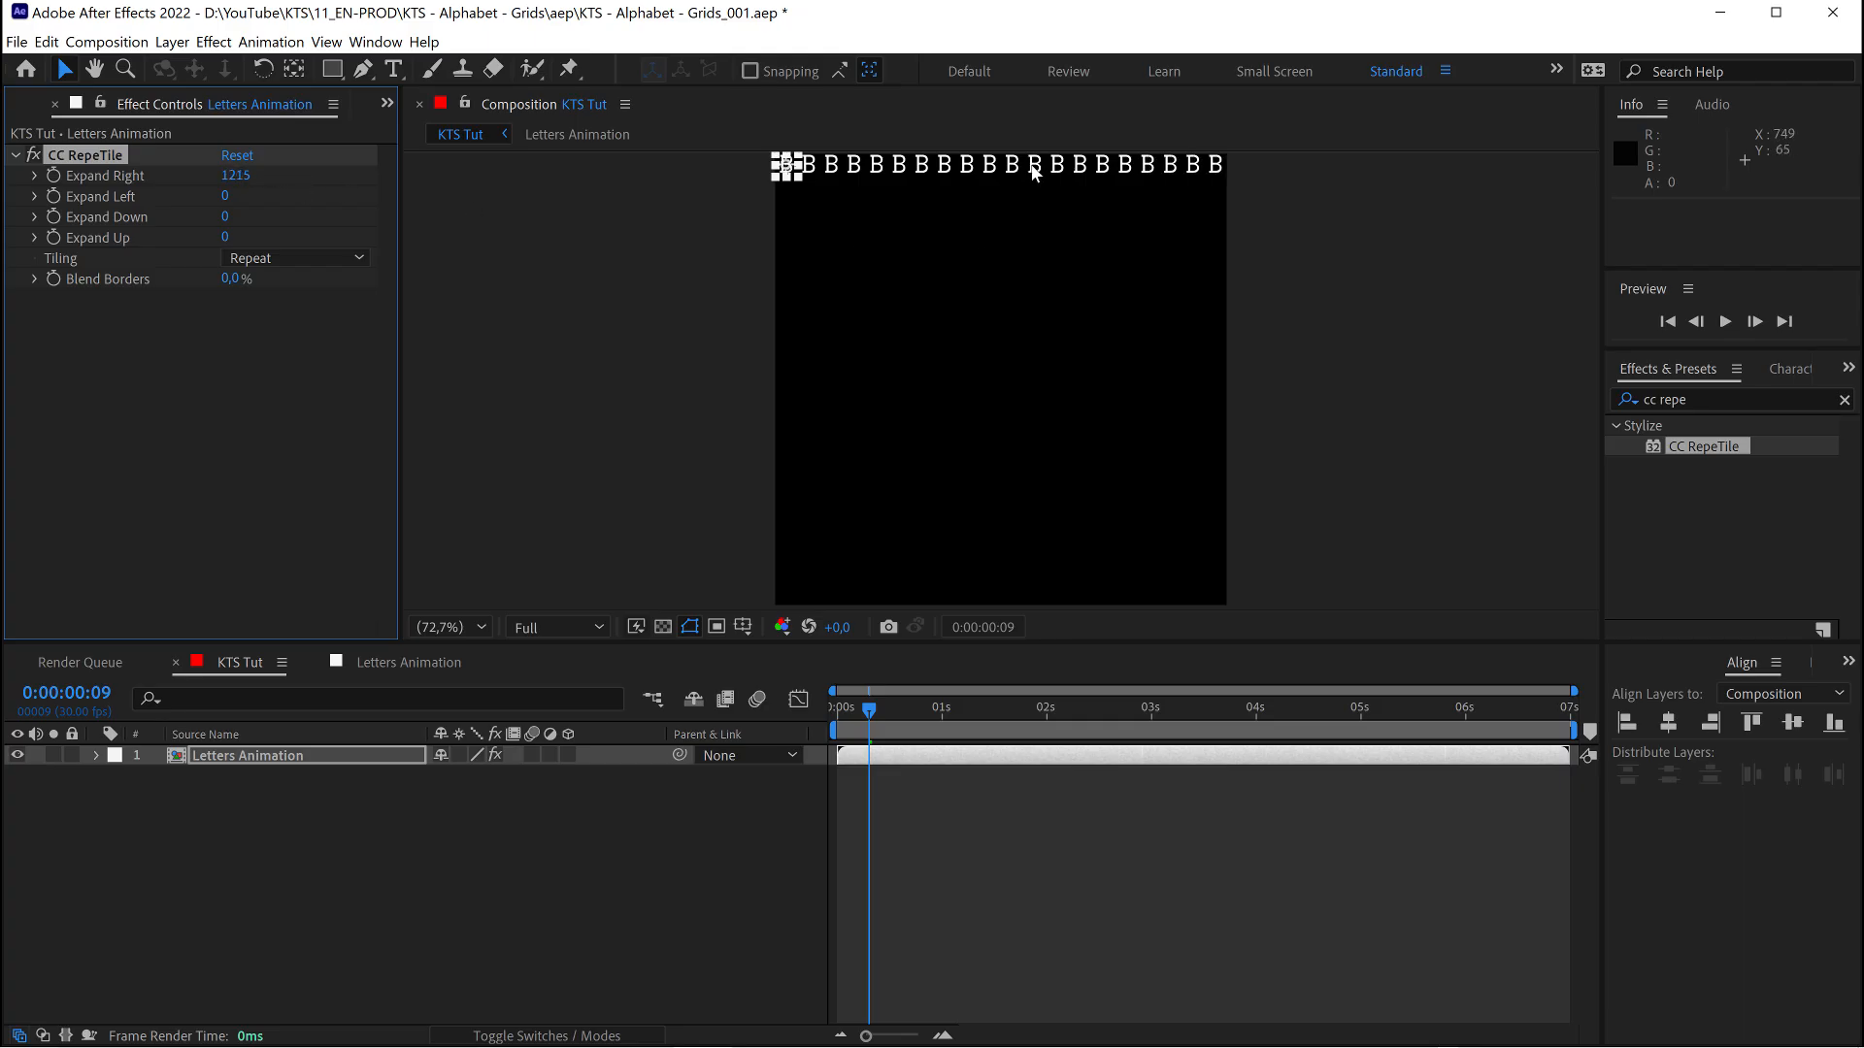
pyautogui.moveTo(133, 233)
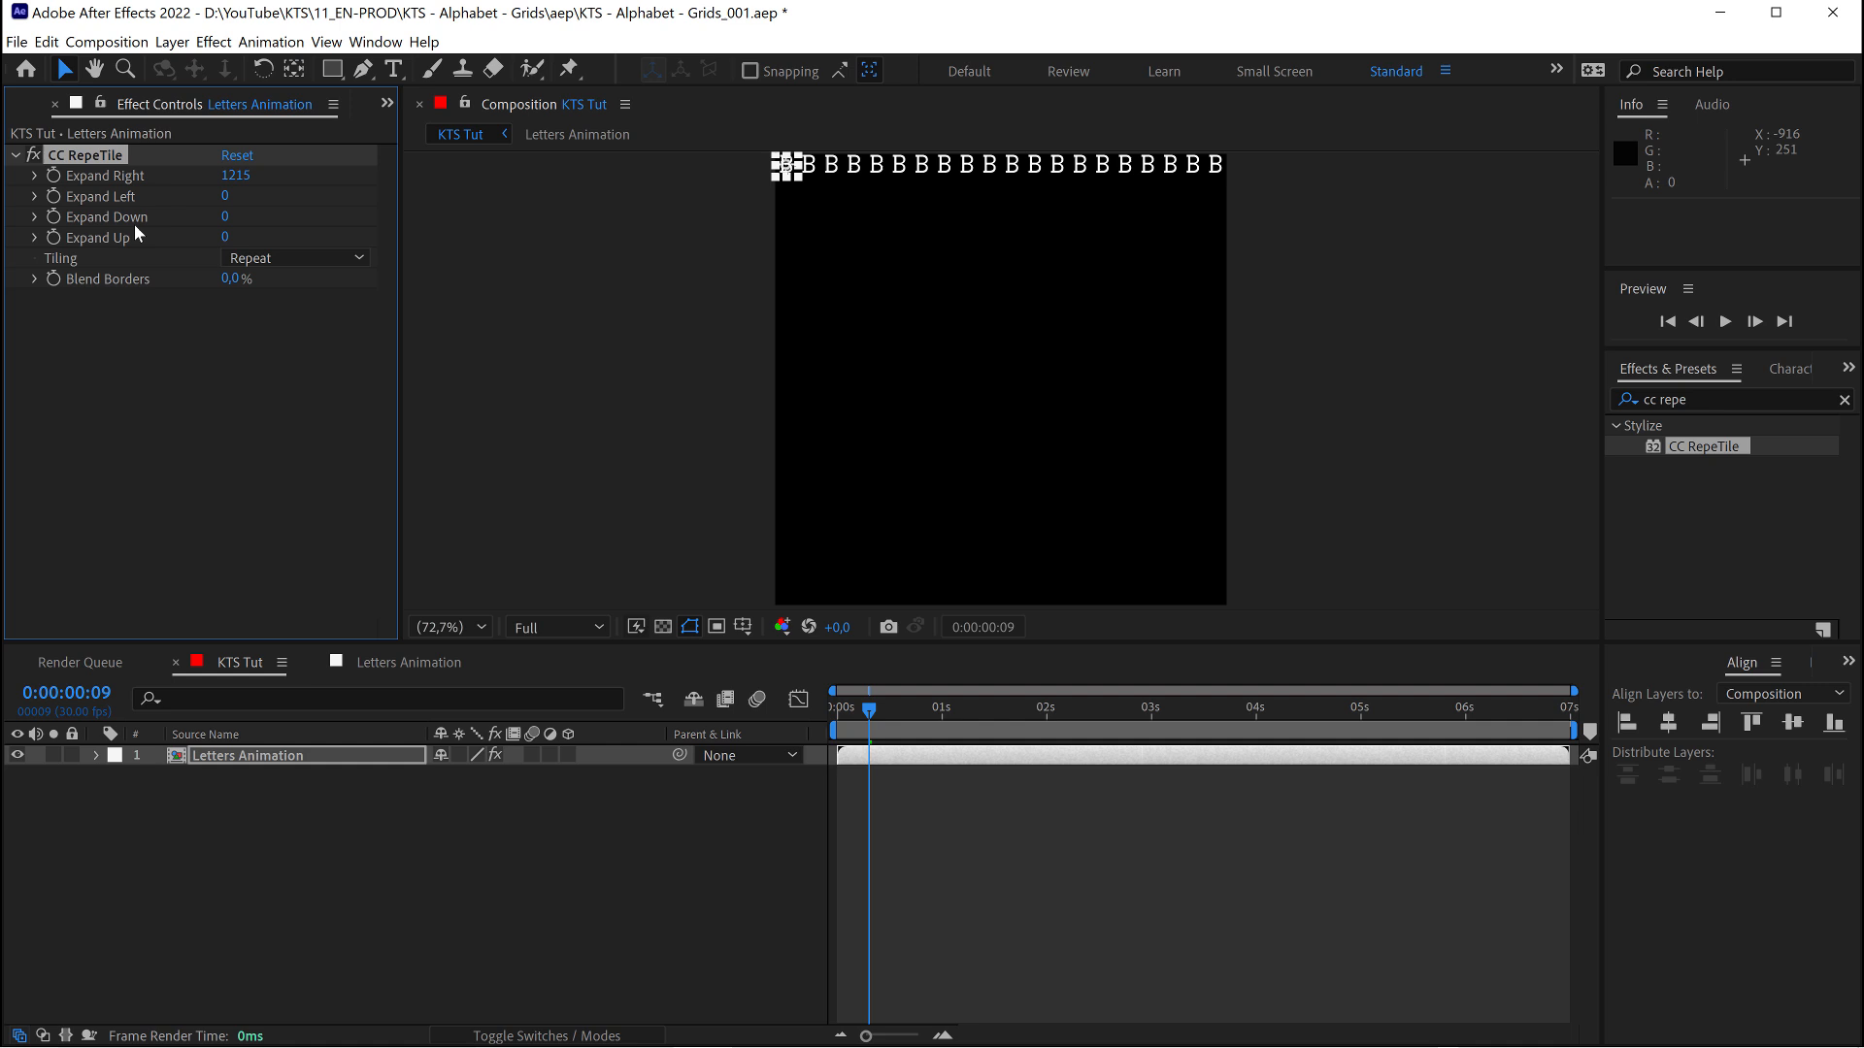
pyautogui.moveTo(95, 224)
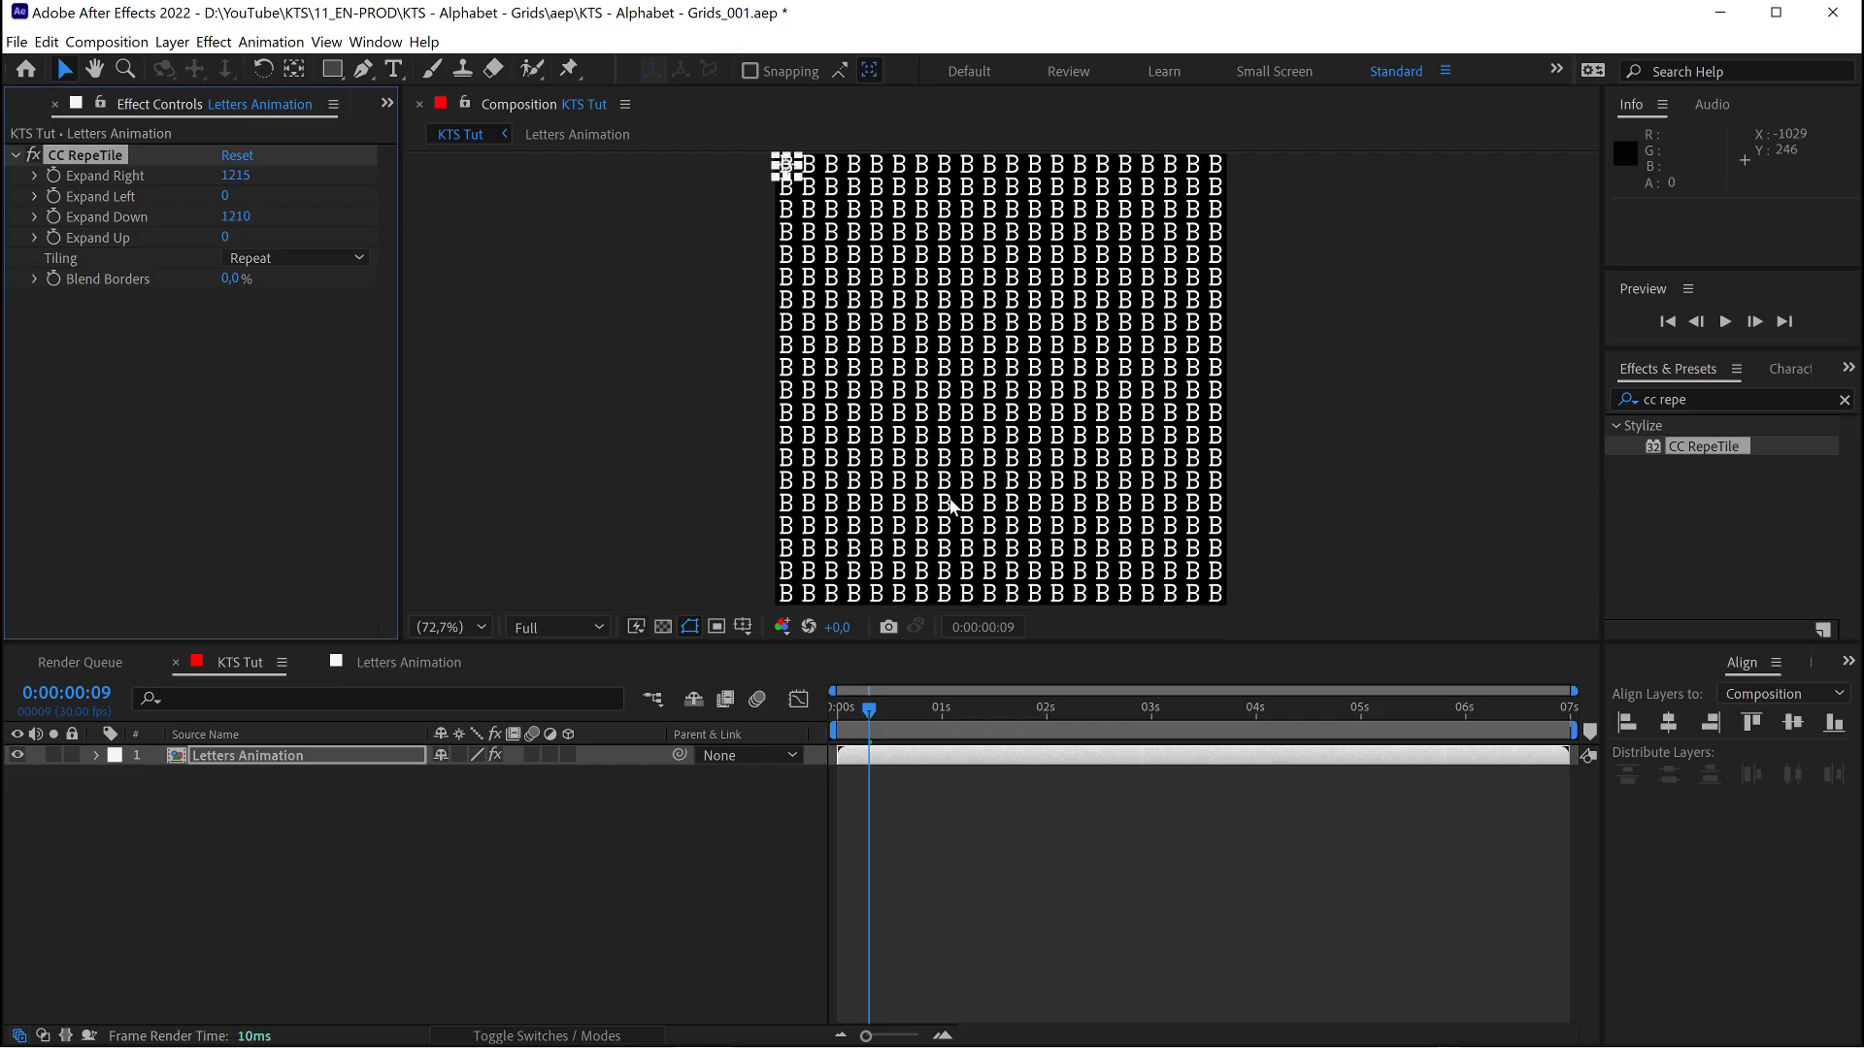
pyautogui.click(963, 833)
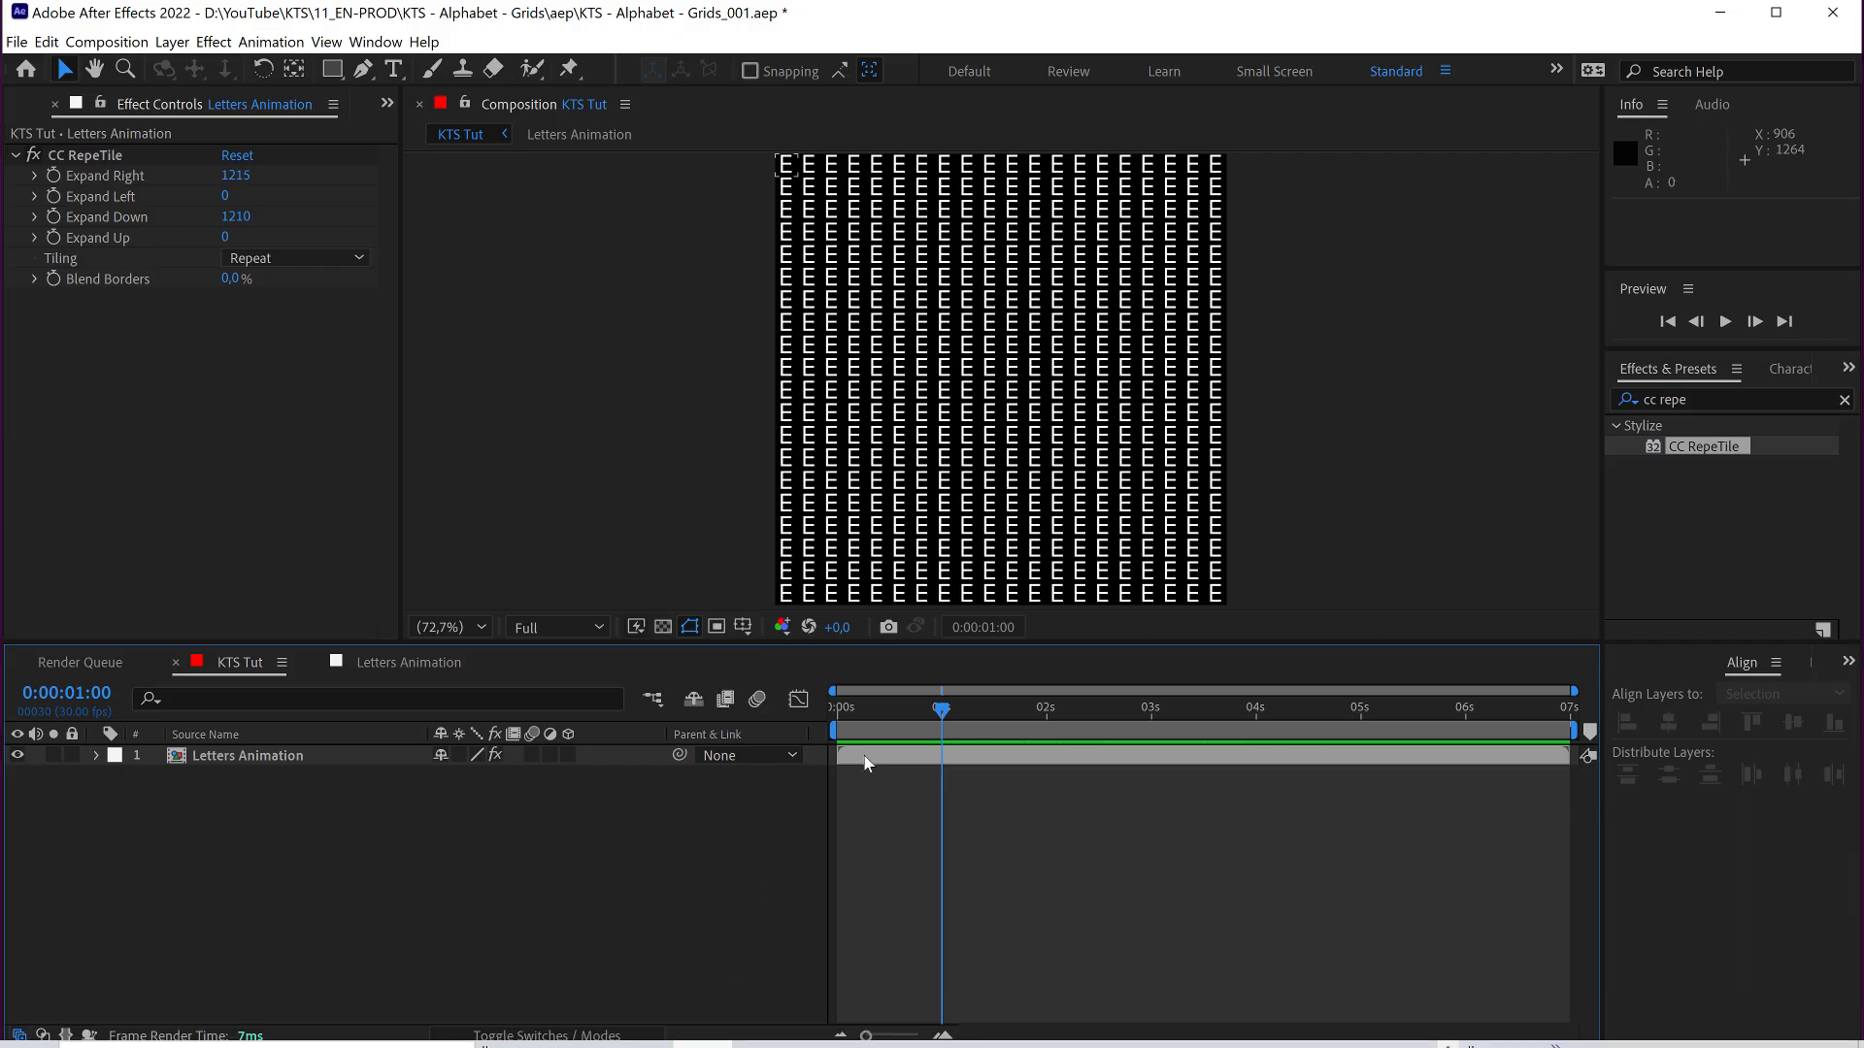
pyautogui.click(246, 755)
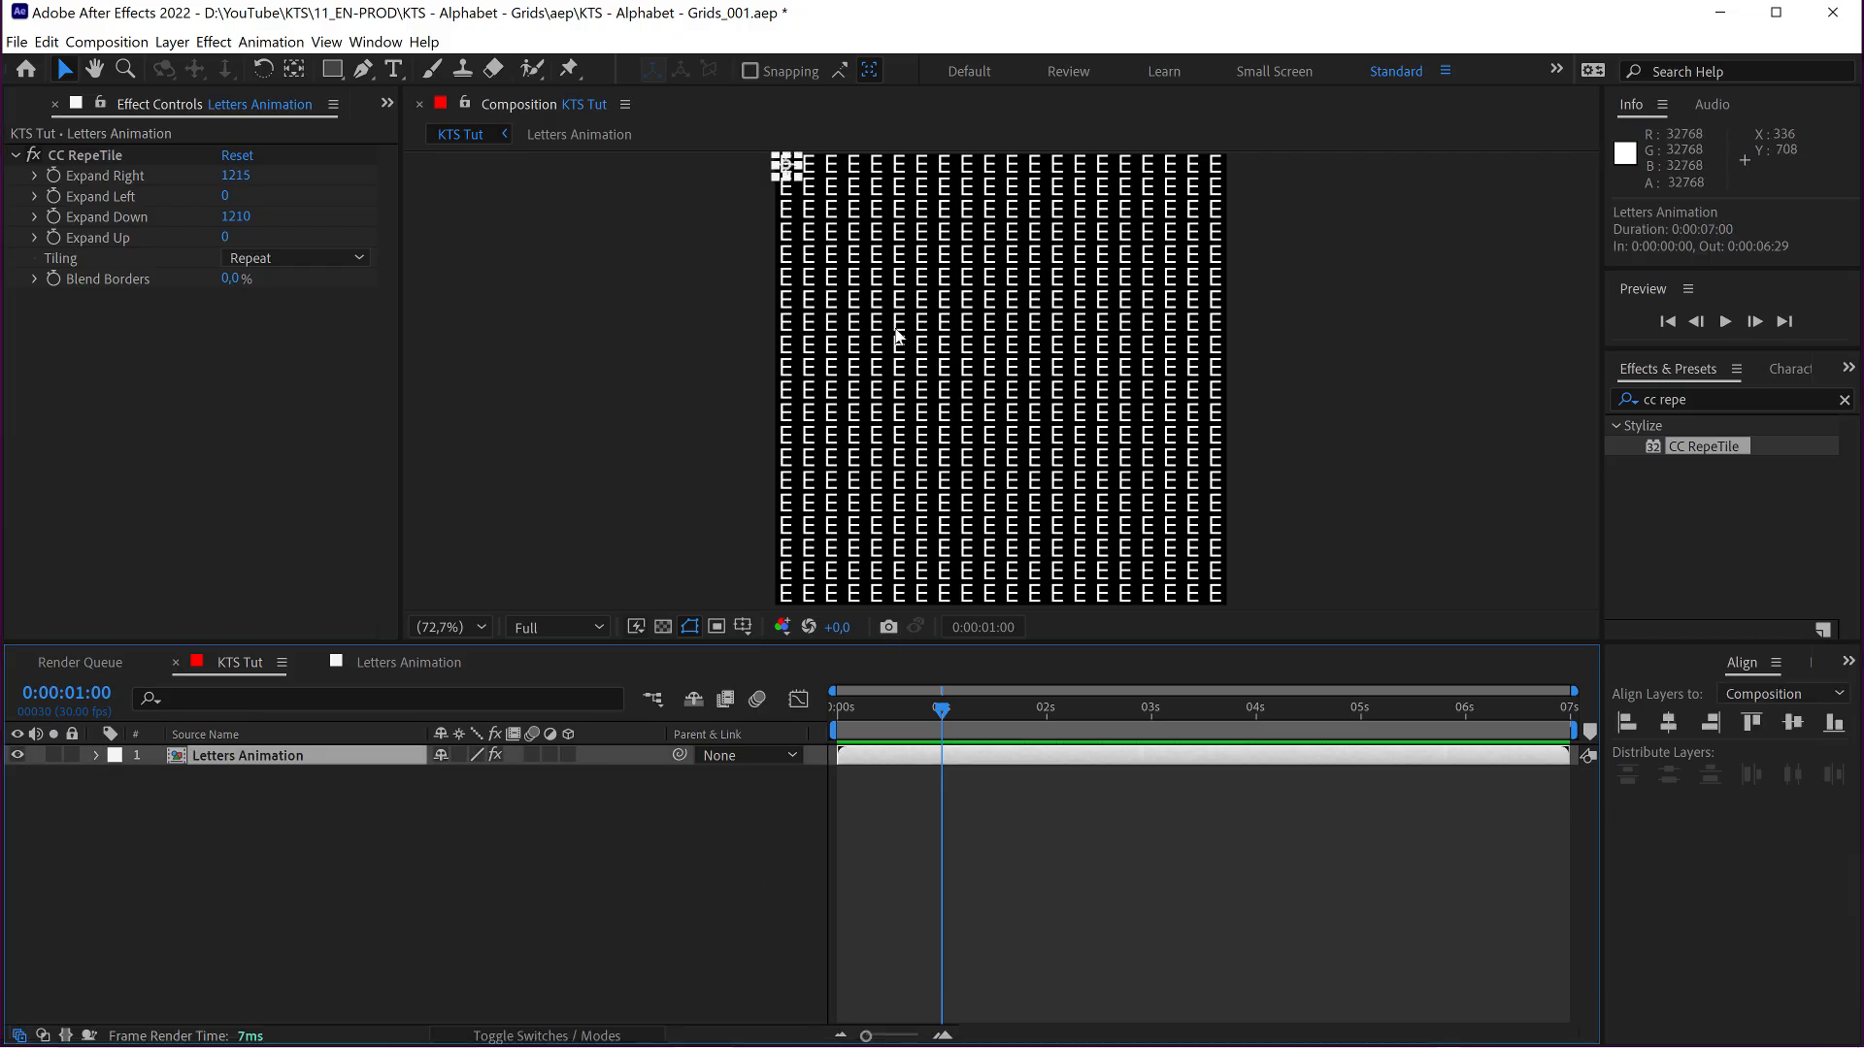
pyautogui.moveTo(812, 365)
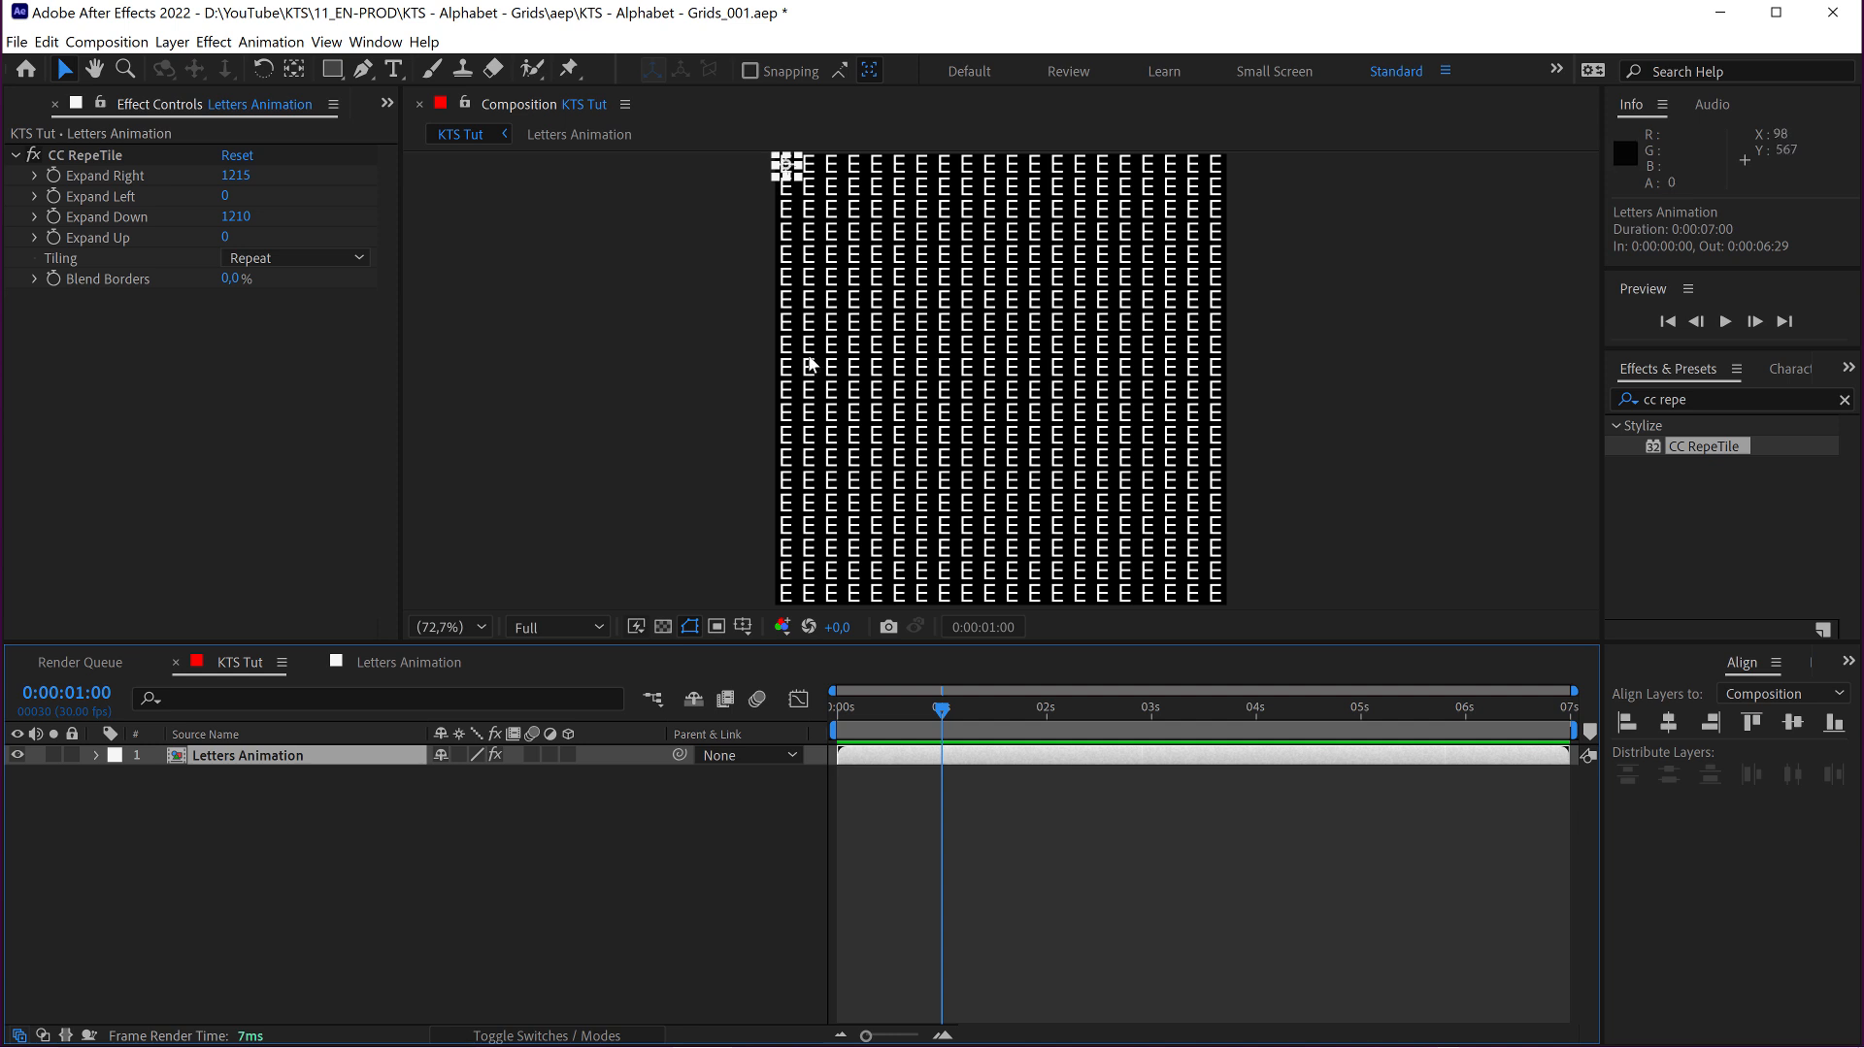
pyautogui.moveTo(808, 298)
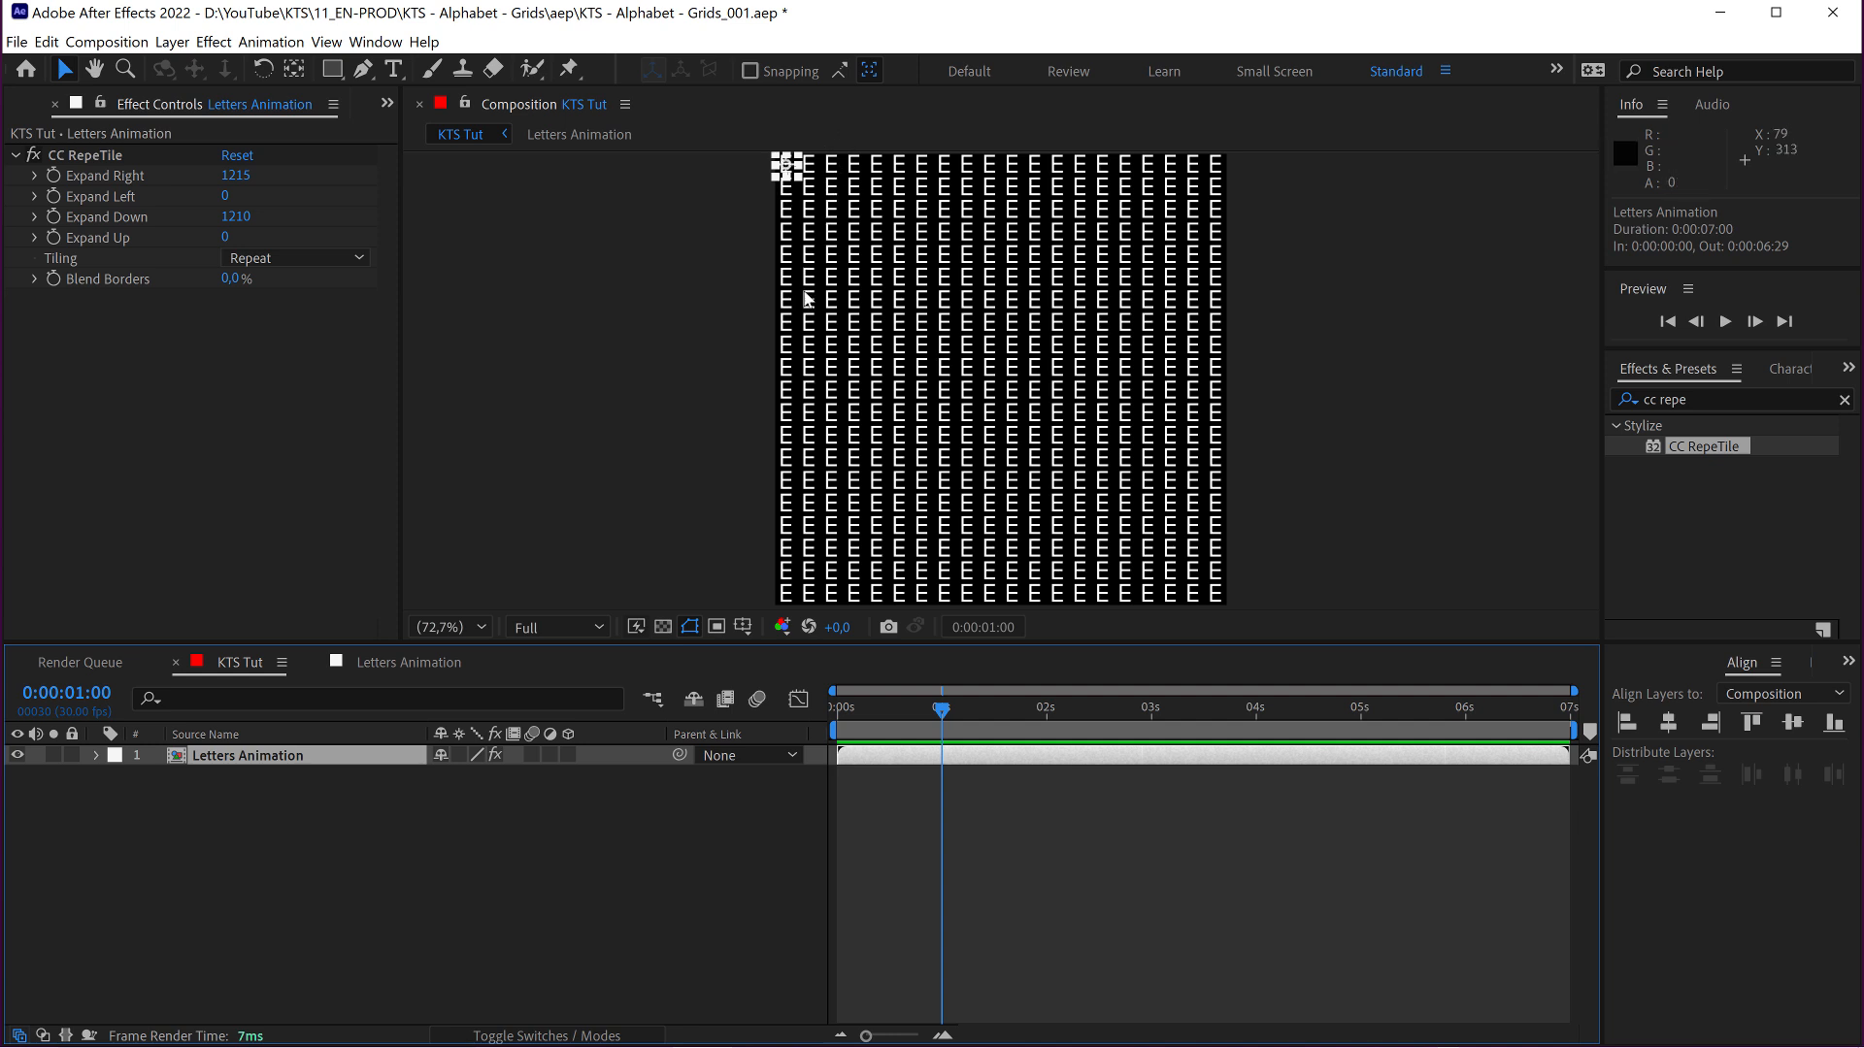
pyautogui.moveTo(693, 408)
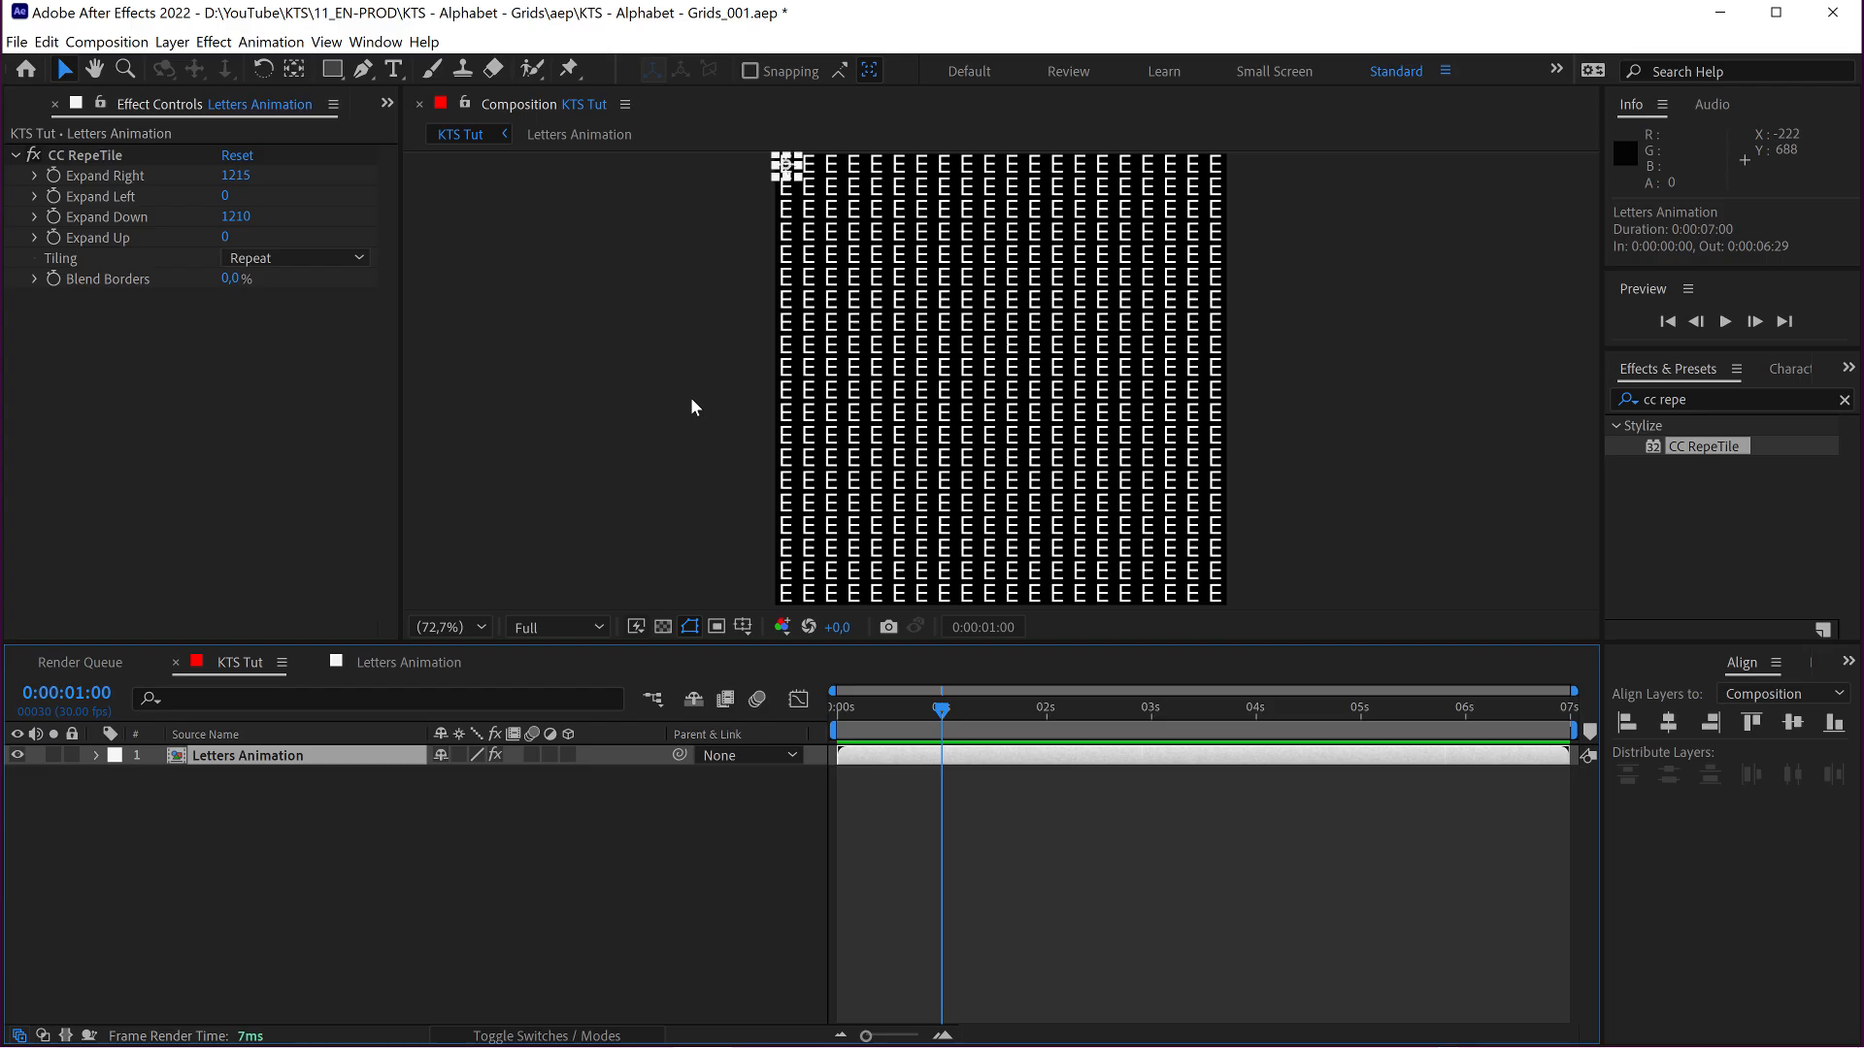
pyautogui.moveTo(817, 318)
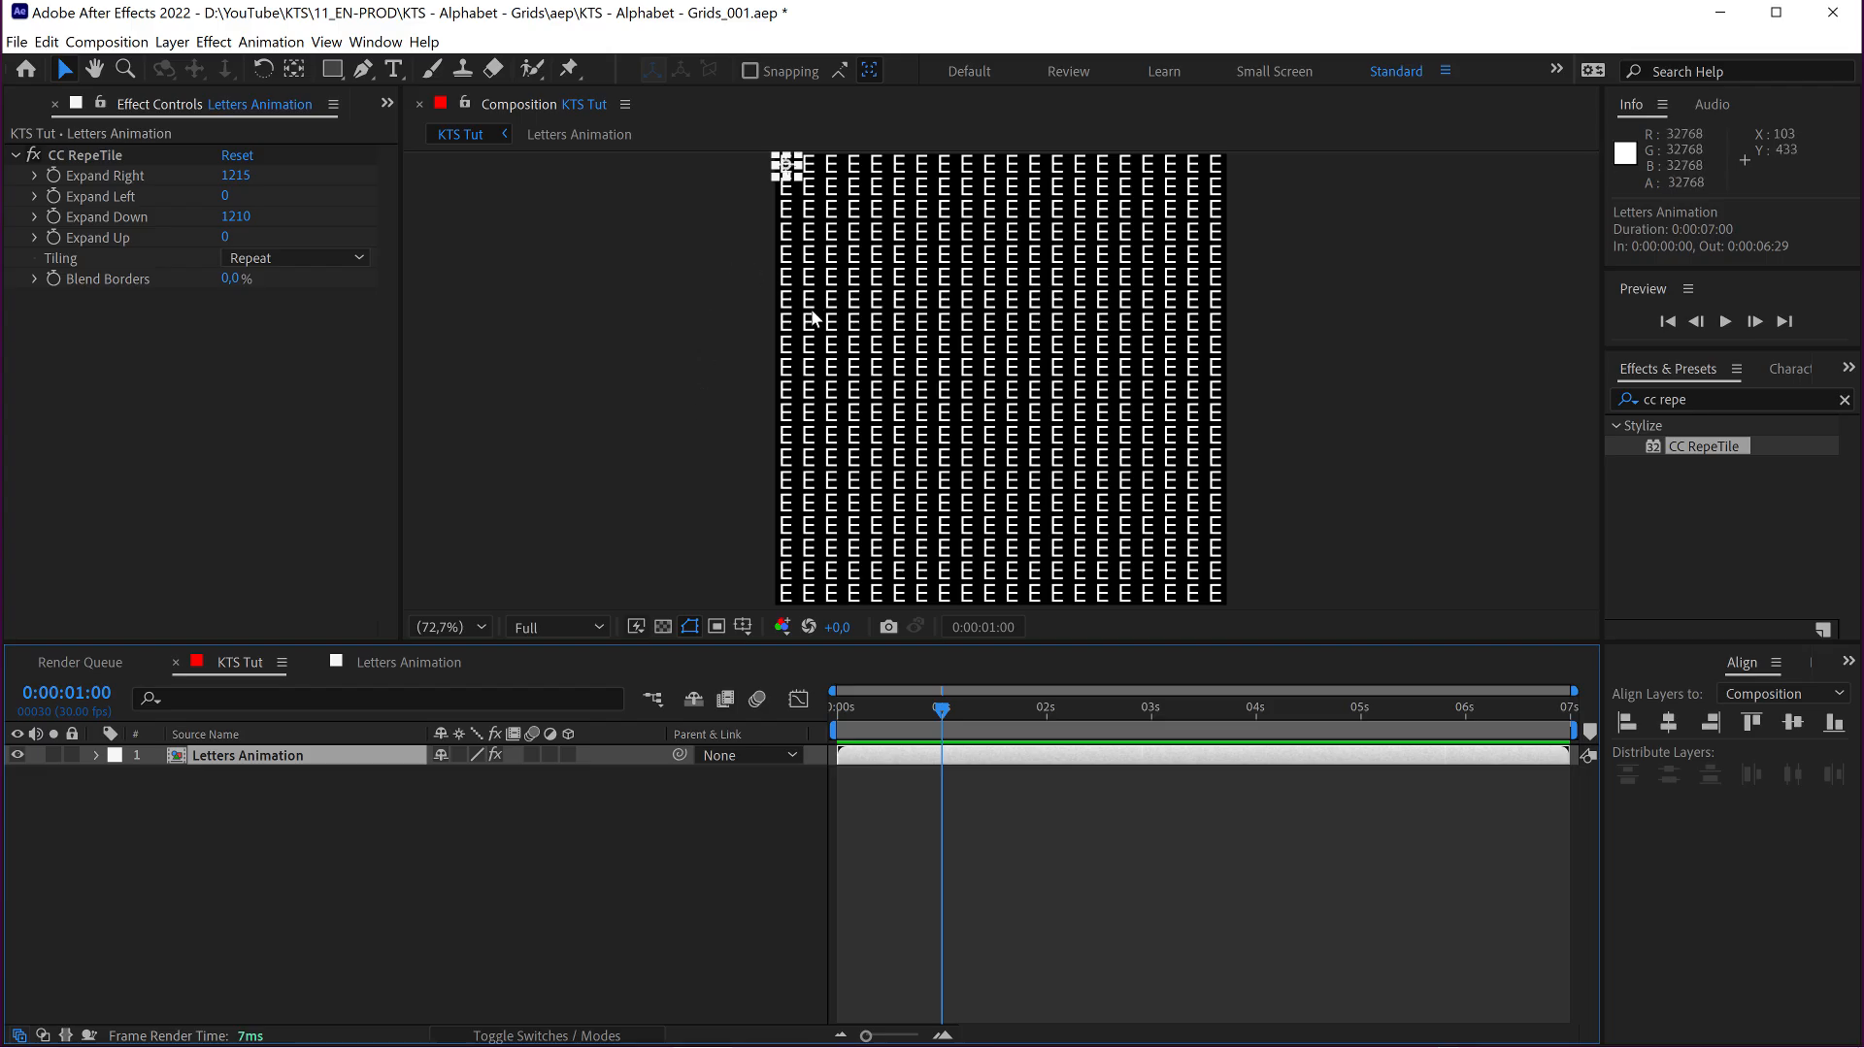
pyautogui.moveTo(814, 436)
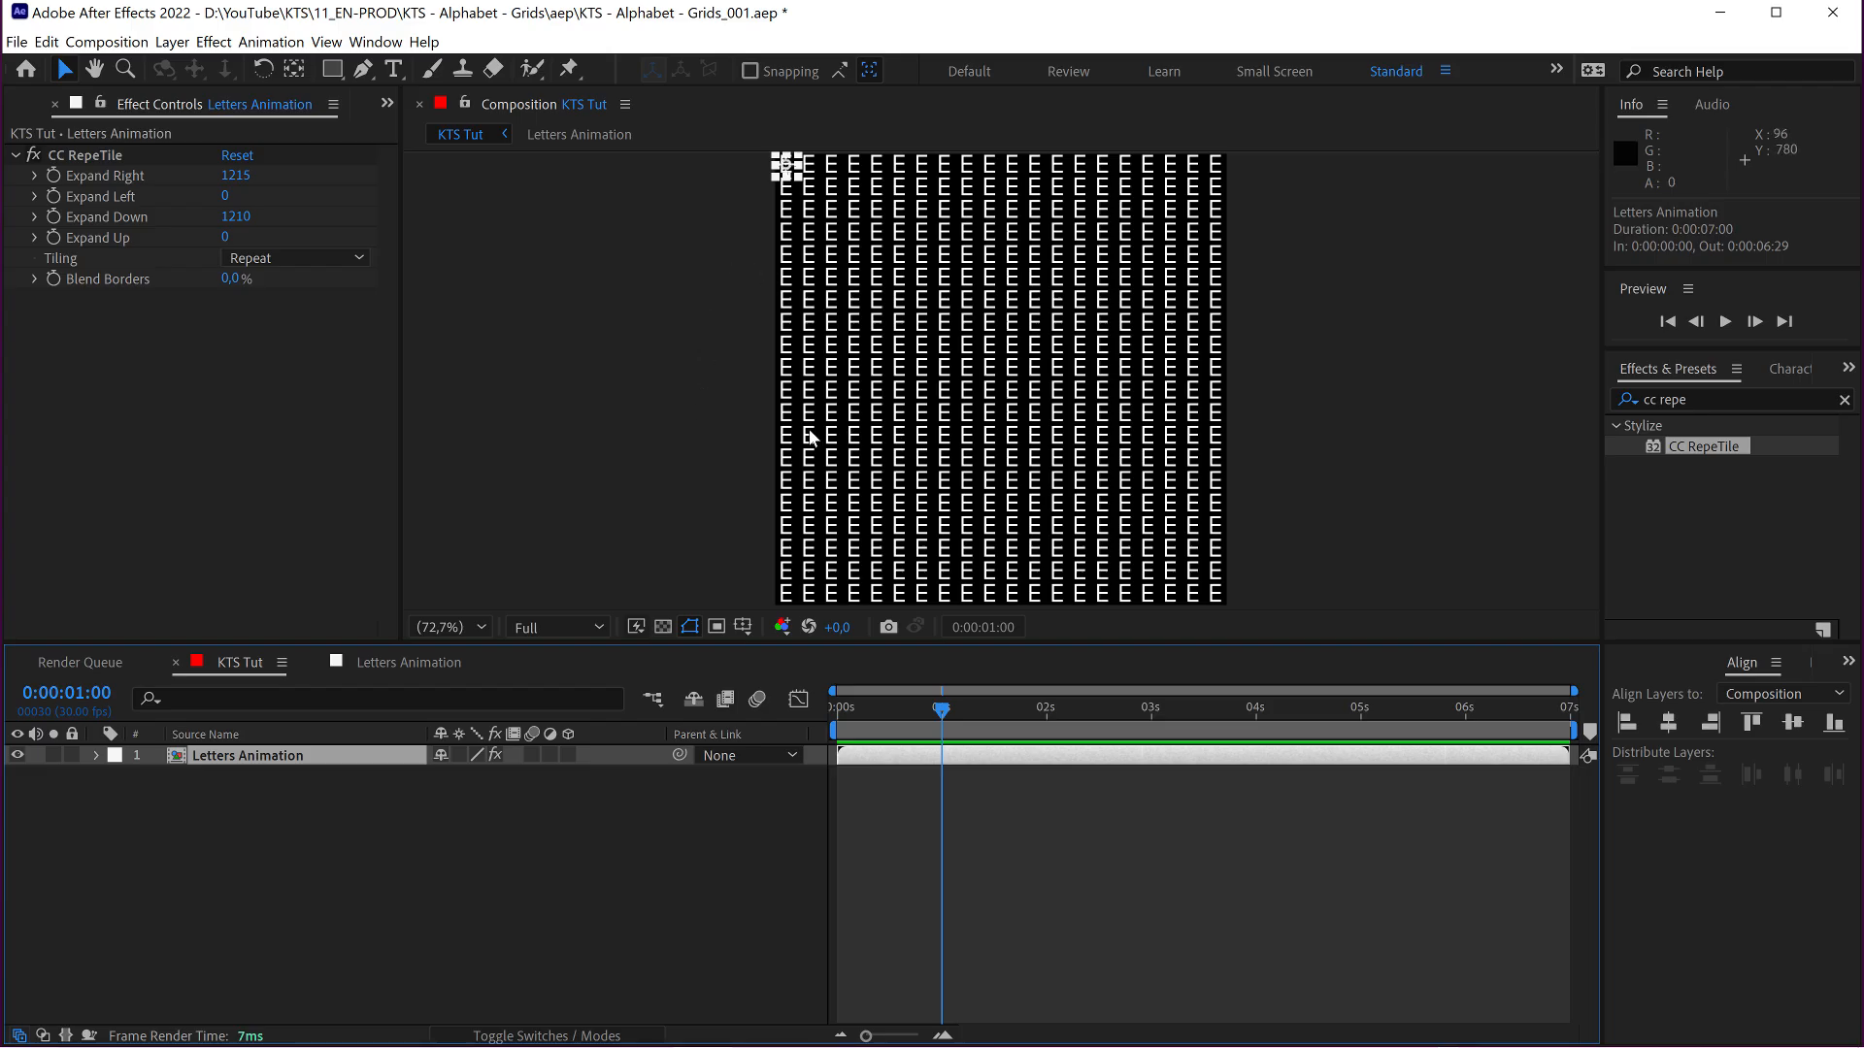
pyautogui.moveTo(938, 695)
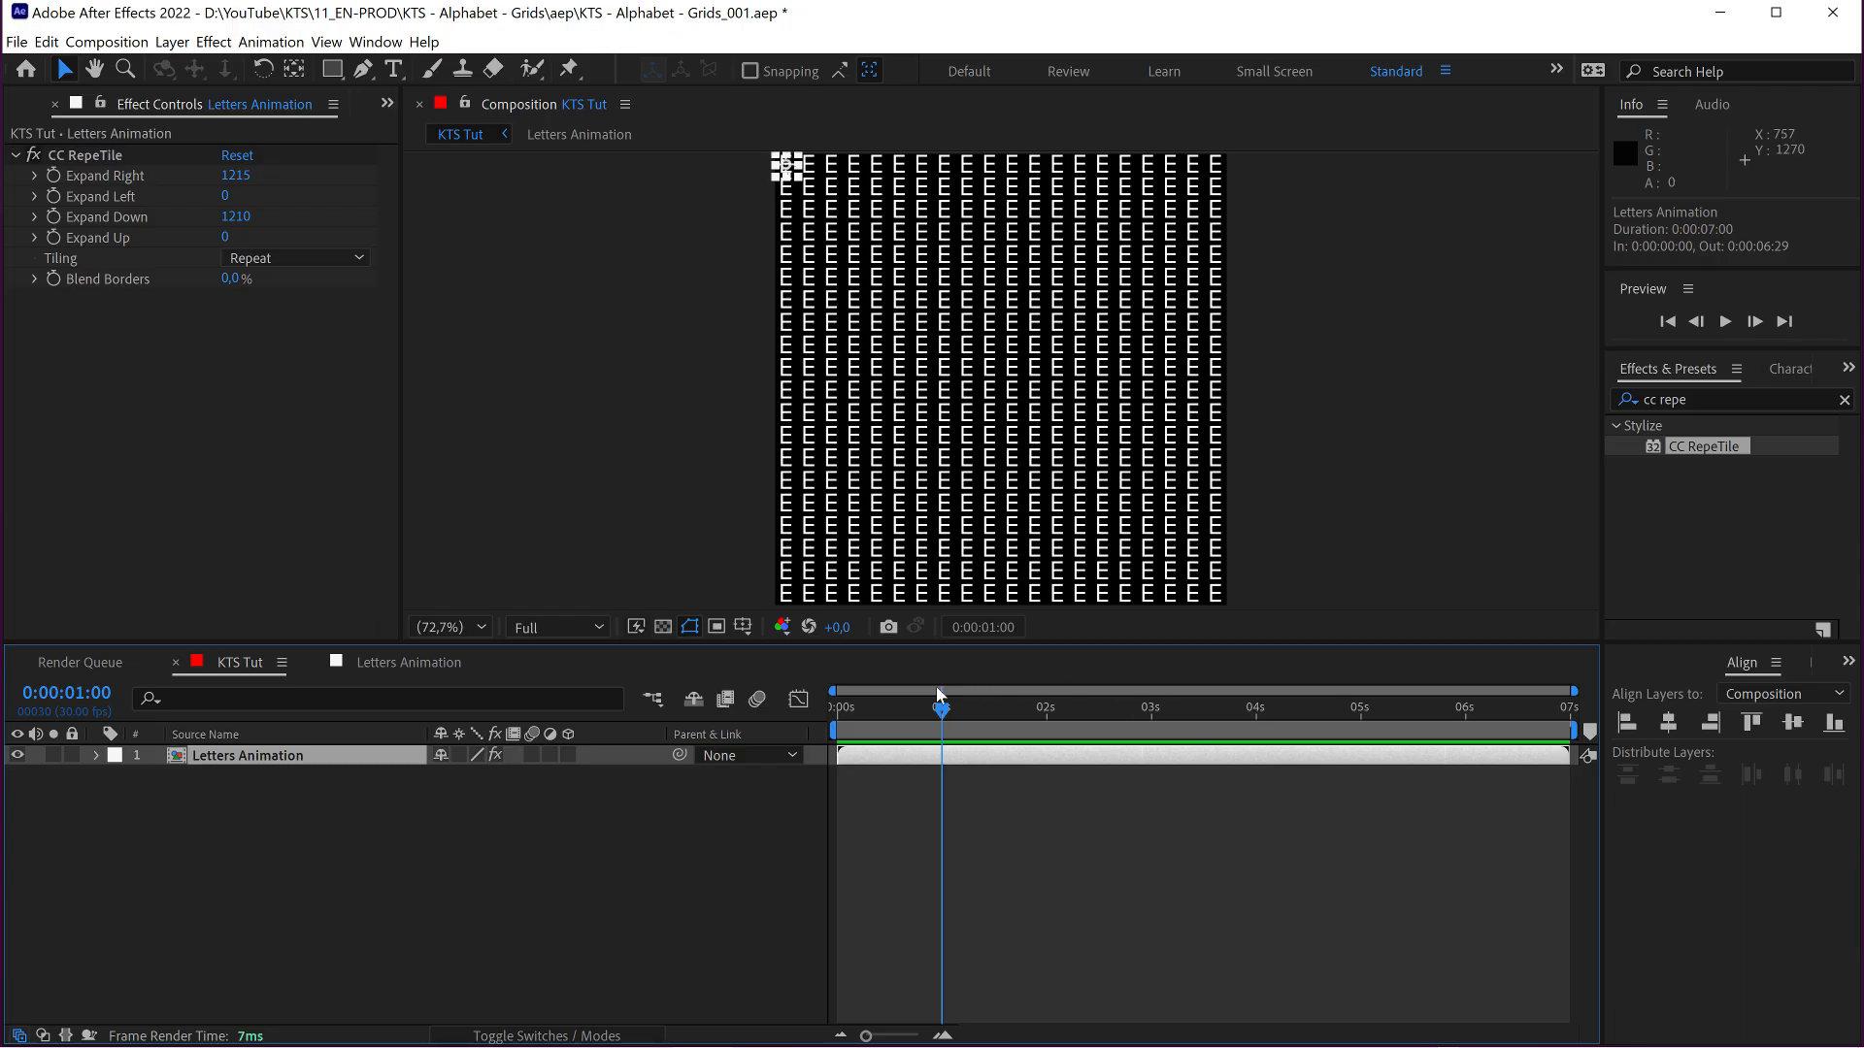
pyautogui.moveTo(901, 538)
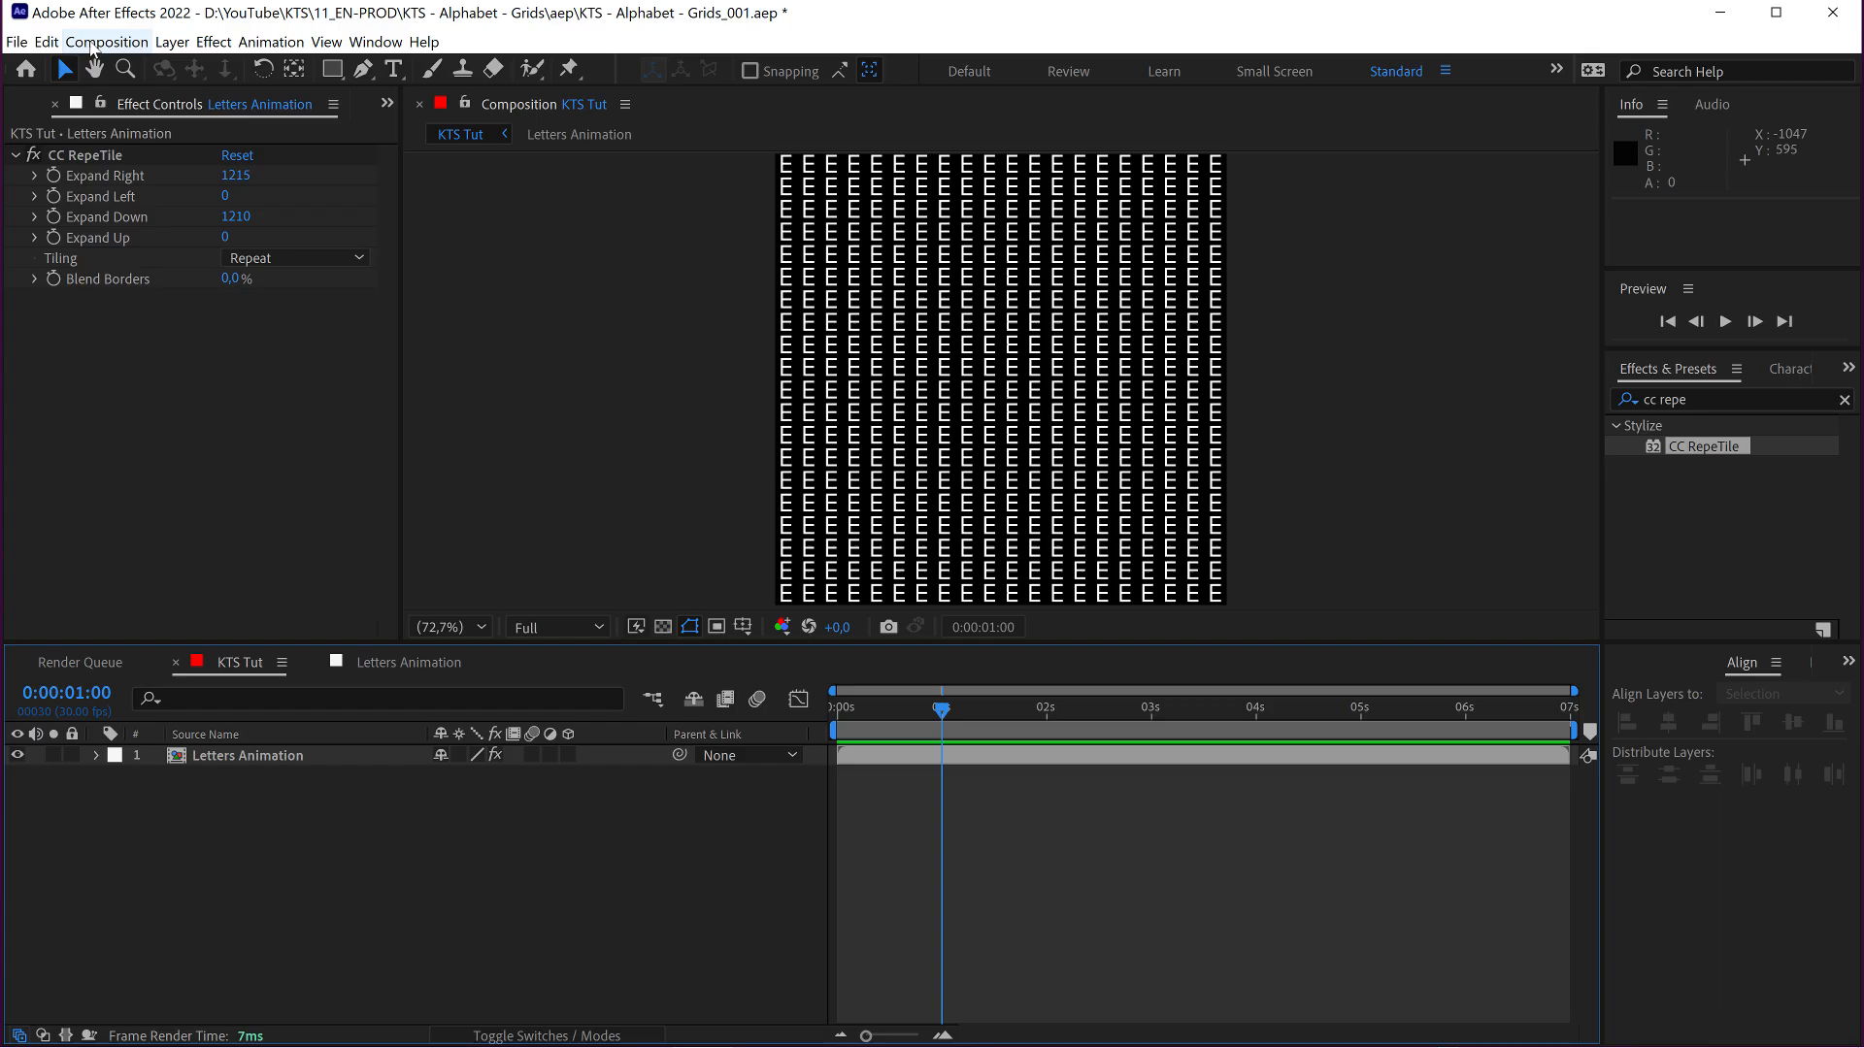
# Create a new 1280 × 1280 composition named map via Composition > New Composition
pyautogui.click(107, 40)
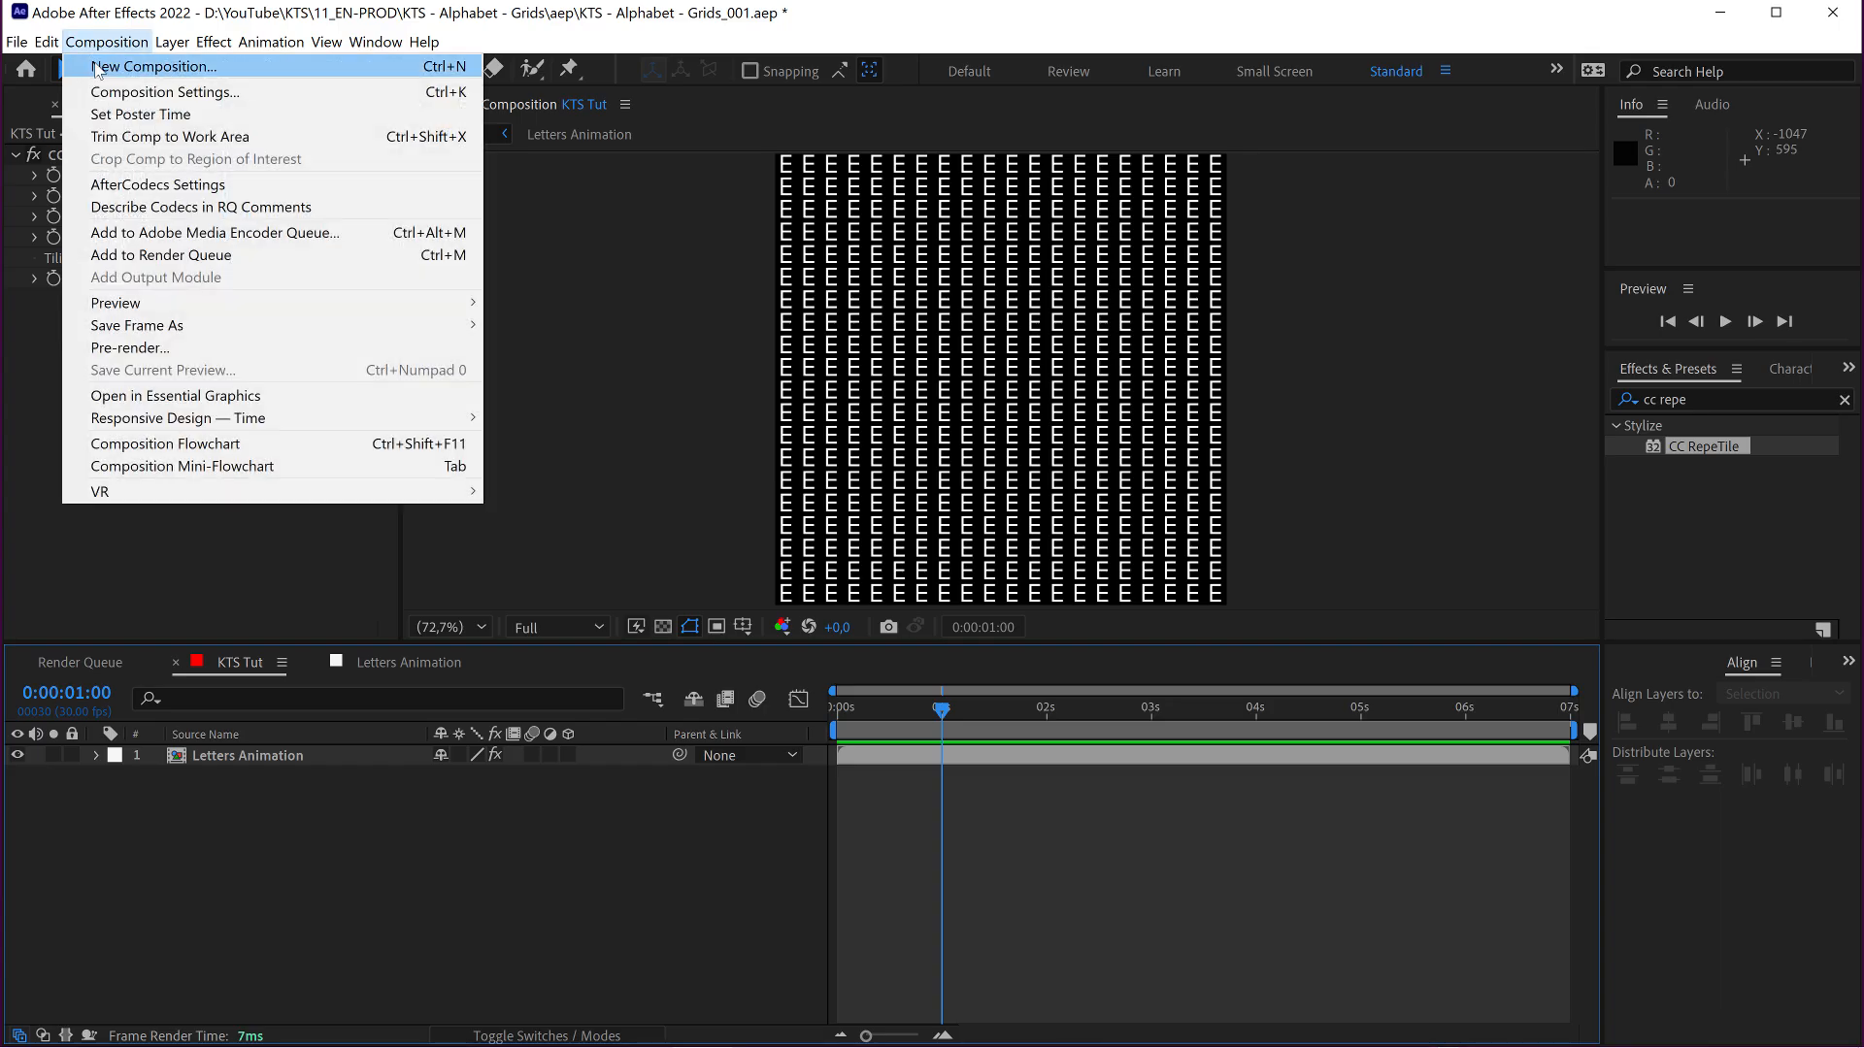
pyautogui.click(163, 91)
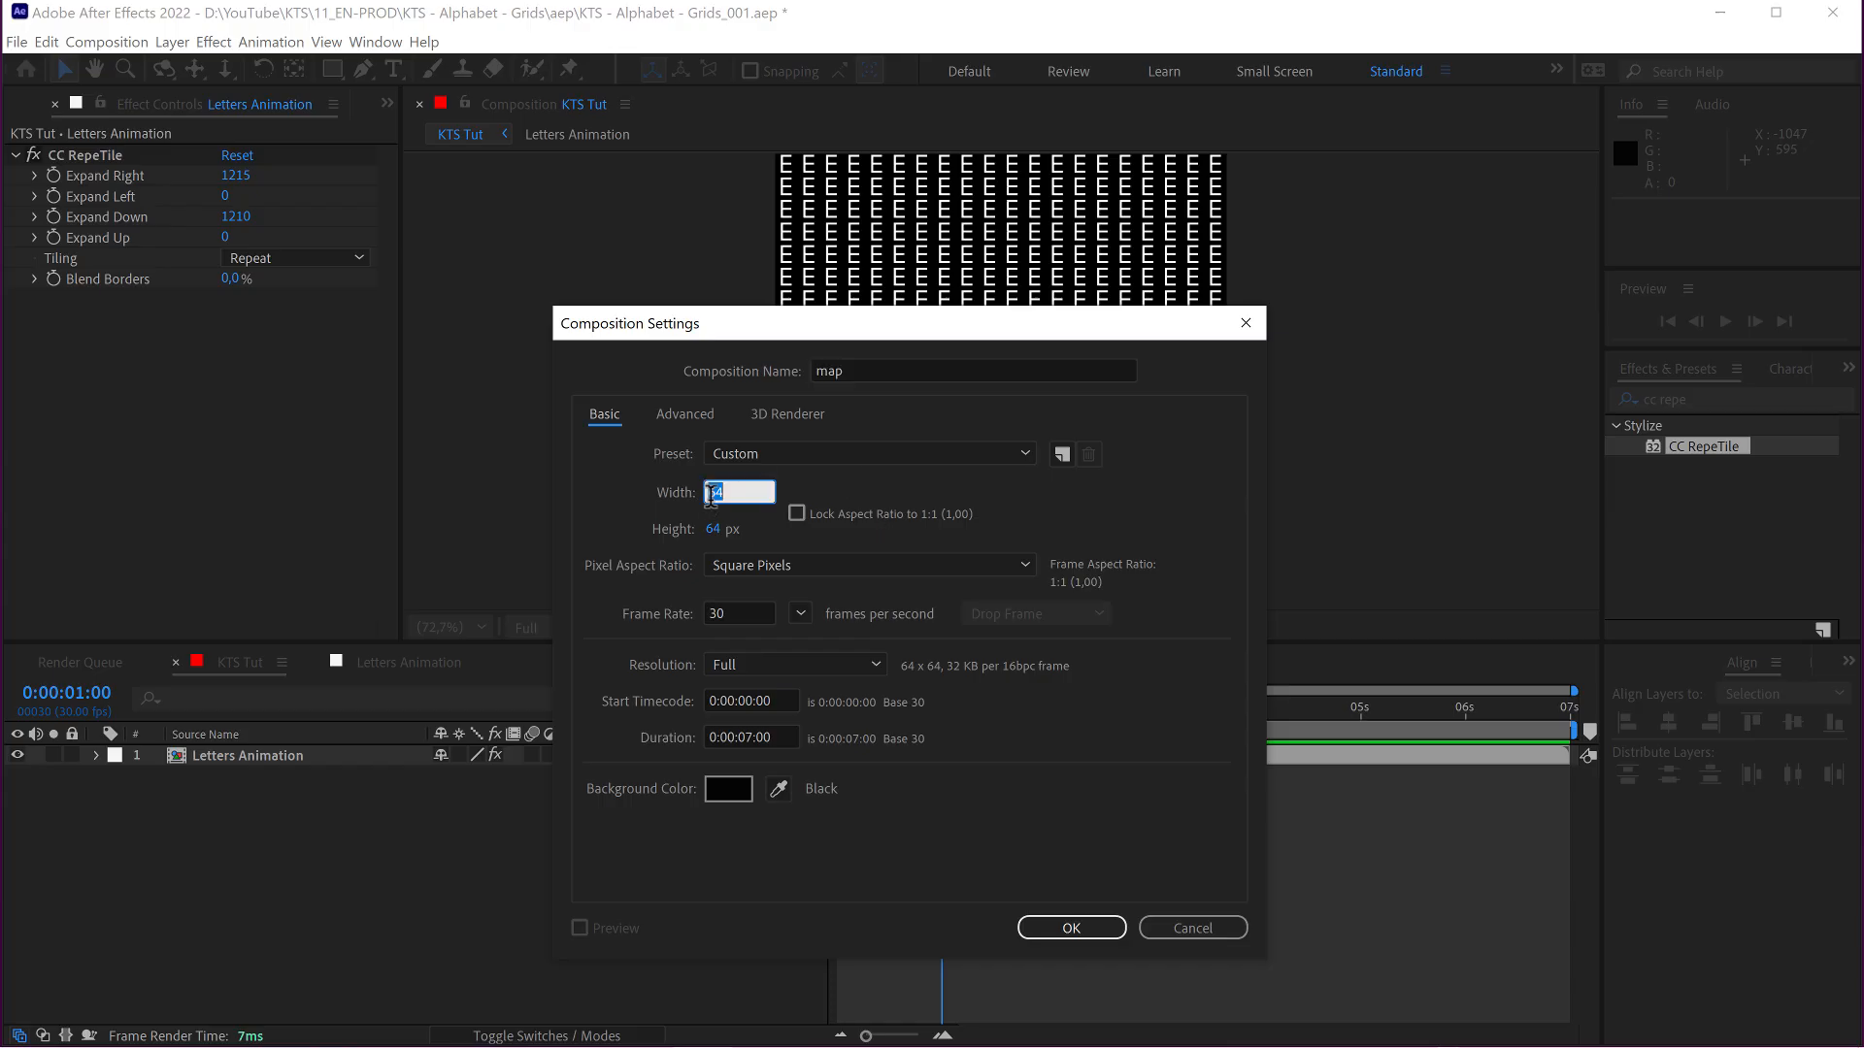
pyautogui.write('1280')
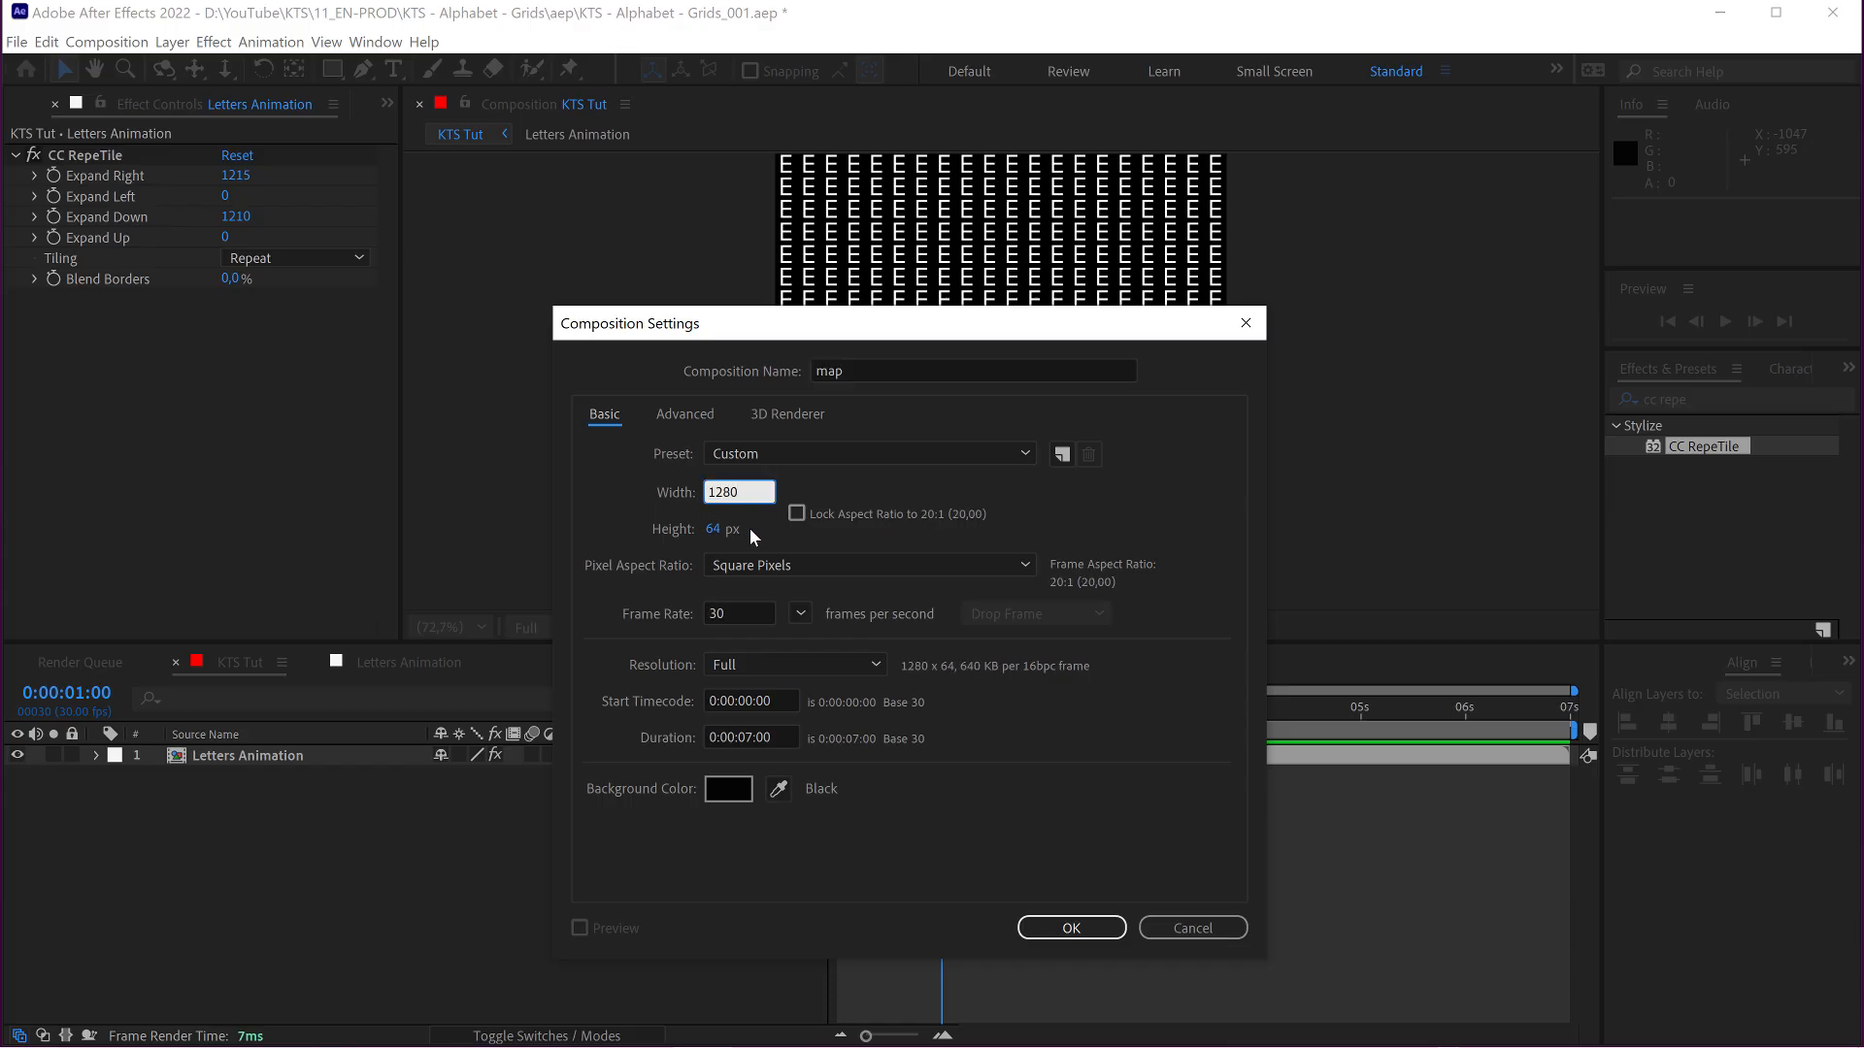
pyautogui.click(1068, 928)
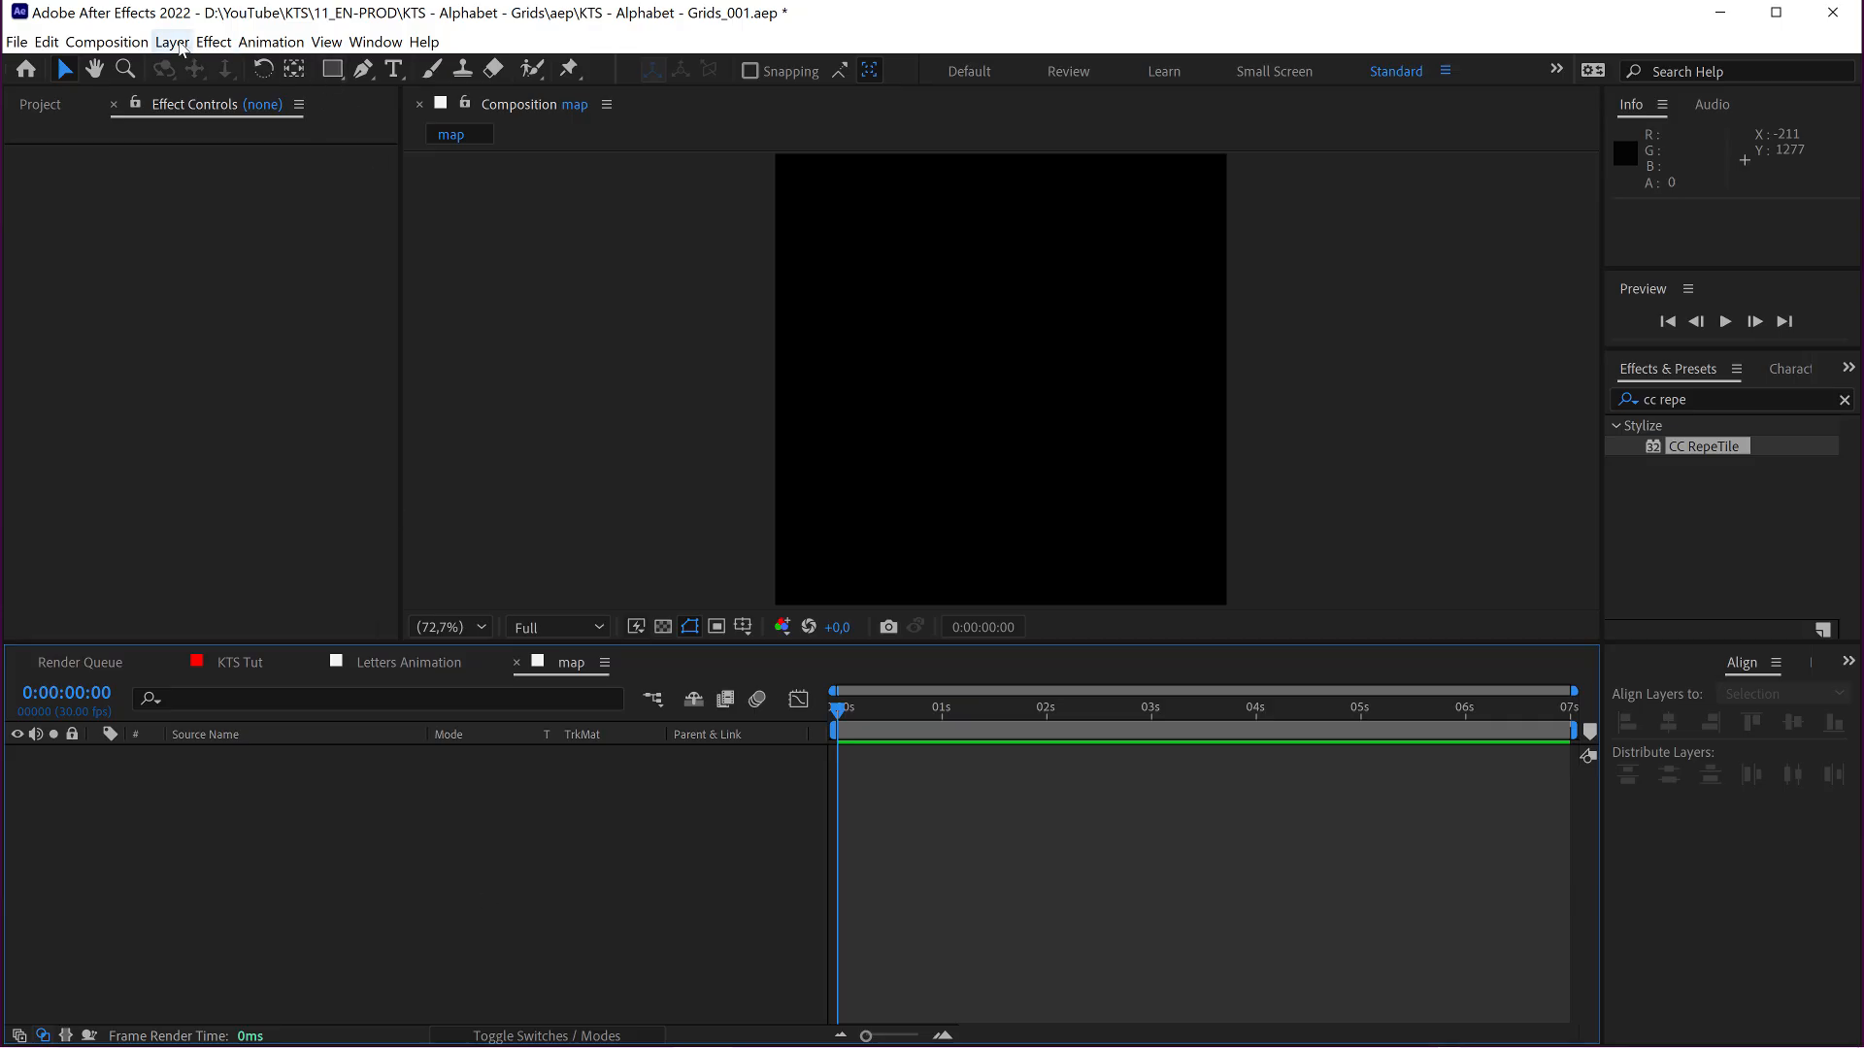
# Add a full-frame solid to map and apply Gradient Ramp for a black-to-white vertical gradient
pyautogui.click(171, 40)
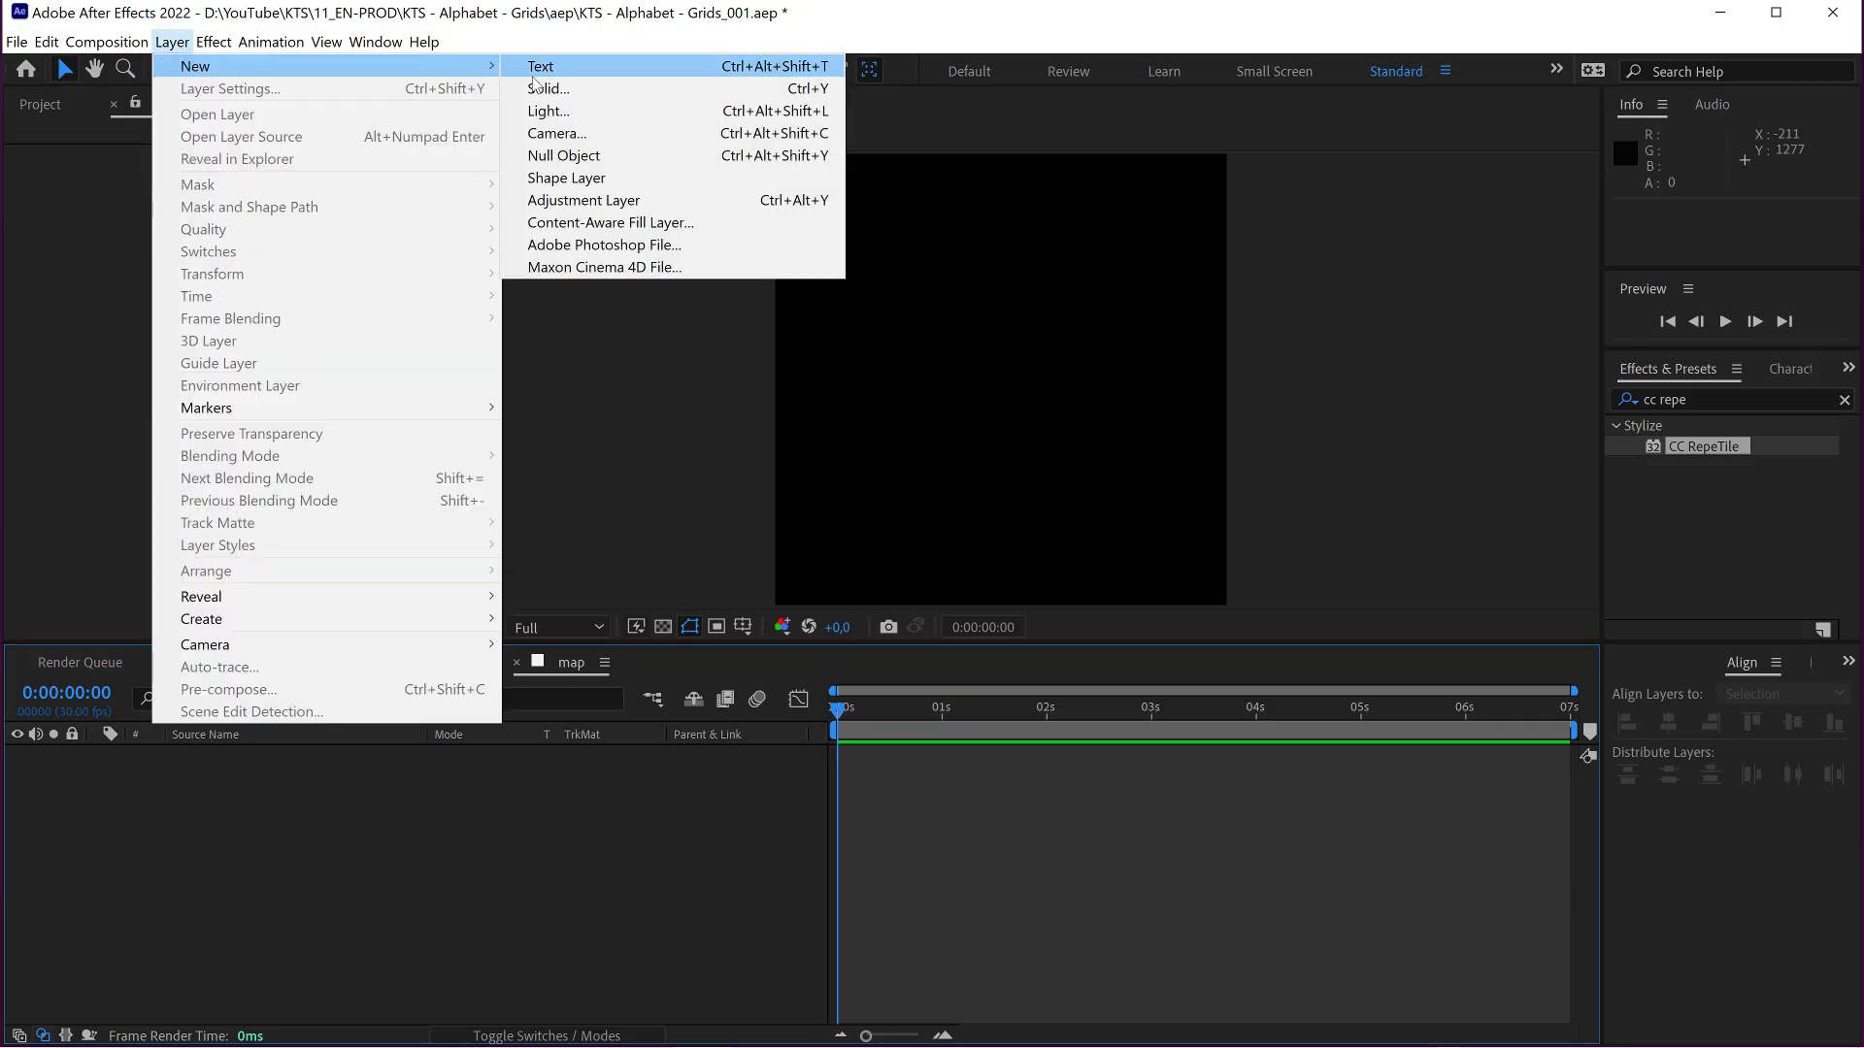
pyautogui.click(547, 87)
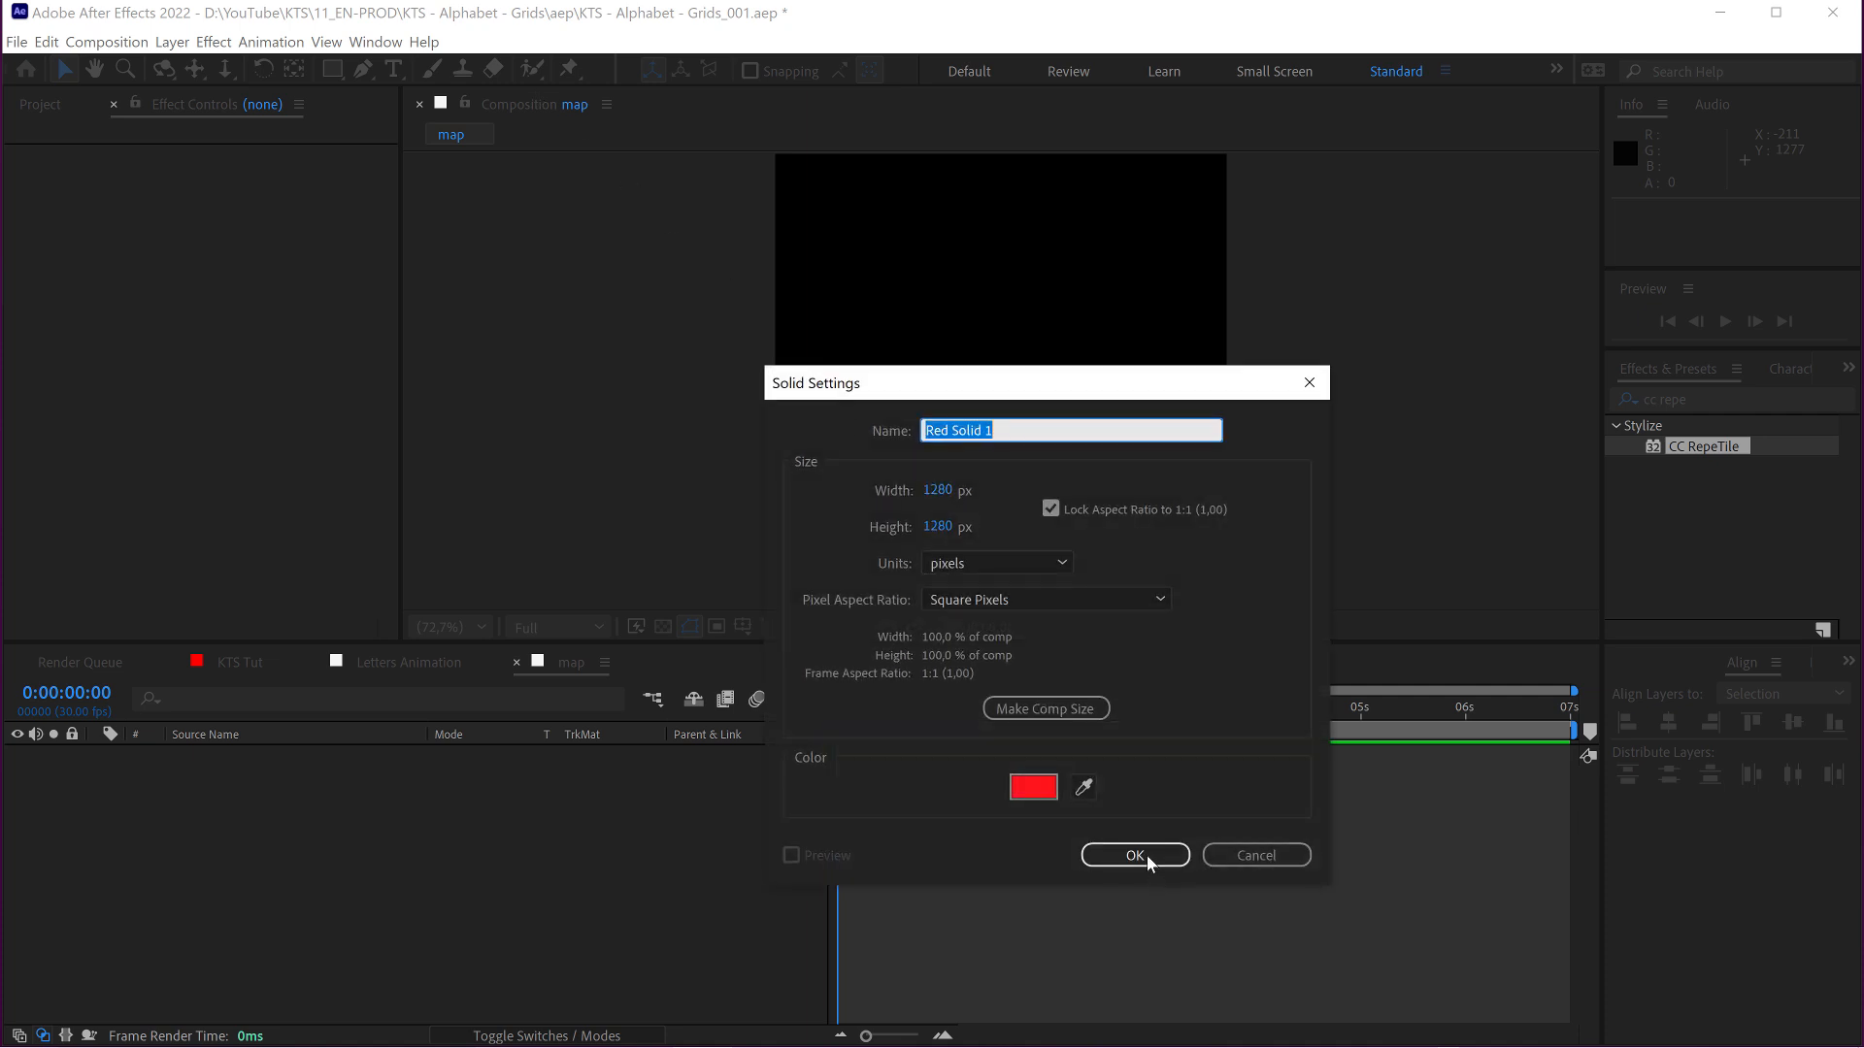
pyautogui.click(1131, 854)
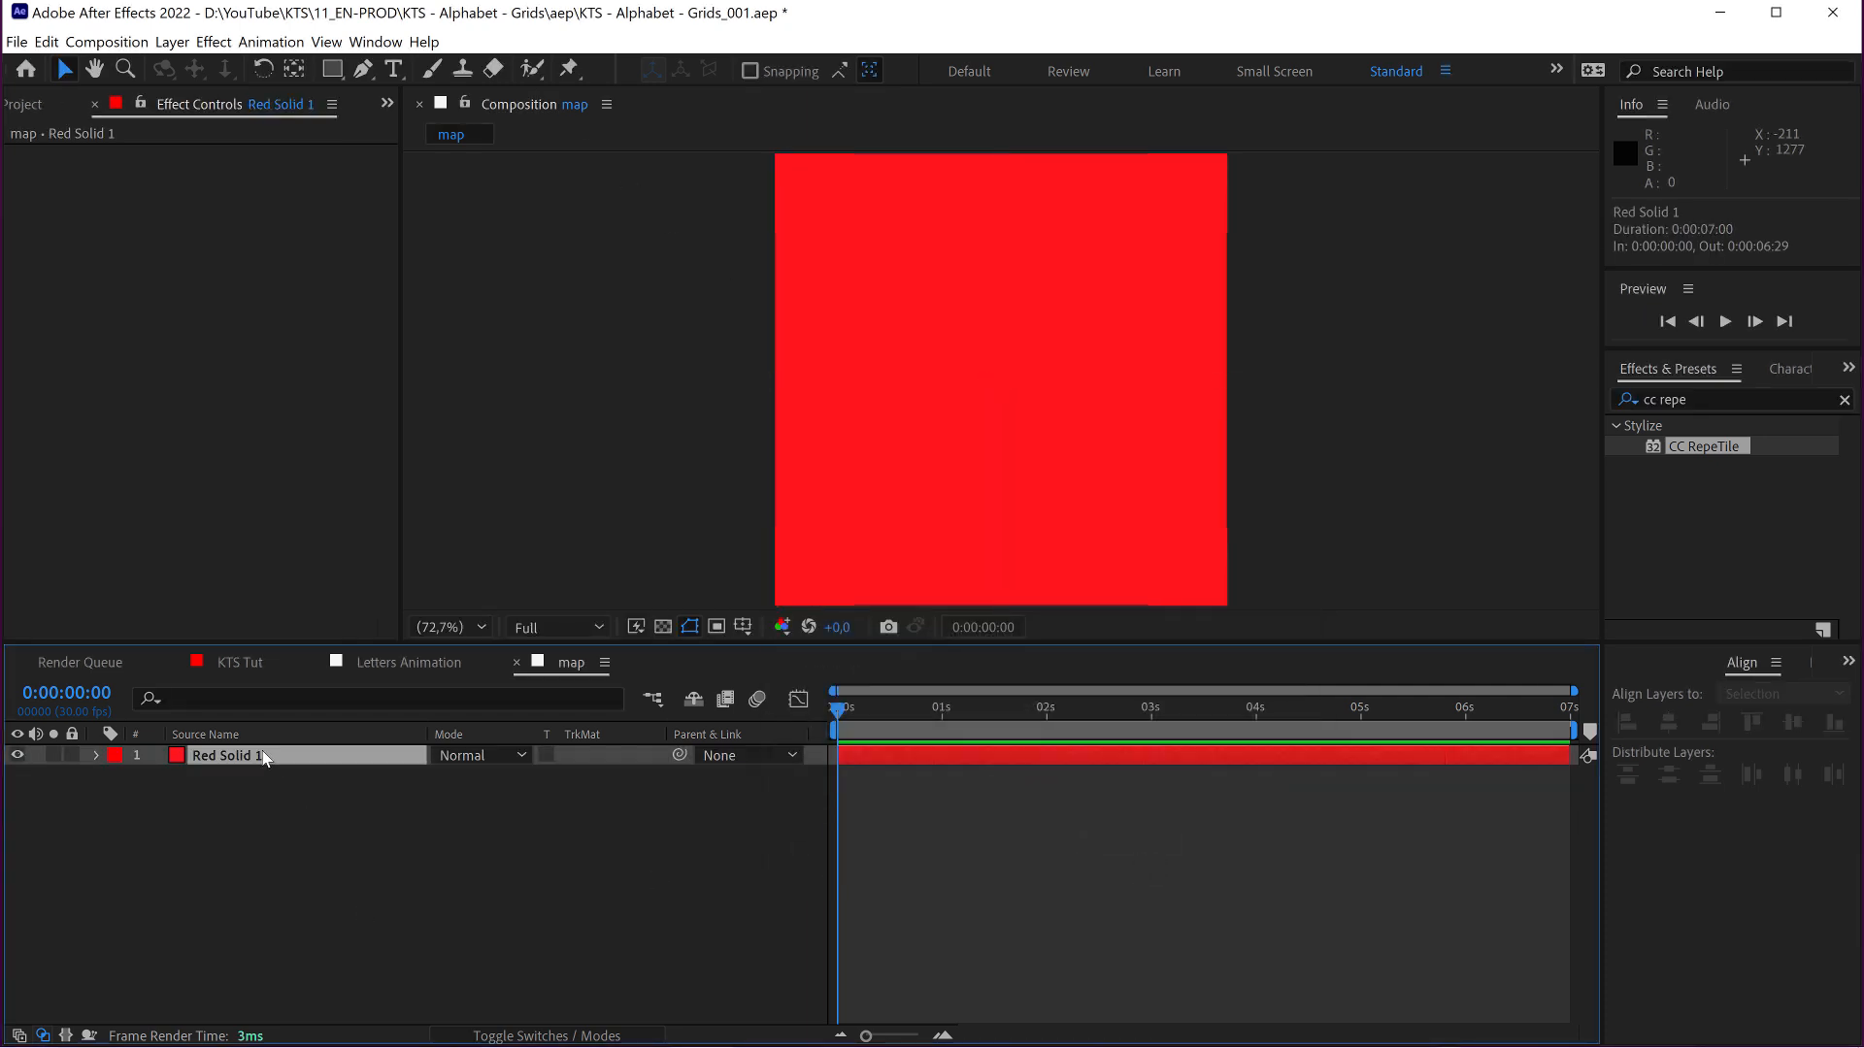
pyautogui.click(225, 755)
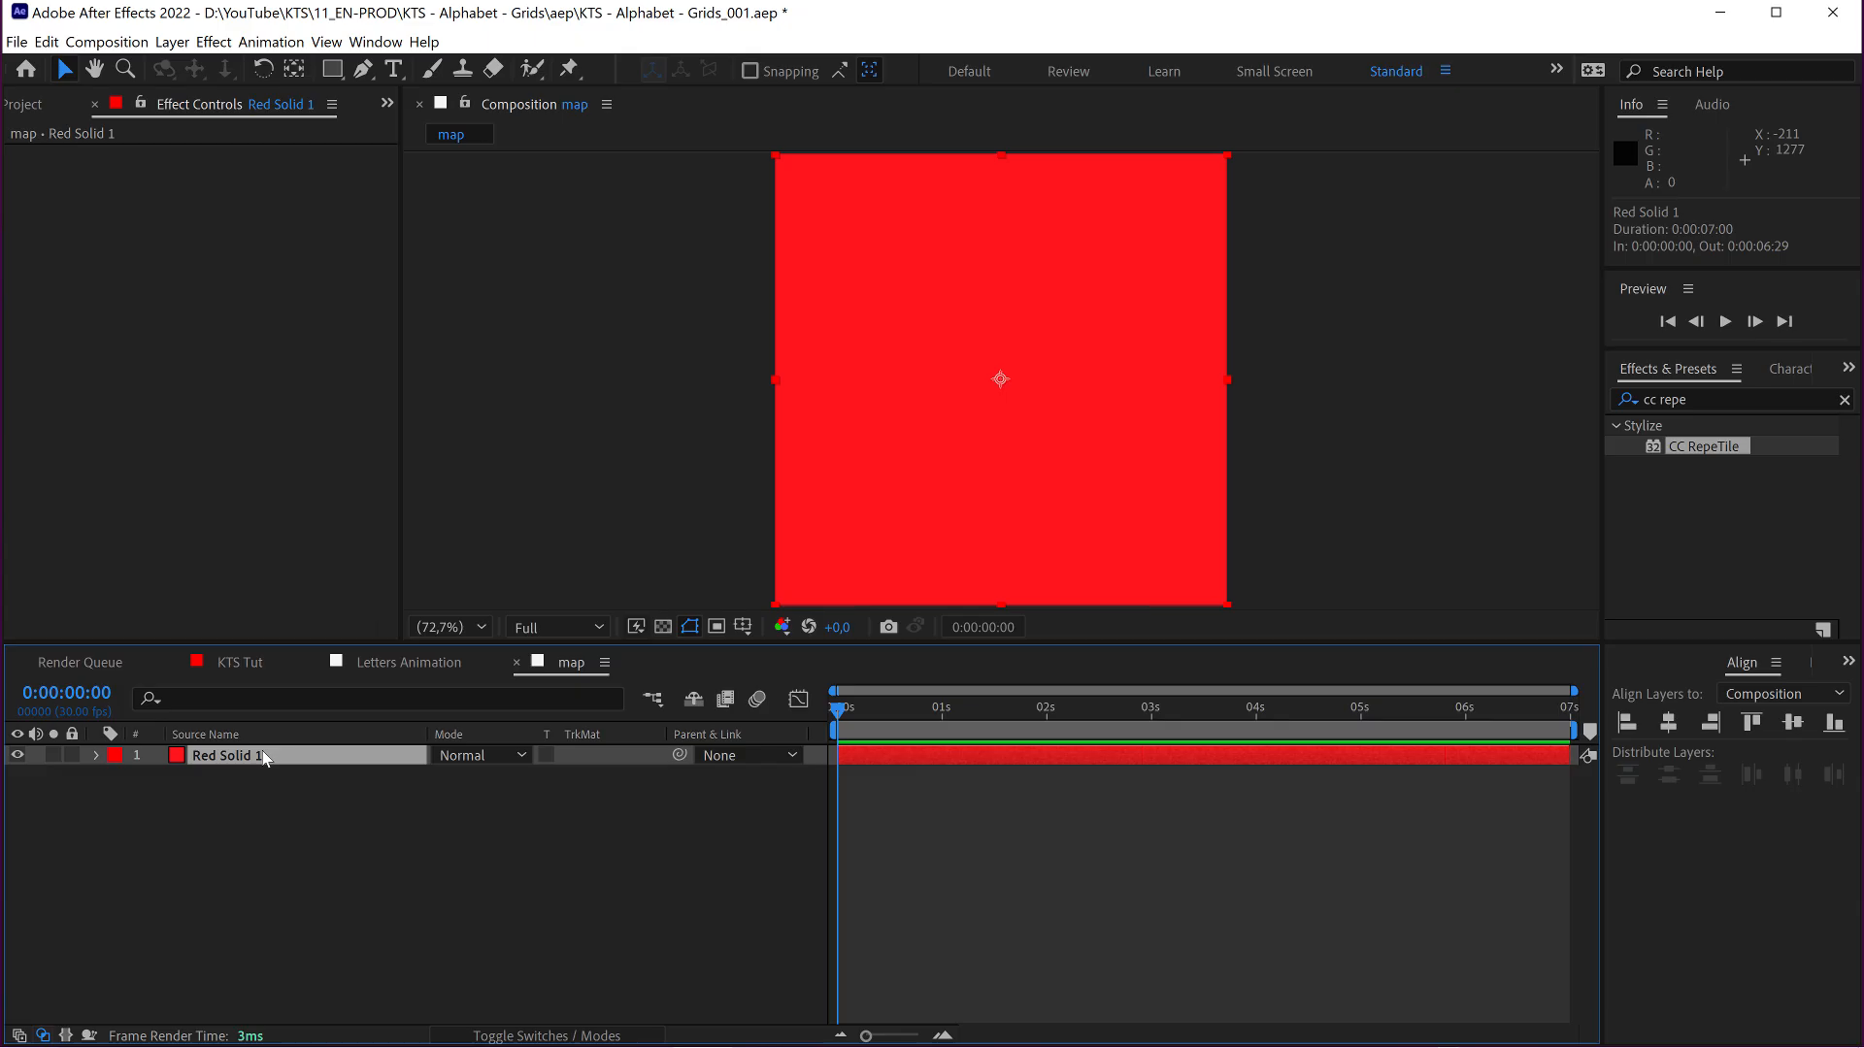
pyautogui.moveTo(1726, 400)
pyautogui.write('grad')
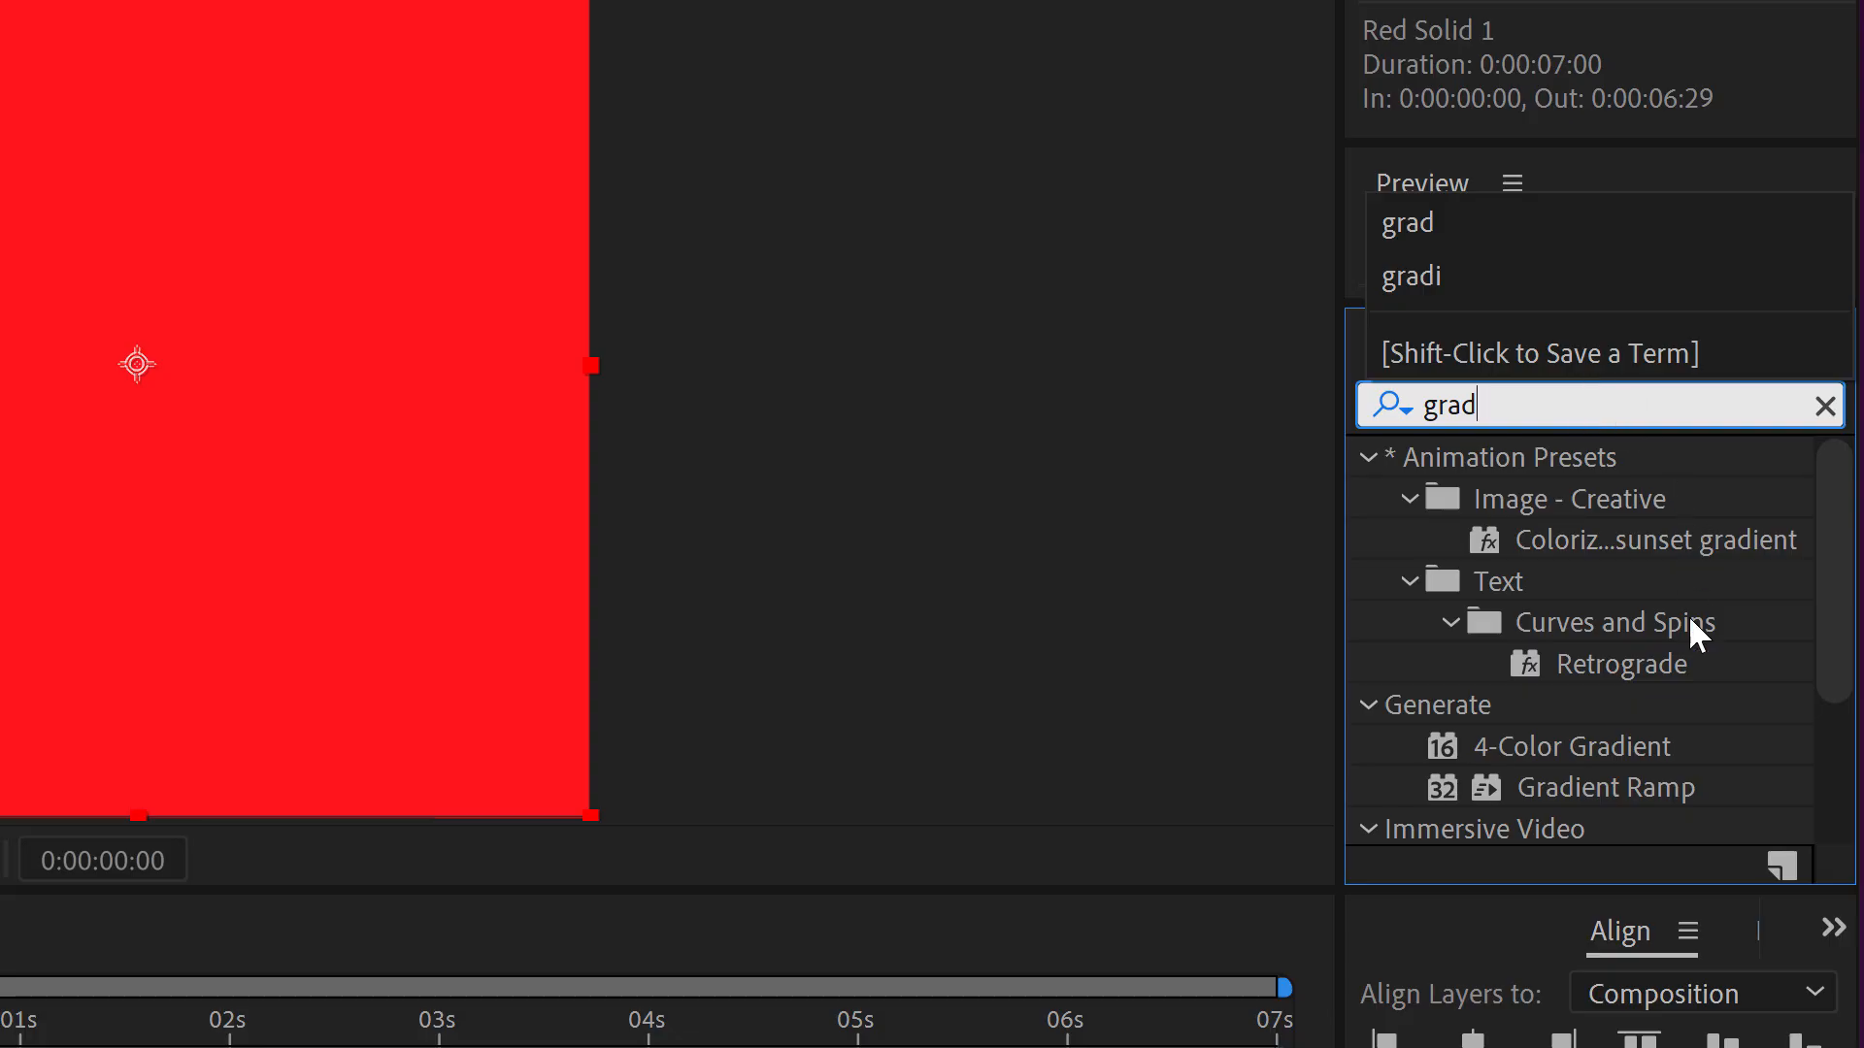
pyautogui.doubleClick(1608, 786)
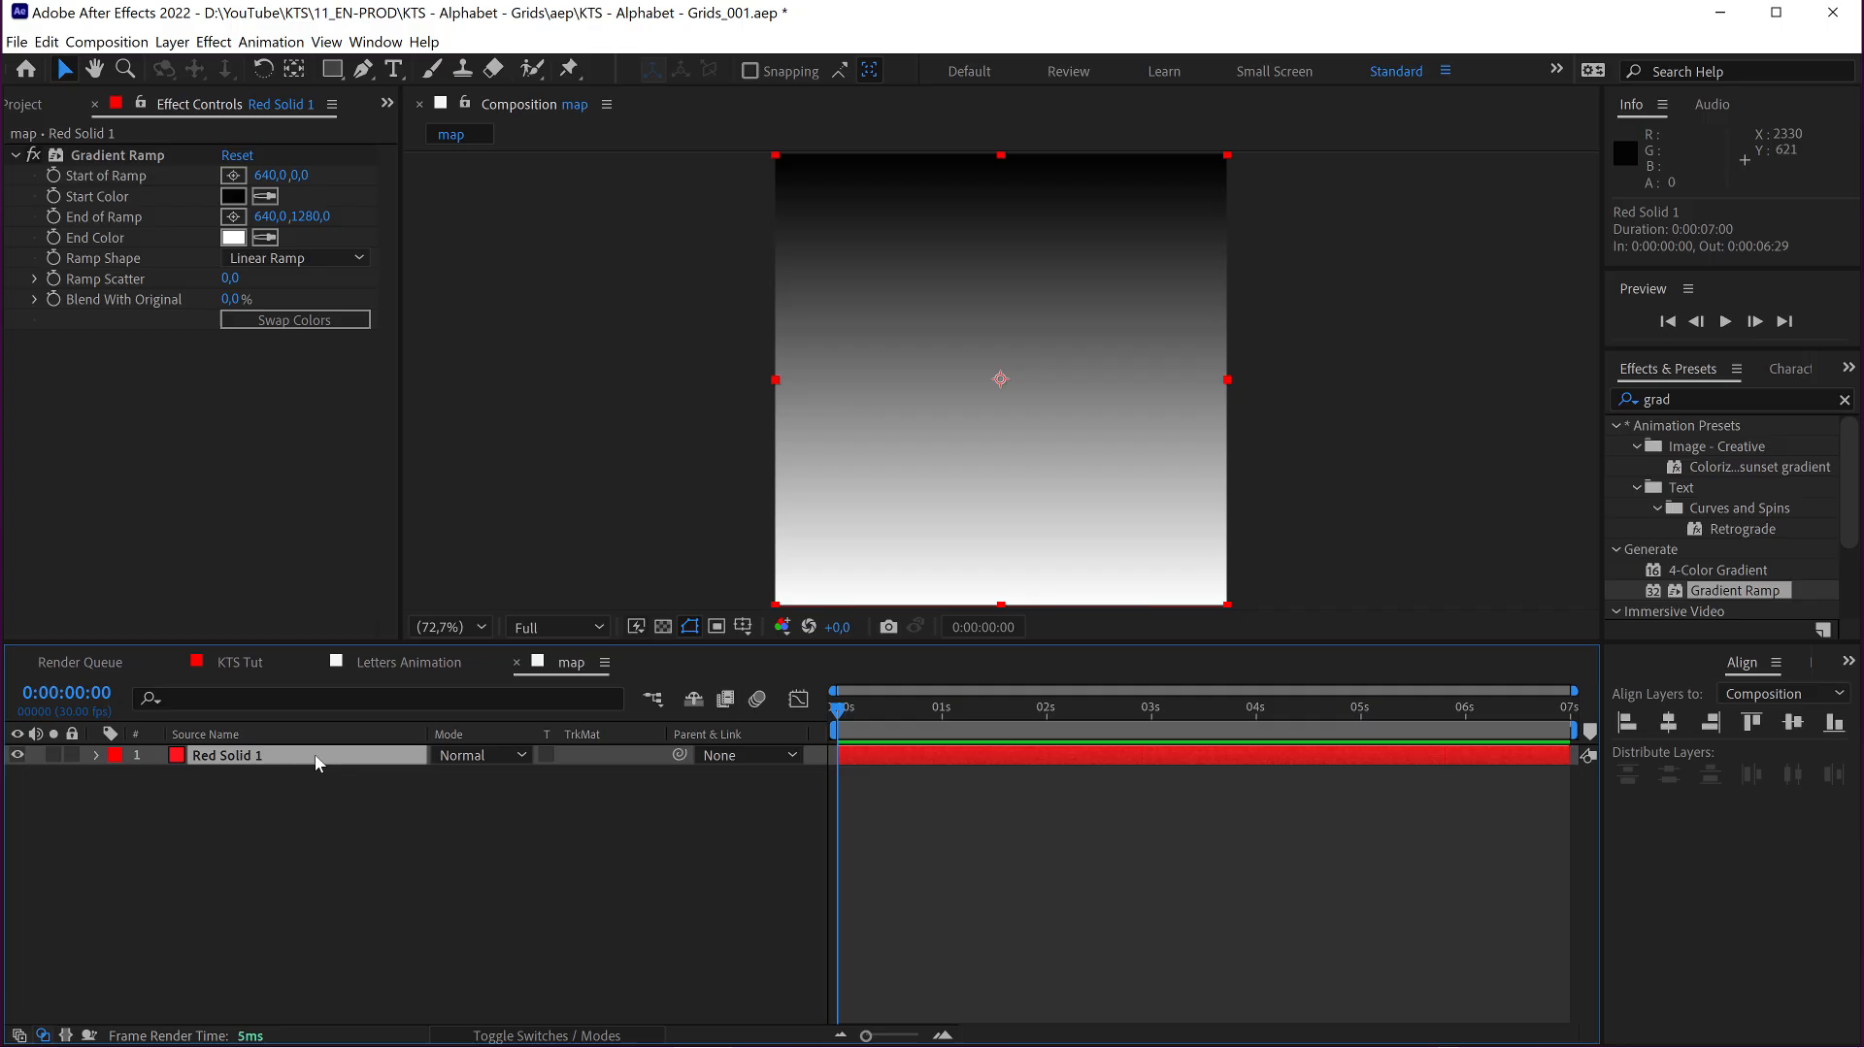
pyautogui.moveTo(1804, 367)
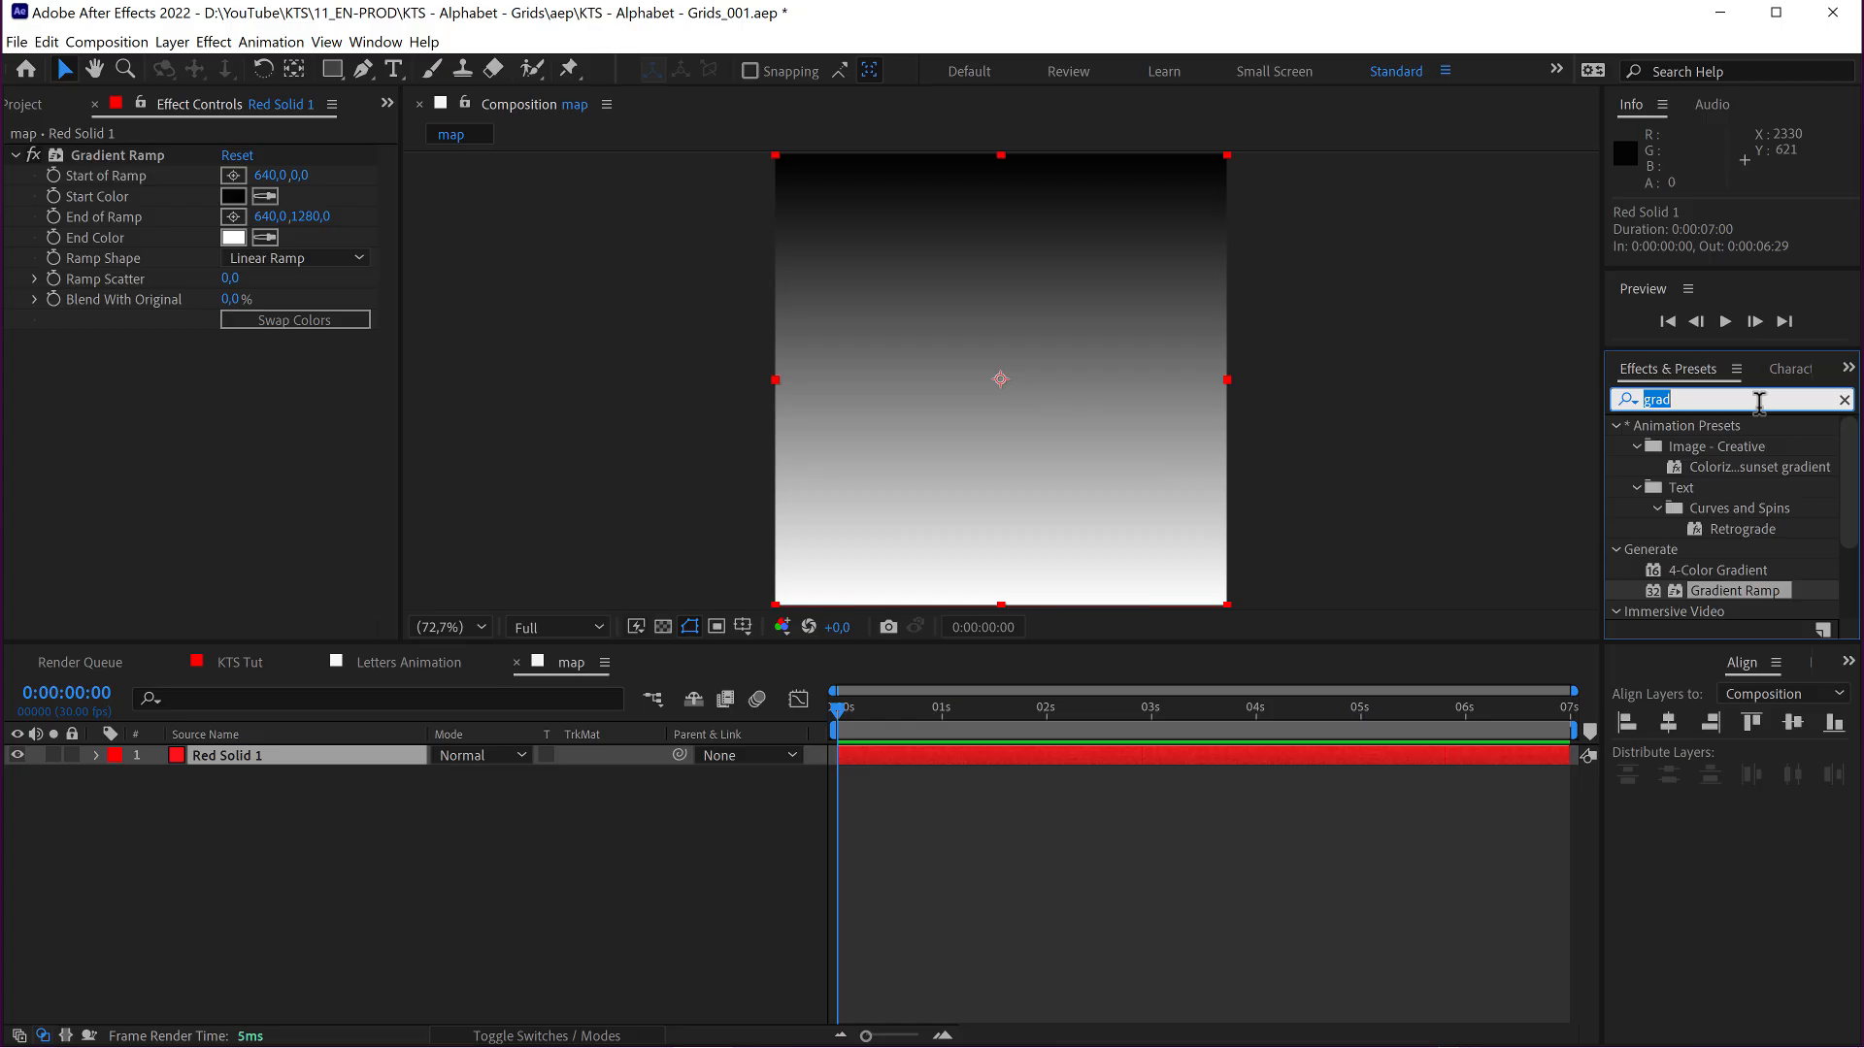
pyautogui.write('mosai')
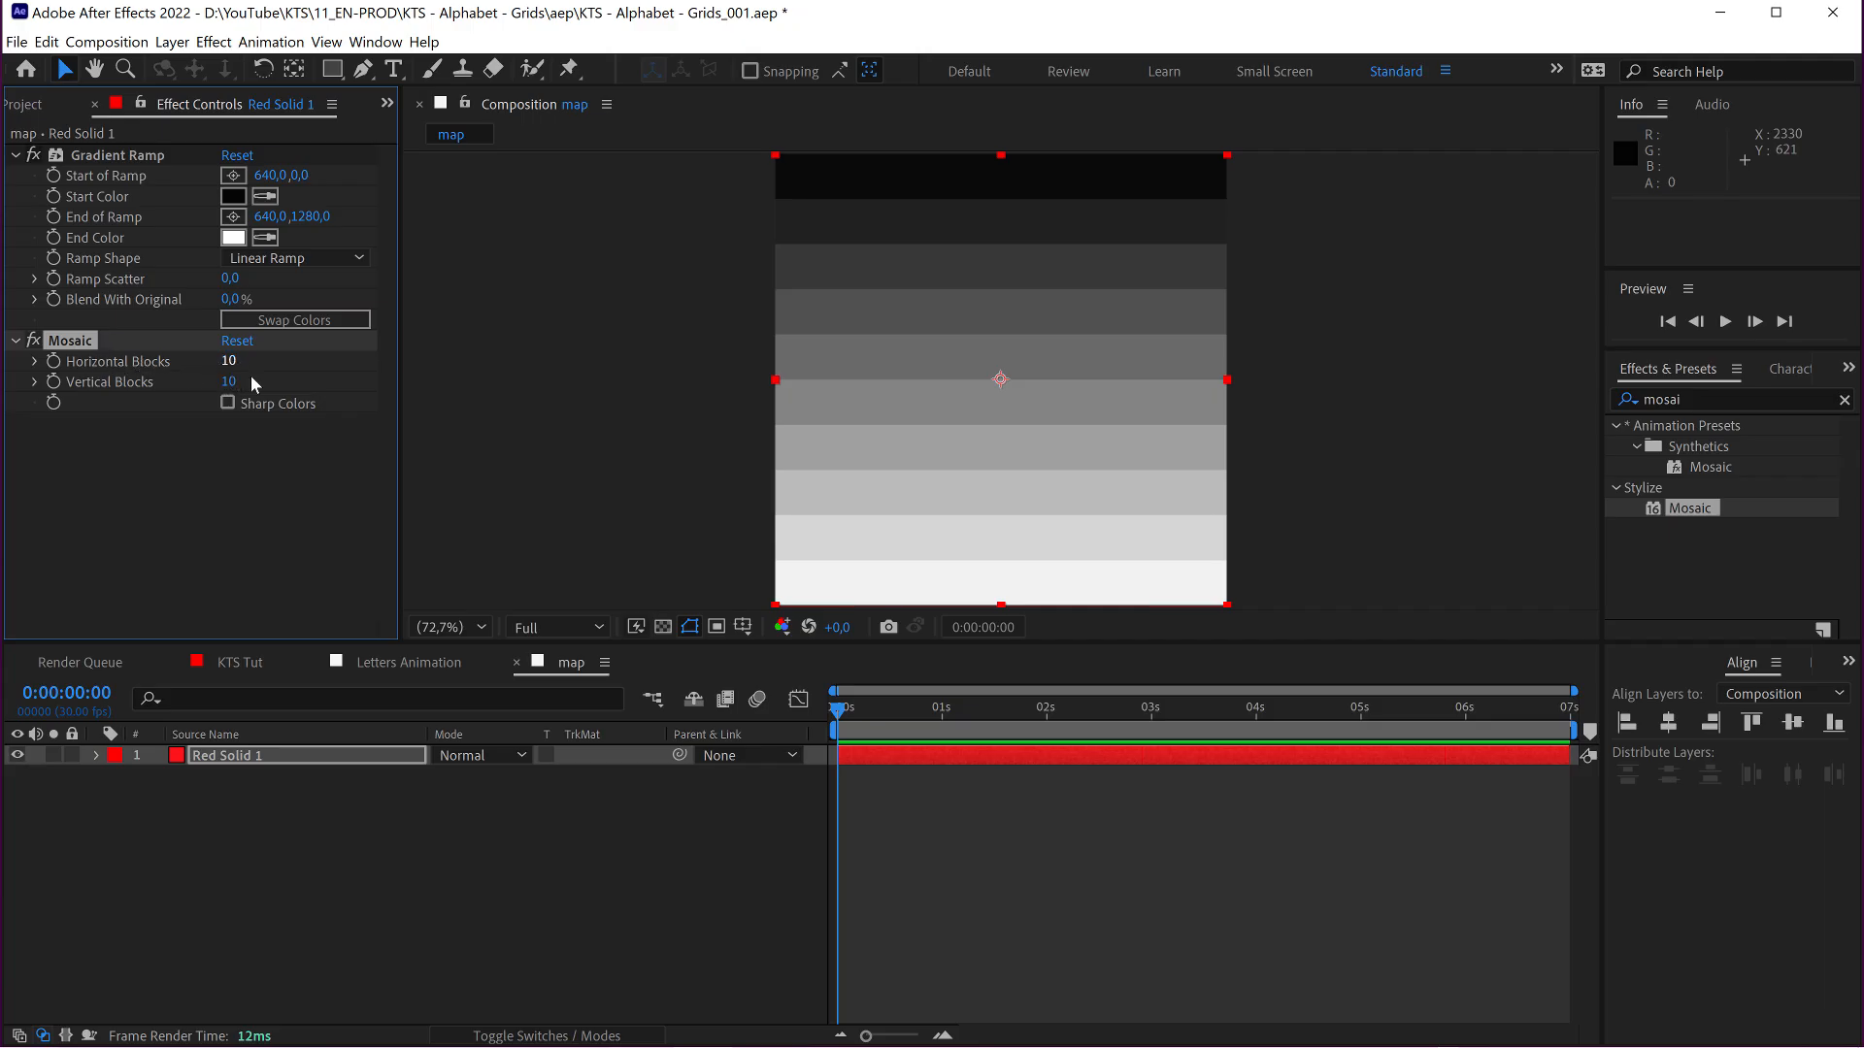
pyautogui.click(233, 662)
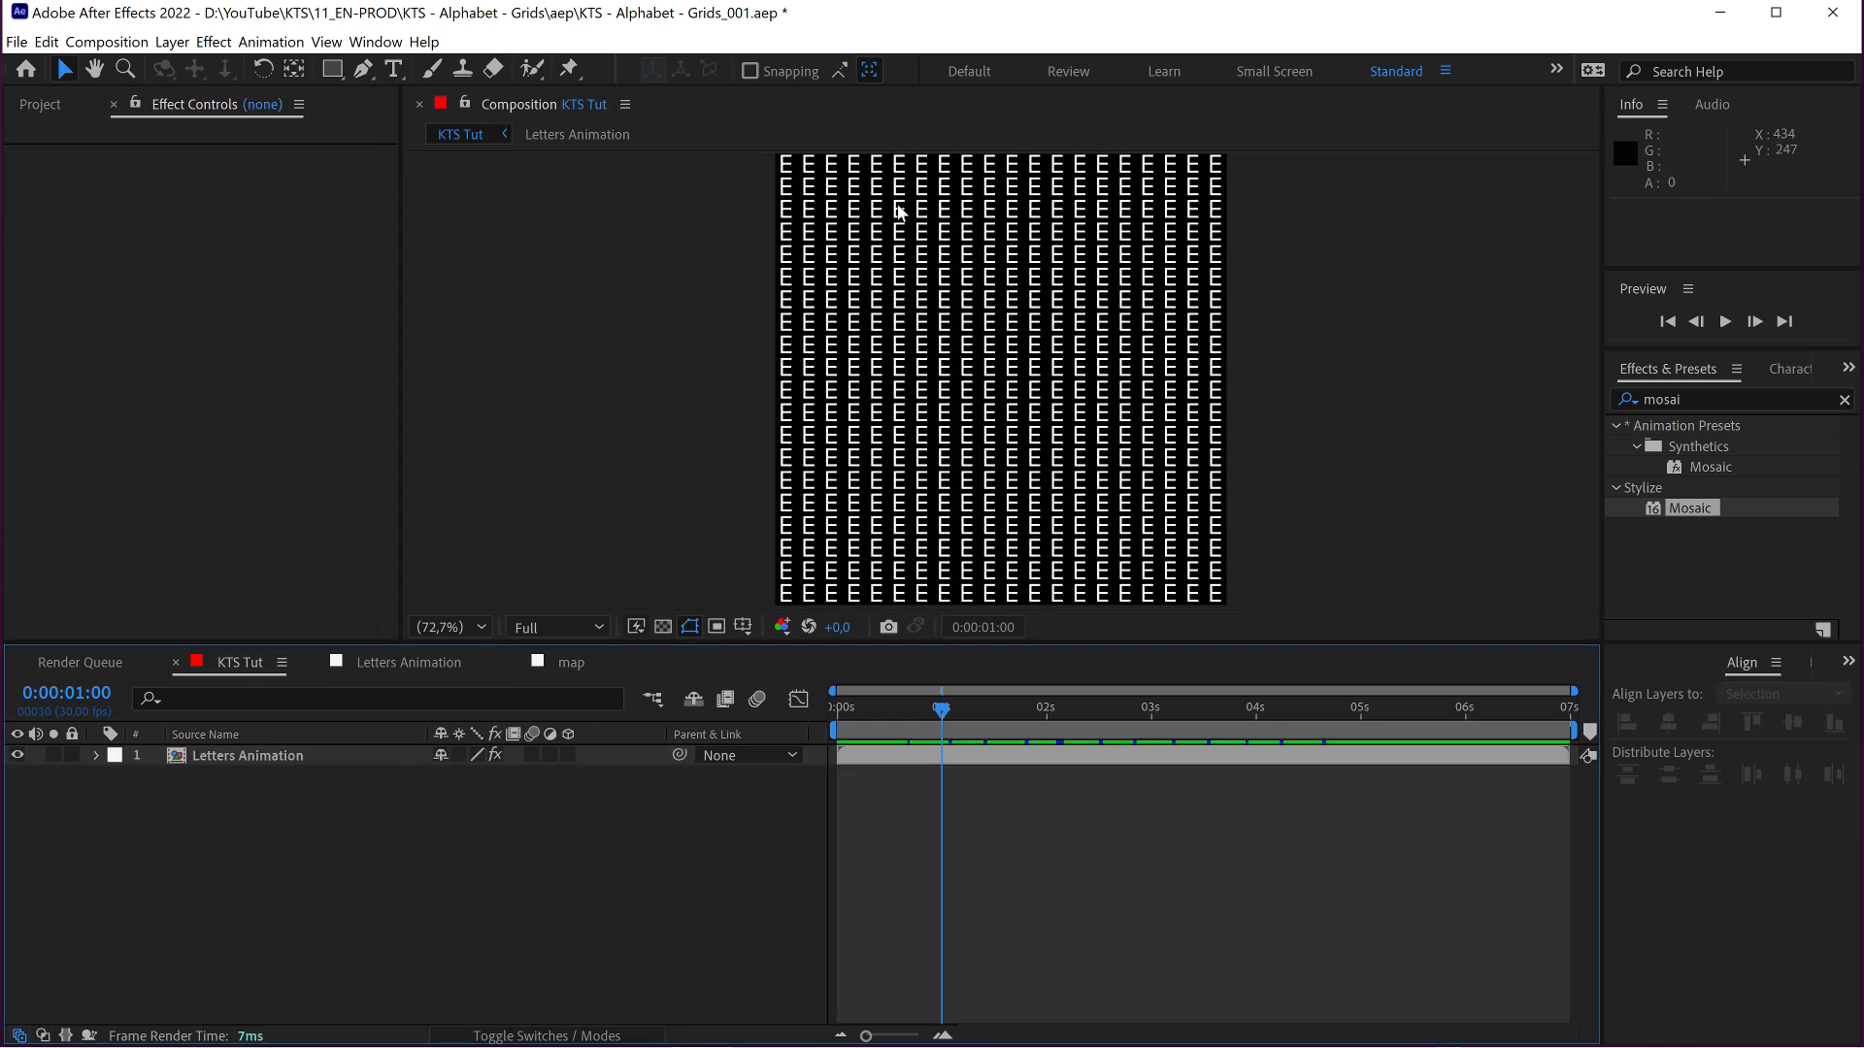
pyautogui.moveTo(785, 166)
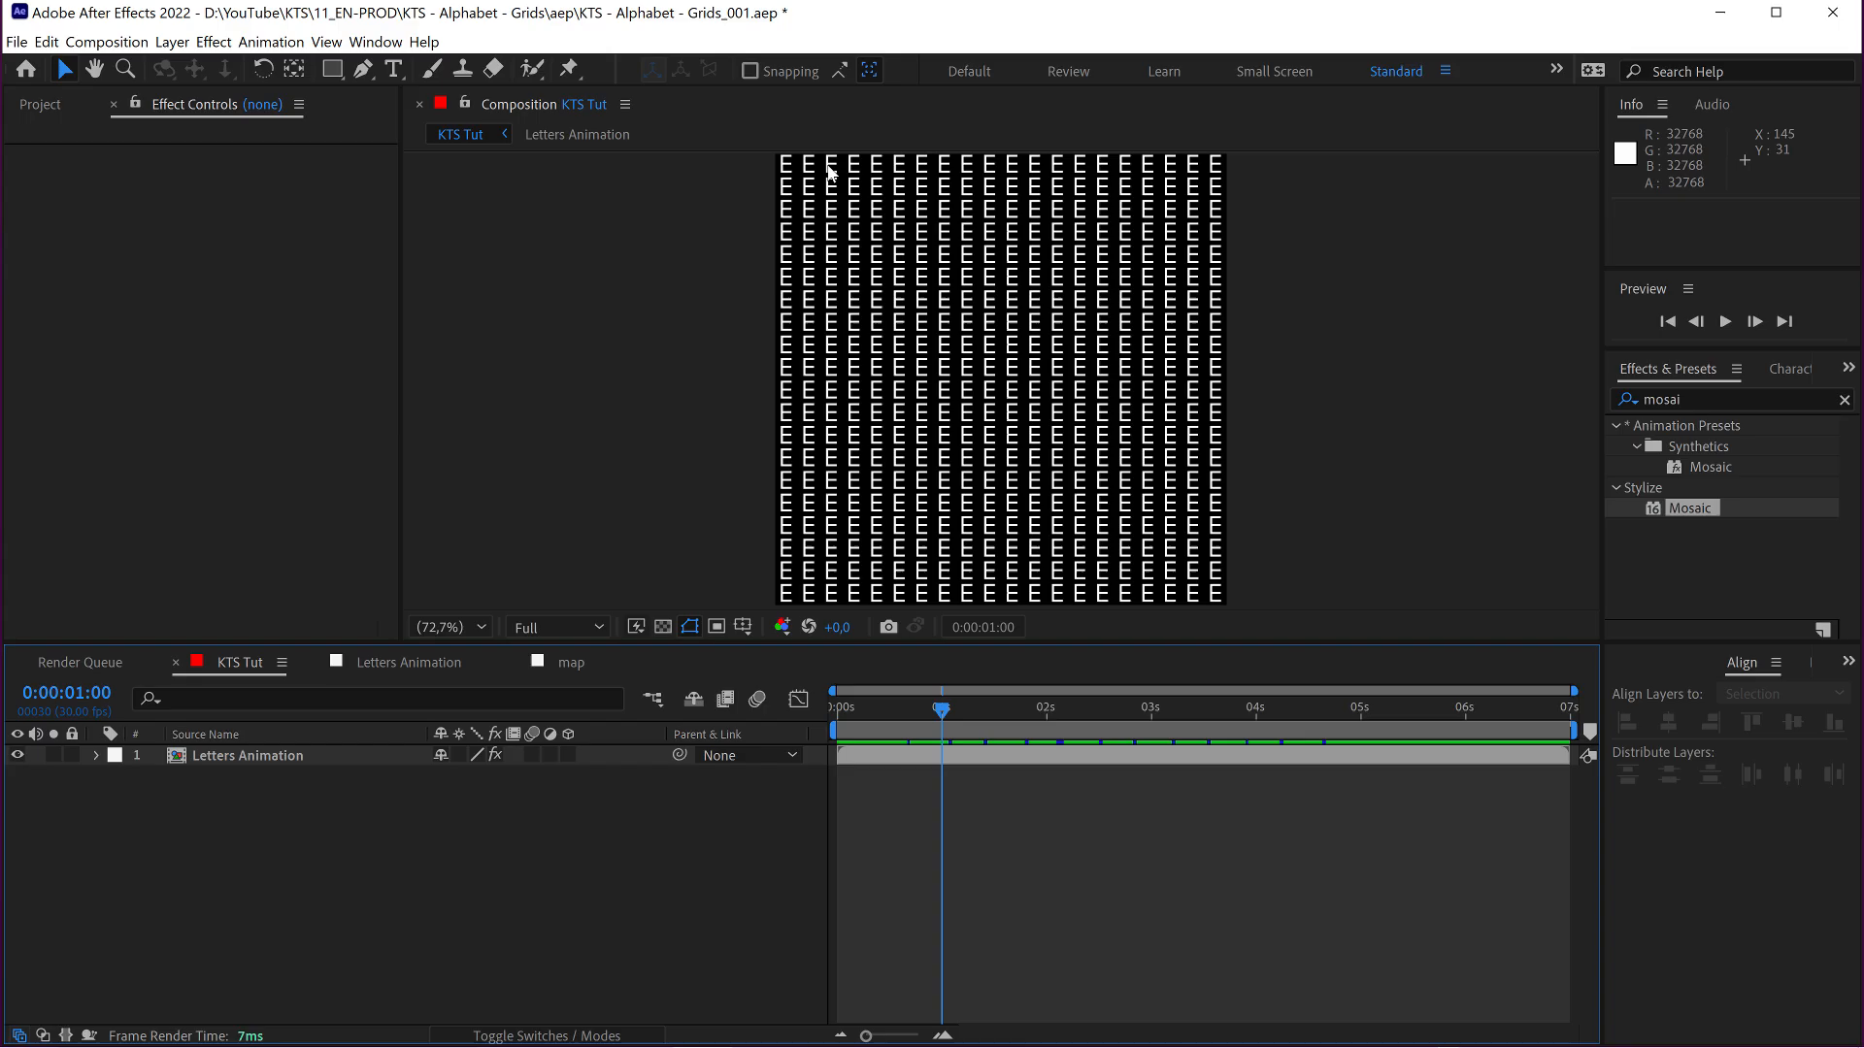
pyautogui.moveTo(1211, 175)
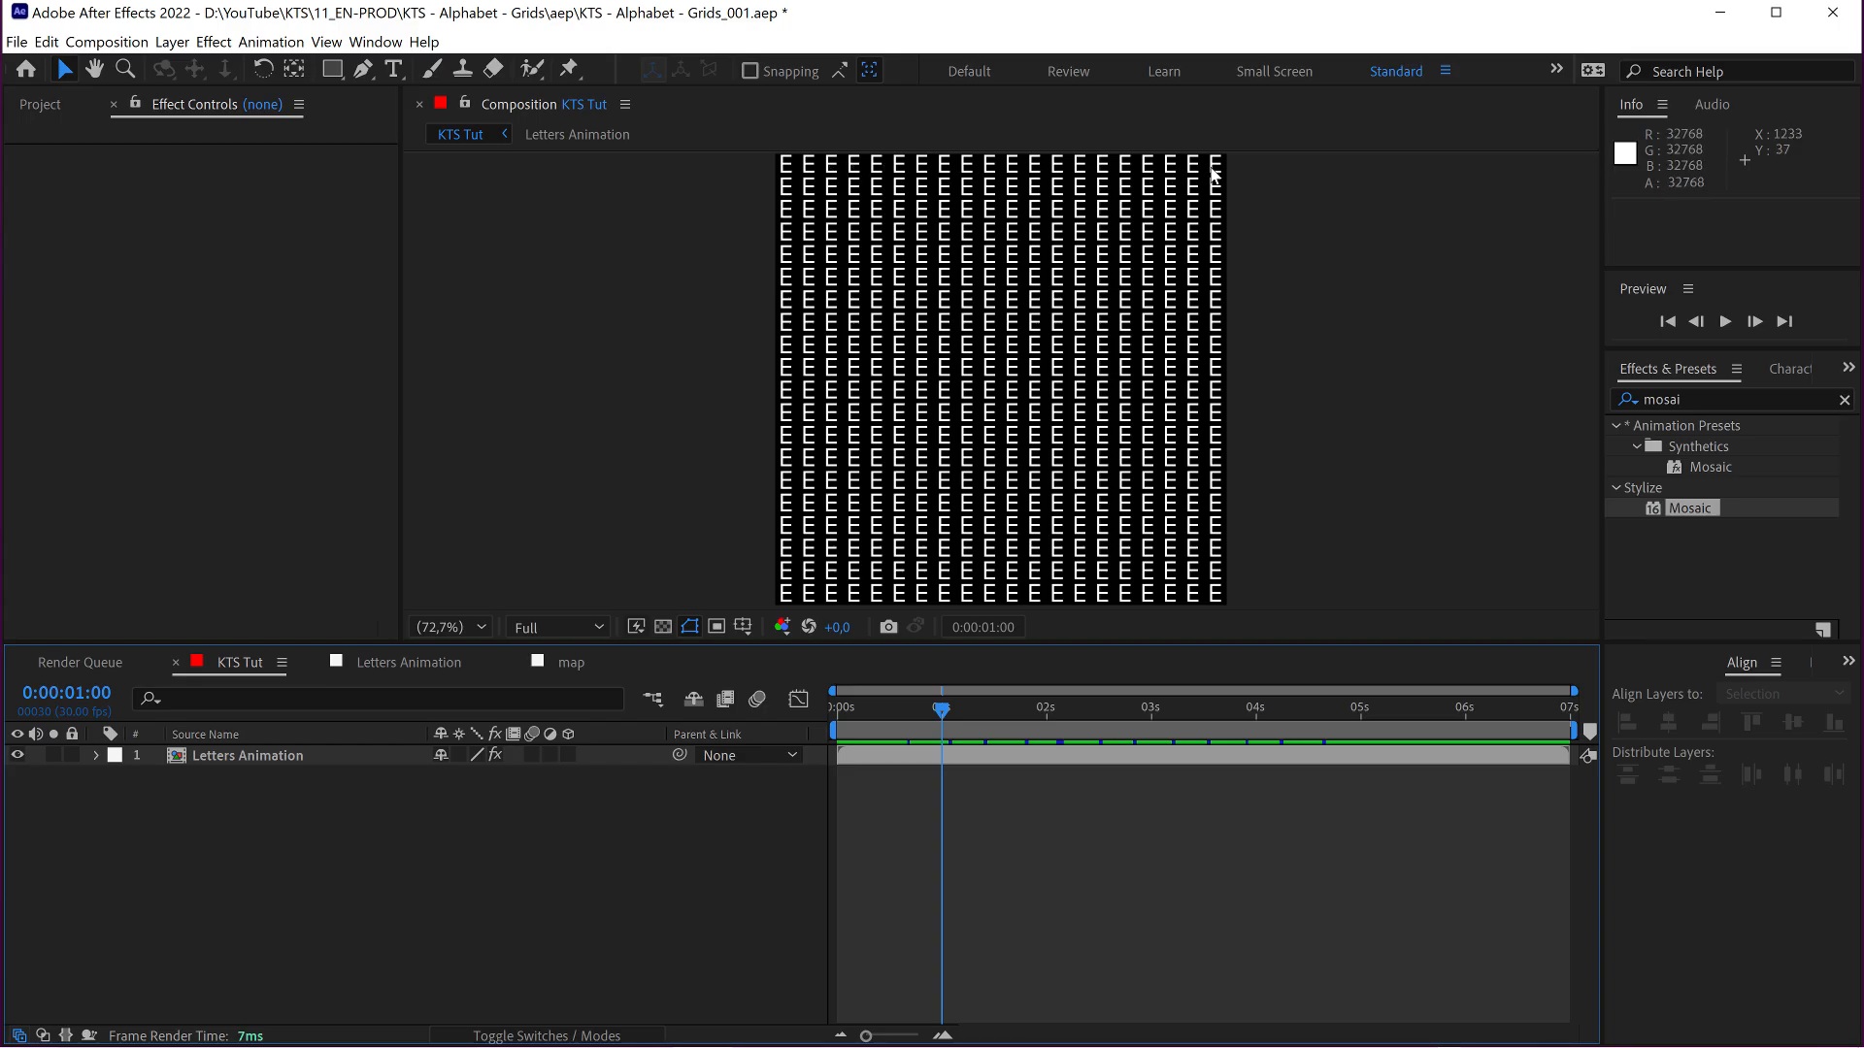
pyautogui.moveTo(486, 646)
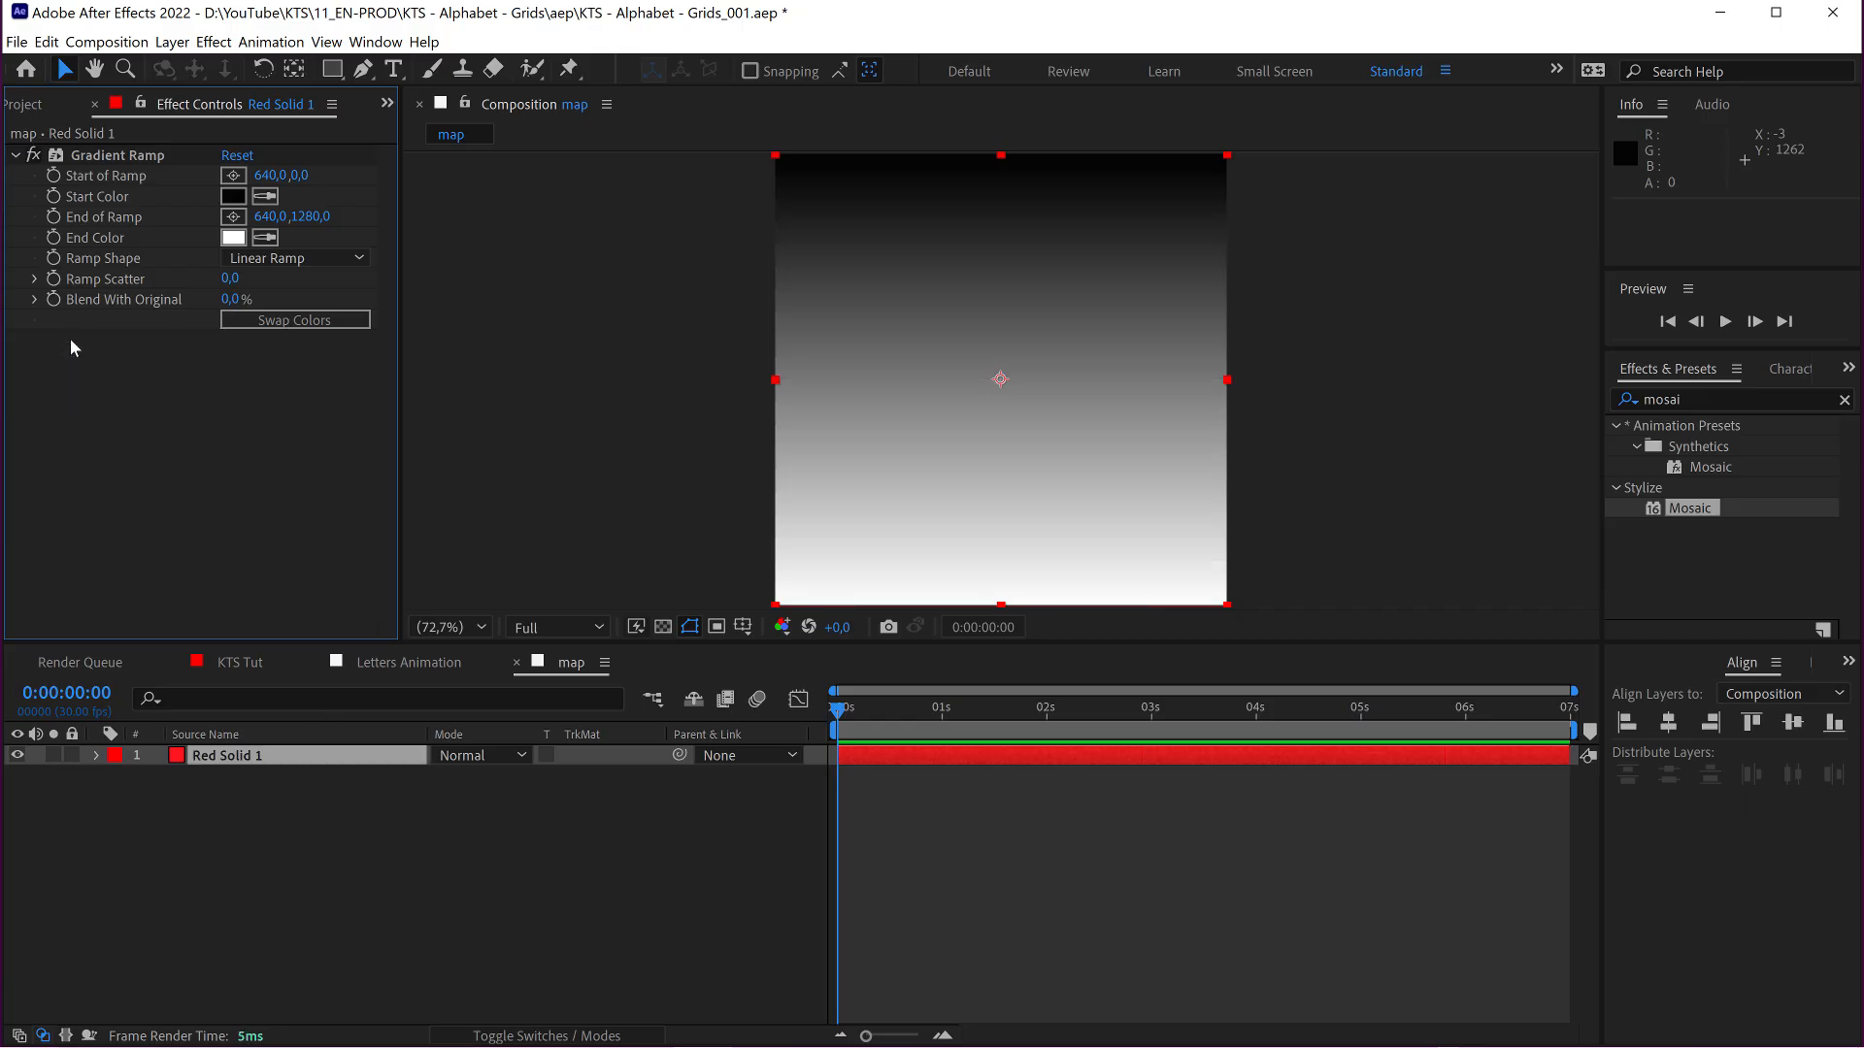
# Add an adjustment layer with Mosaic at 20 × 20 blocks, then pick the Pen tool for shape drawing
pyautogui.click(171, 41)
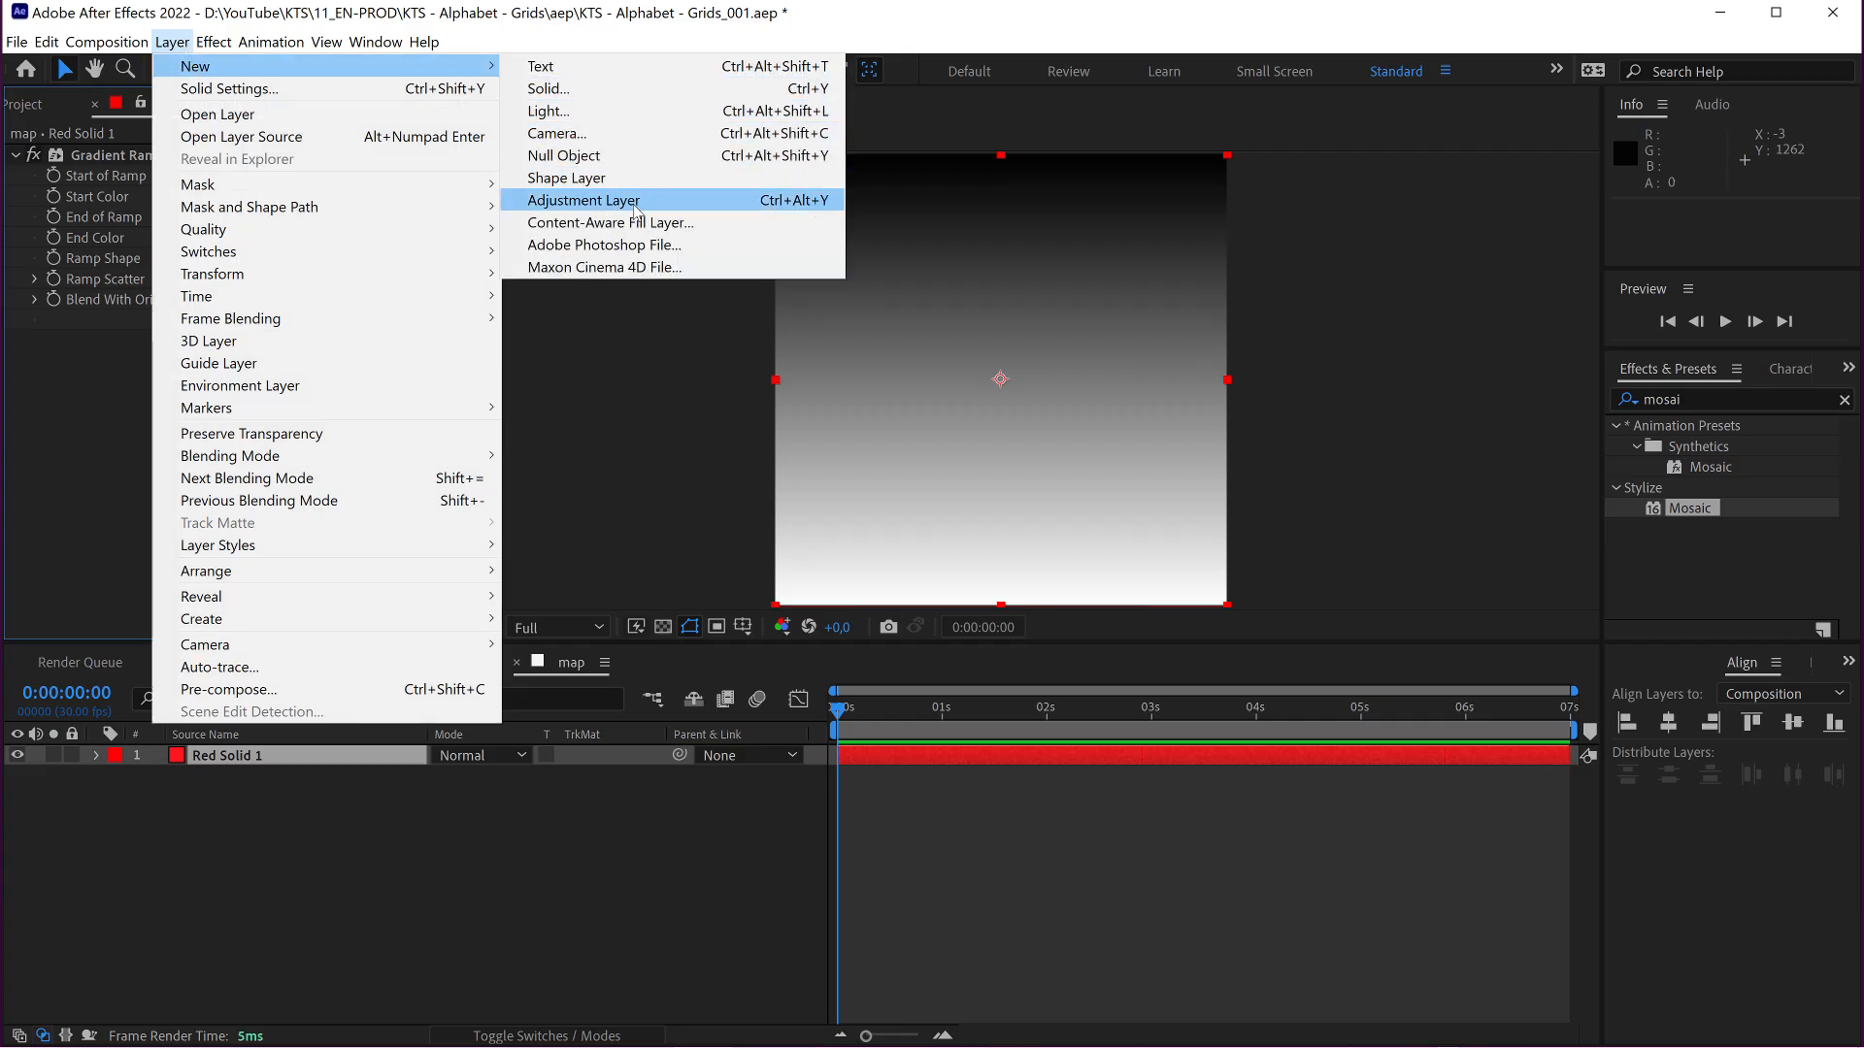
pyautogui.click(585, 200)
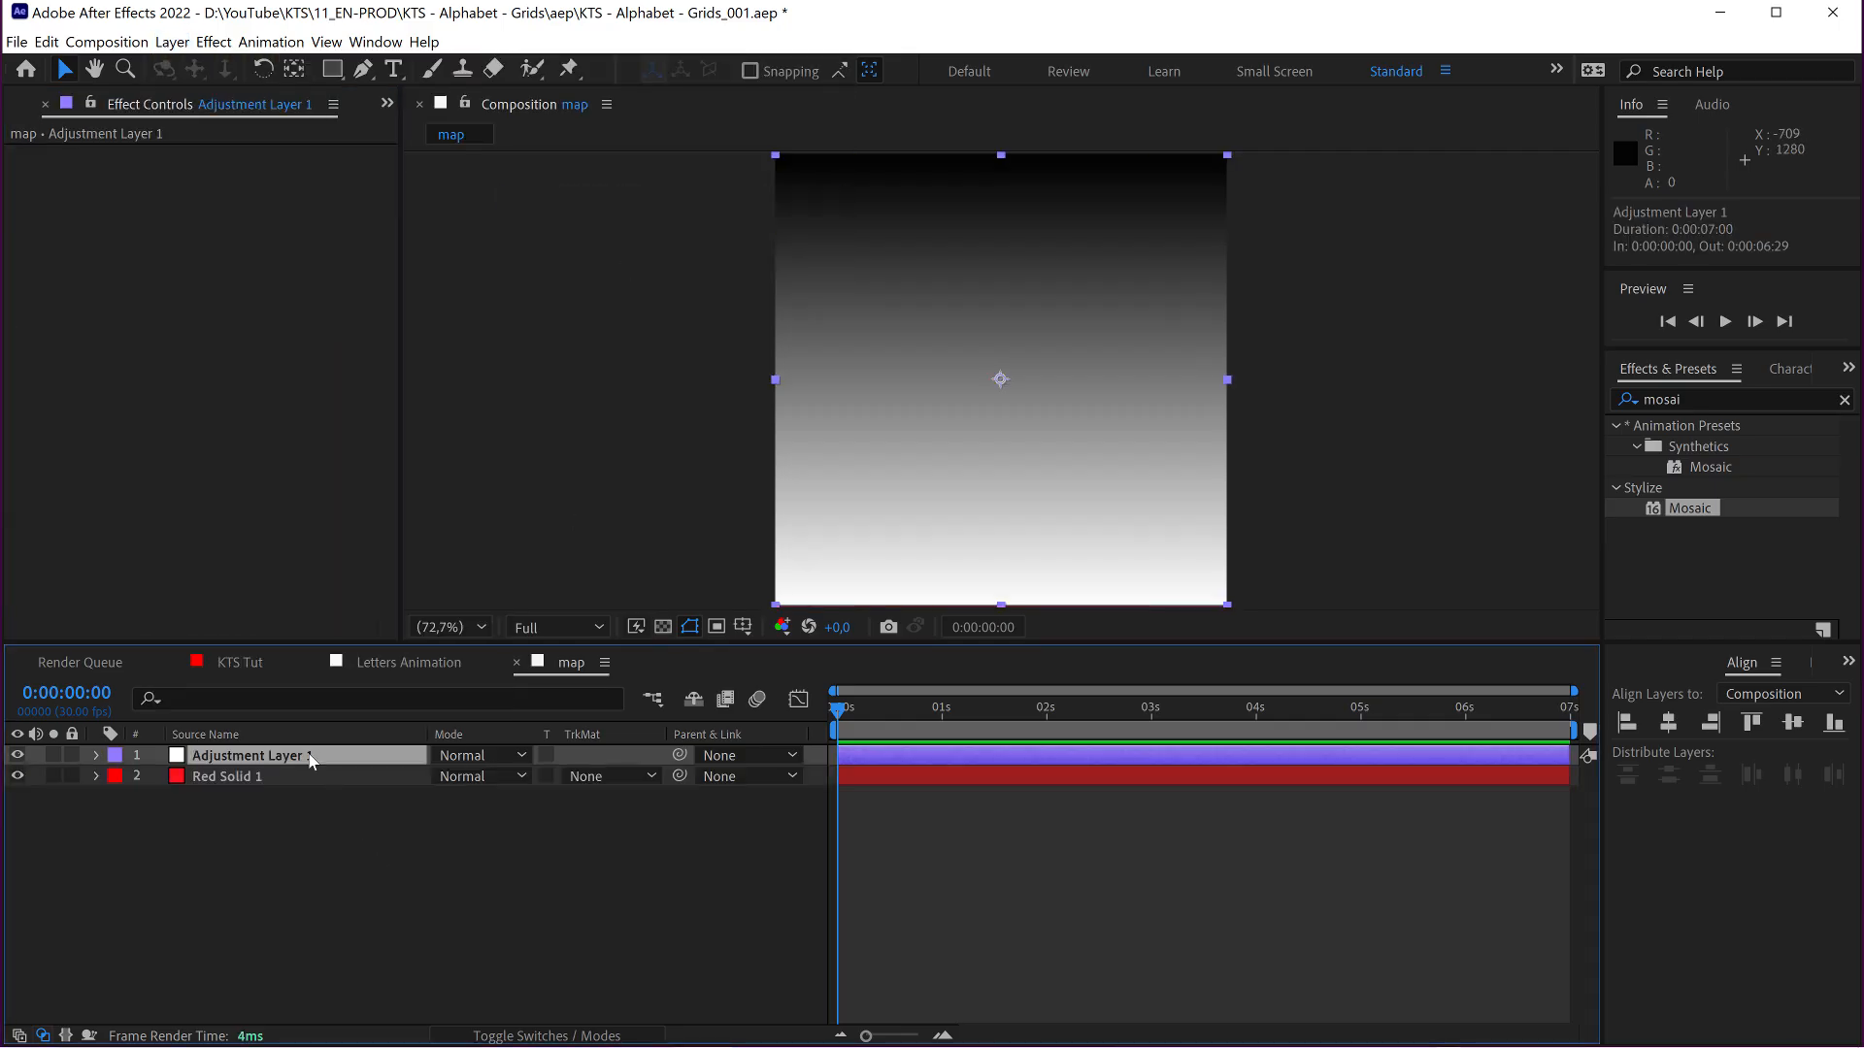
pyautogui.doubleClick(1689, 506)
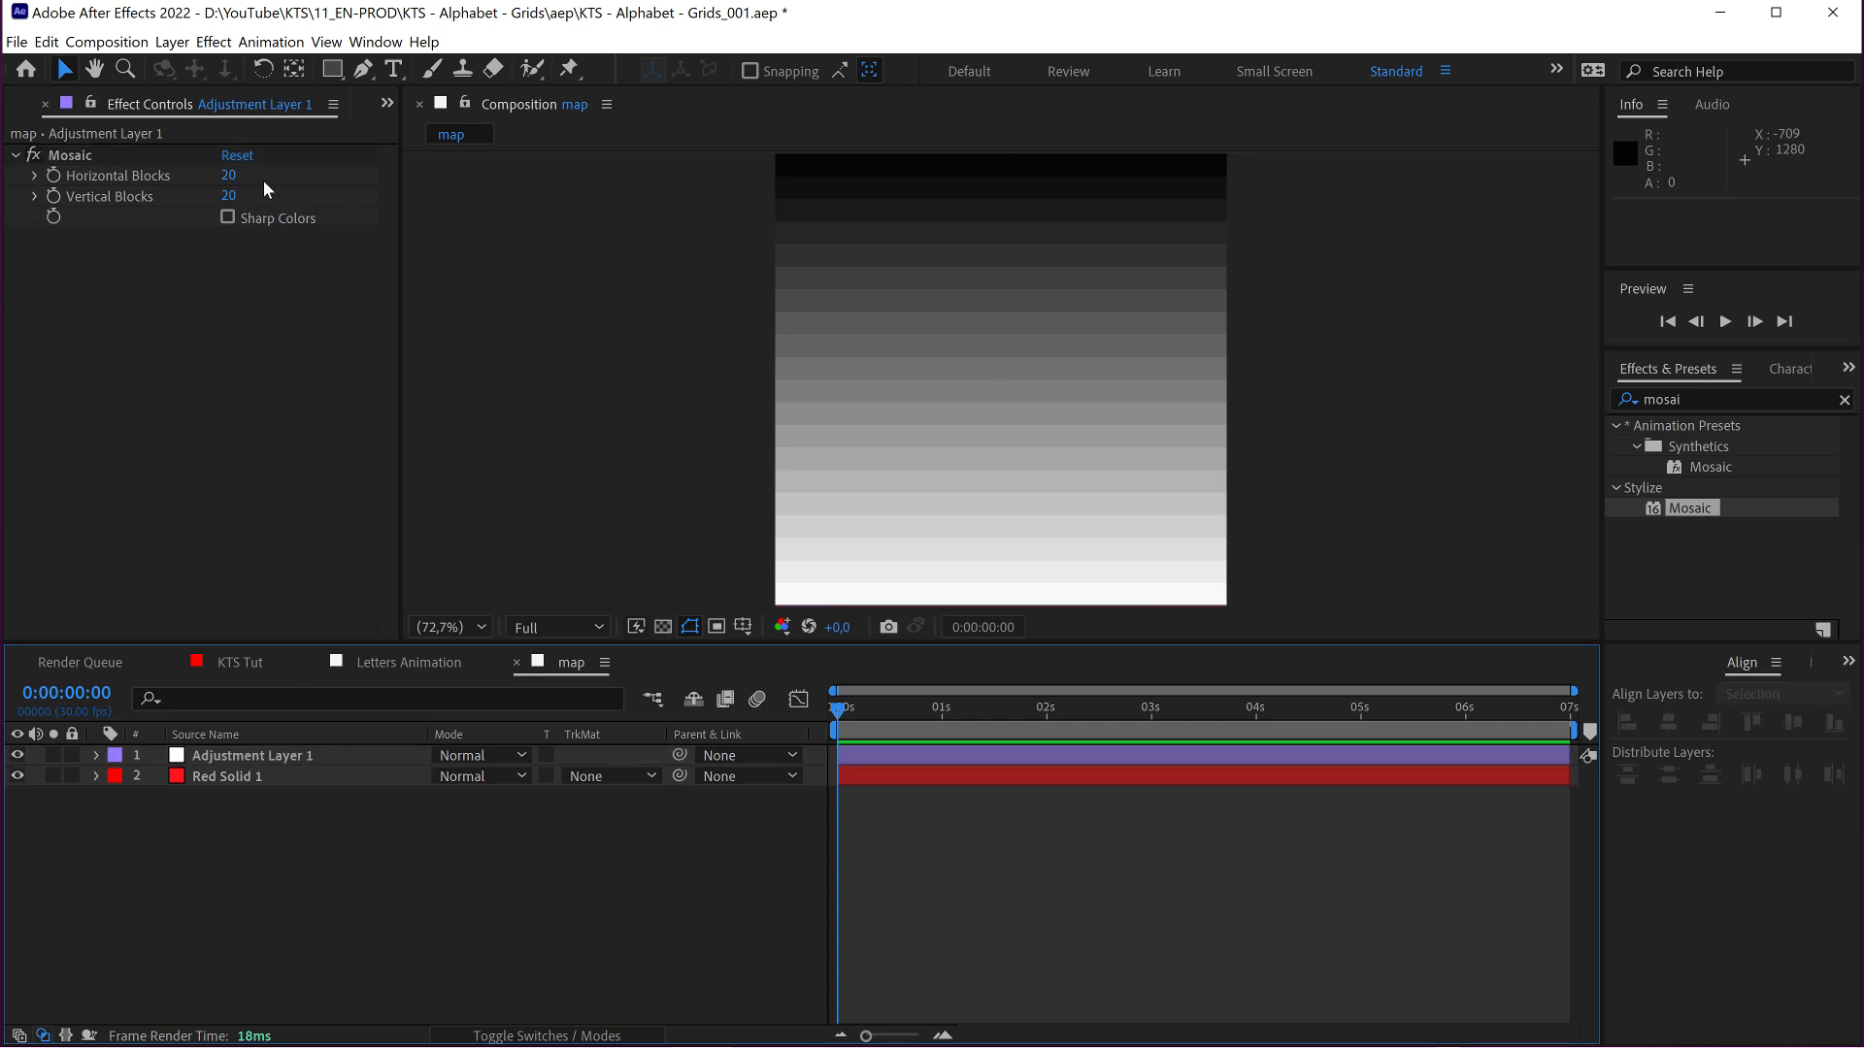
pyautogui.click(363, 70)
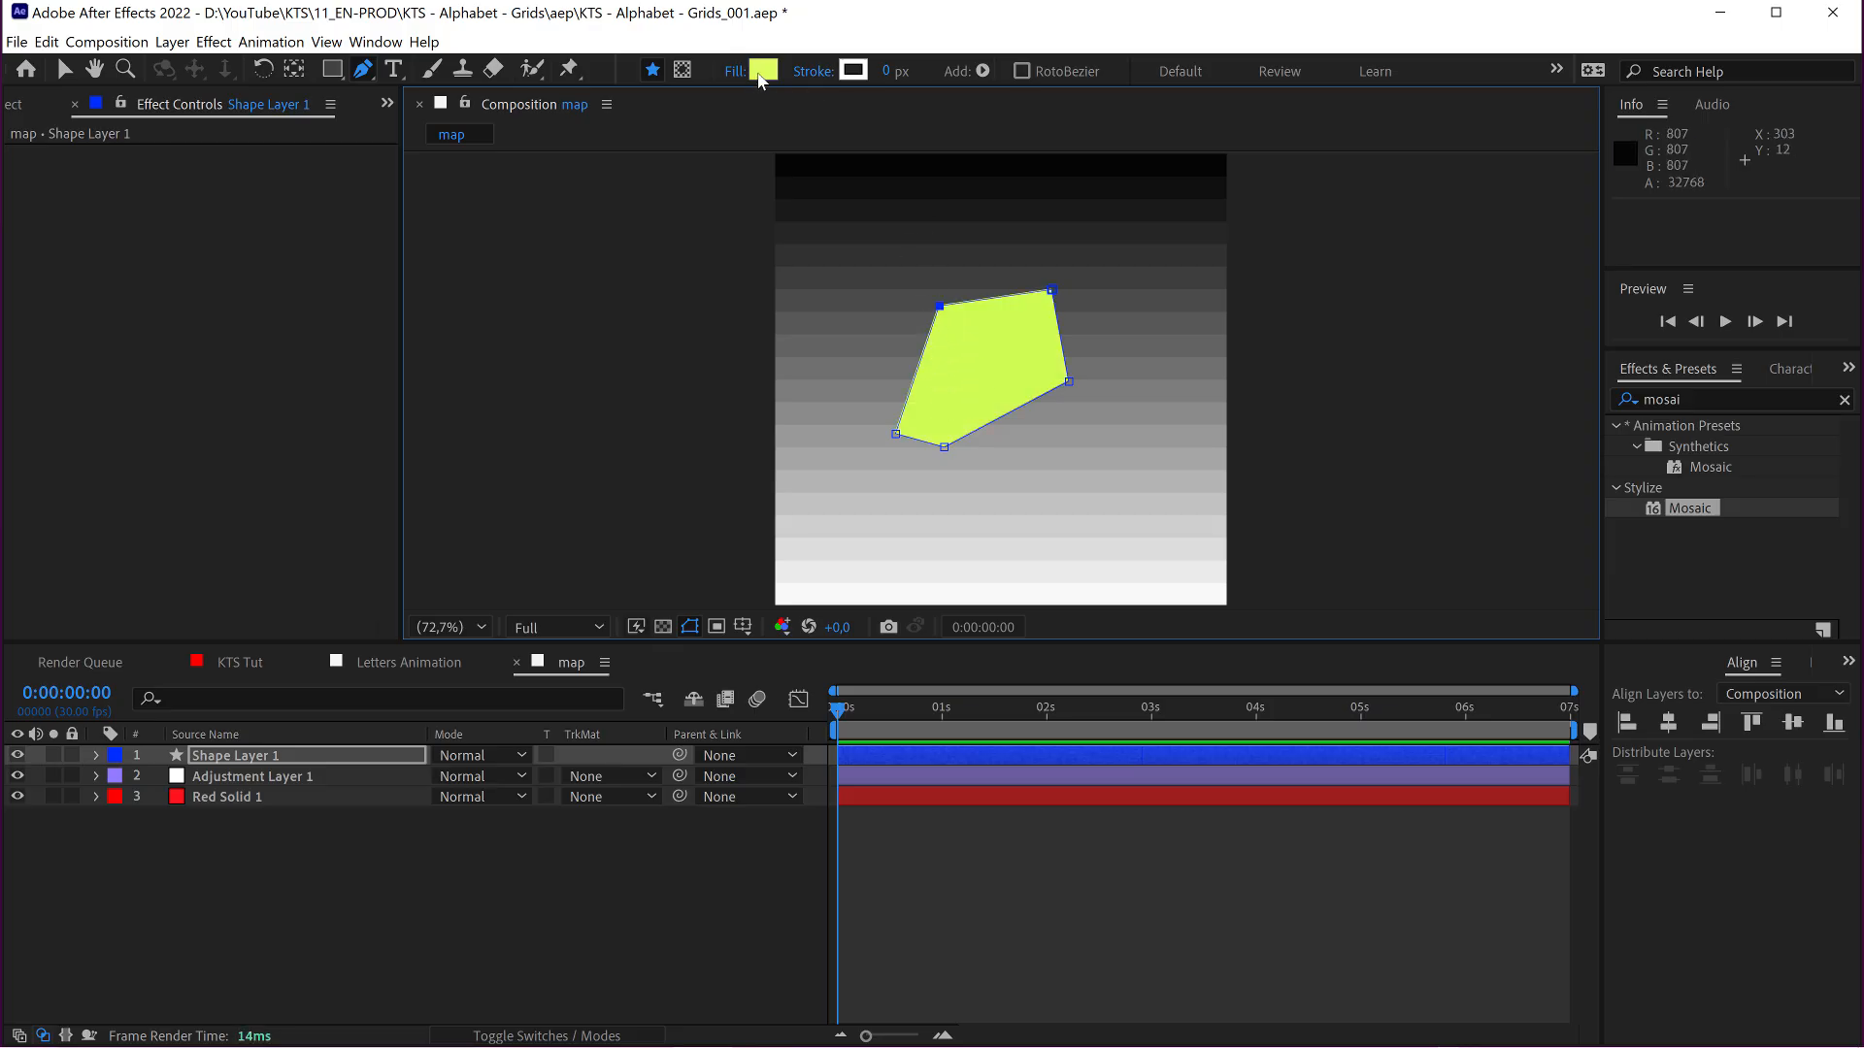
# Fill the shape black and move it below the adjustment layer with Fast Box Blur radius 99
pyautogui.click(762, 70)
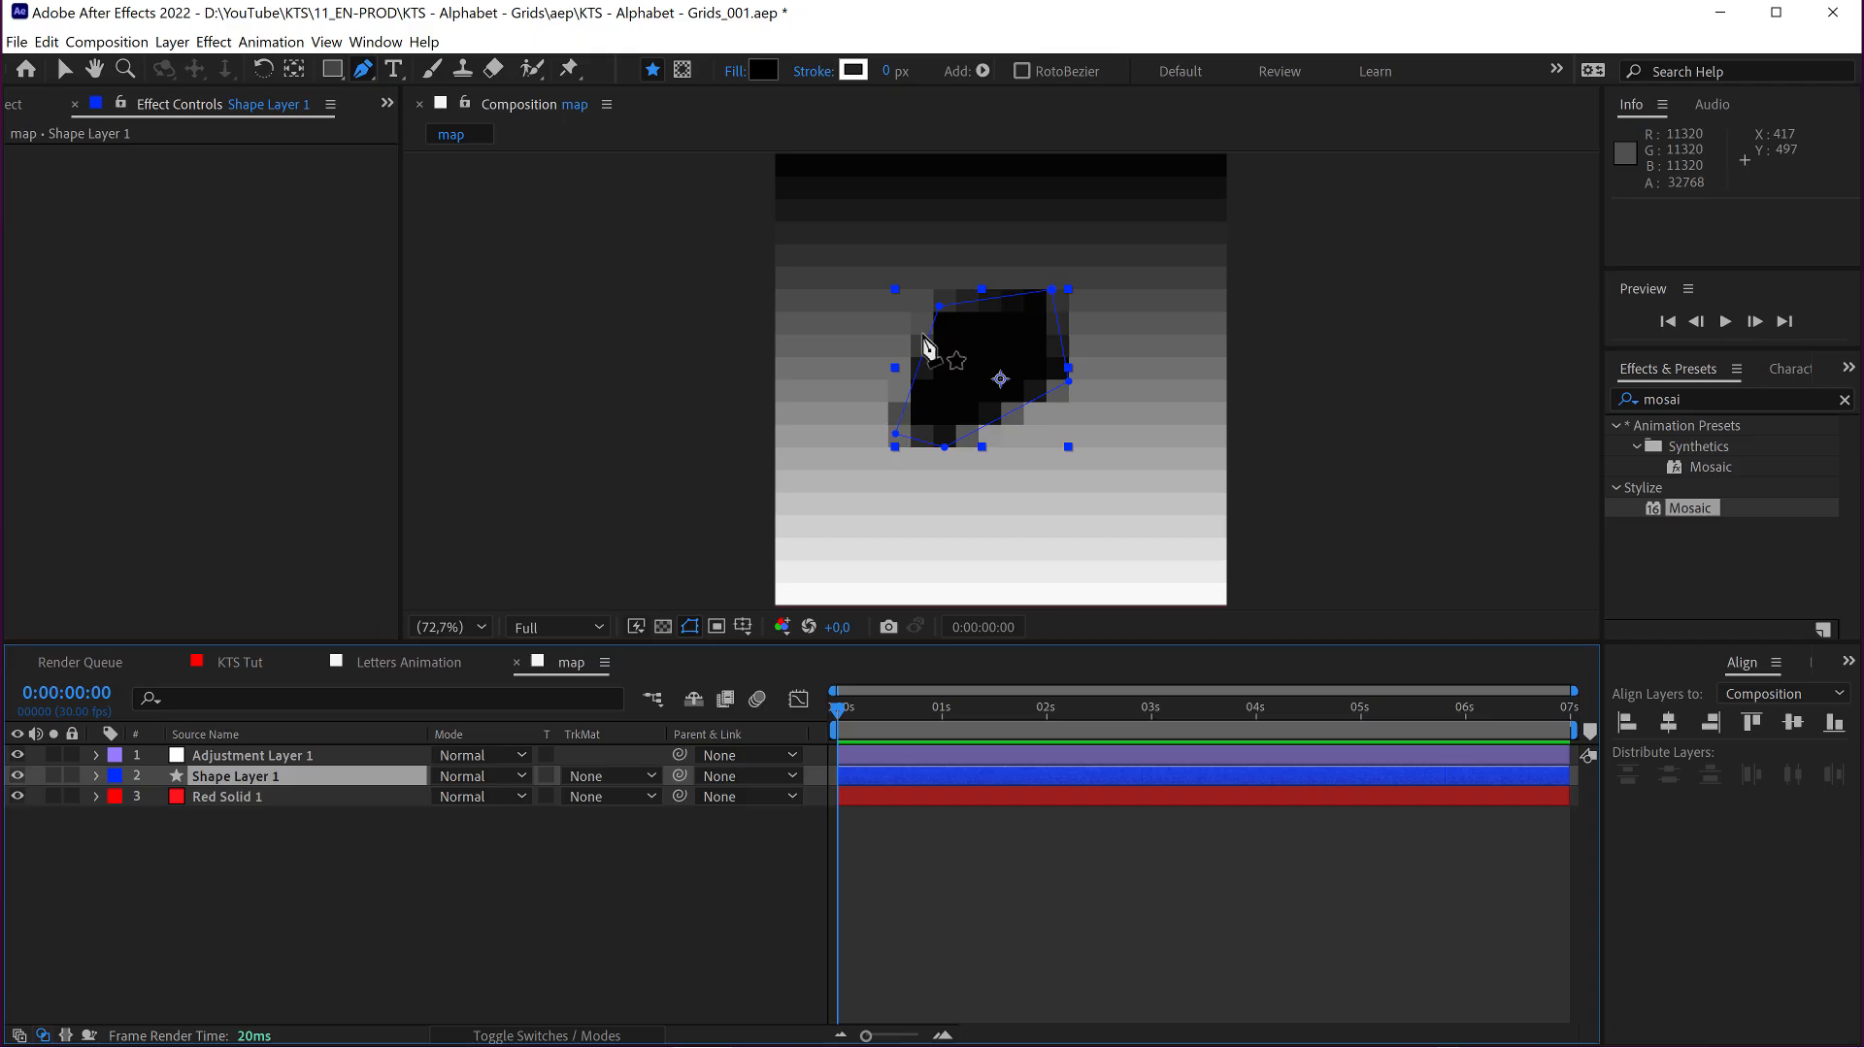
pyautogui.moveTo(963, 336)
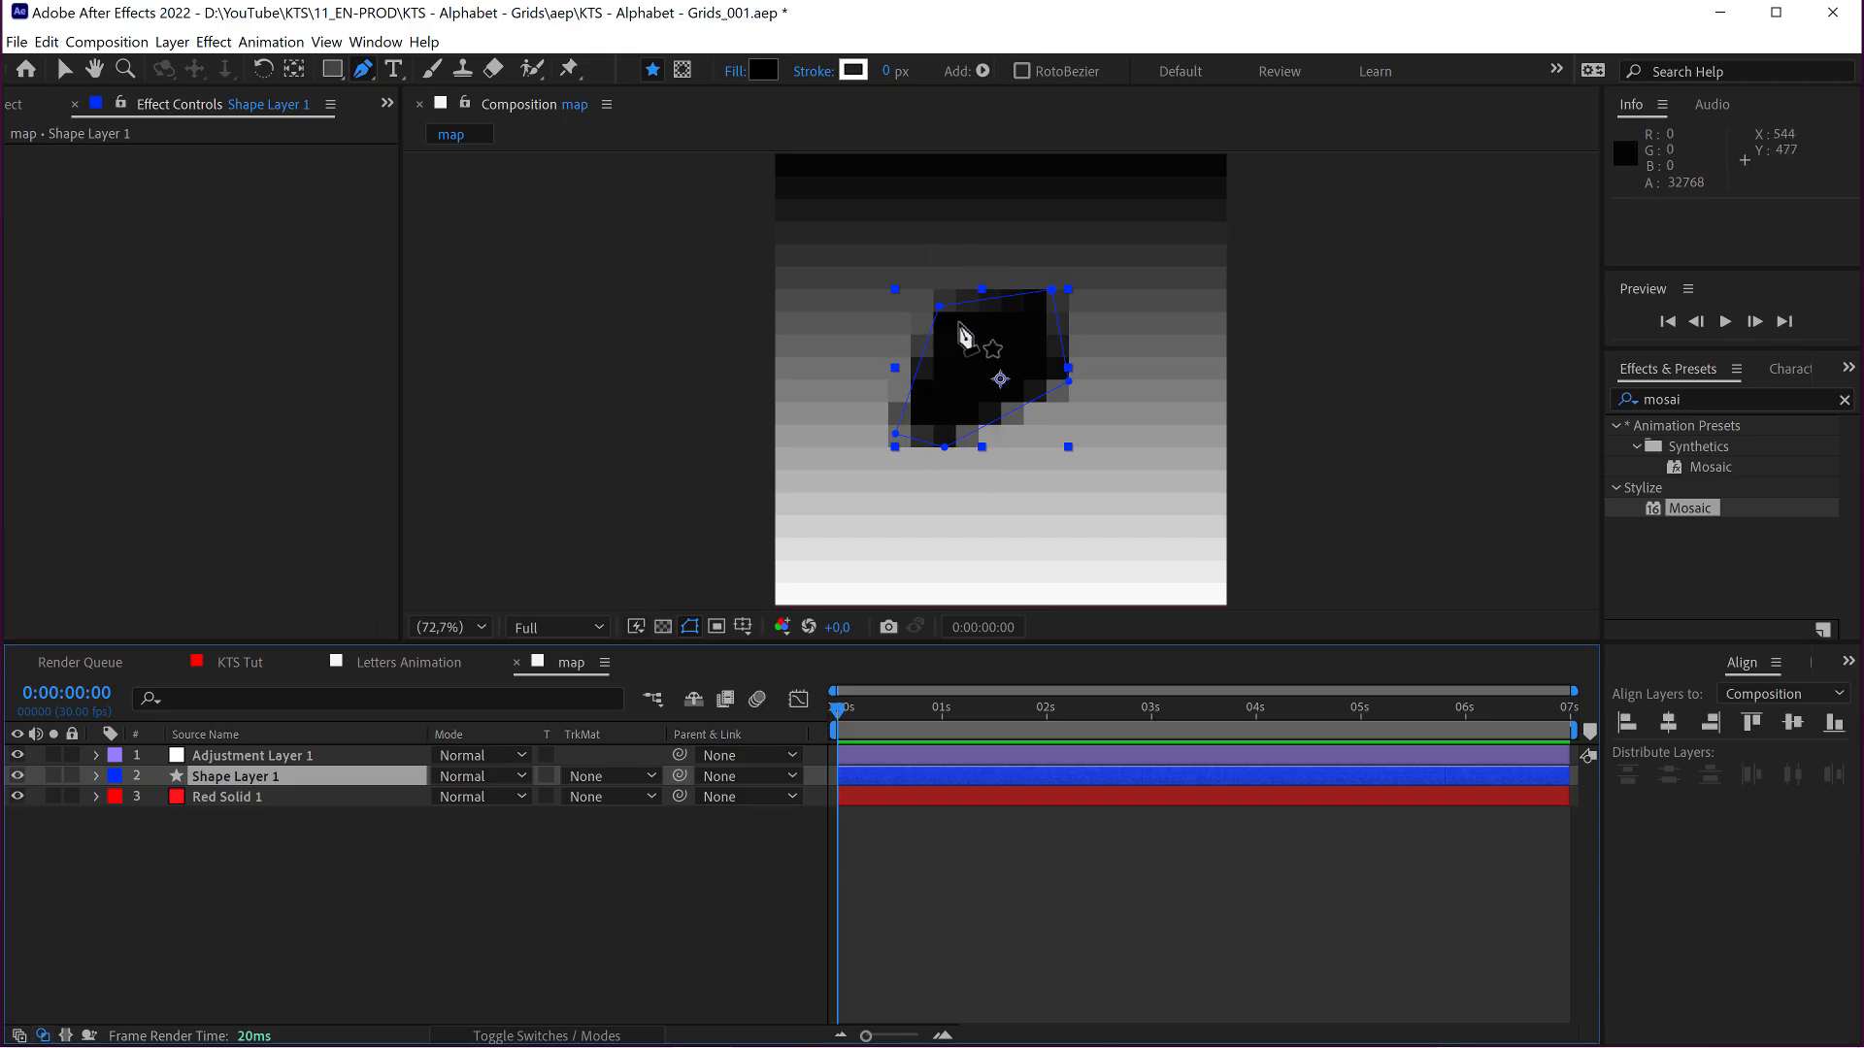
pyautogui.press('`')
pyautogui.write('fas')
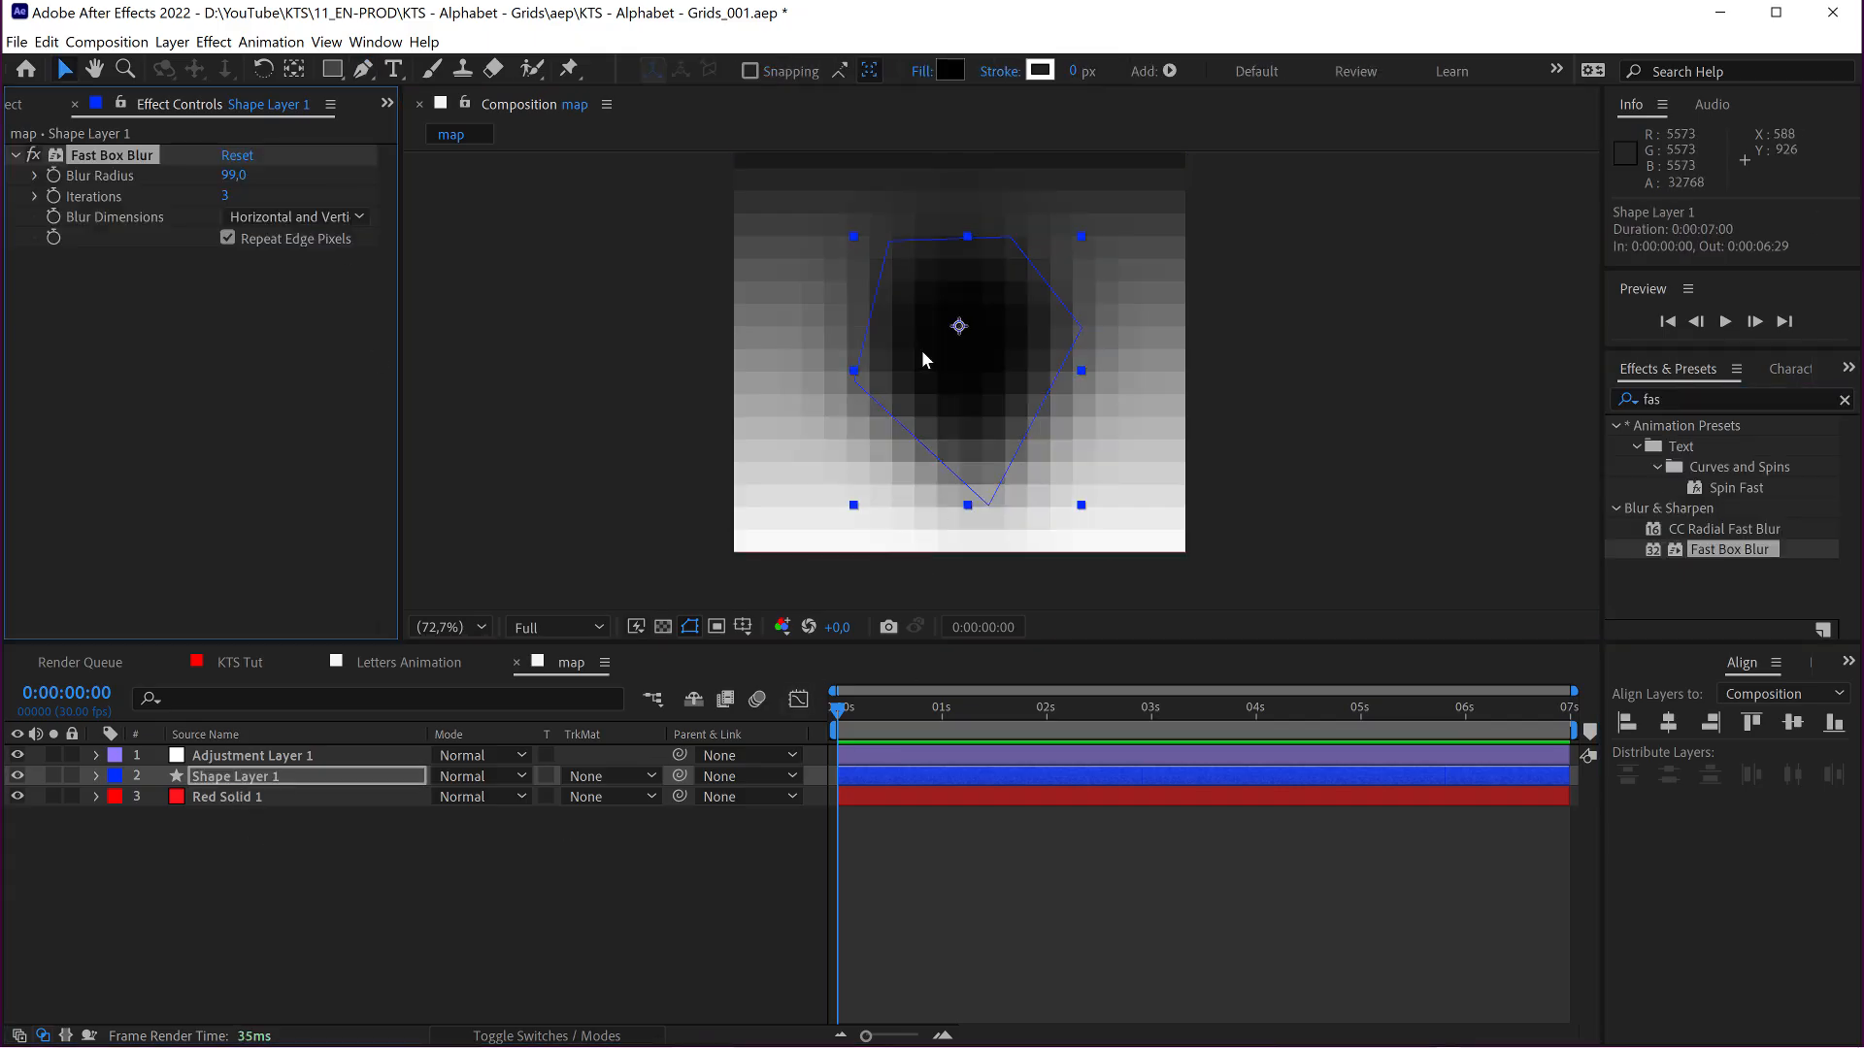
pyautogui.moveTo(1150, 314)
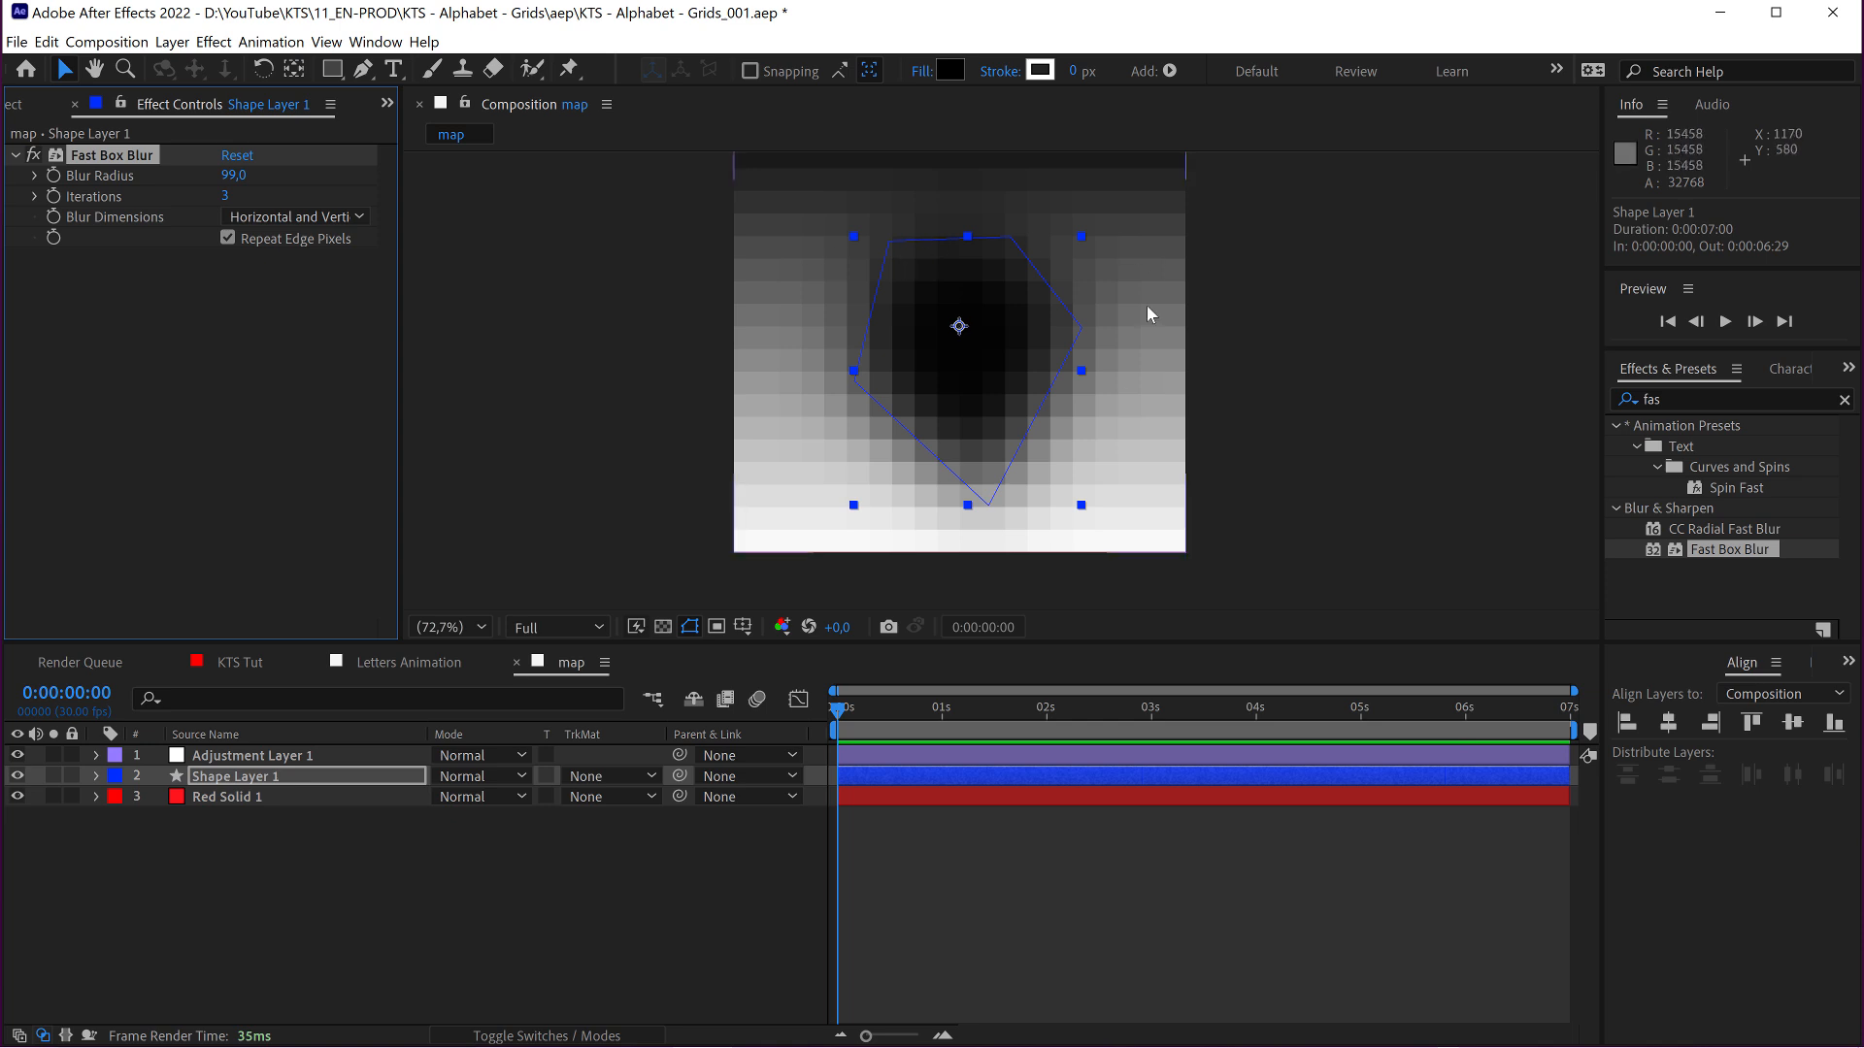
pyautogui.moveTo(965, 363)
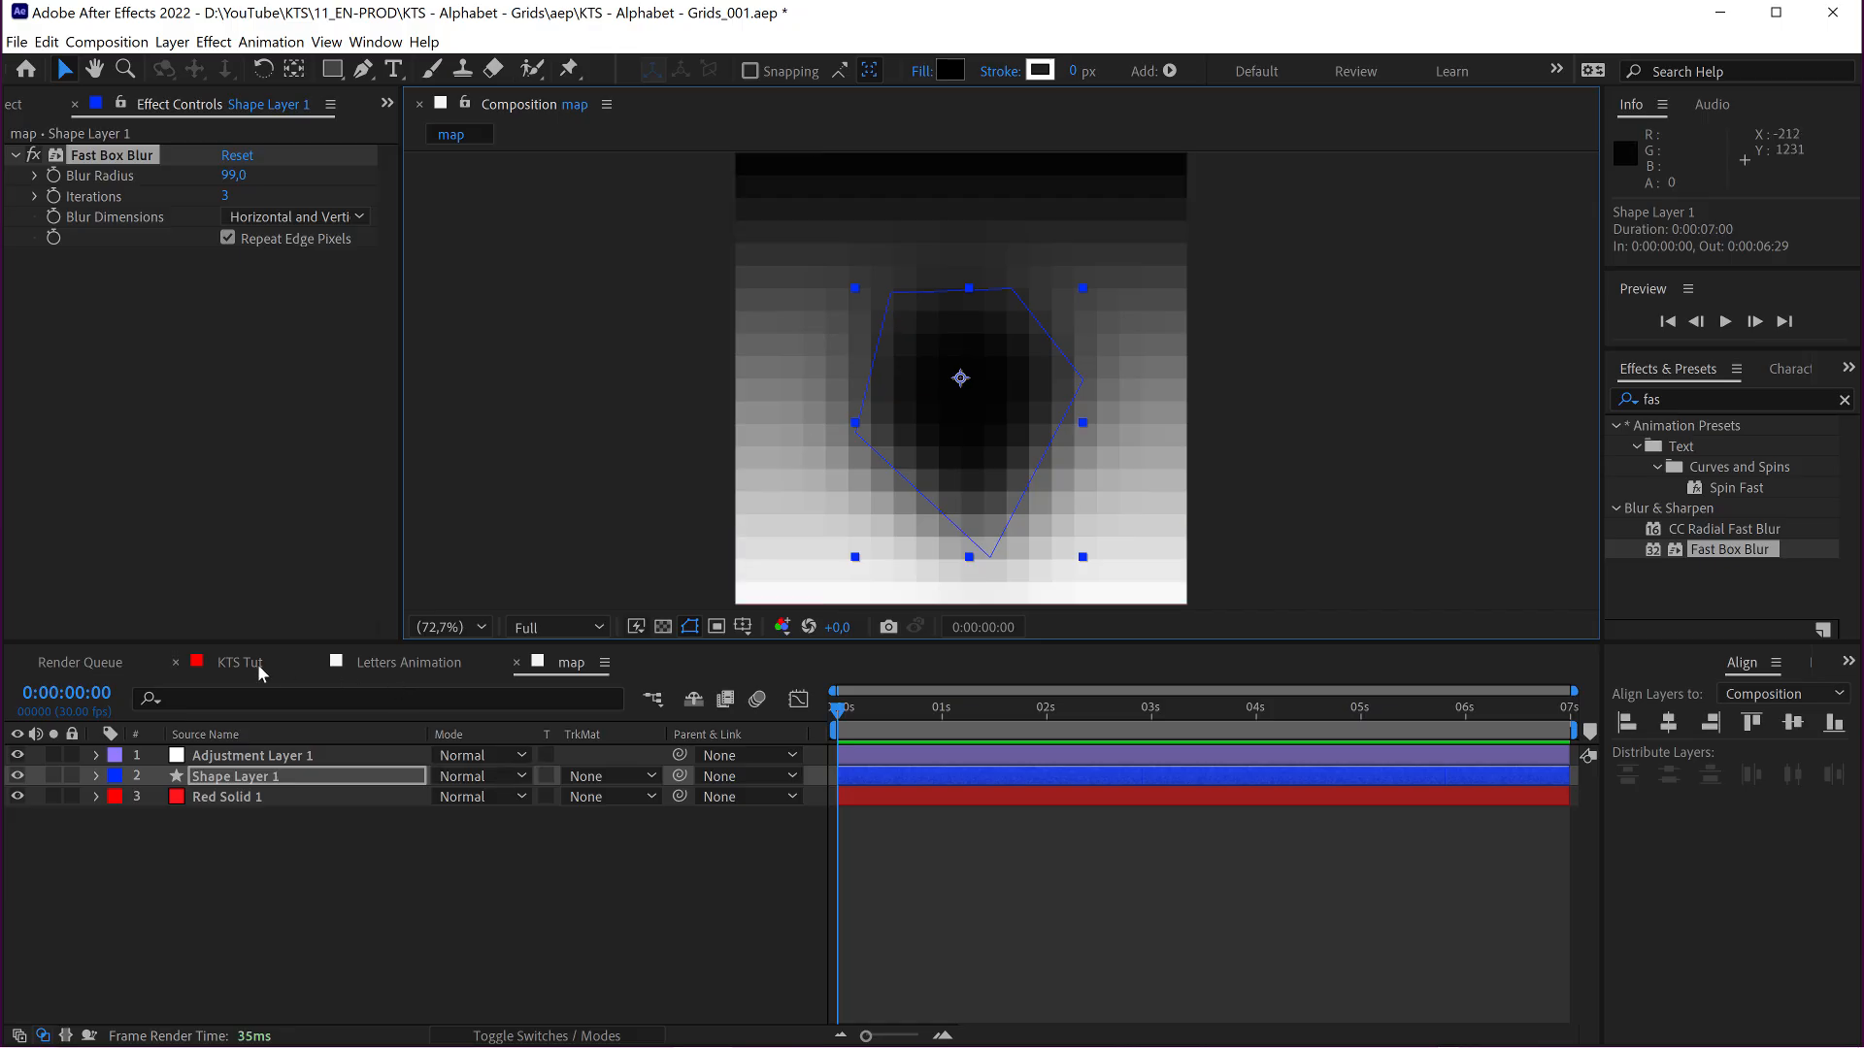
# Place the map comp below Letters Animation in KTS Tut and add Adjustment Layer 2 on top
pyautogui.click(241, 662)
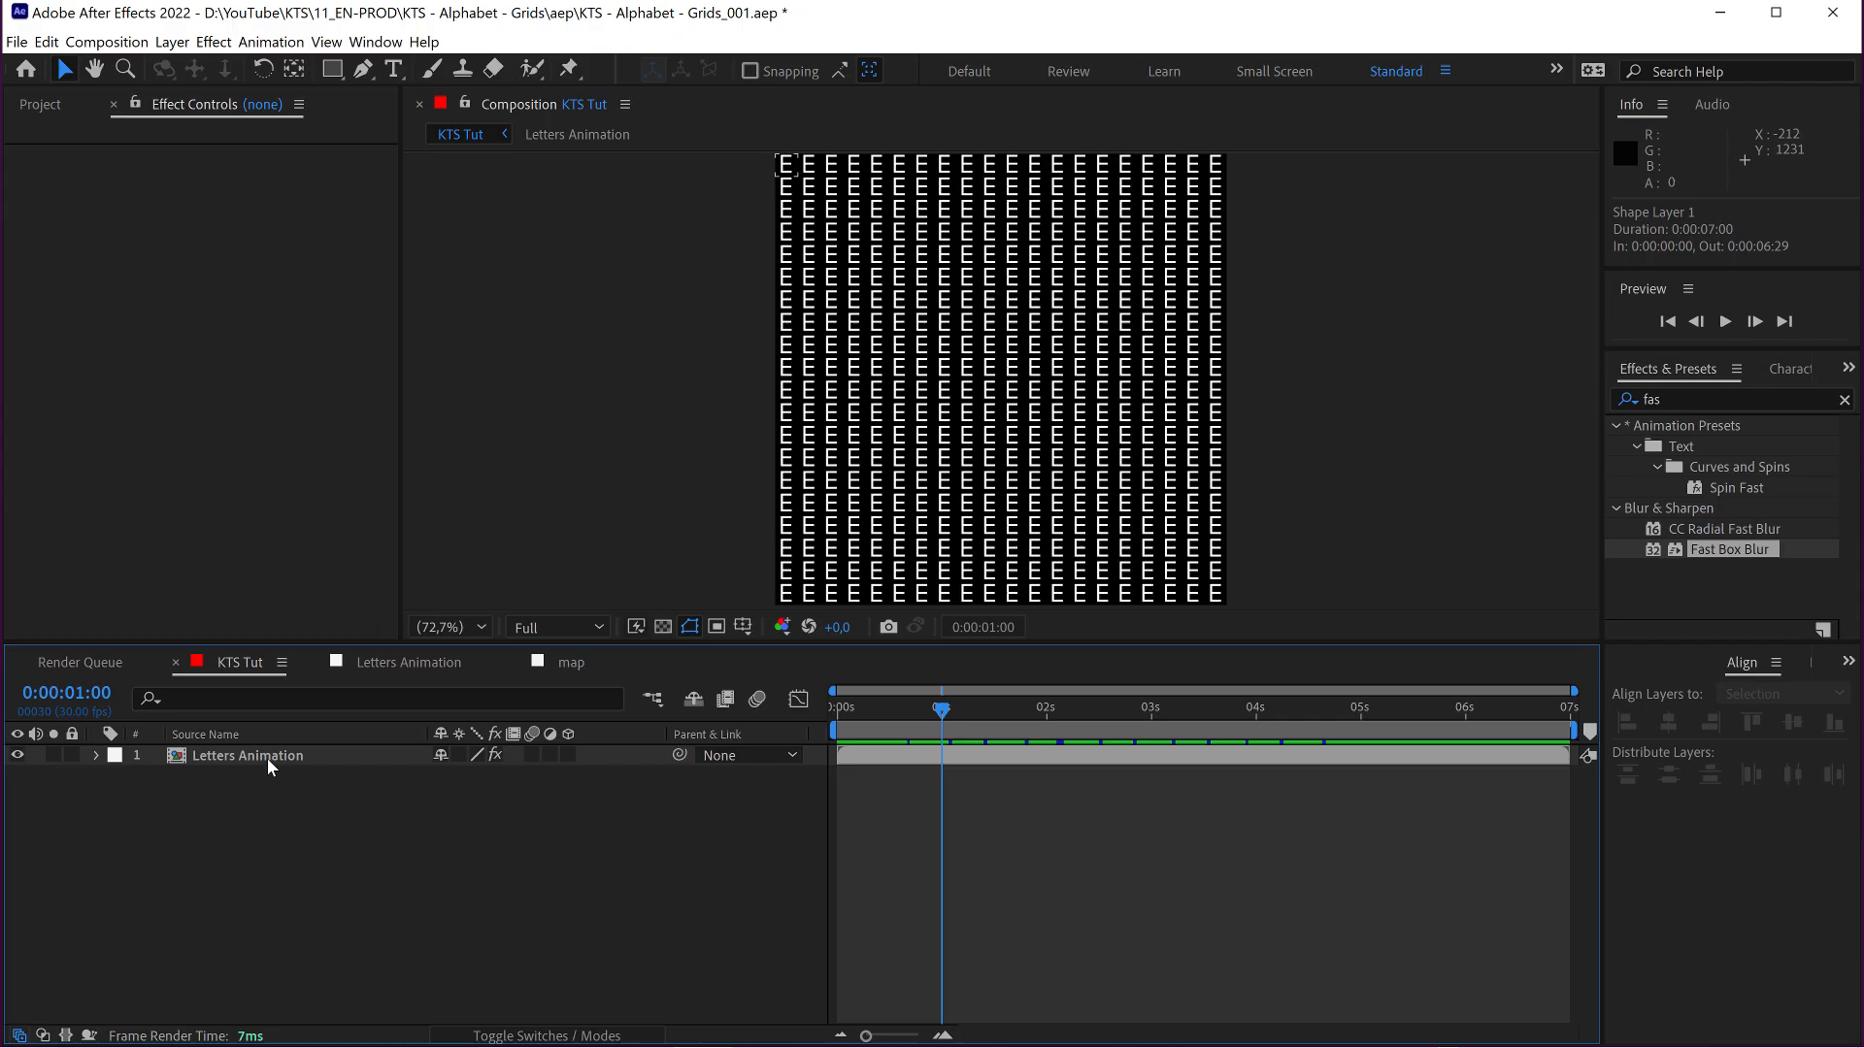
pyautogui.click(41, 105)
pyautogui.write('time')
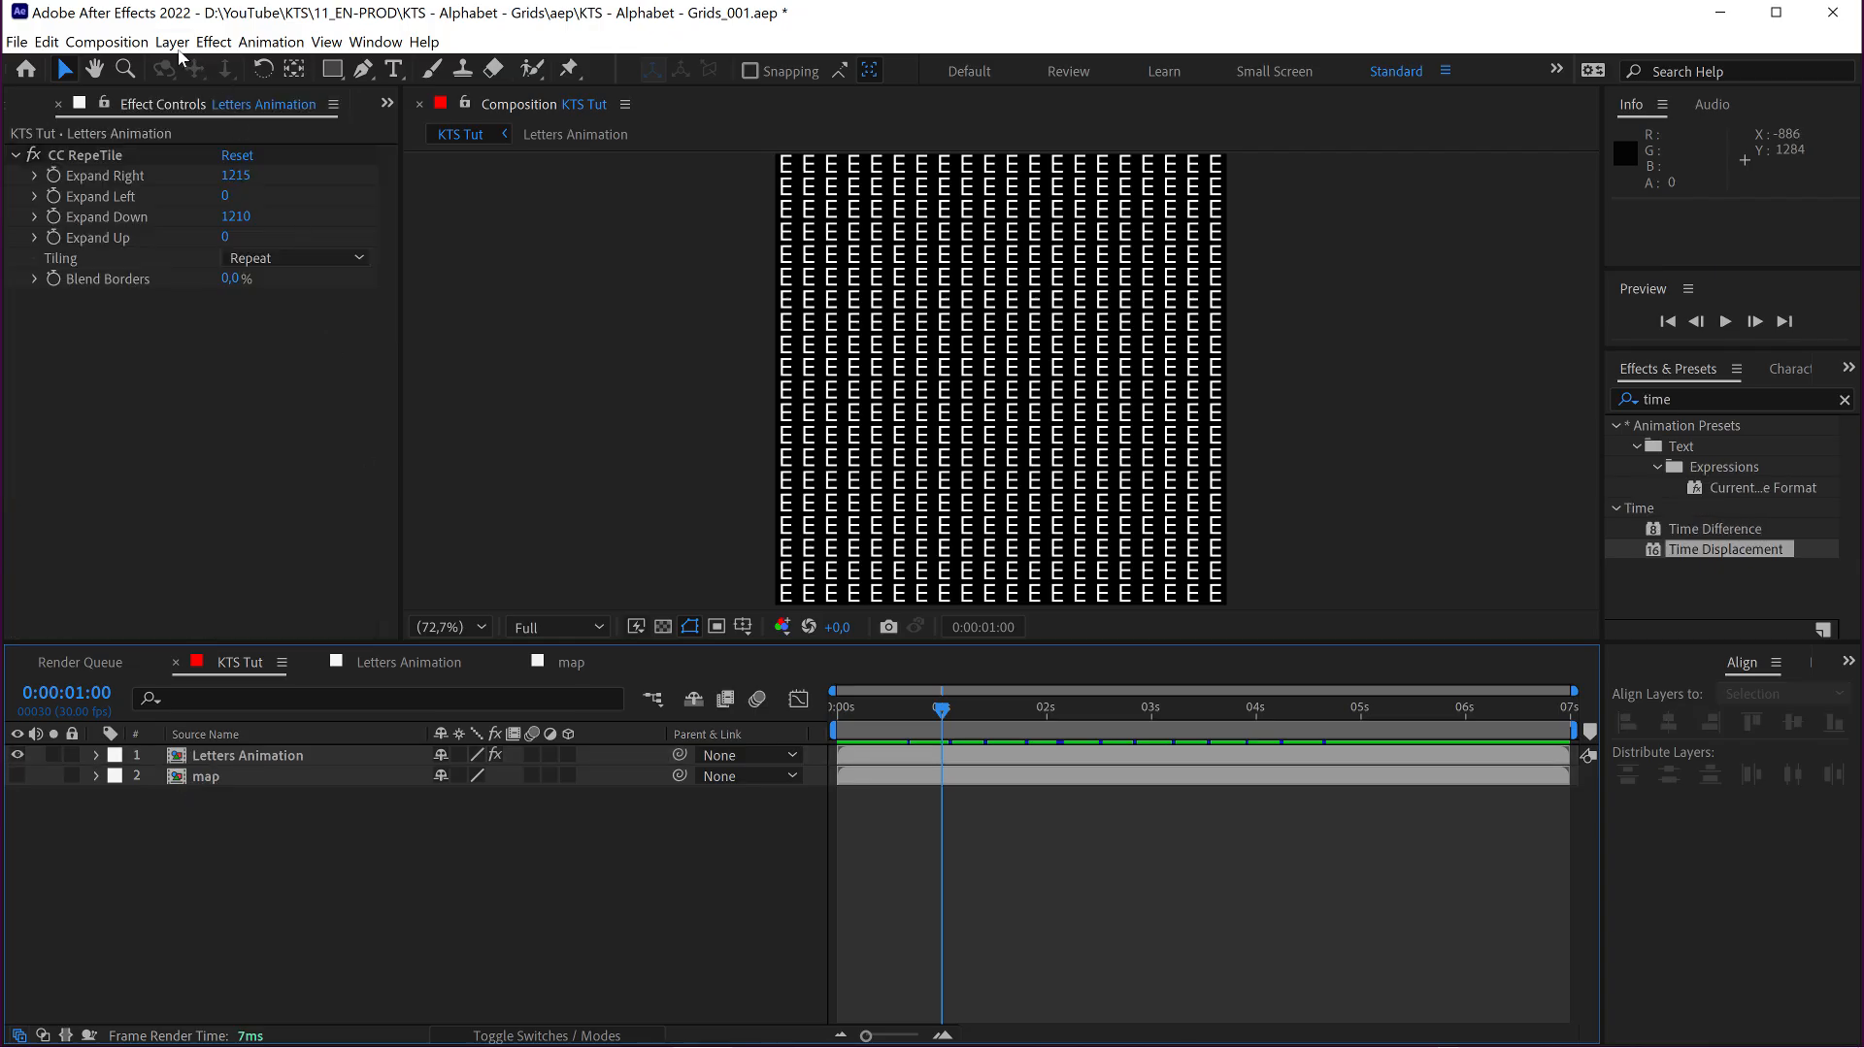
pyautogui.click(171, 40)
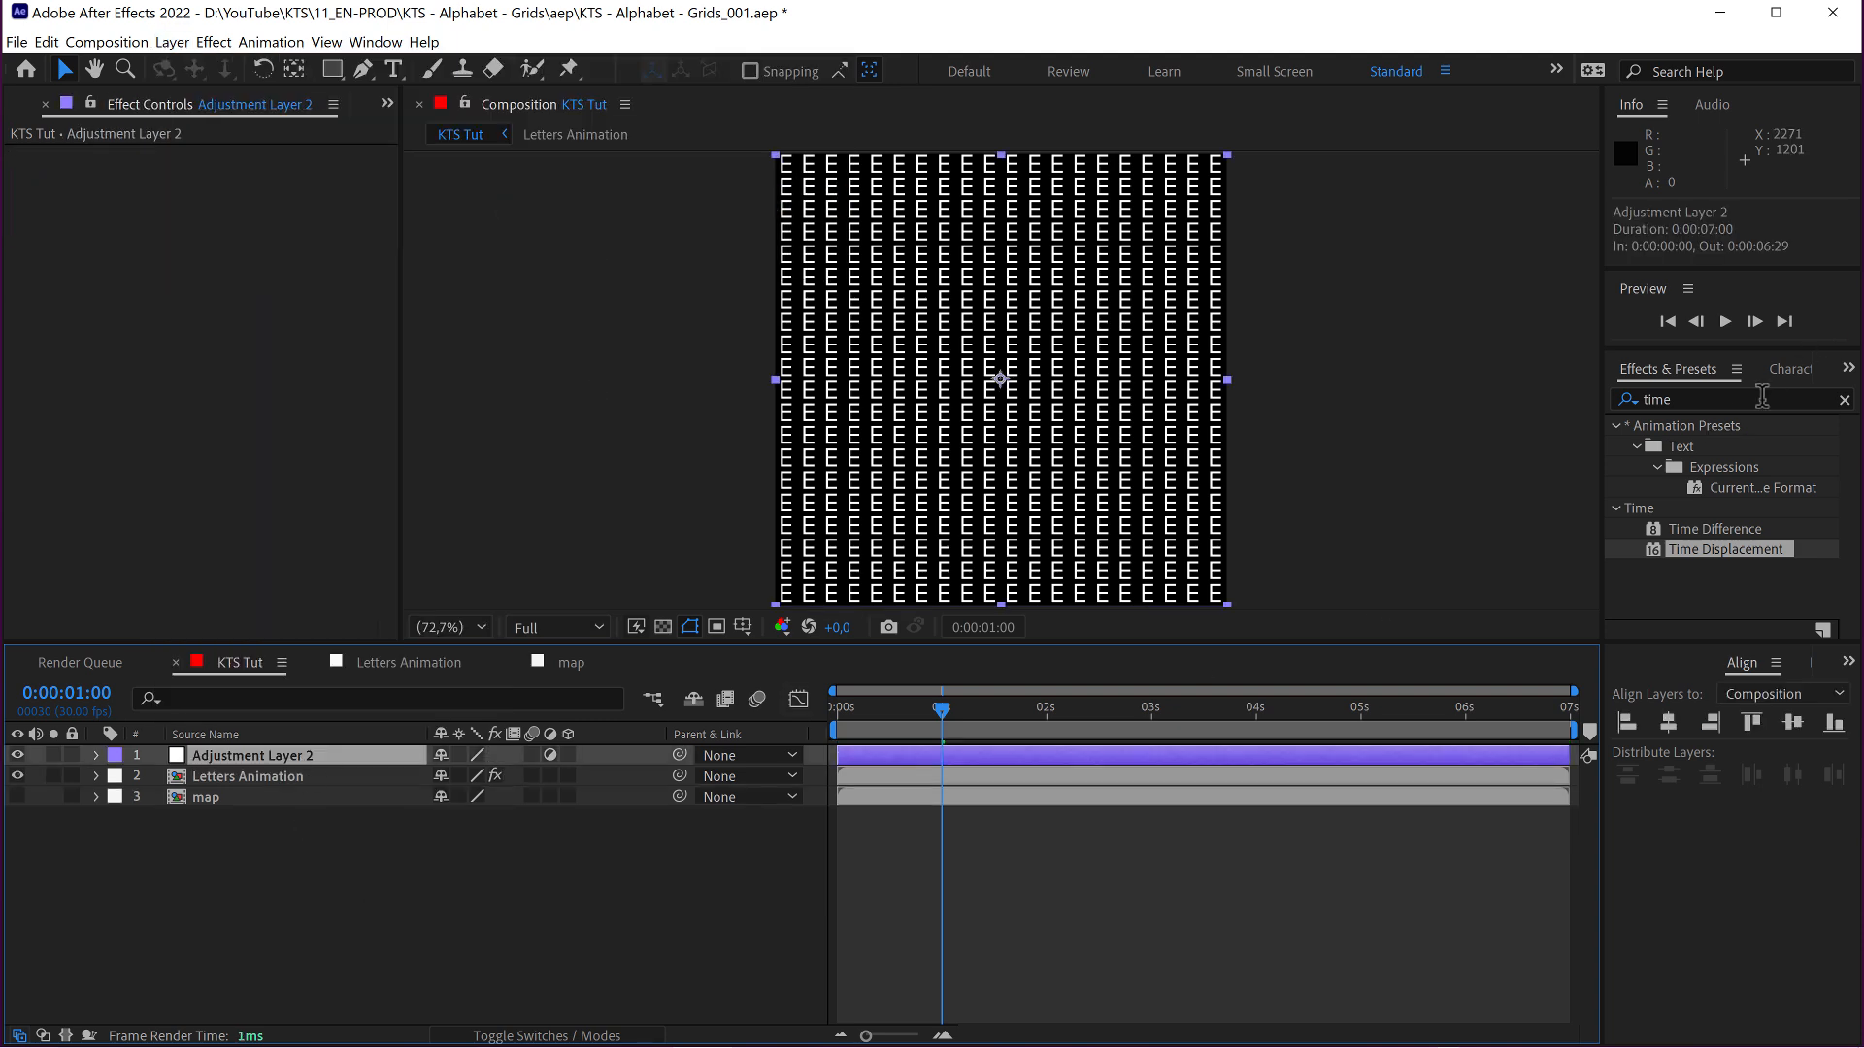
# Apply Time Displacement to Adjustment Layer 2 with Time Displacement Layer set to 3. map
pyautogui.click(1841, 398)
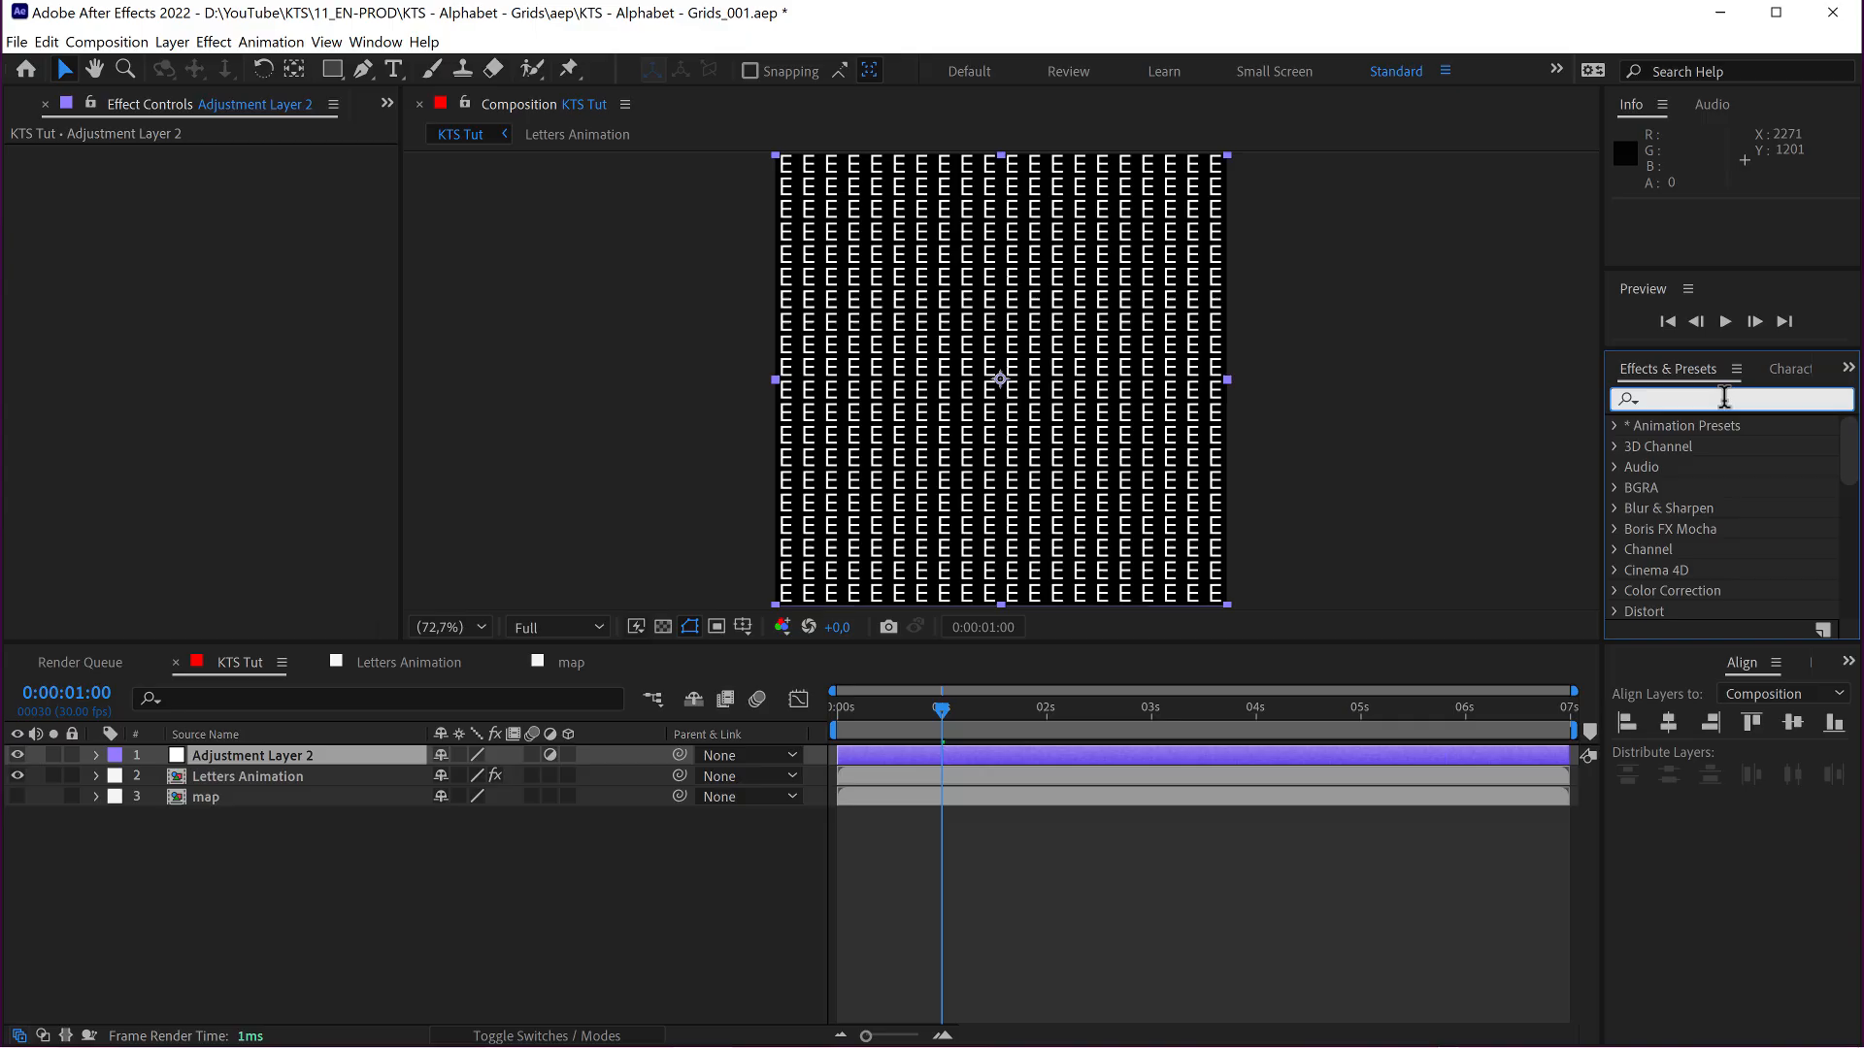
pyautogui.write('time')
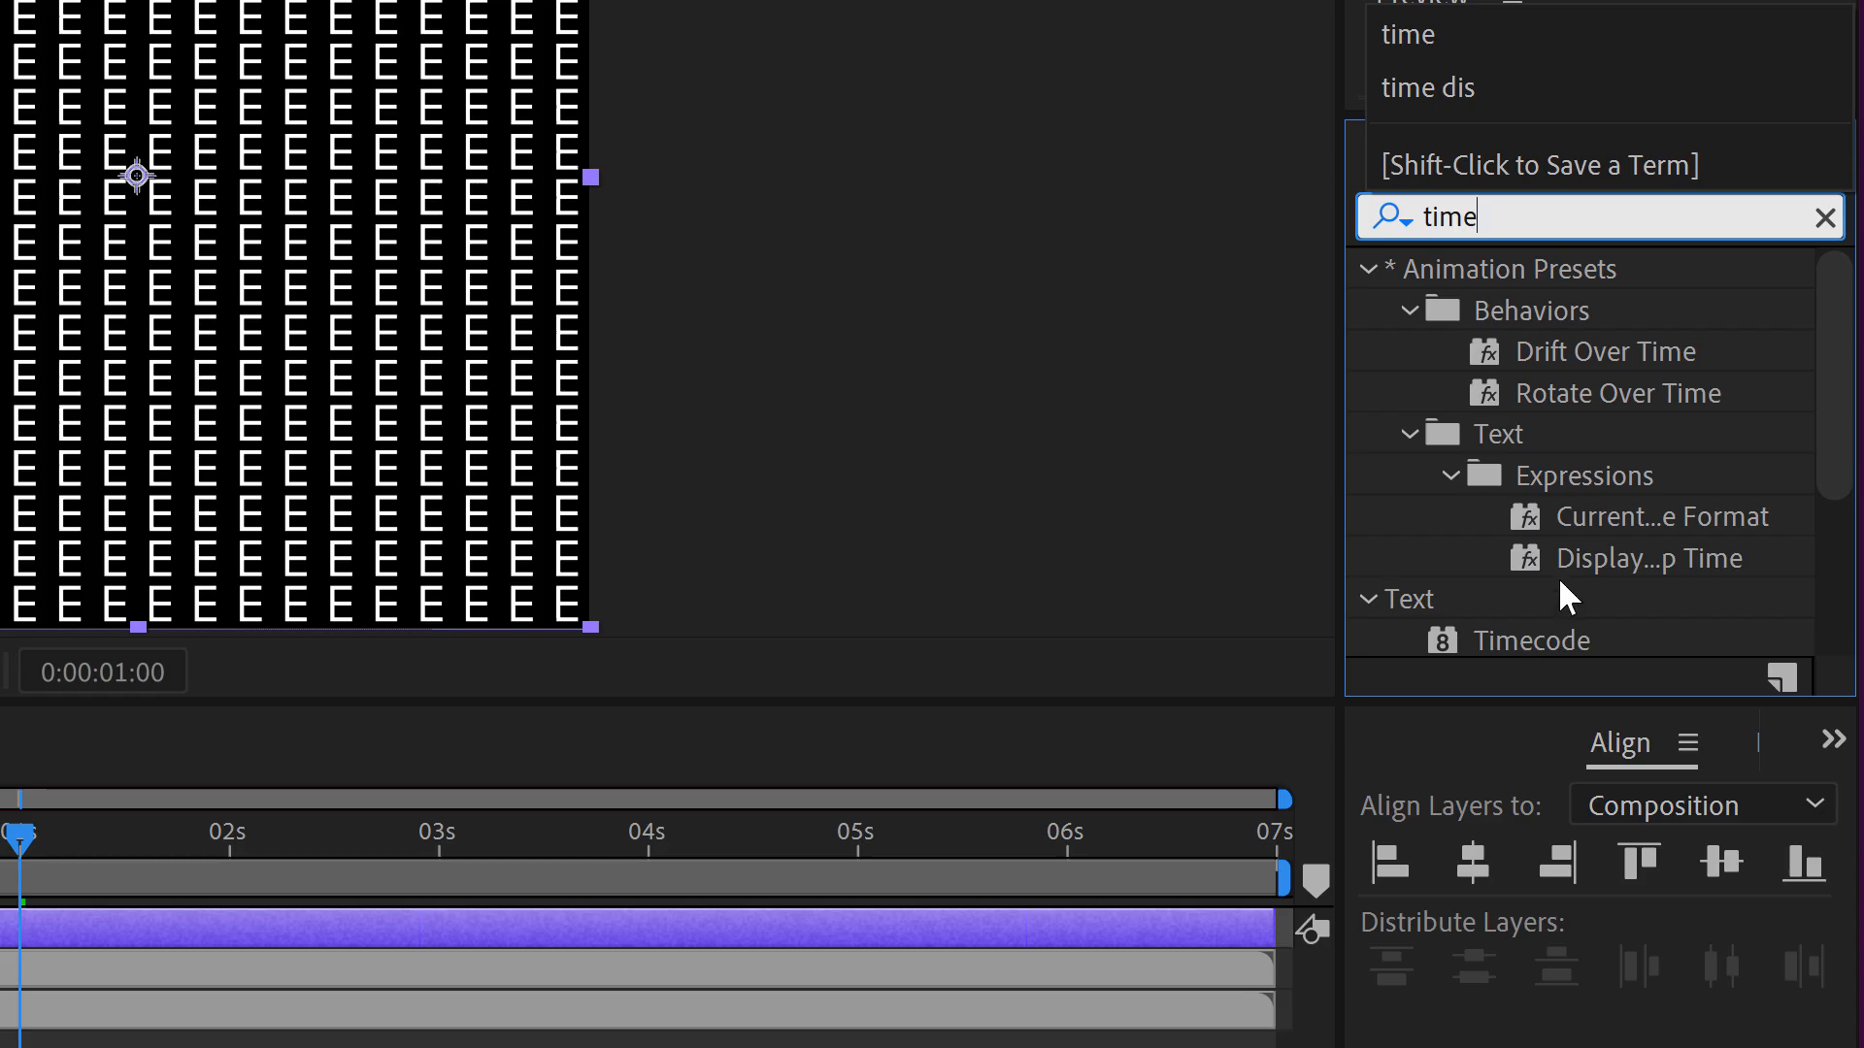
pyautogui.write('d')
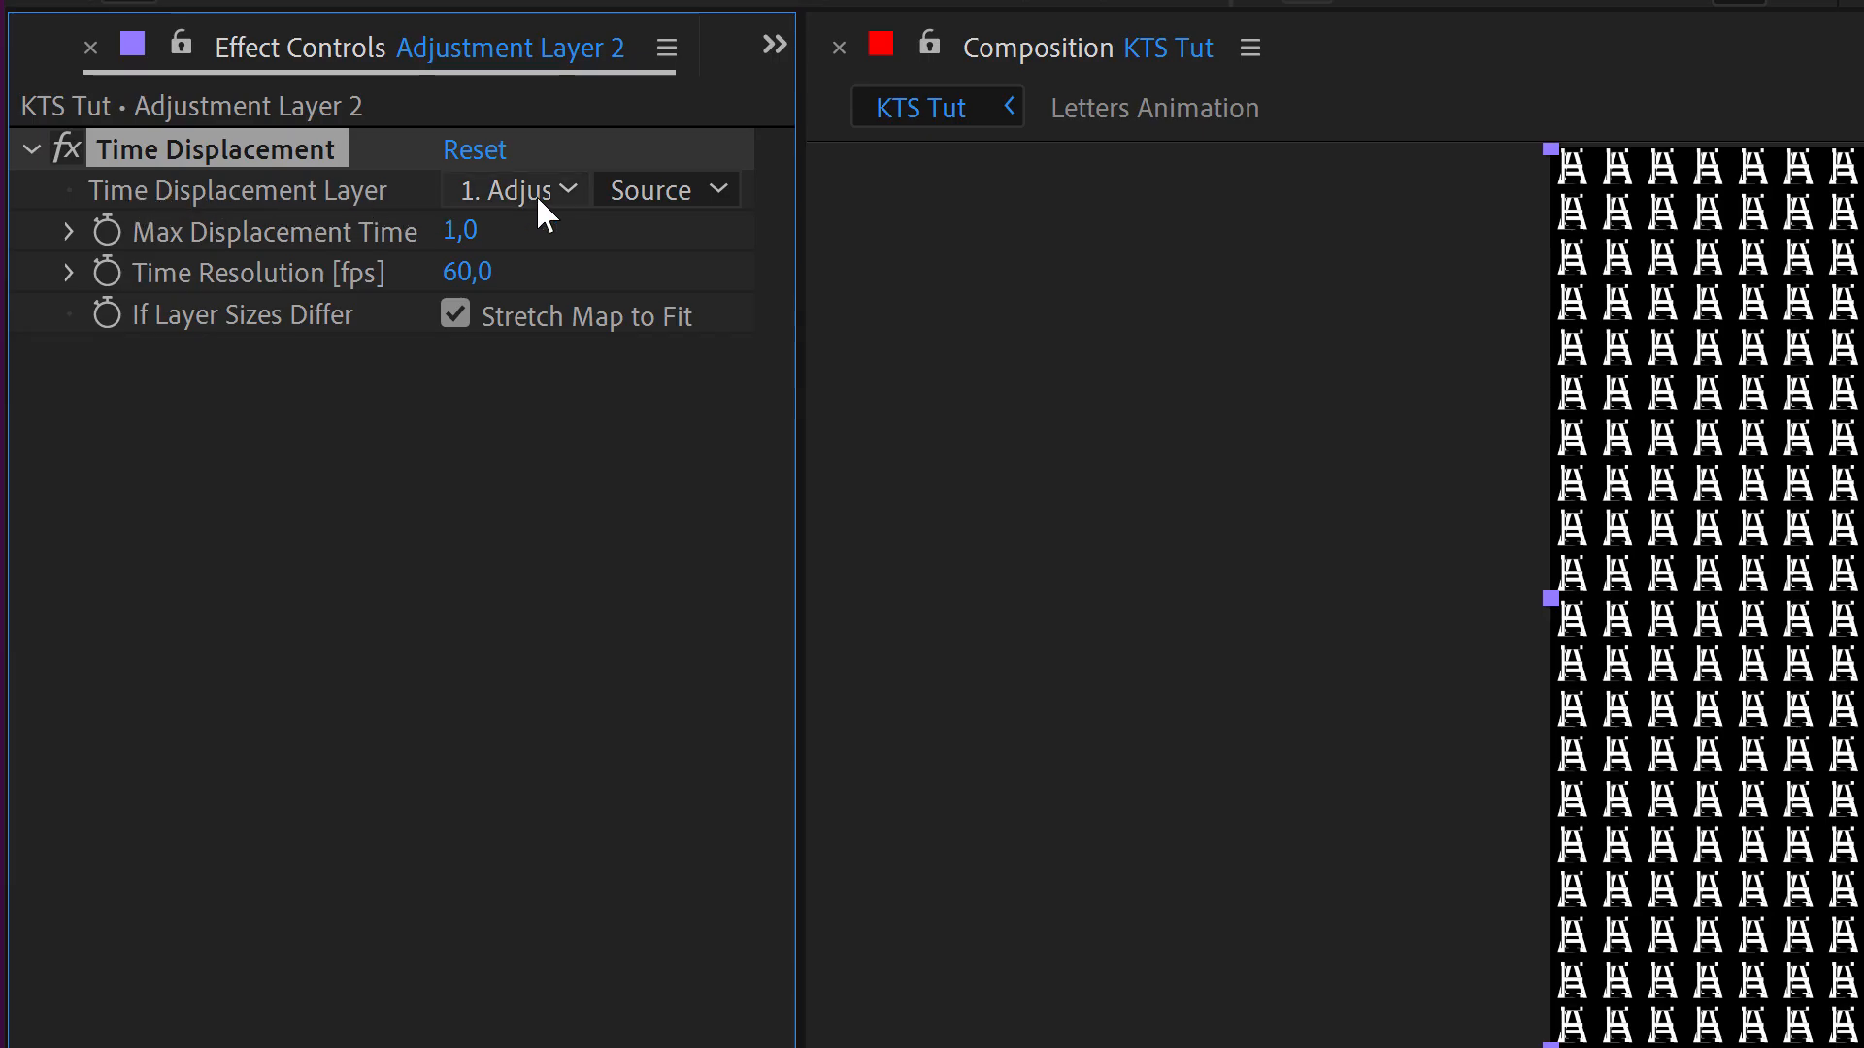
pyautogui.click(512, 188)
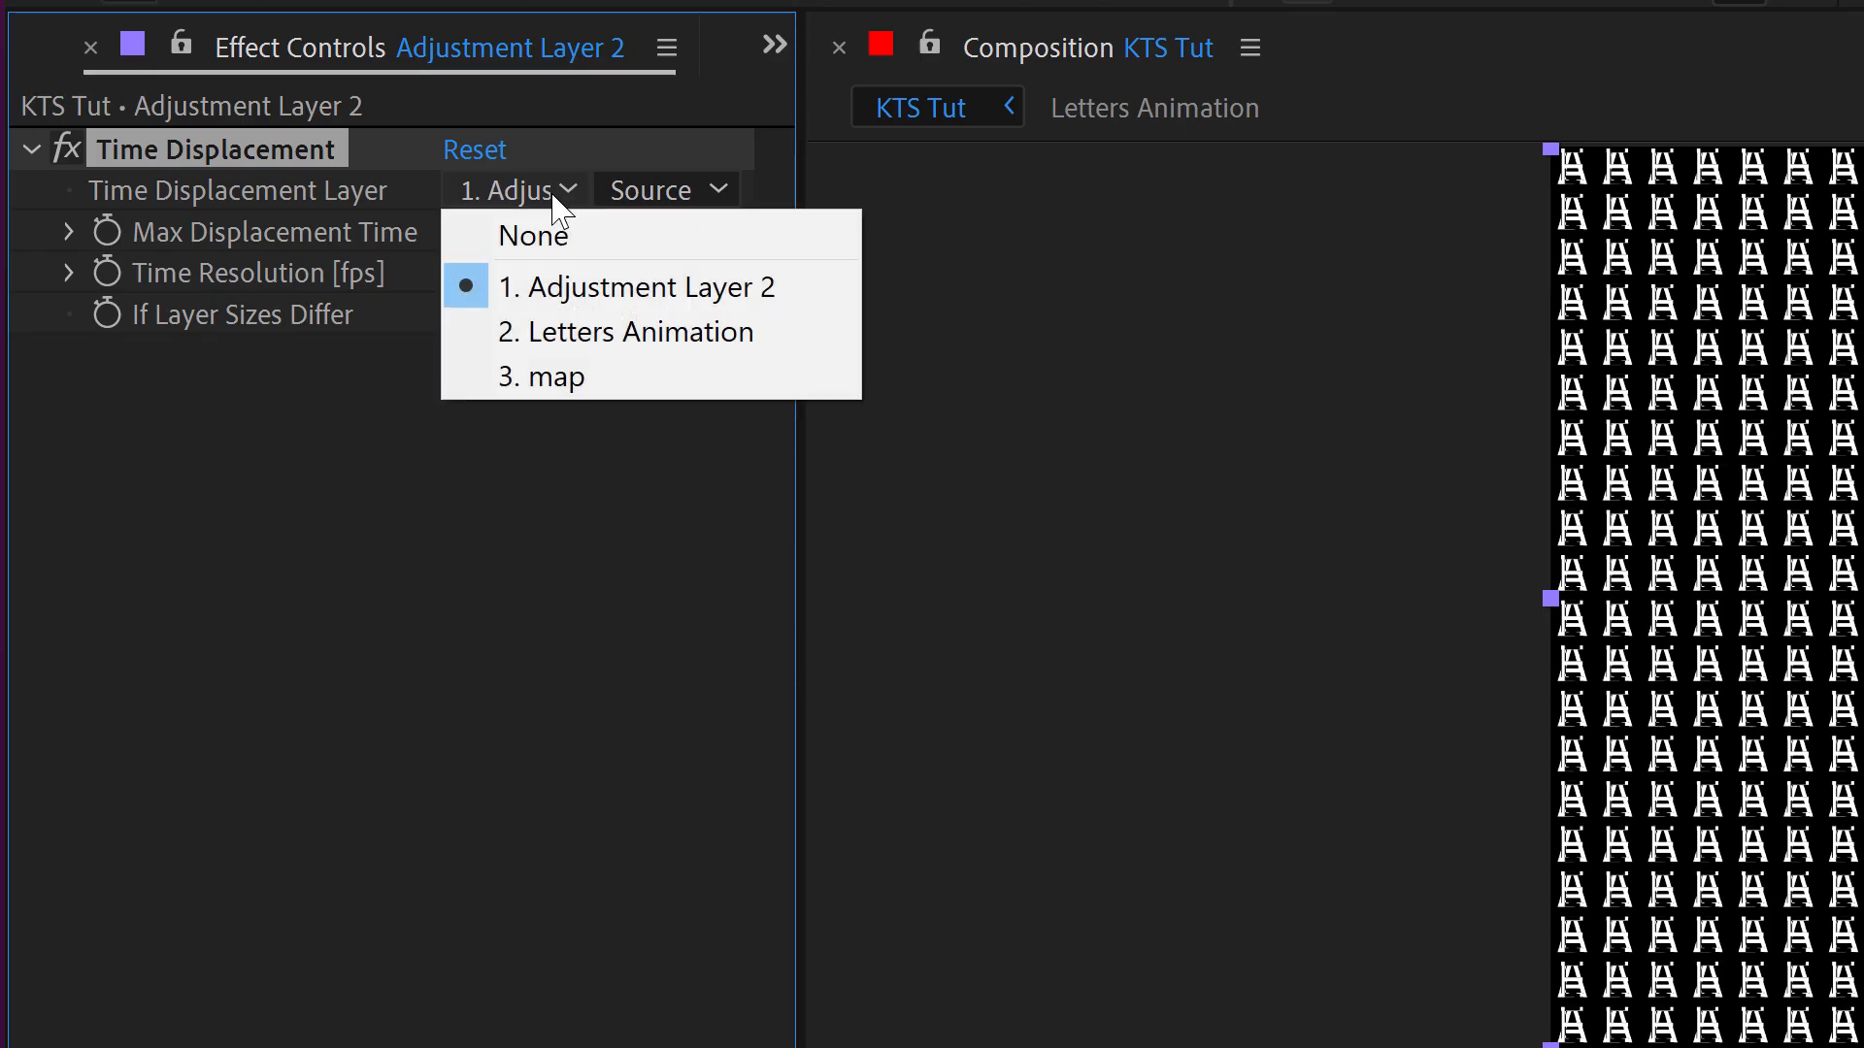
pyautogui.click(543, 377)
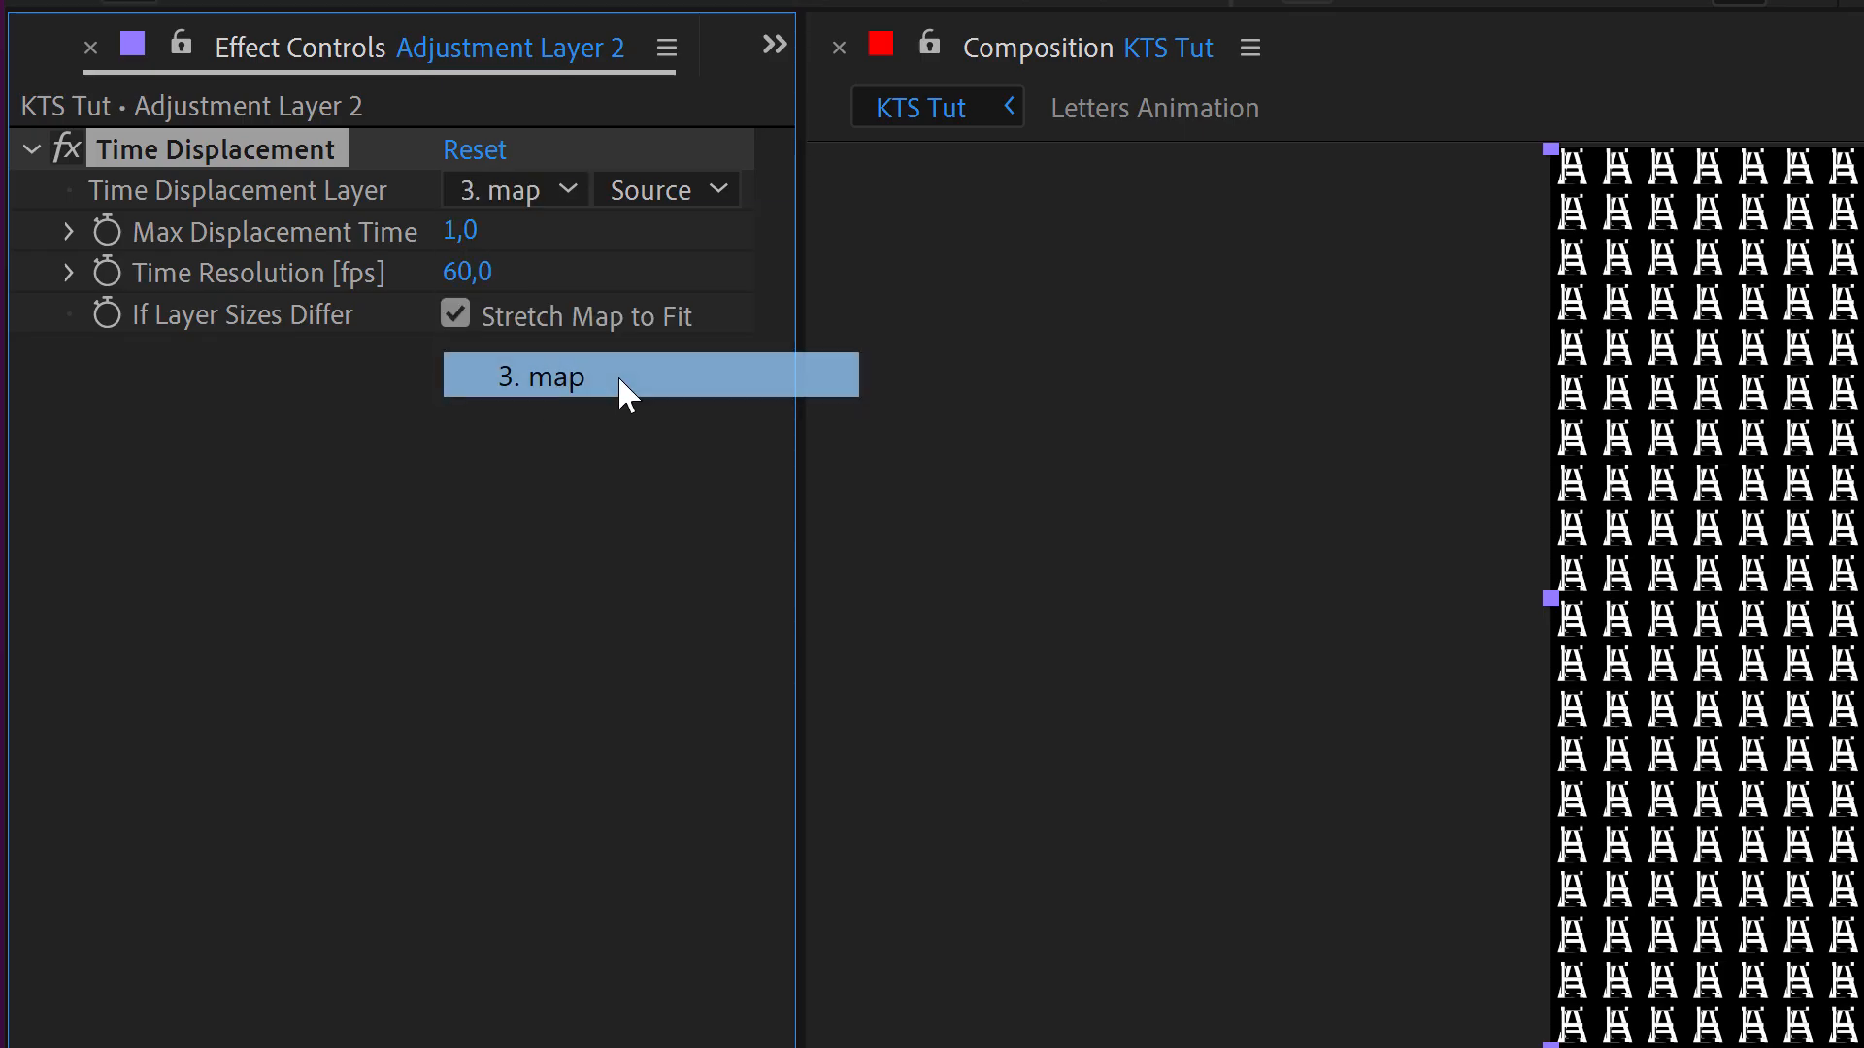
pyautogui.click(543, 377)
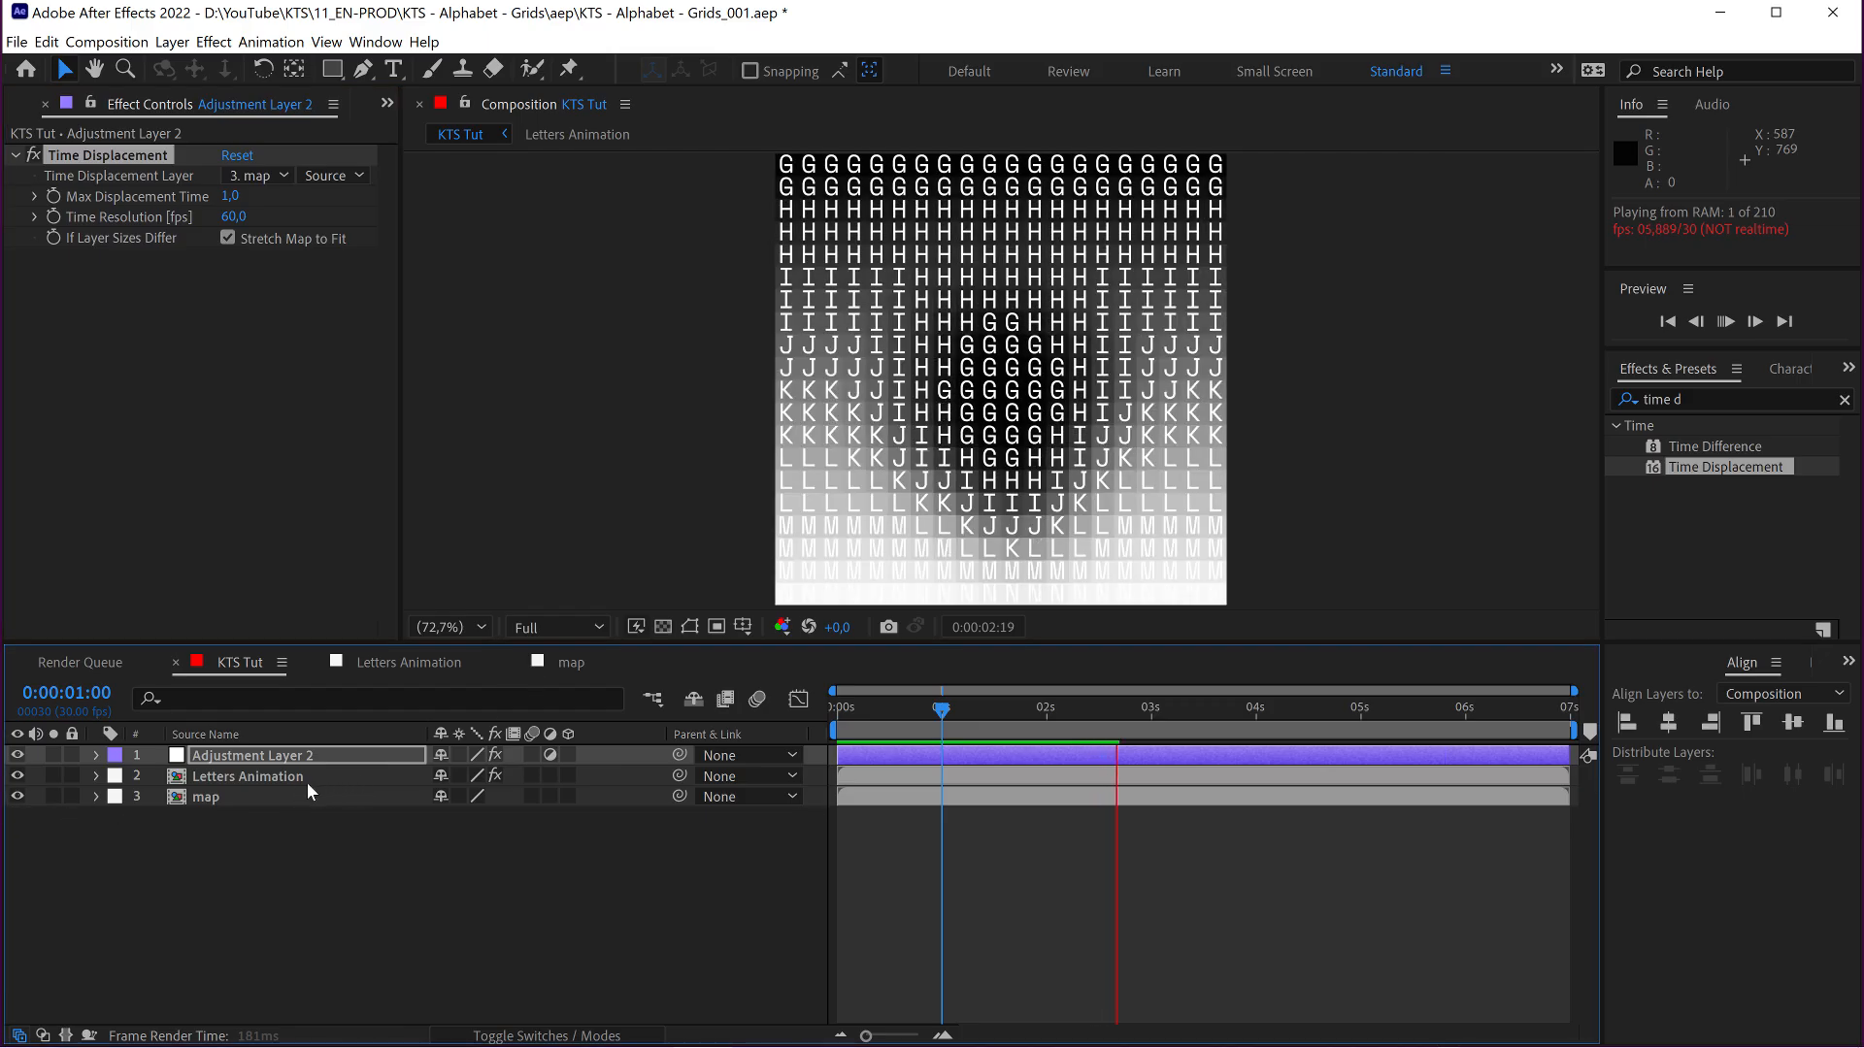
# Hide the map layer's visibility so the displaced letters show white on black
pyautogui.click(1126, 707)
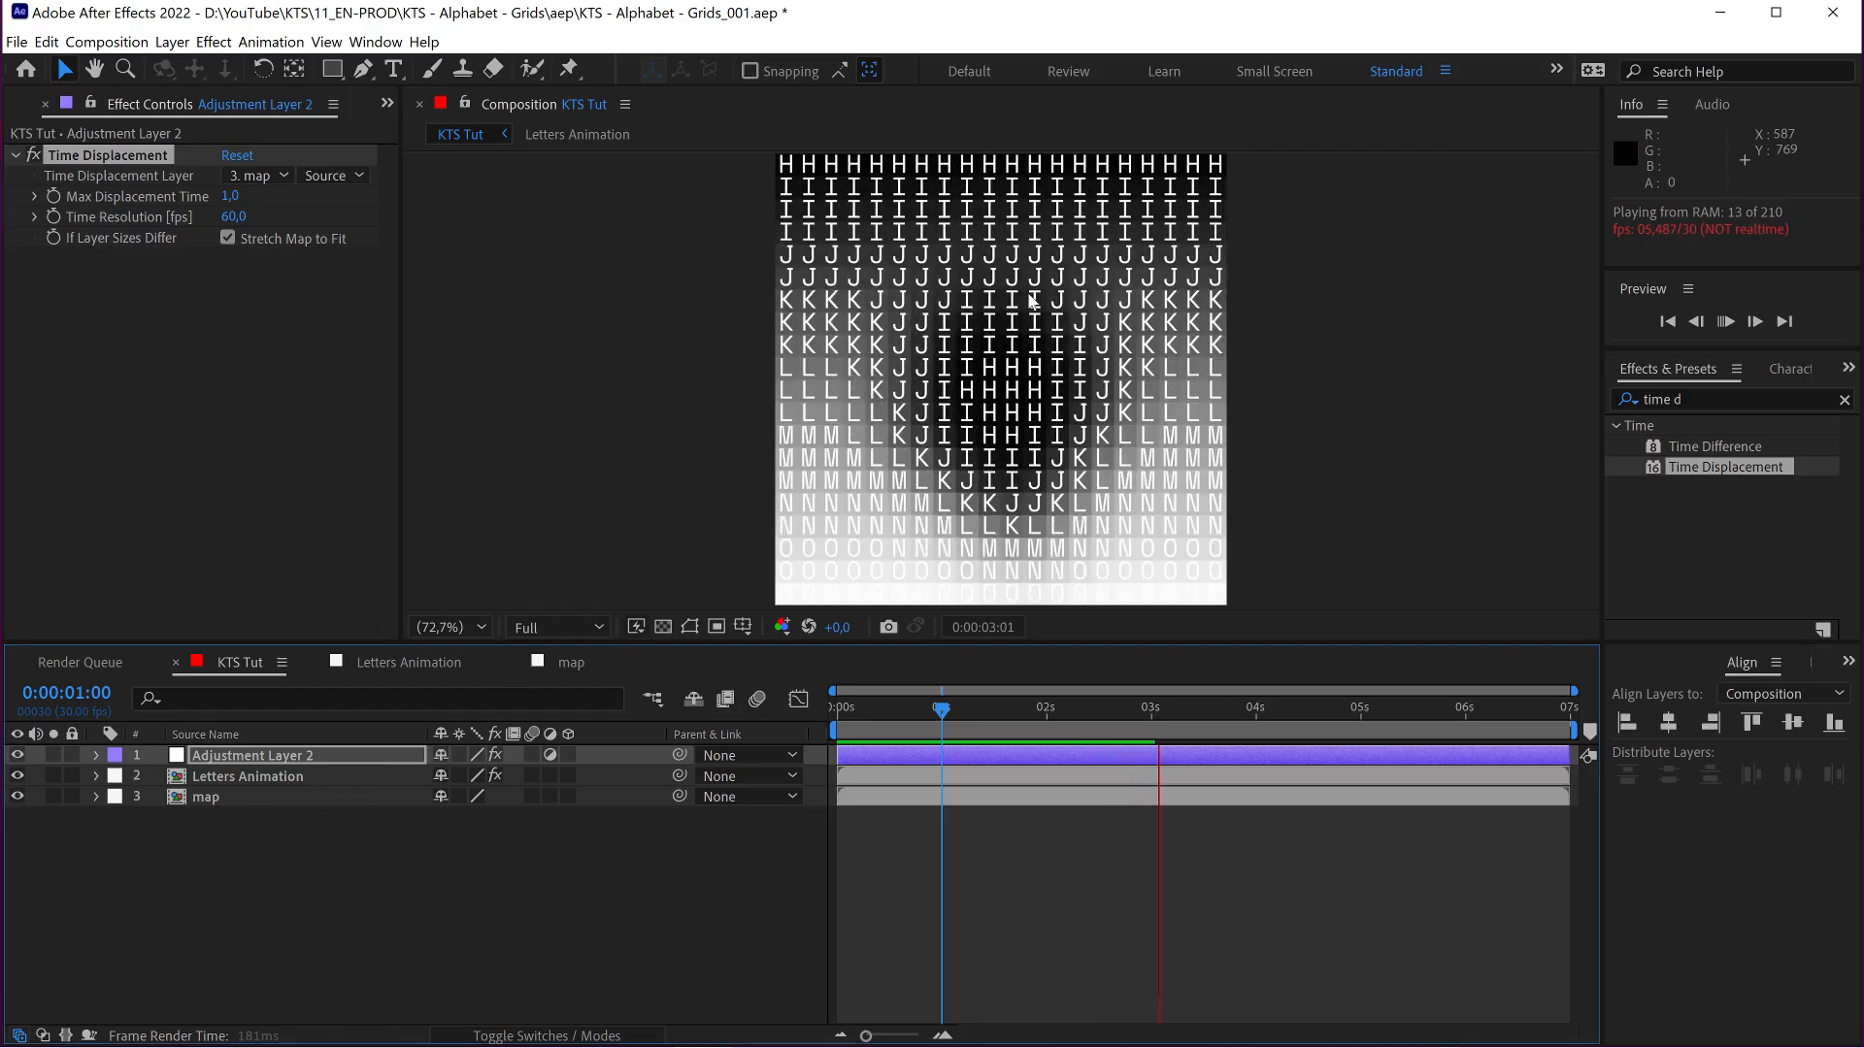
pyautogui.click(248, 776)
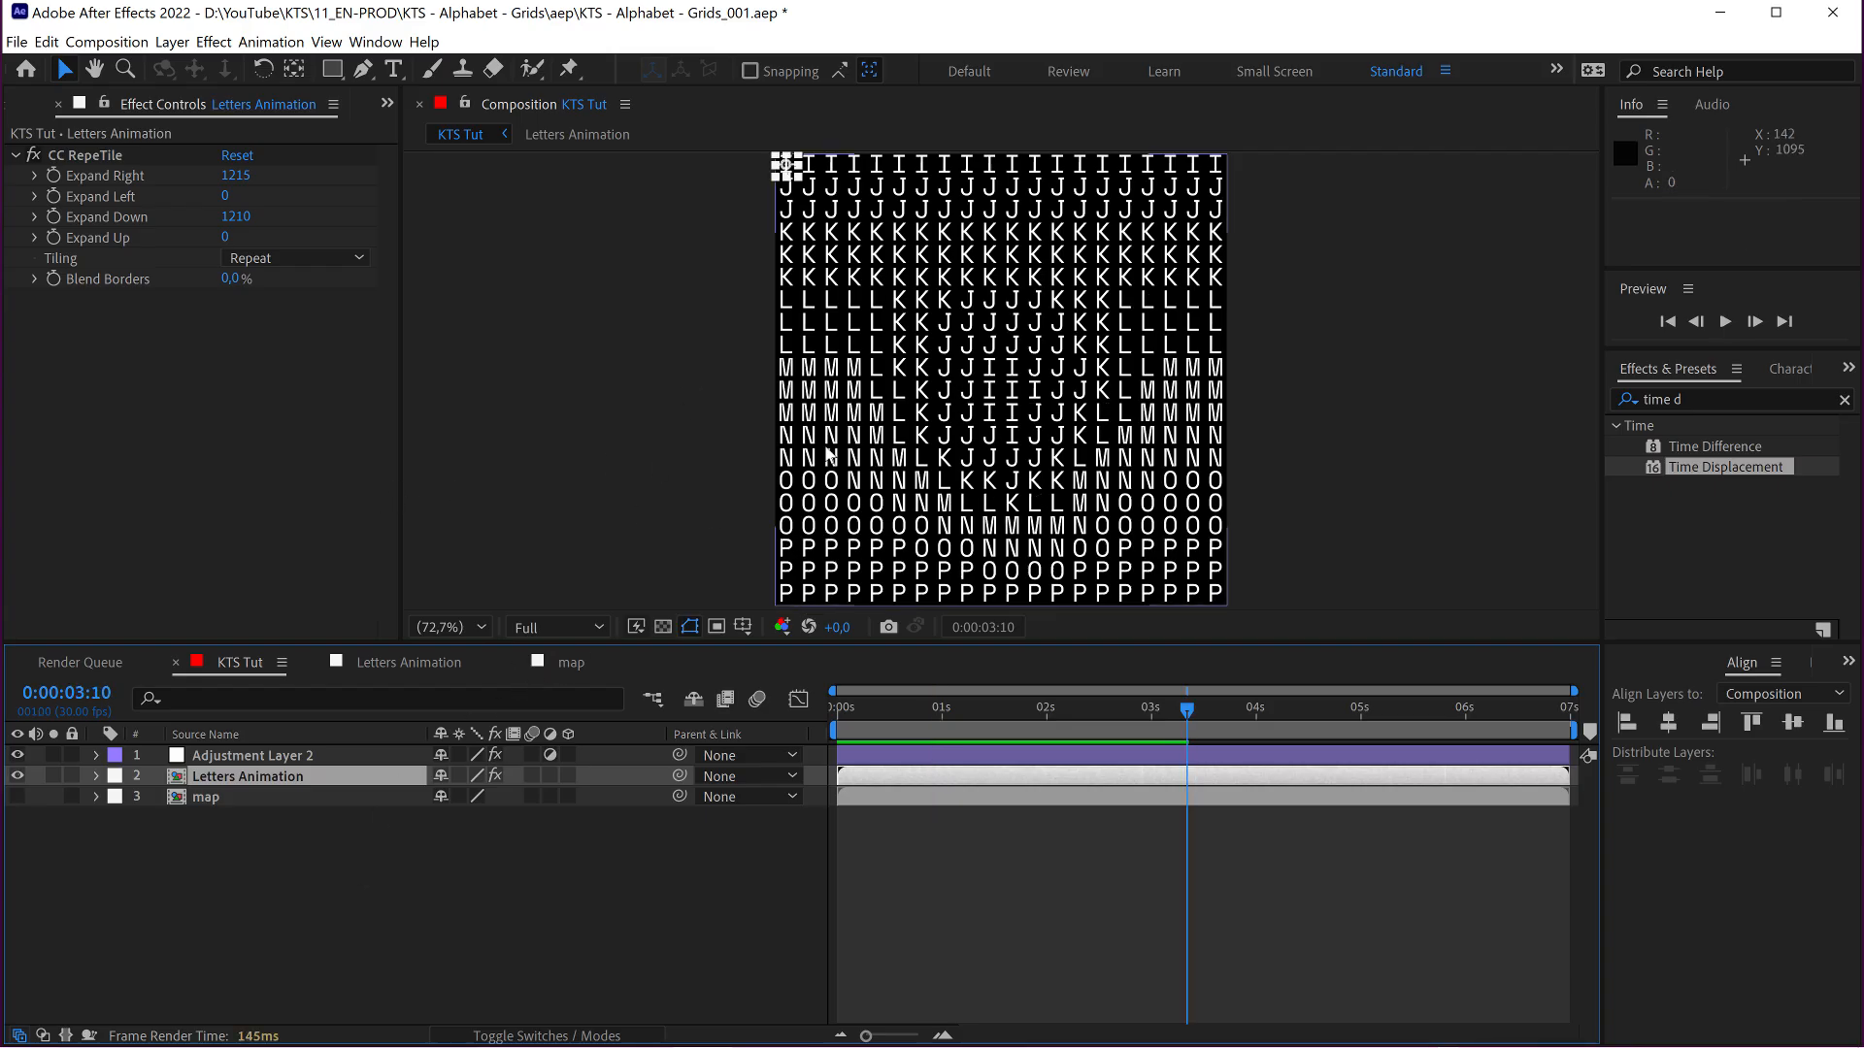
# Keyframe Shape Layer 1's Position at 0 and 3:10 sweeping it off the right edge, then return to KTS Tut
pyautogui.click(571, 662)
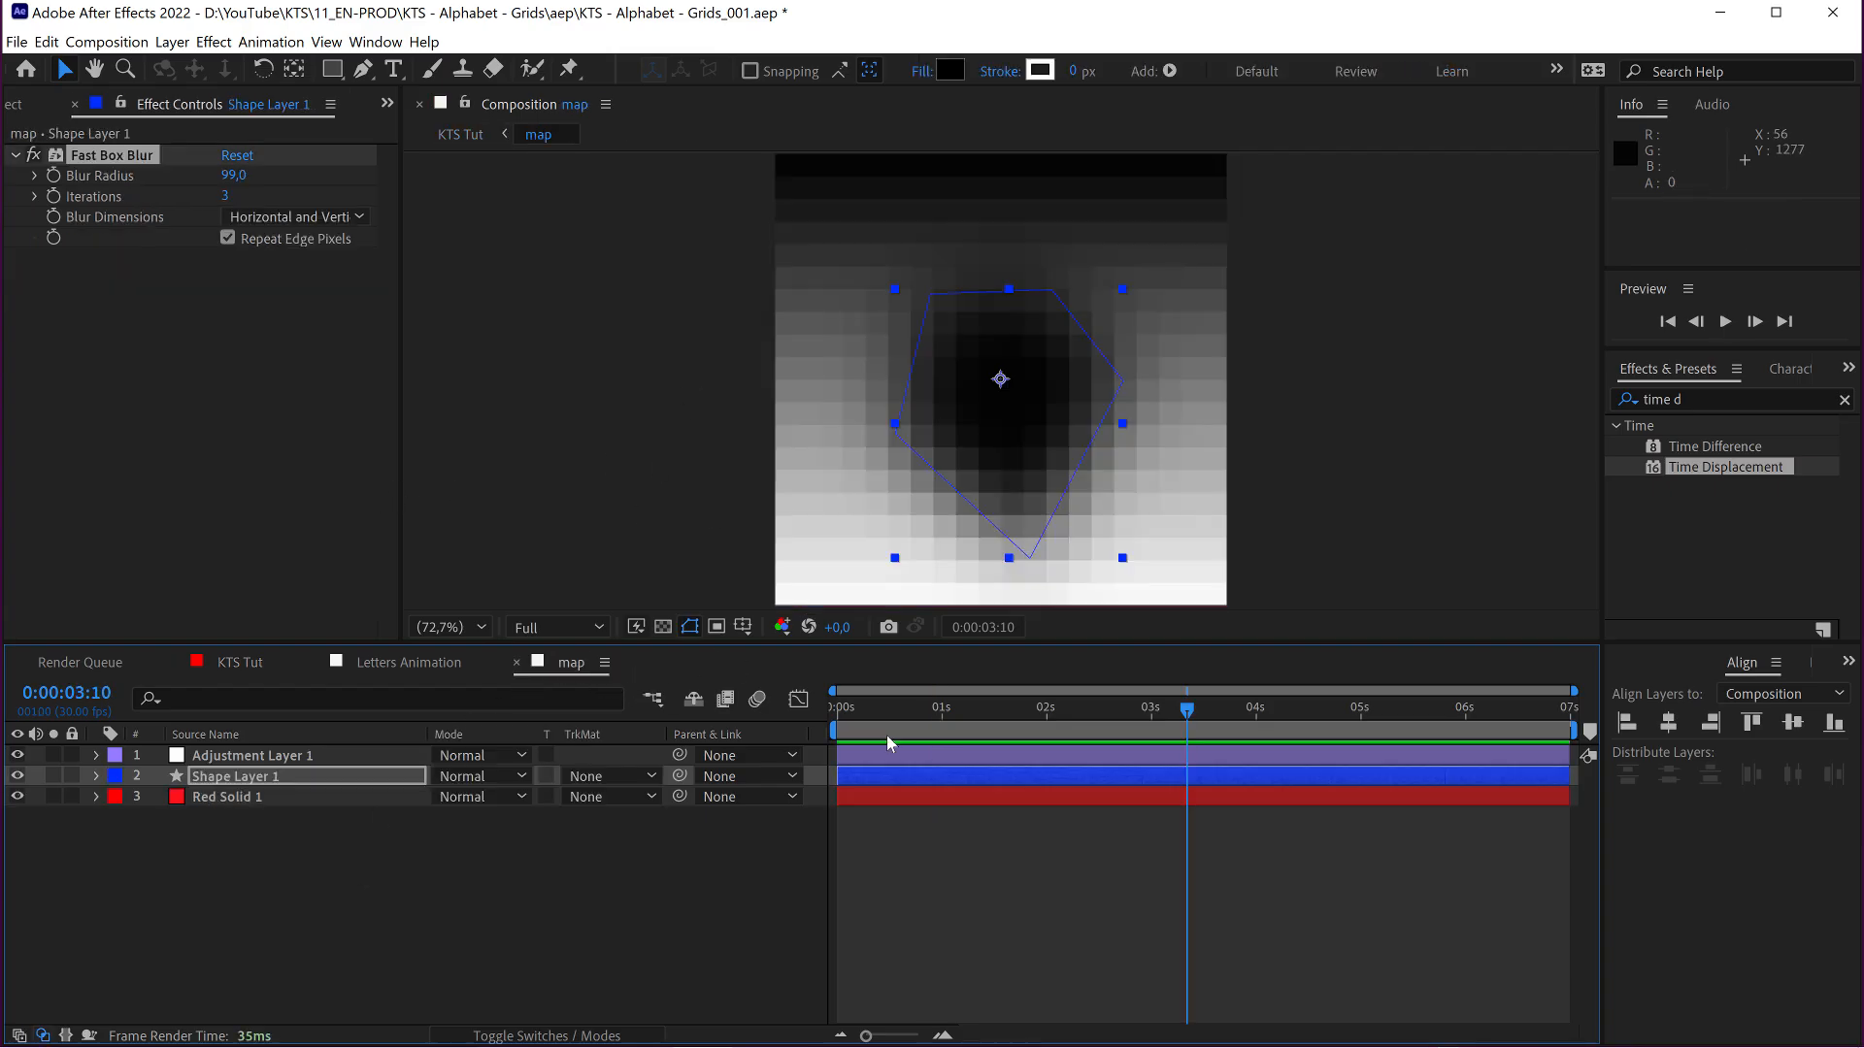
pyautogui.click(97, 777)
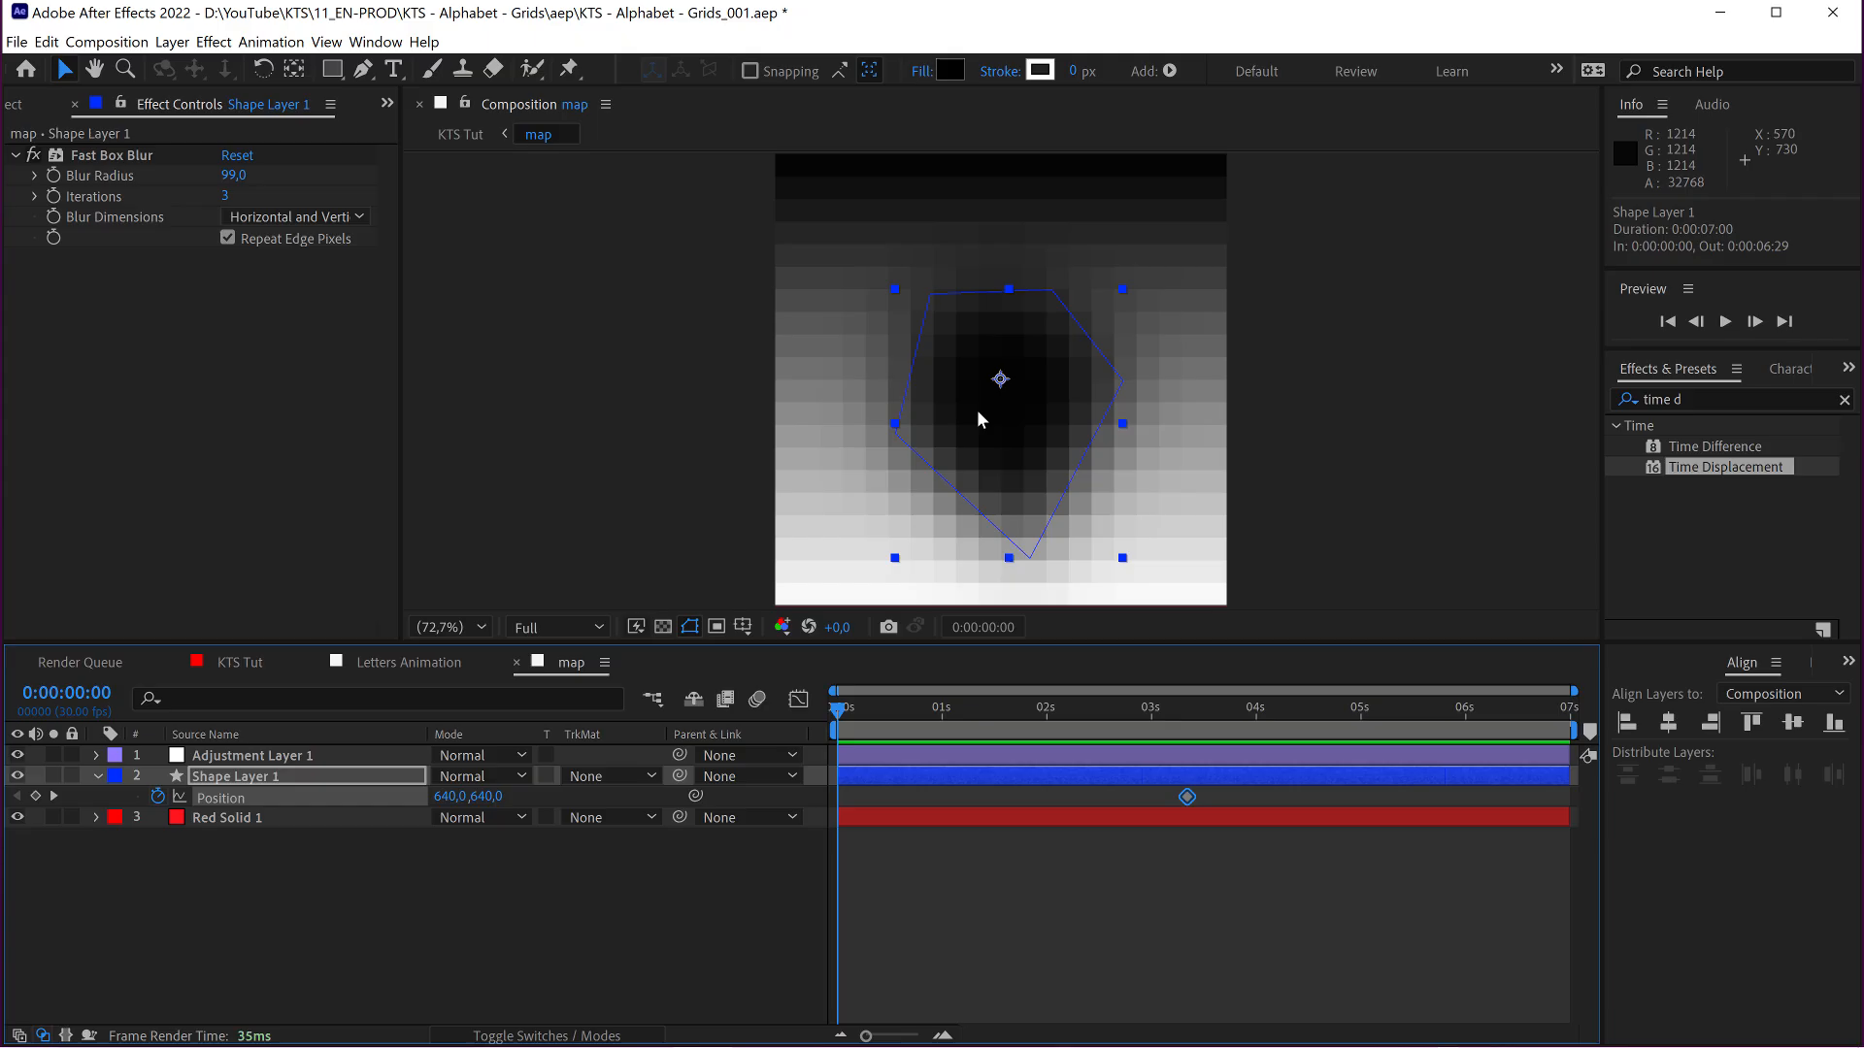
pyautogui.click(1186, 707)
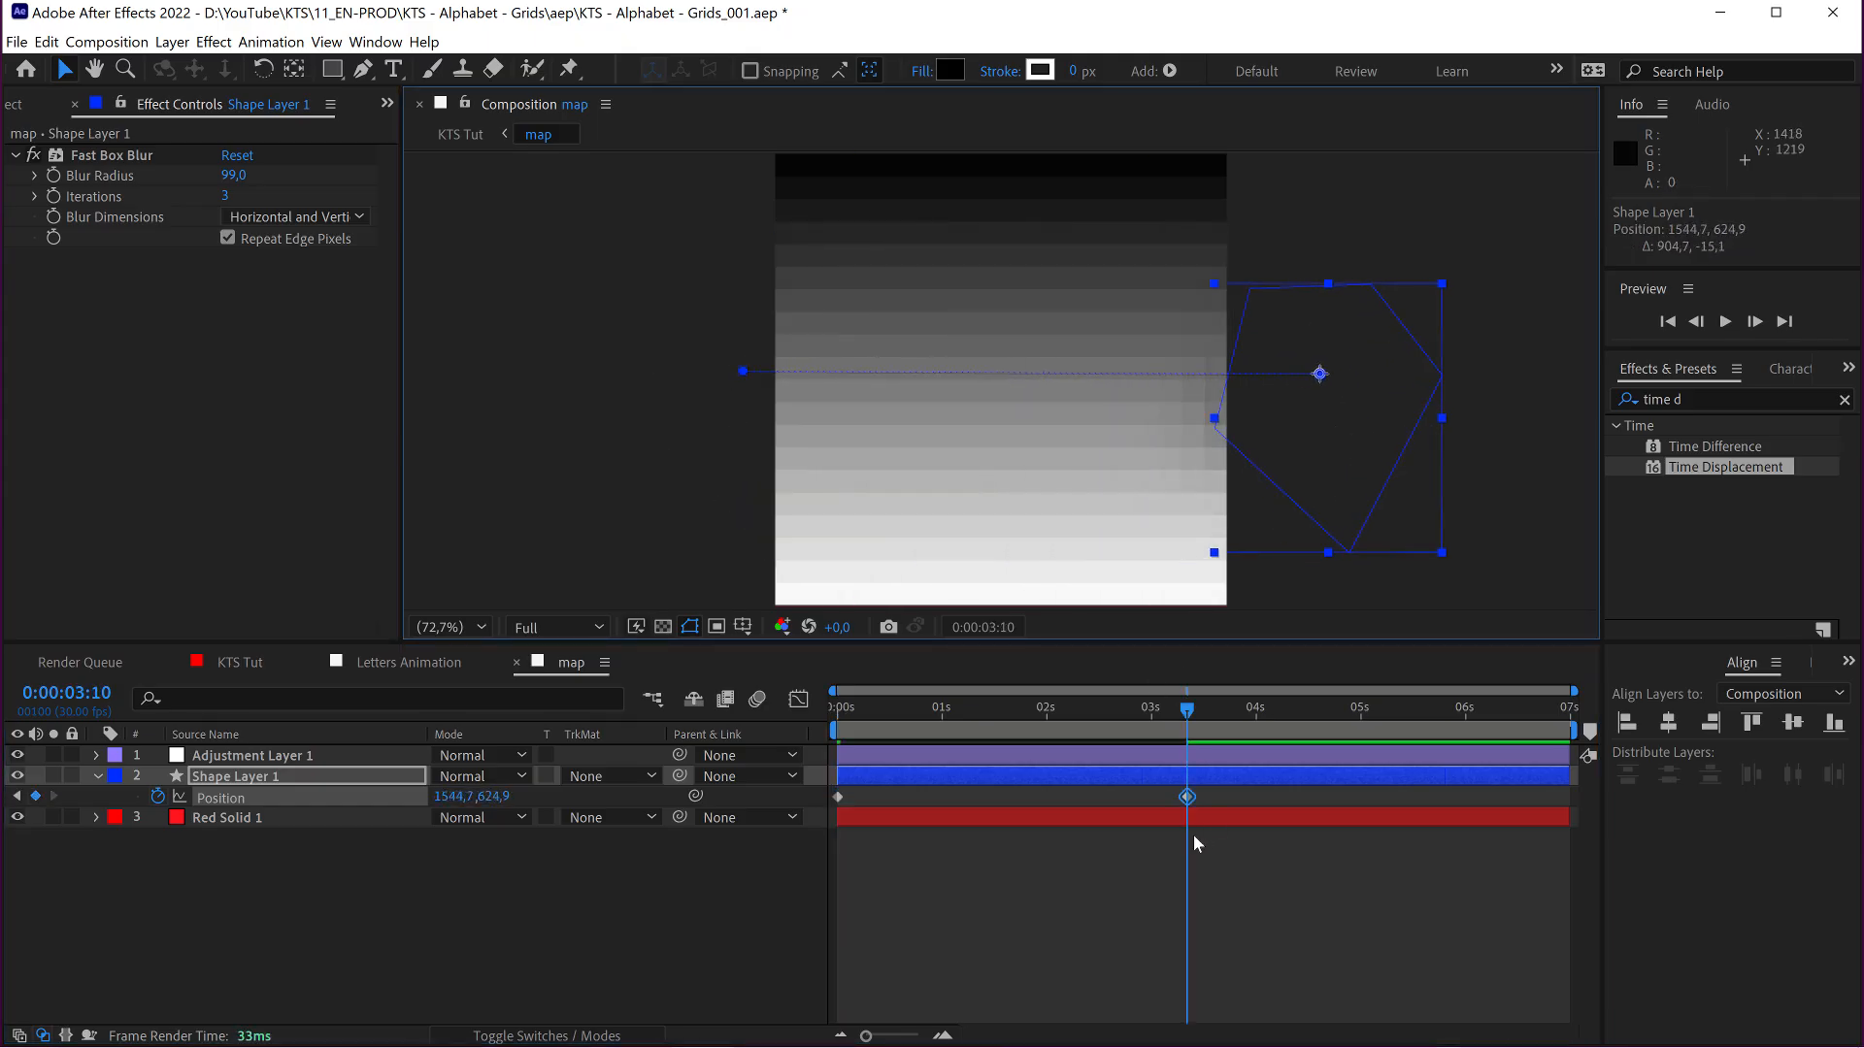
pyautogui.click(409, 662)
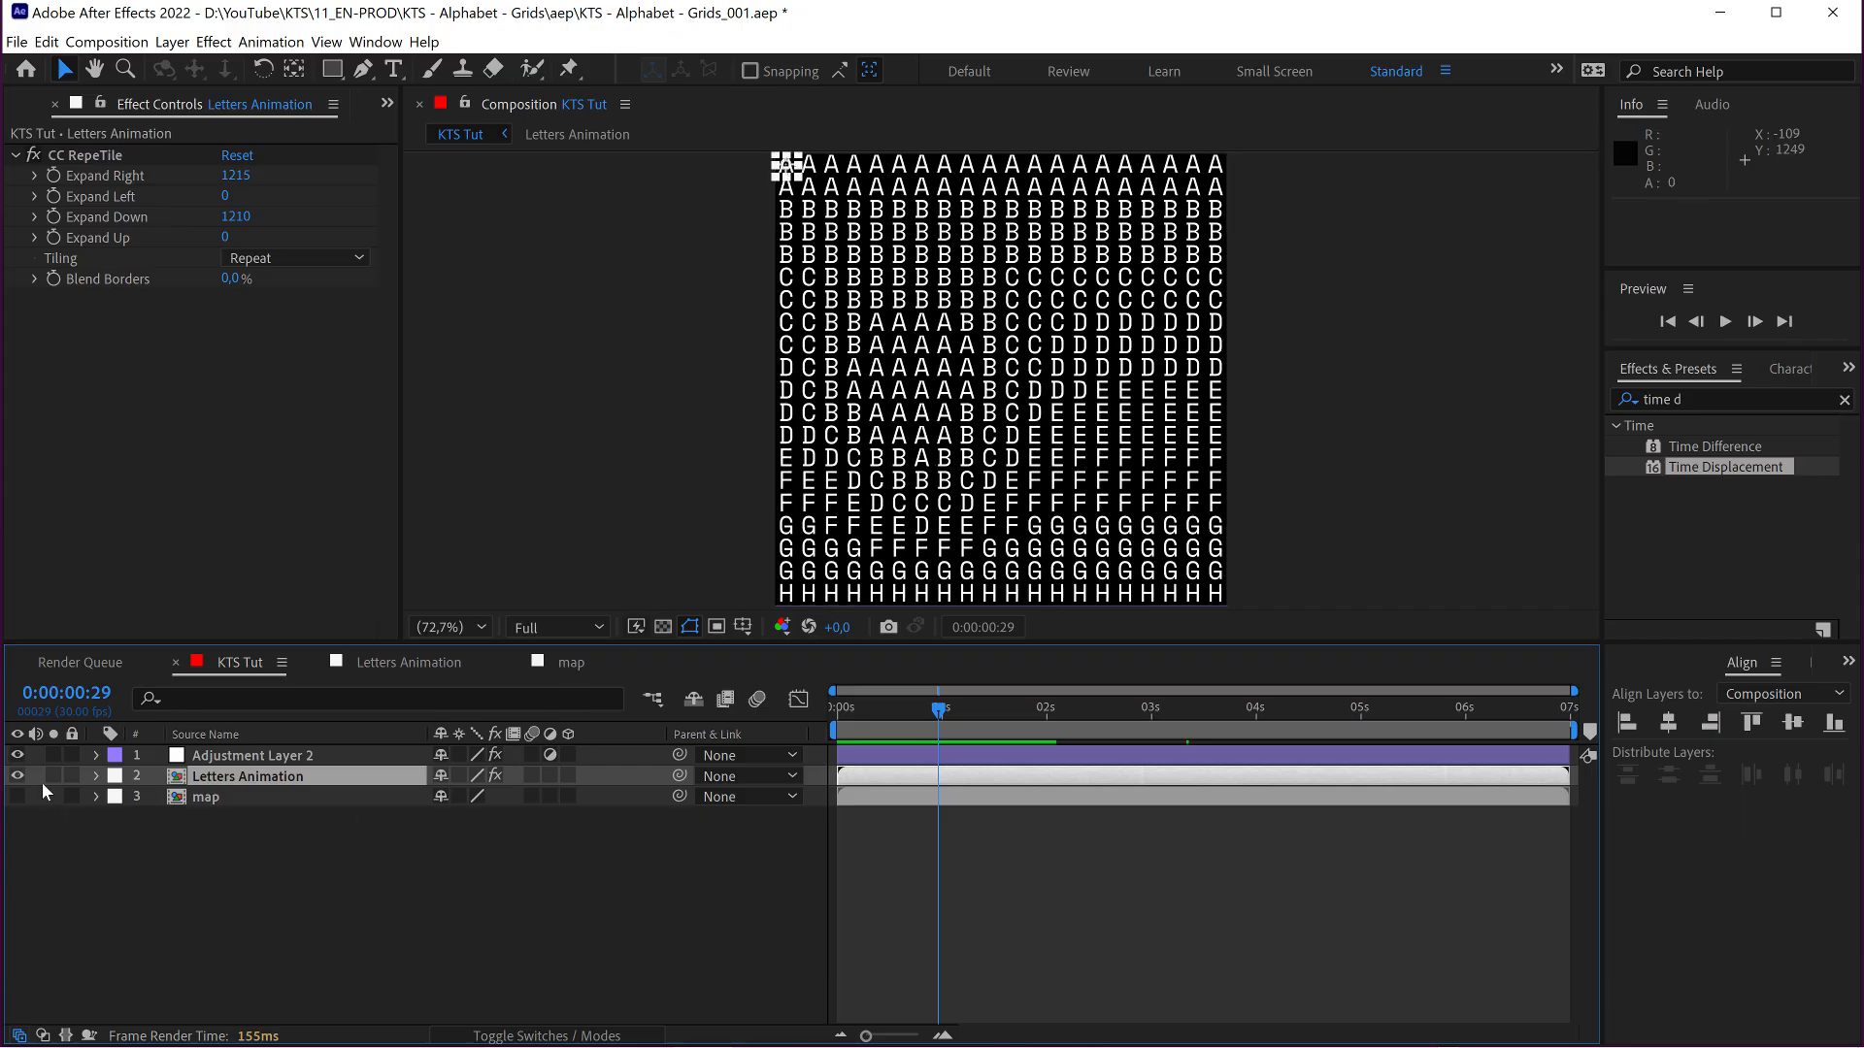
# Show the map layer again, then review the map comp's keyframes and Mosaic 20 × 20 settings
pyautogui.click(251, 755)
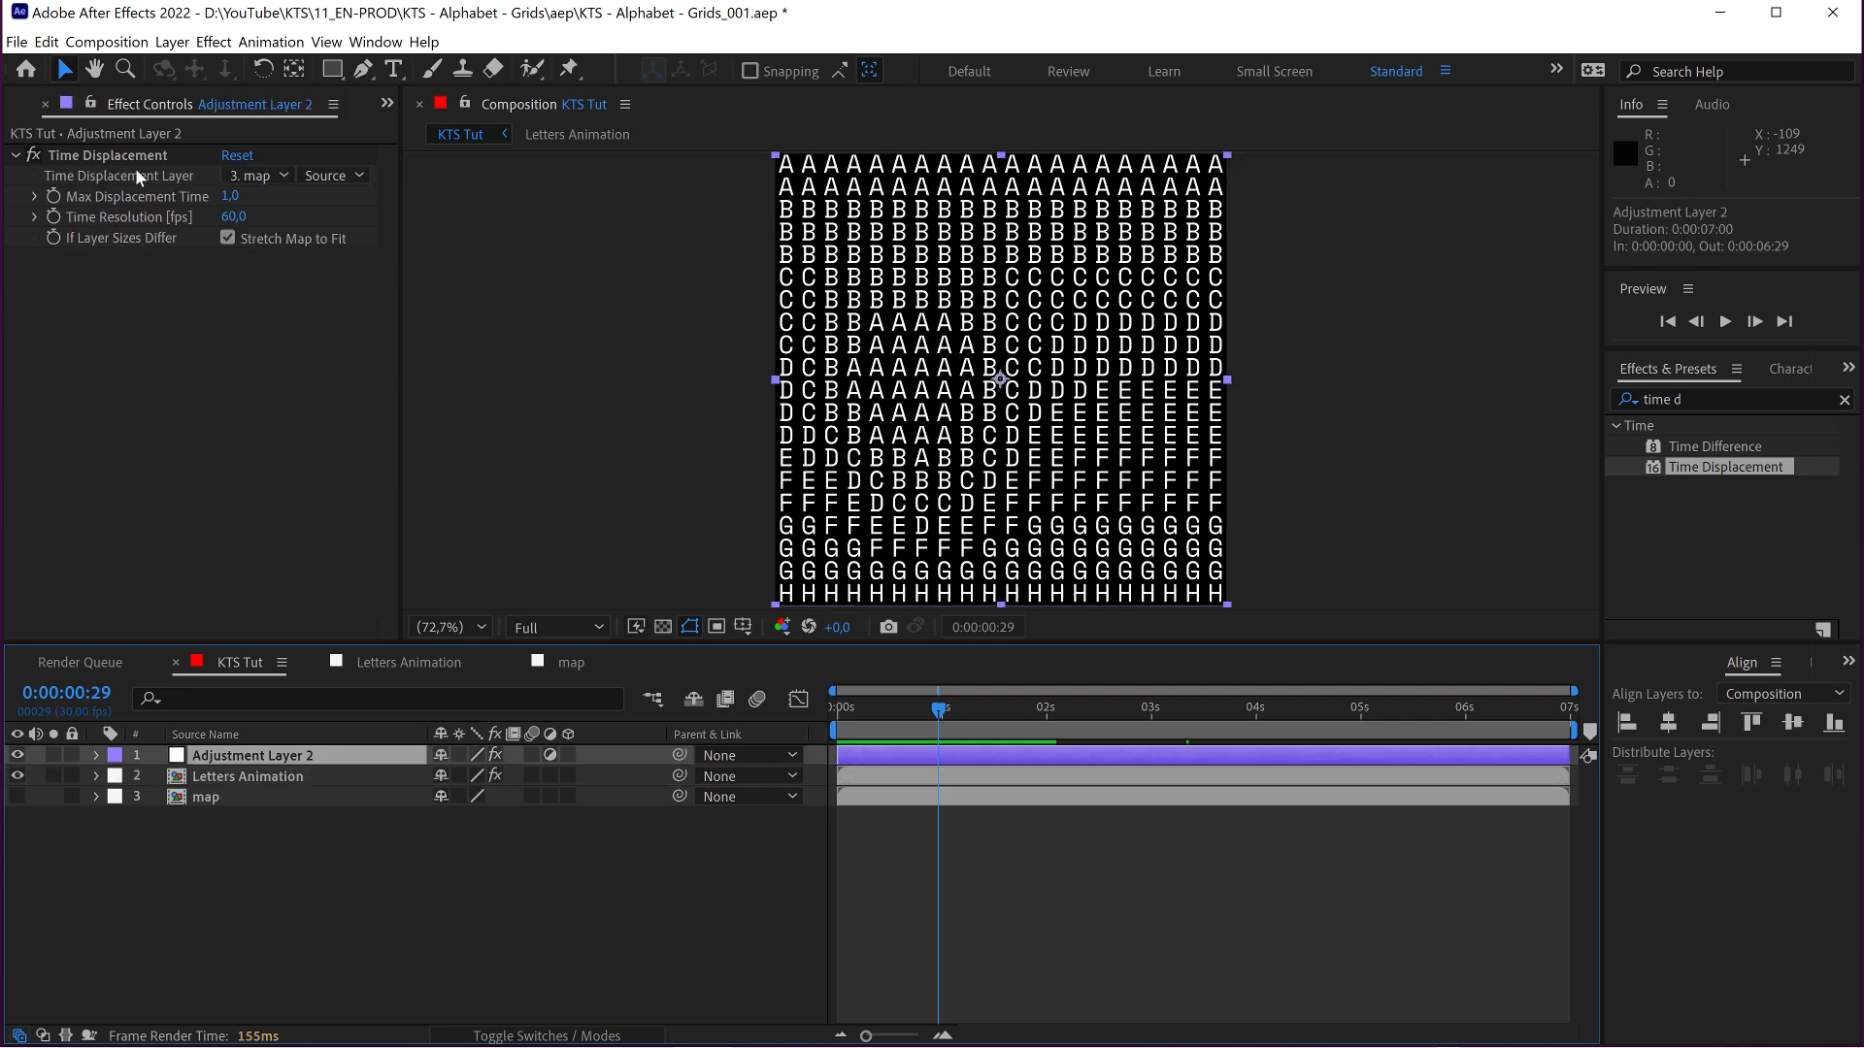
pyautogui.click(206, 796)
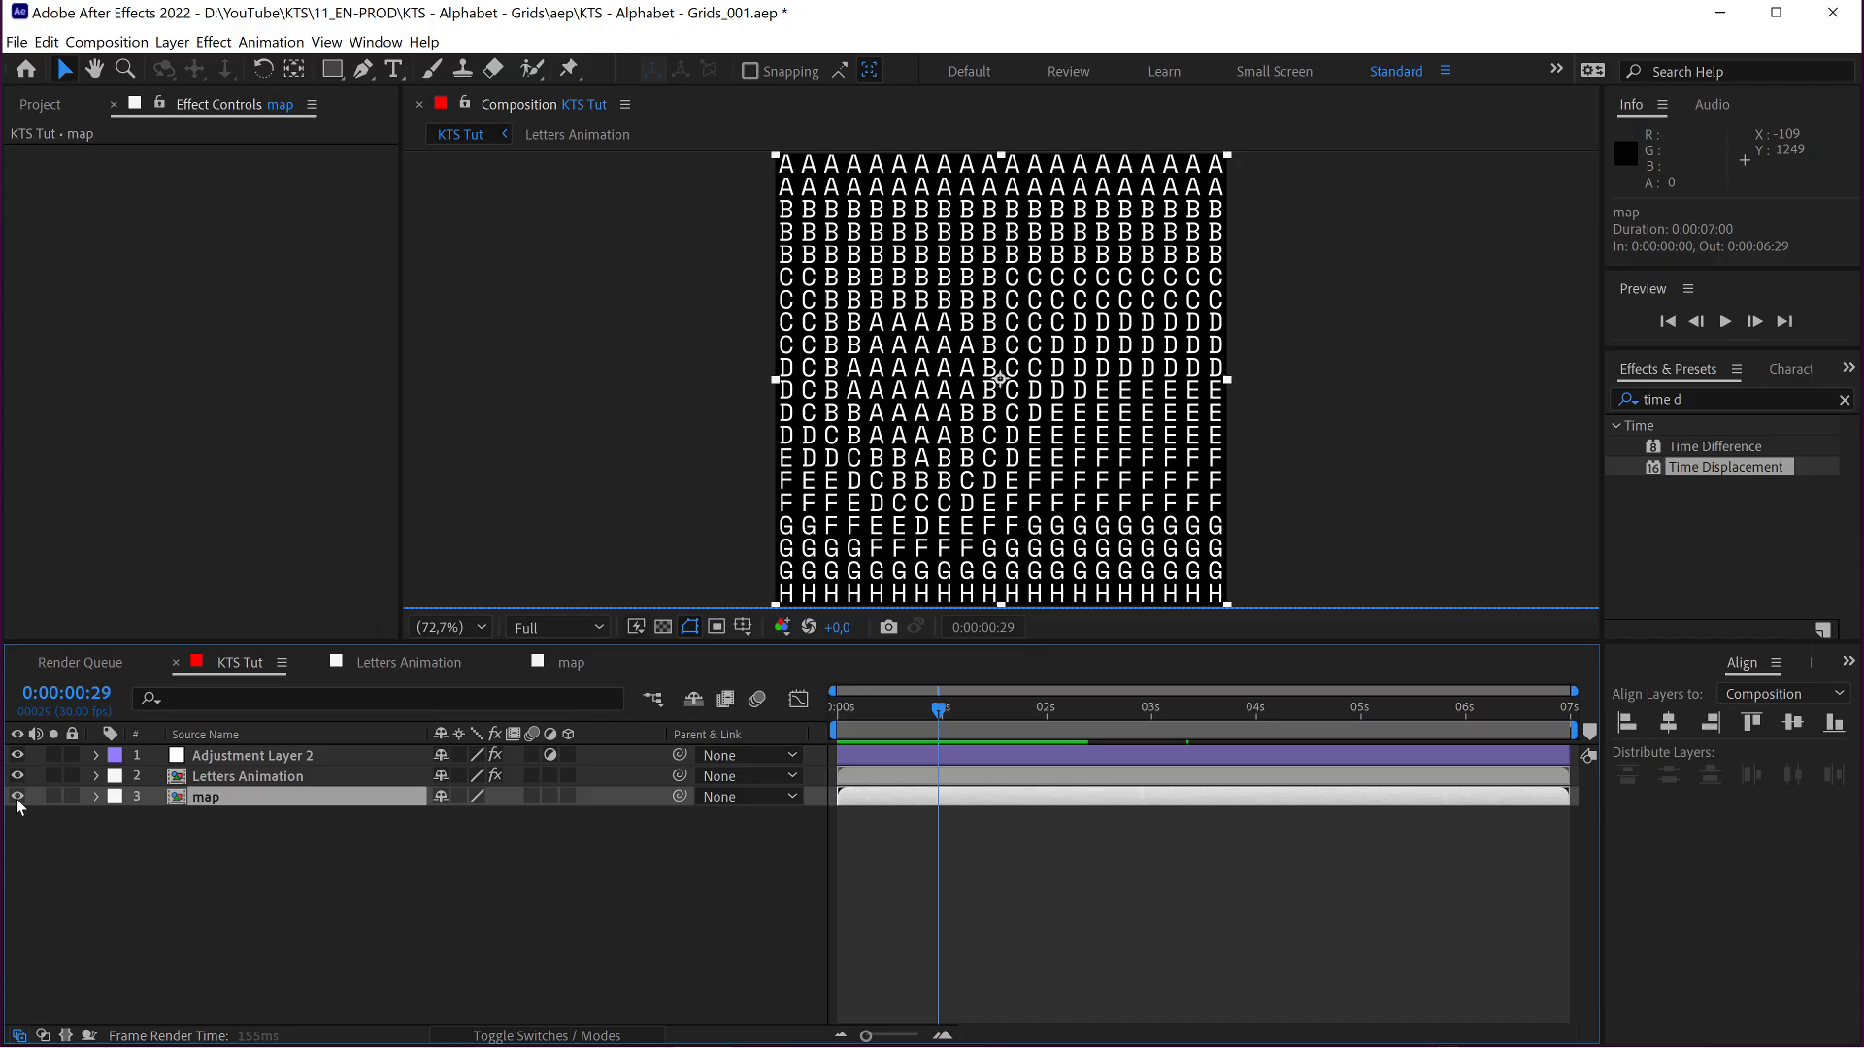
pyautogui.doubleClick(571, 663)
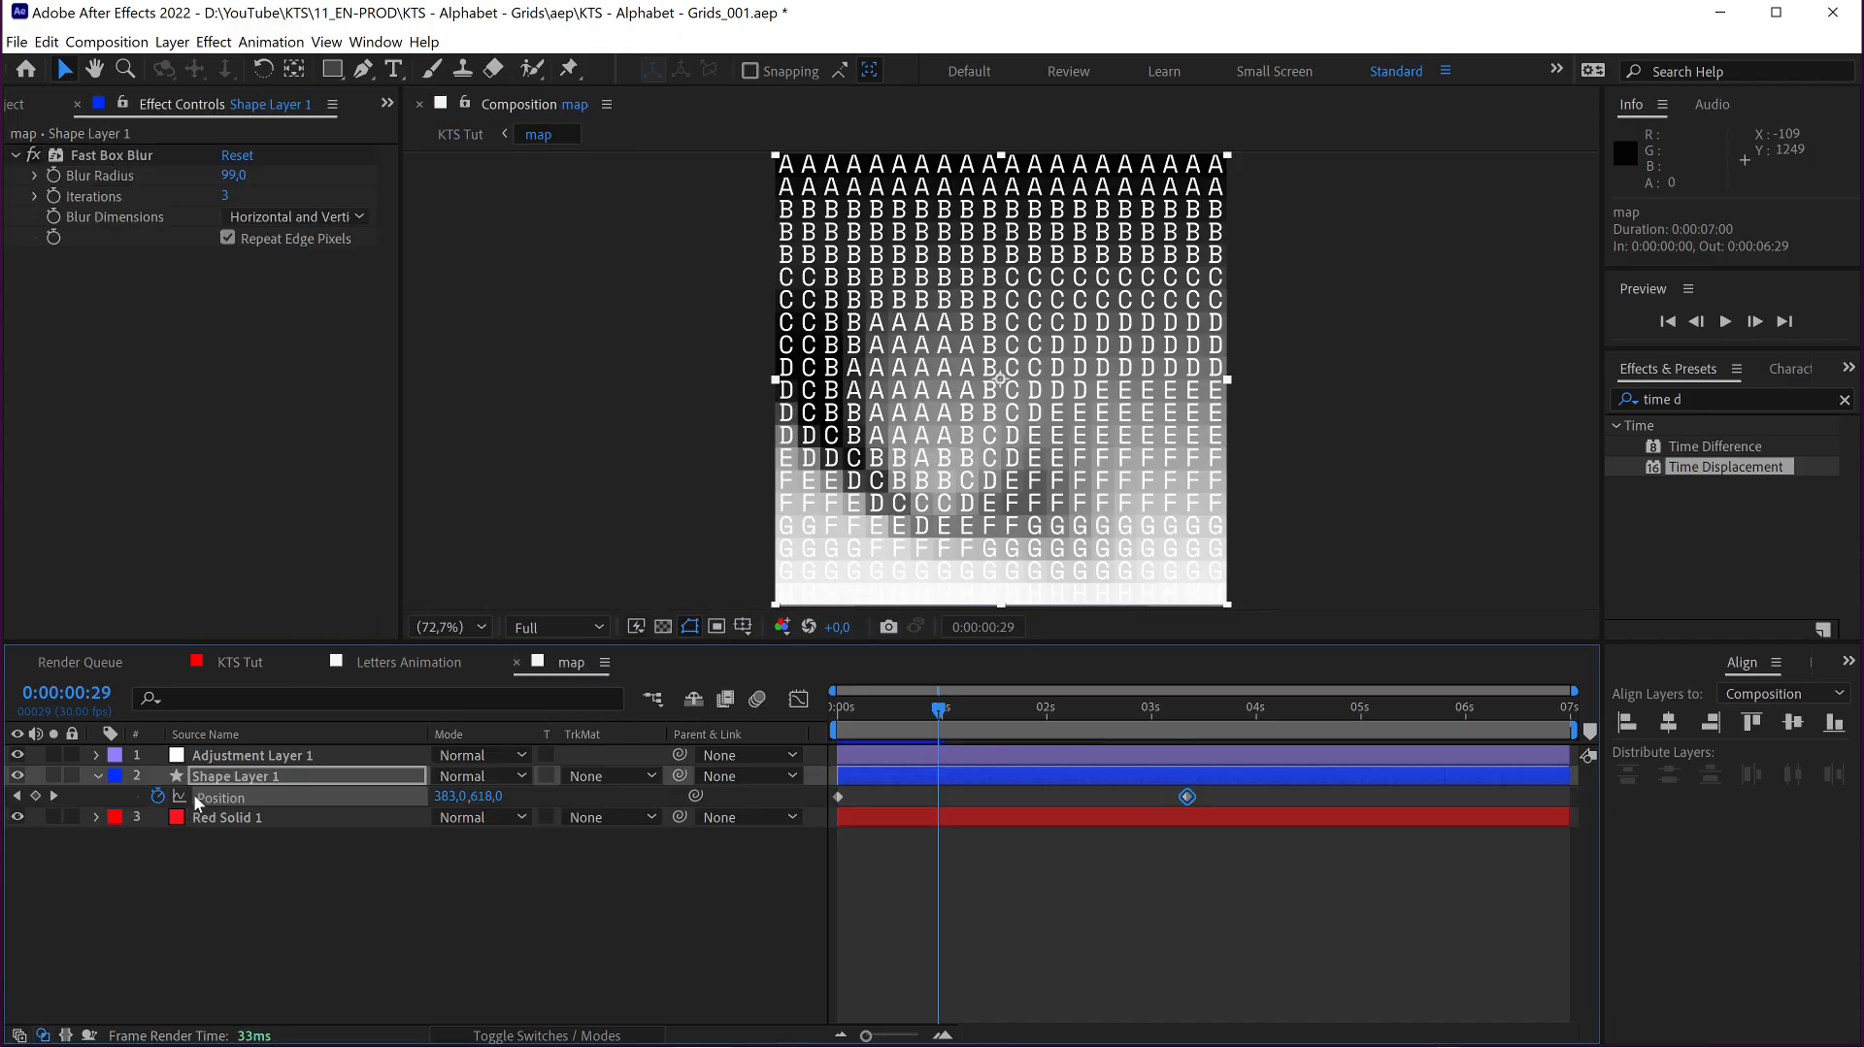
pyautogui.click(237, 774)
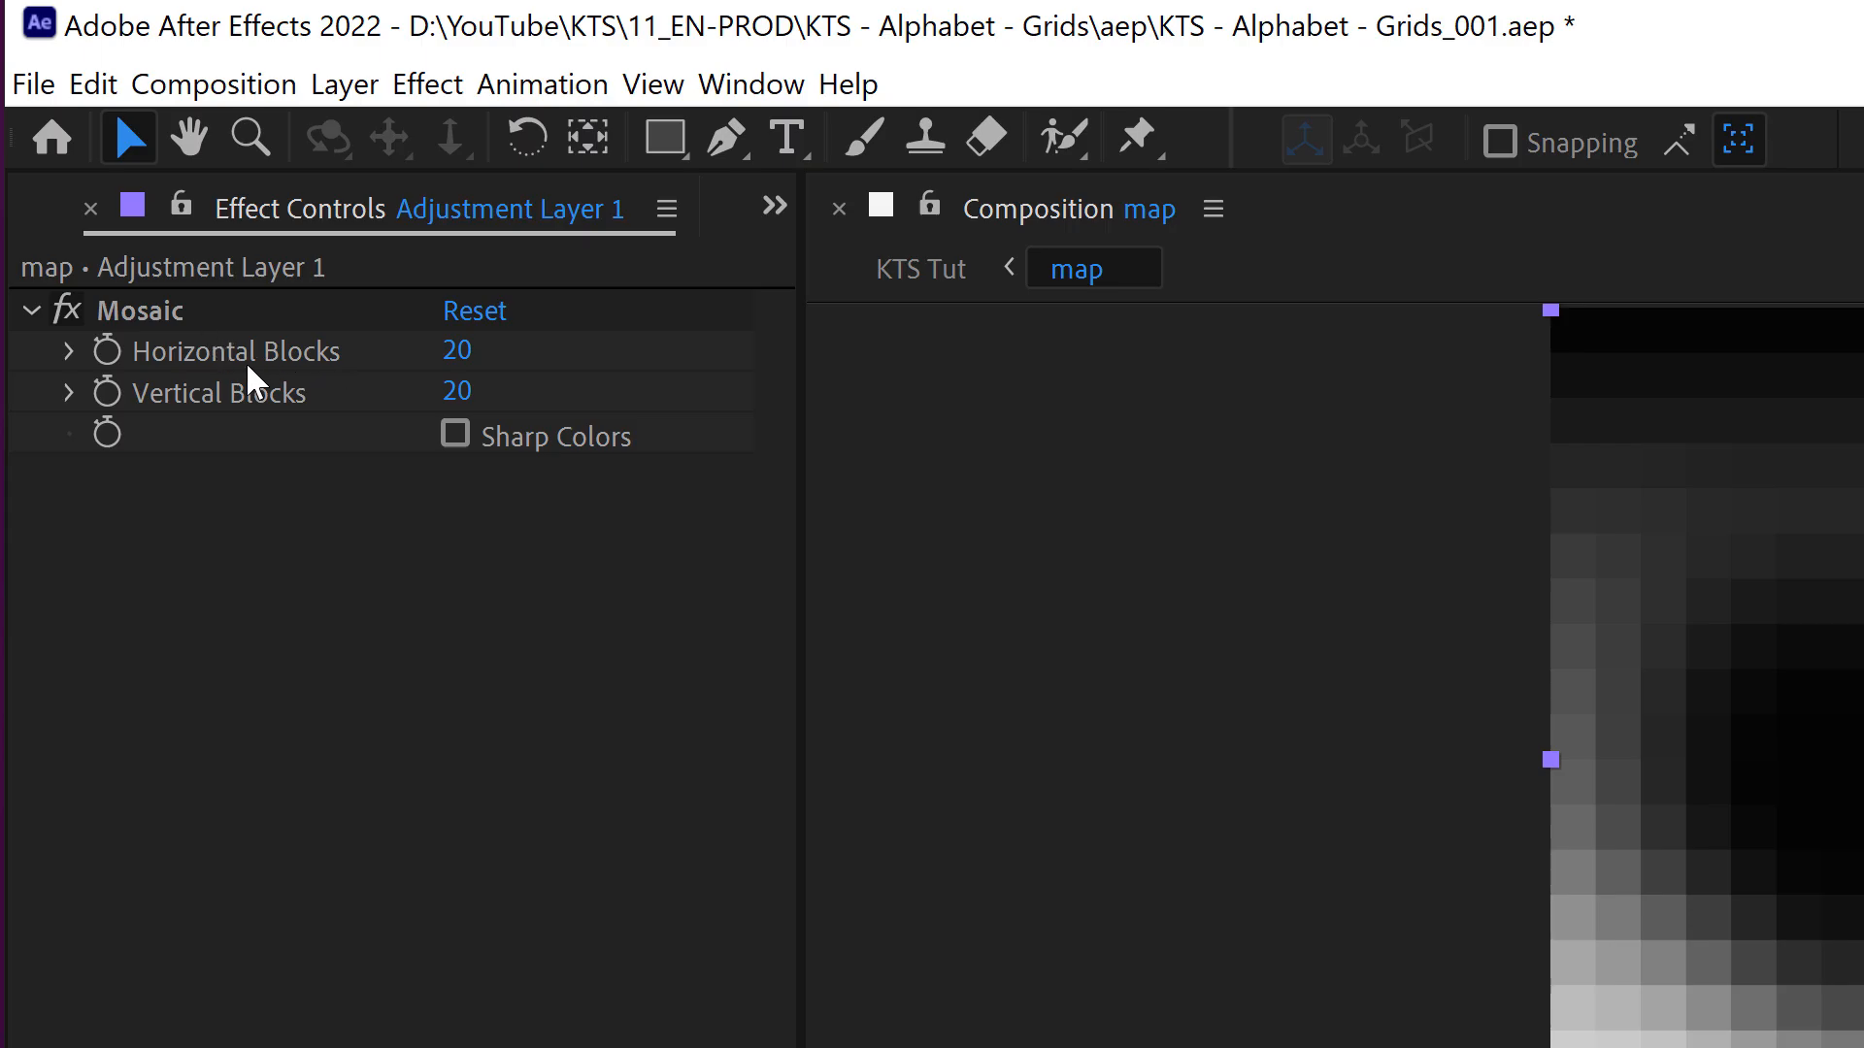
pyautogui.moveTo(454, 392)
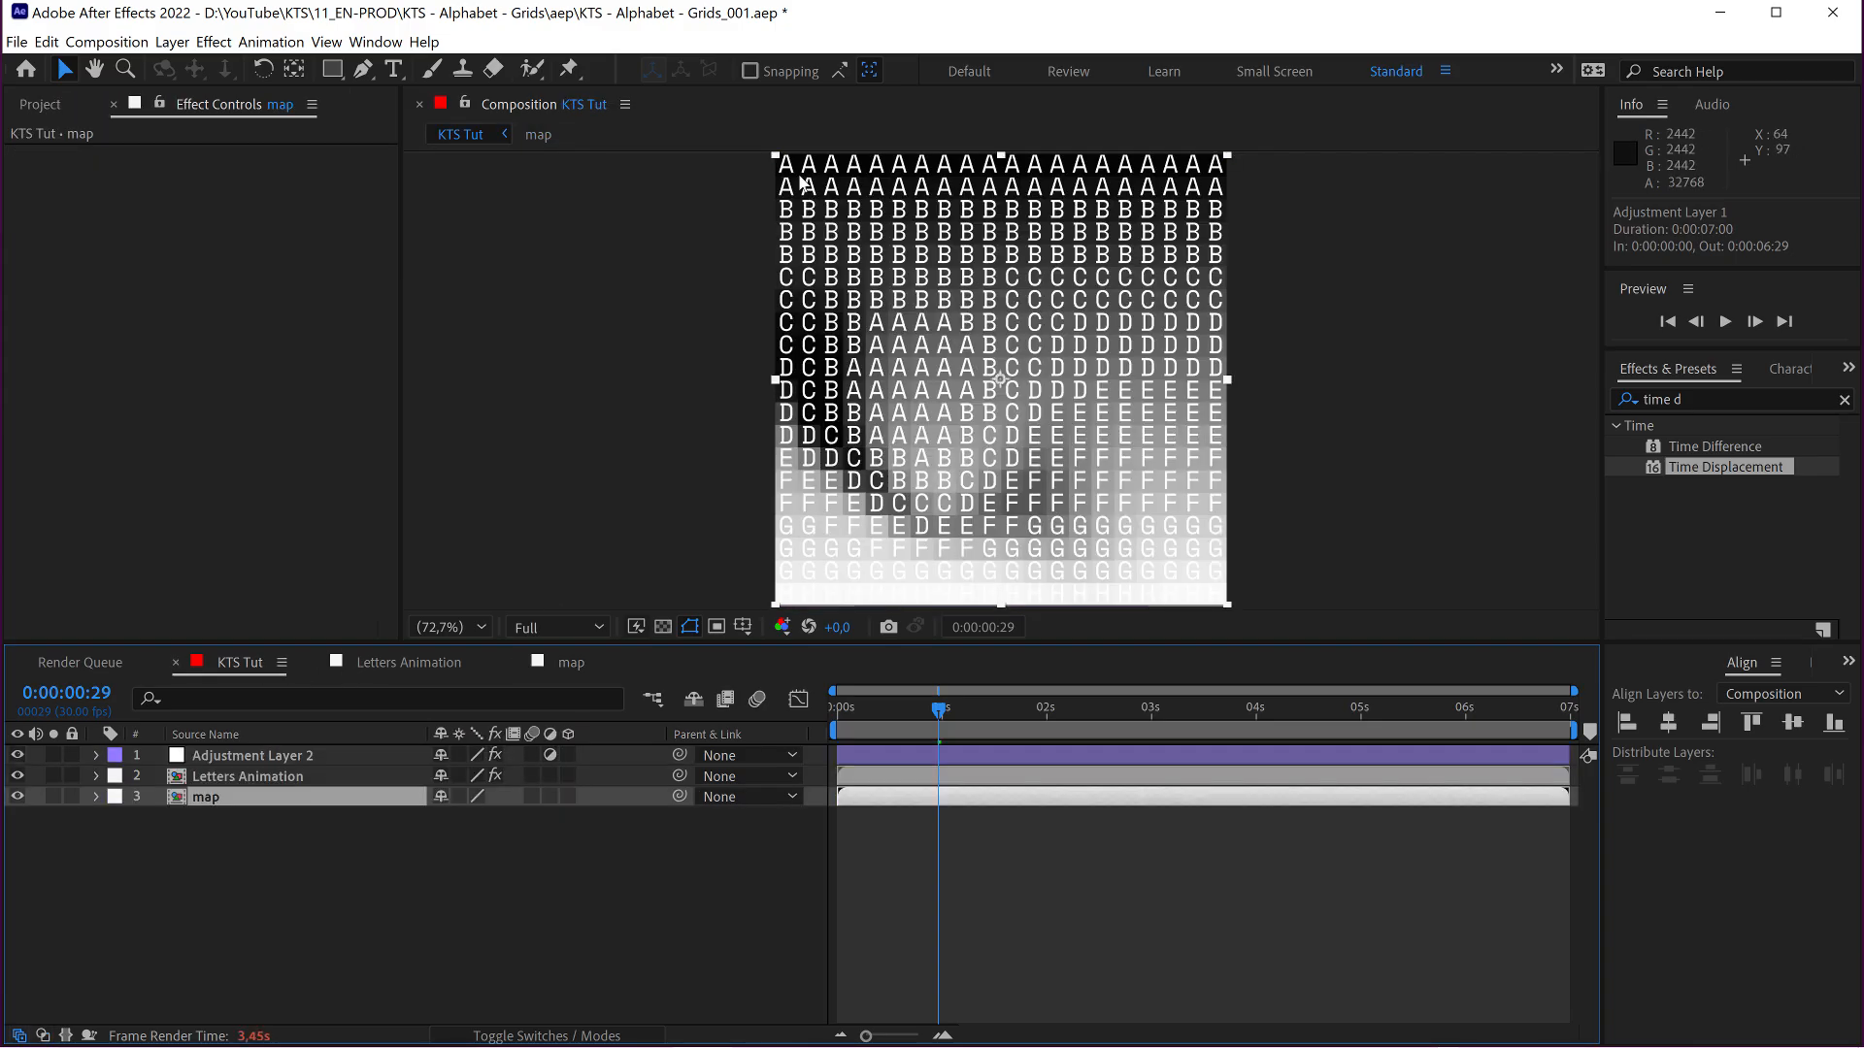
pyautogui.moveTo(1072, 177)
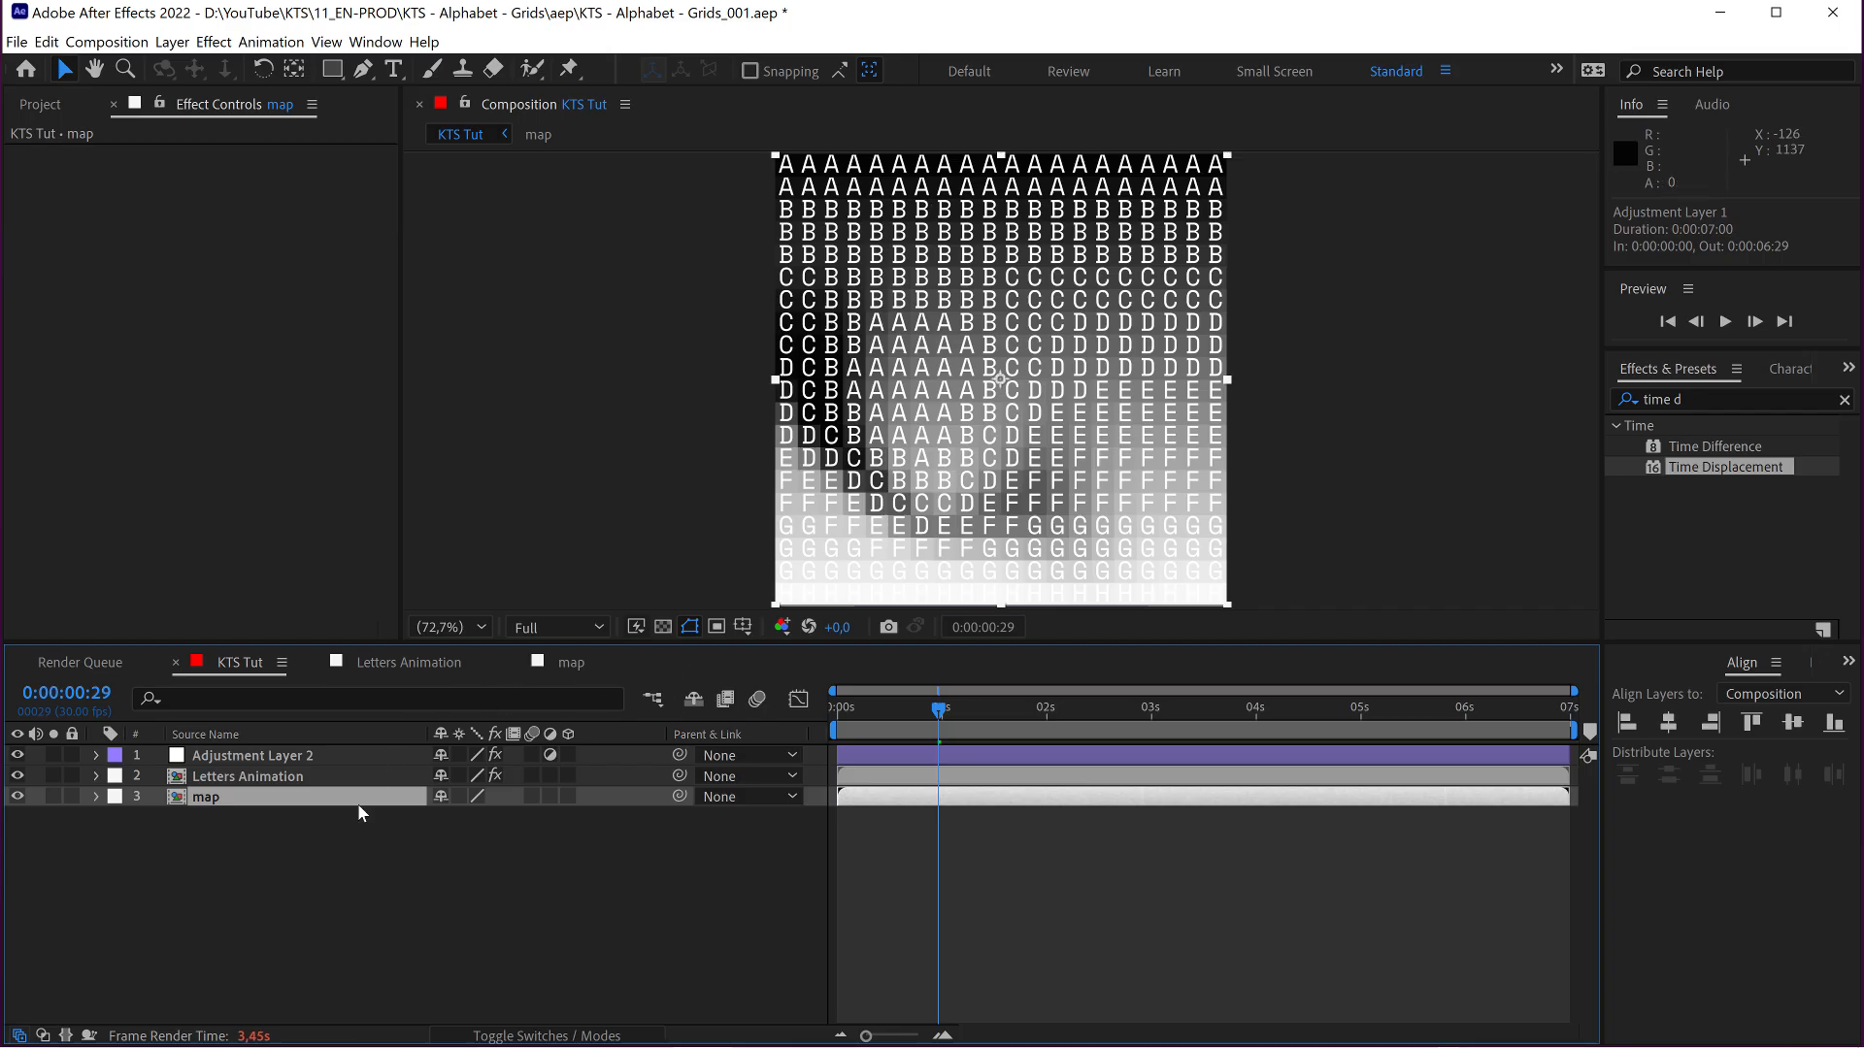
pyautogui.moveTo(362, 812)
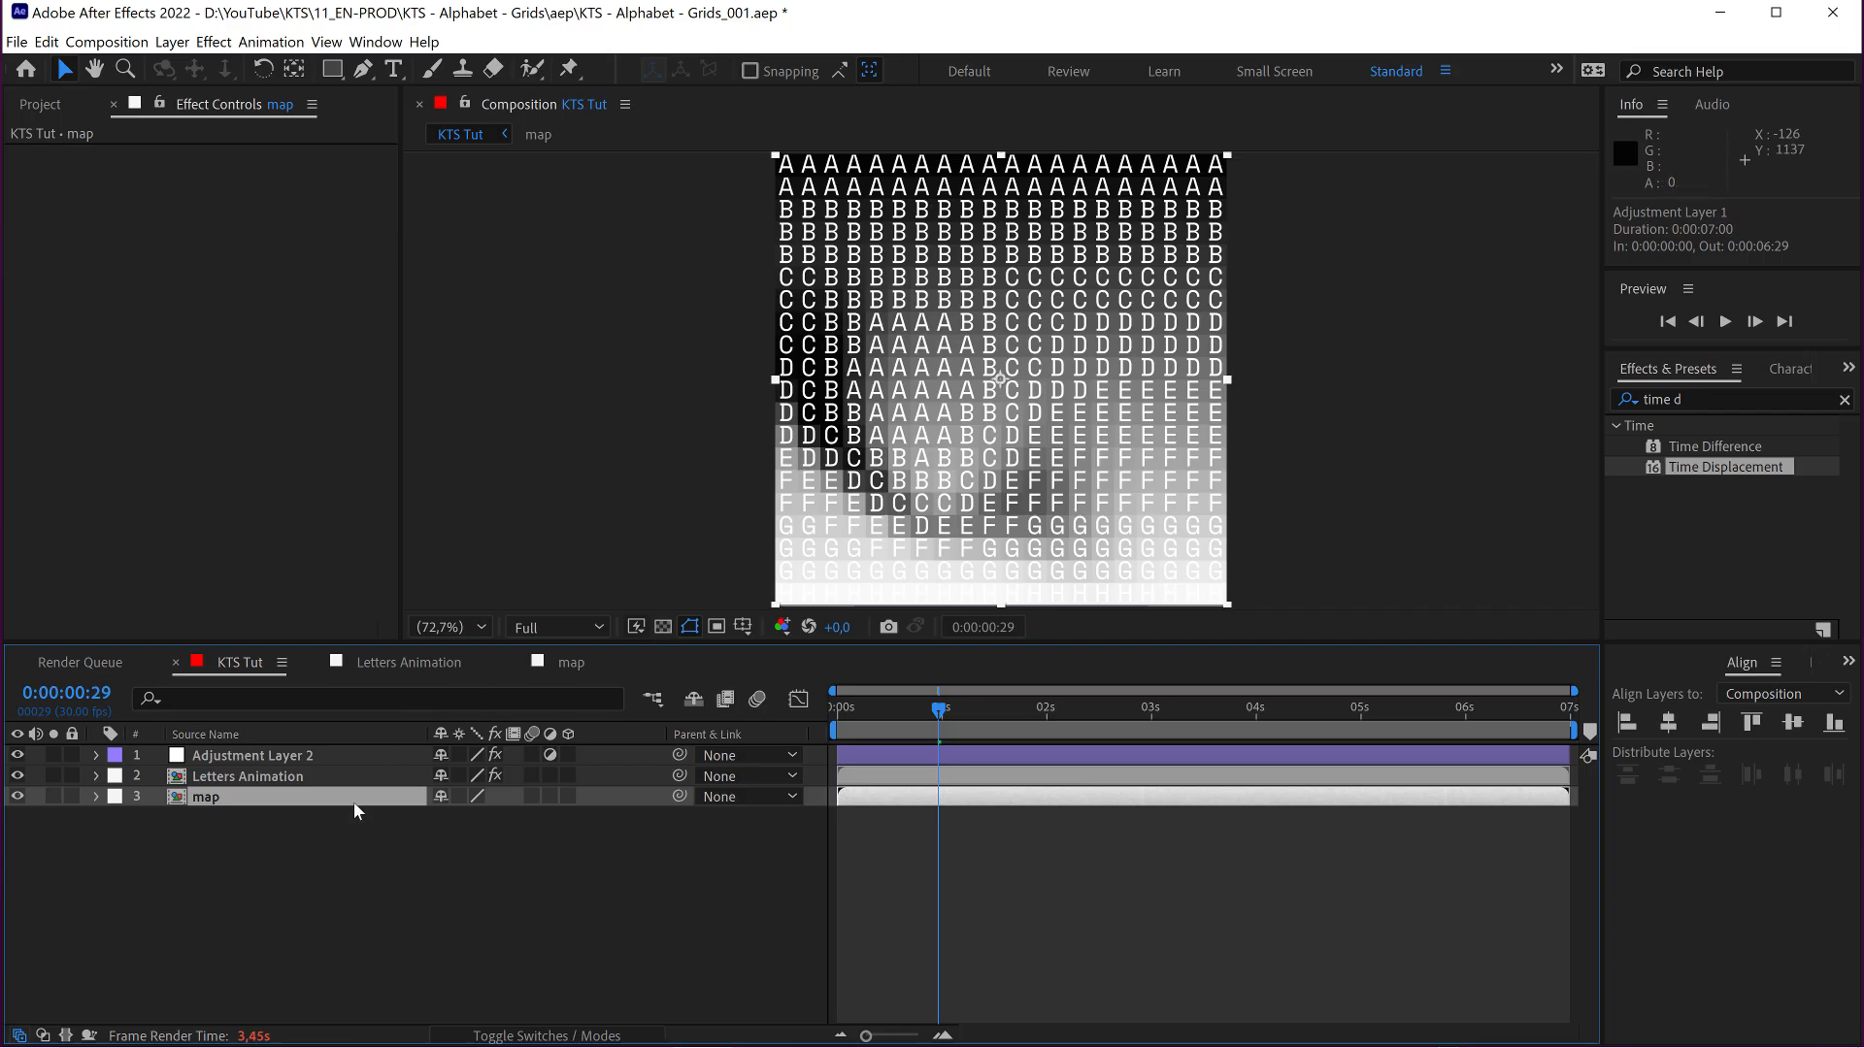